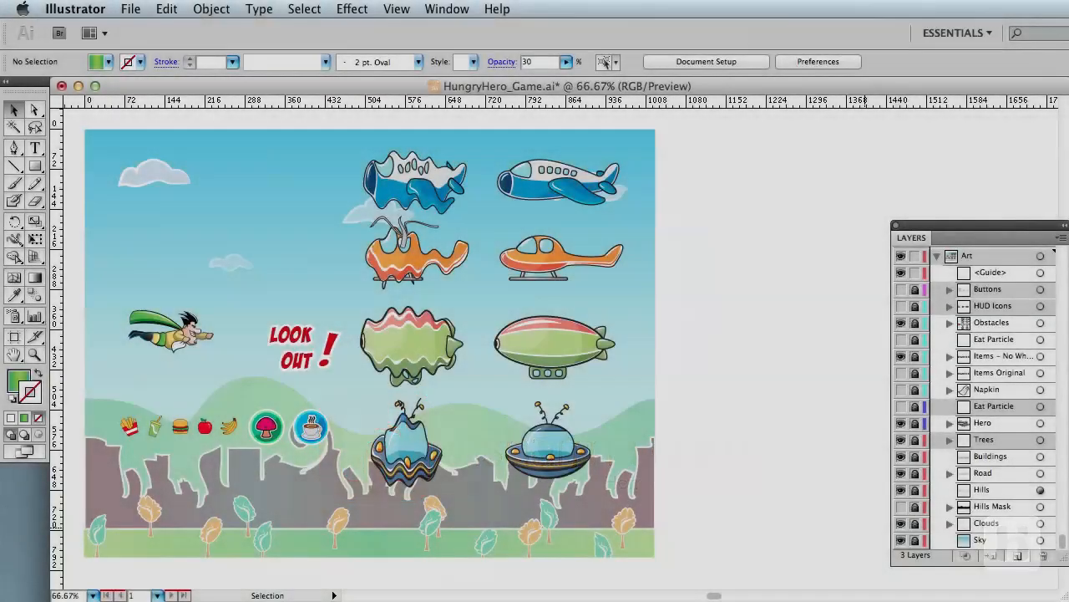
mouse_move(481, 441)
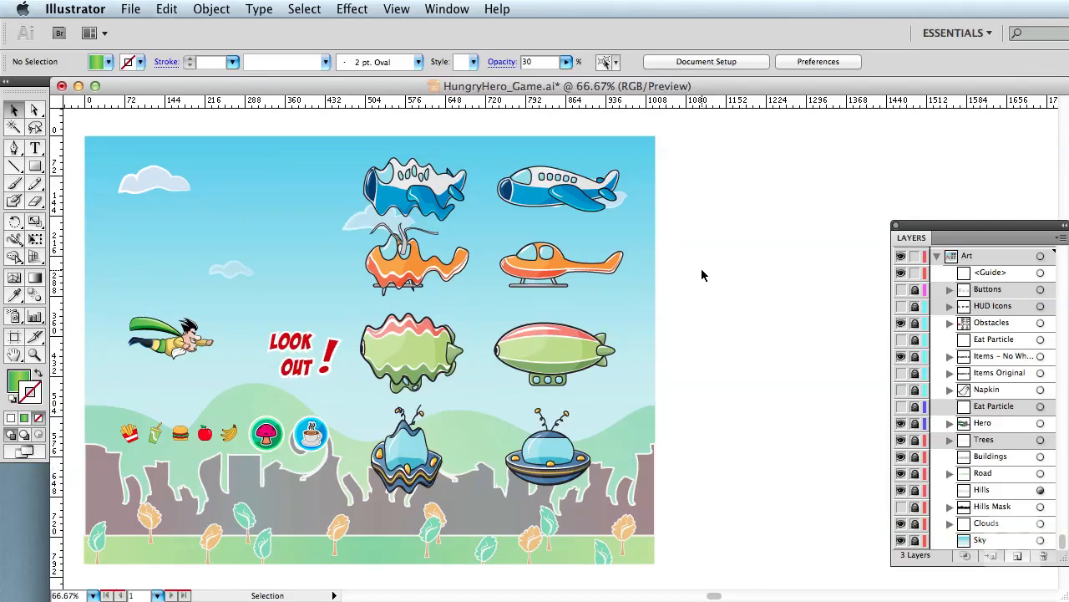
Hide the obstacles, items and hero artwork, briefly toggling the hills and hero layers to check them.
click(900, 356)
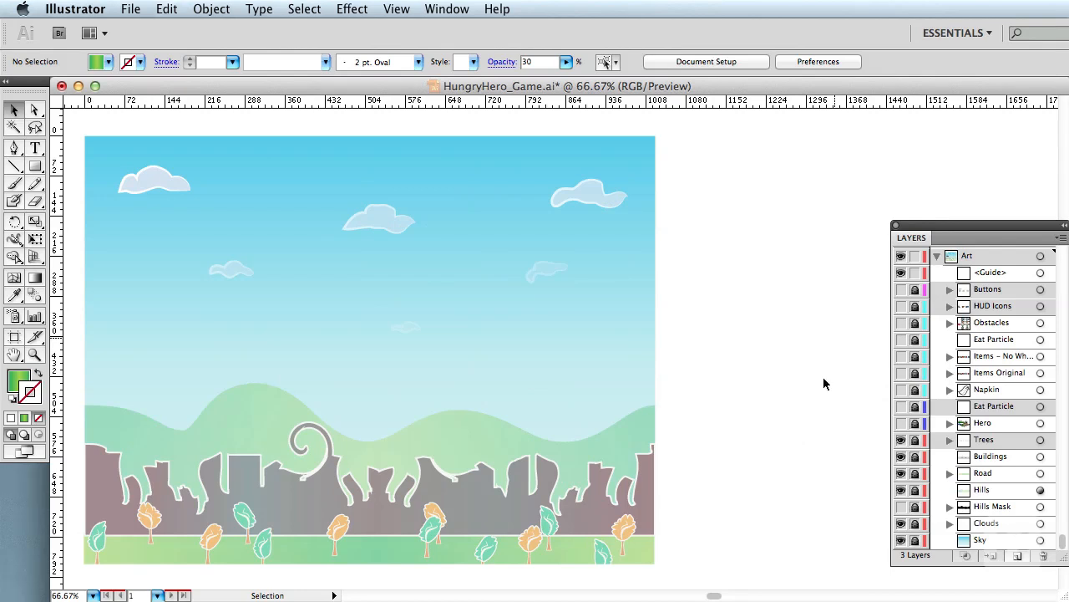
mouse_move(87, 254)
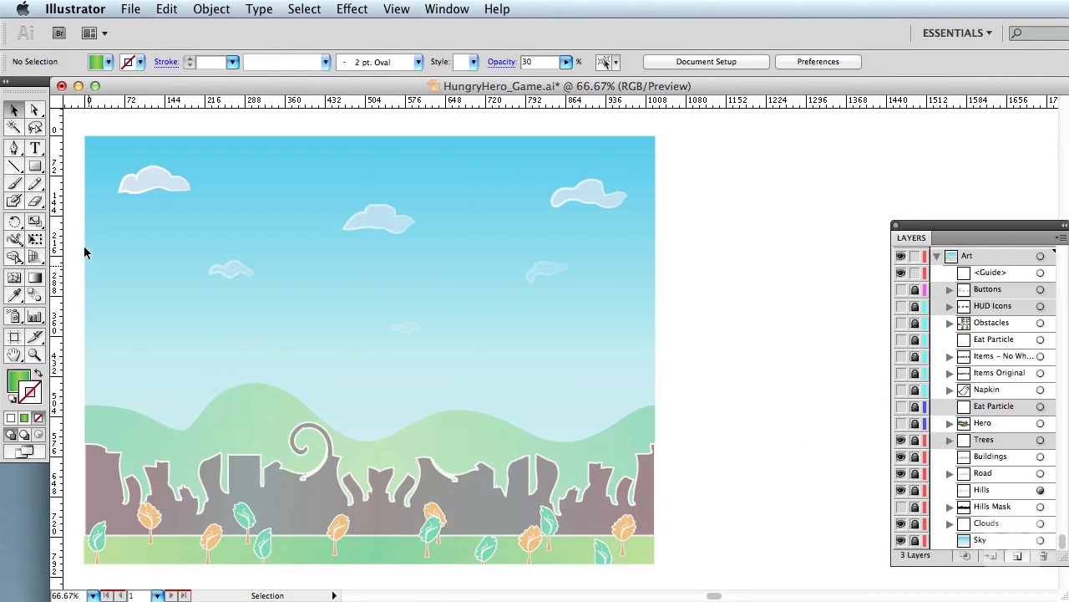
mouse_move(811, 511)
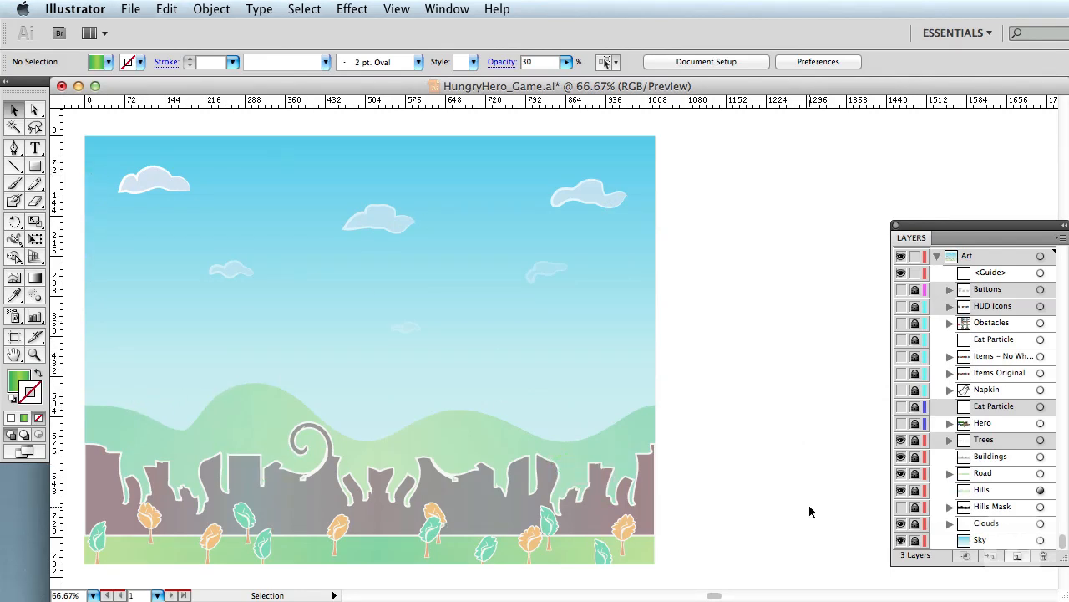
click(901, 489)
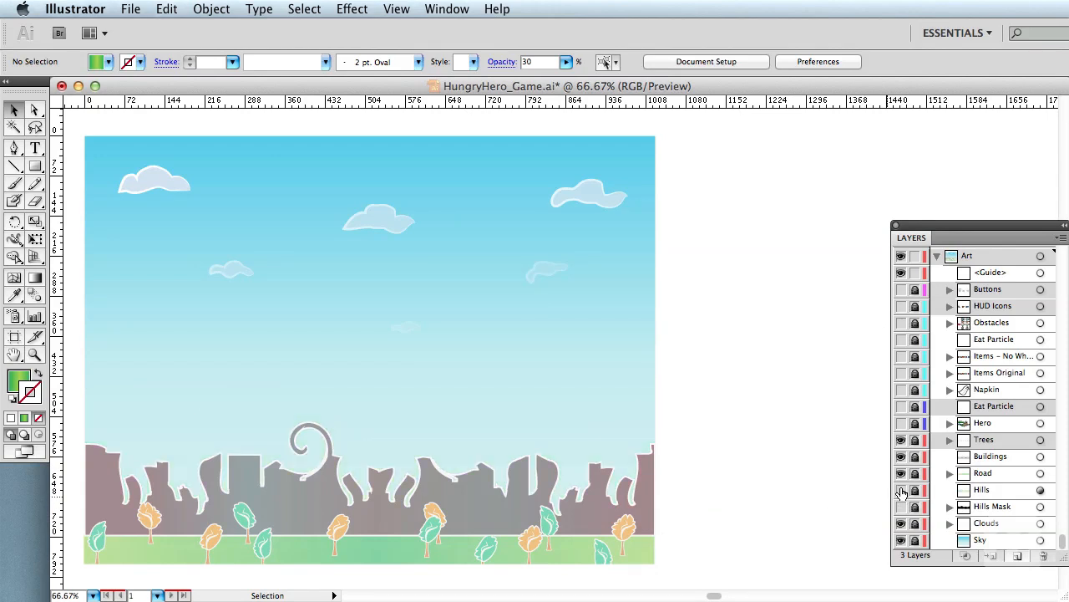
click(900, 488)
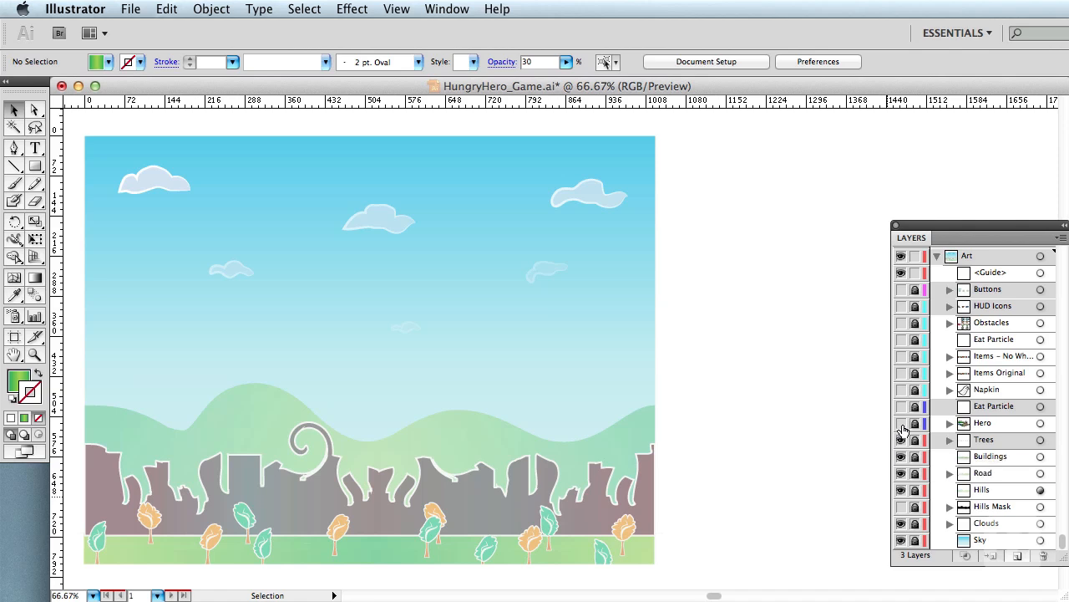
click(900, 423)
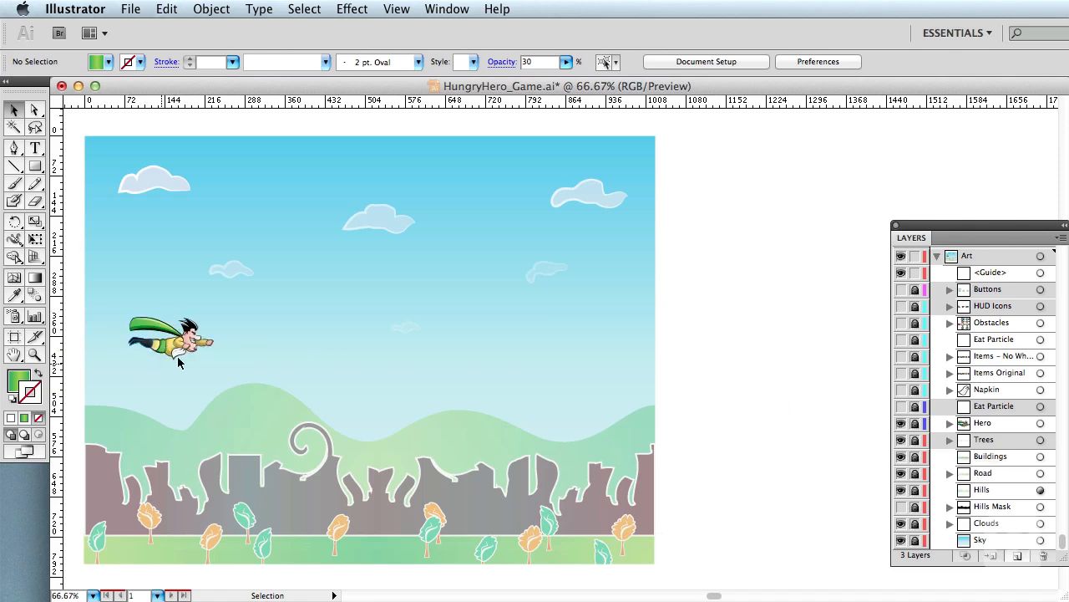
mouse_move(526, 250)
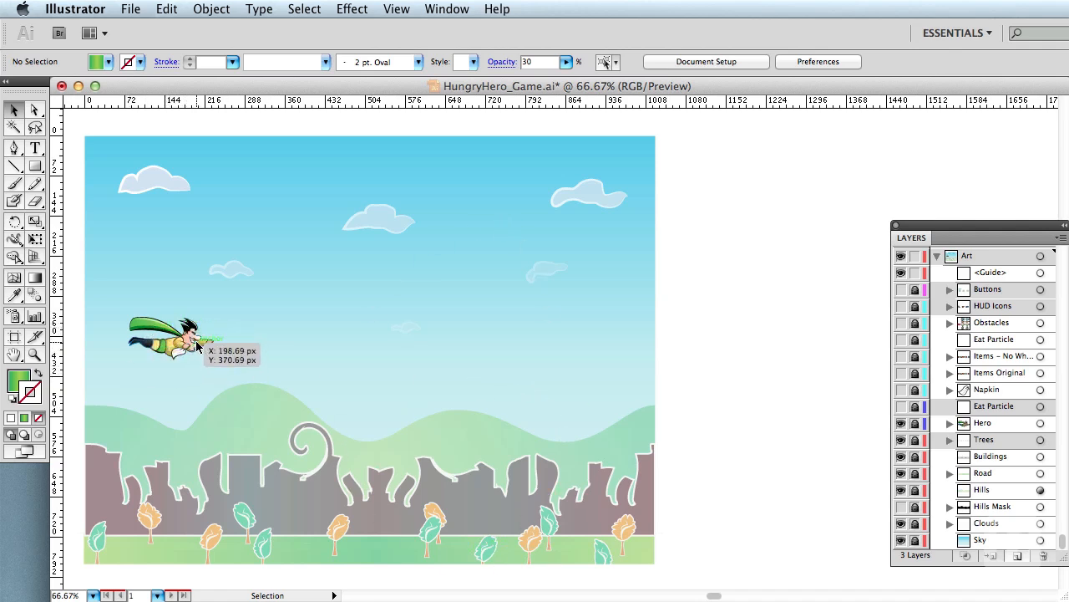
mouse_move(639, 369)
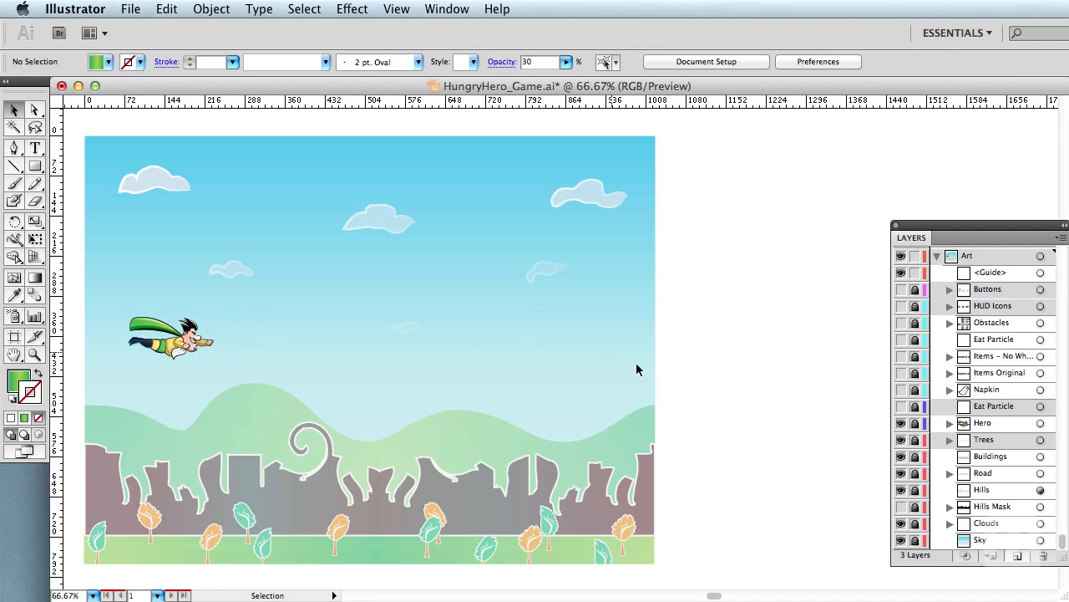
click(901, 421)
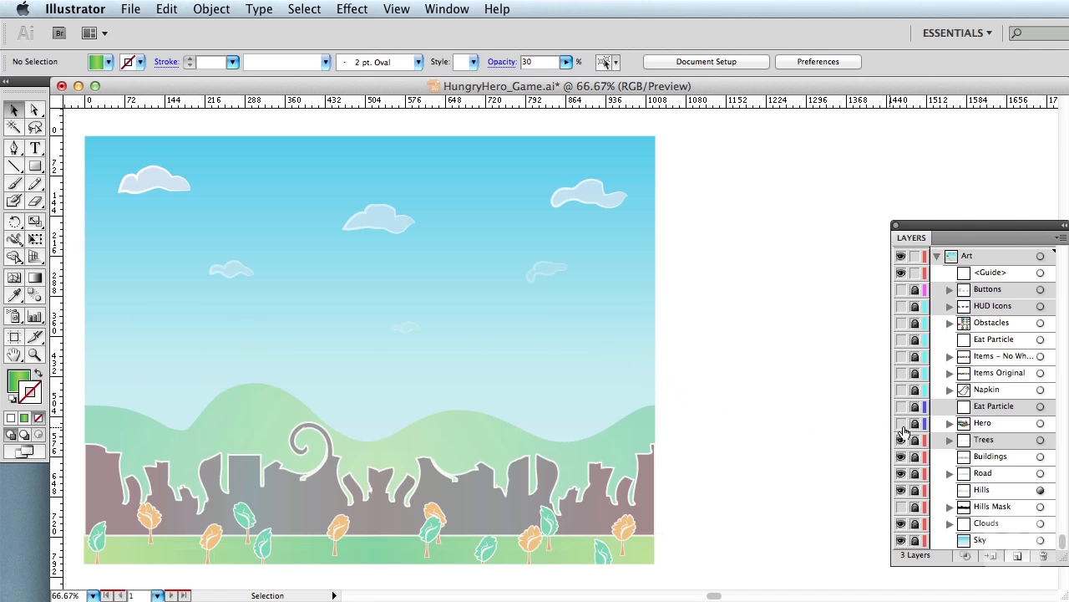
Hide the trees, buildings, road and clouds layers so only the hills remain.
click(901, 440)
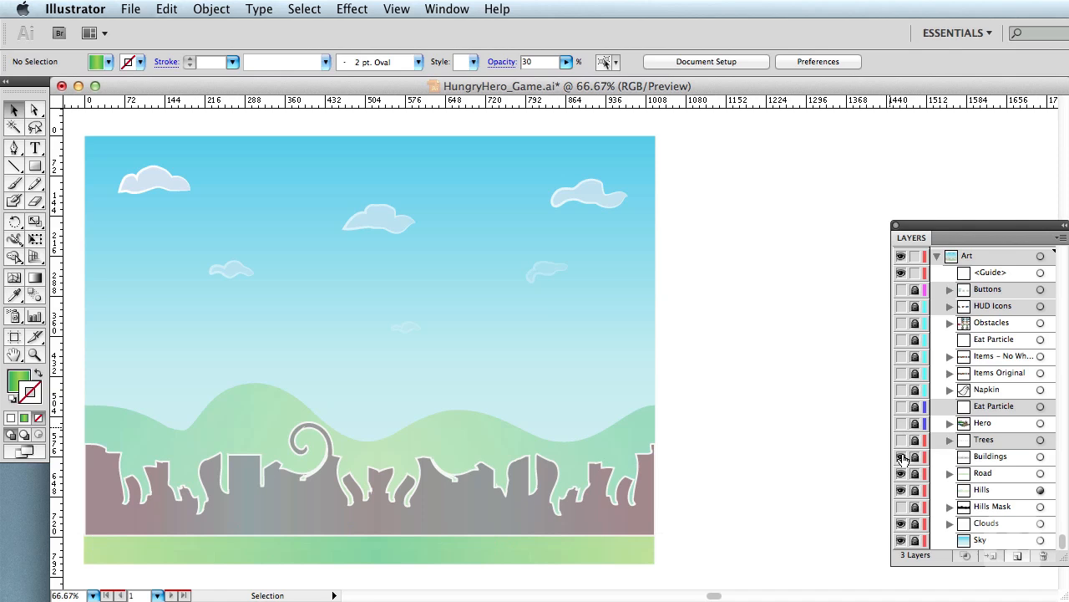
click(901, 457)
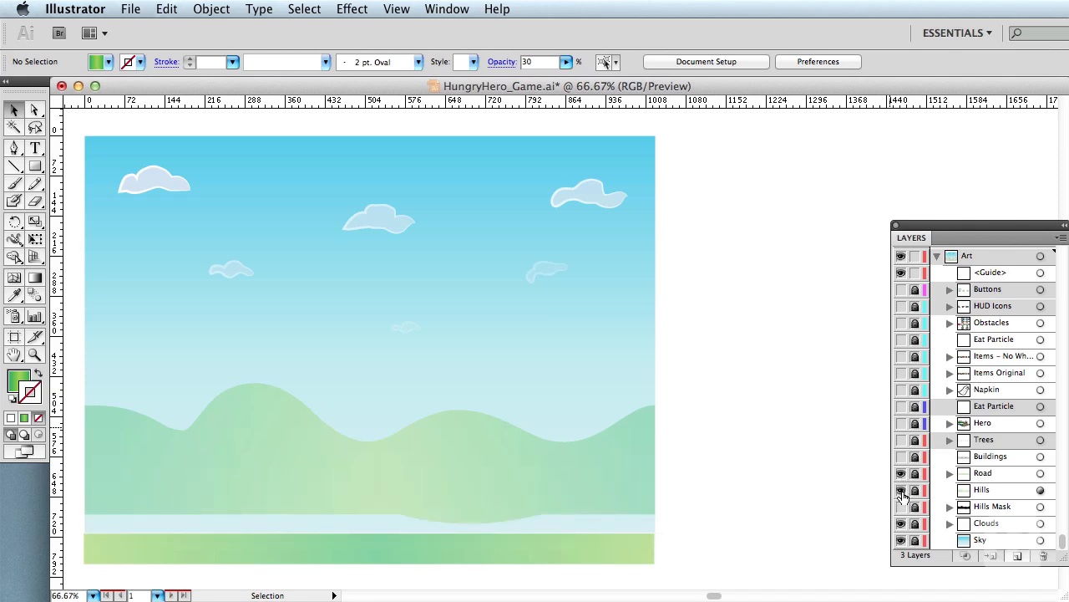
click(901, 473)
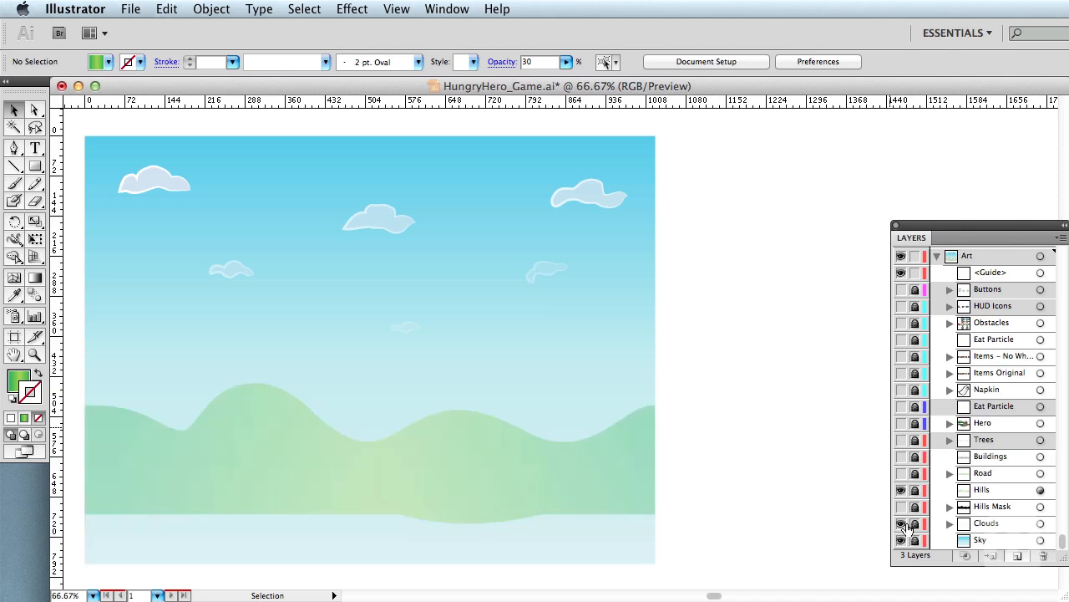
click(901, 539)
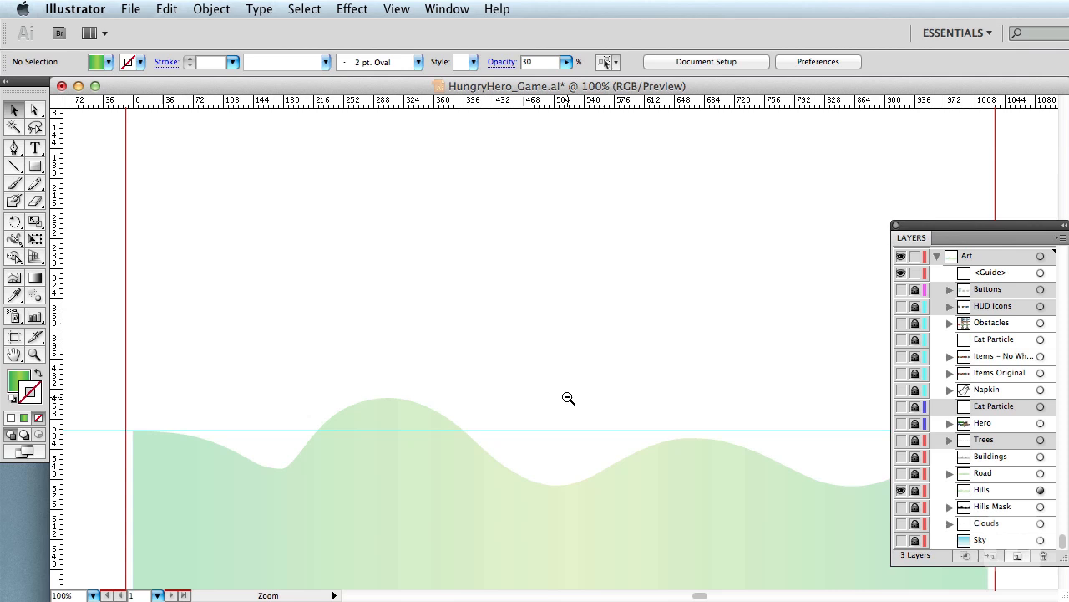
Zoom in on the isolated hills artwork.
click(569, 398)
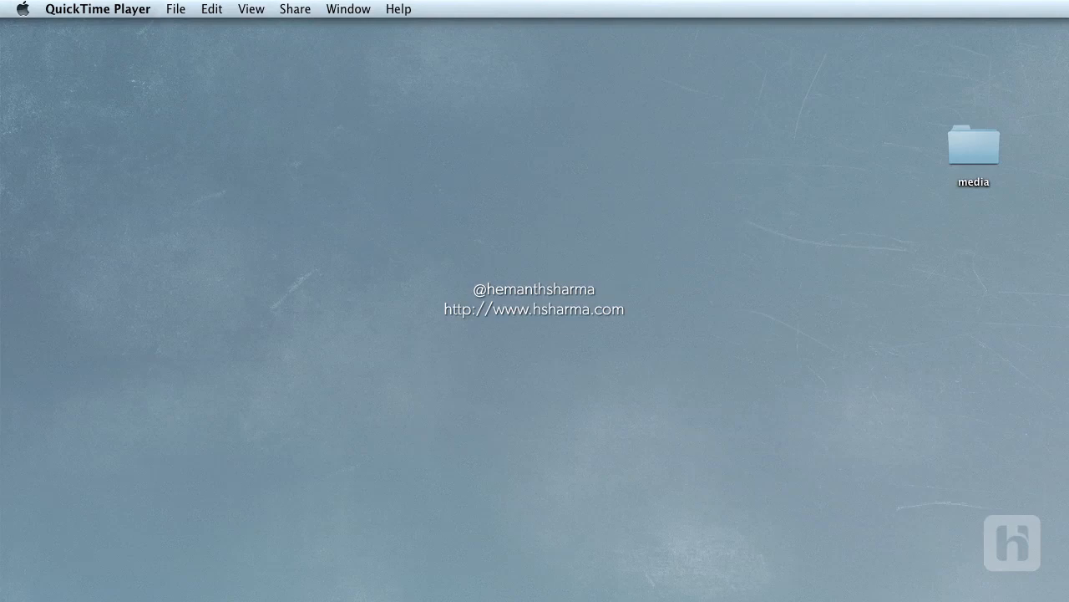
Browse the media folder, previewing bgLayer4.png and item1.png with Quick Look.
double_click(972, 142)
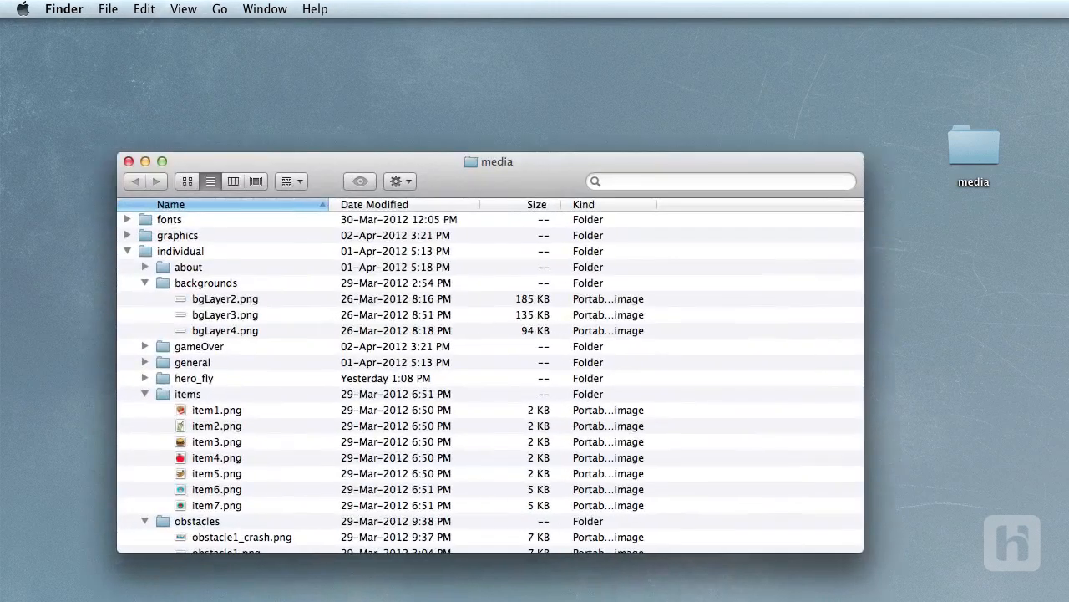
click(206, 283)
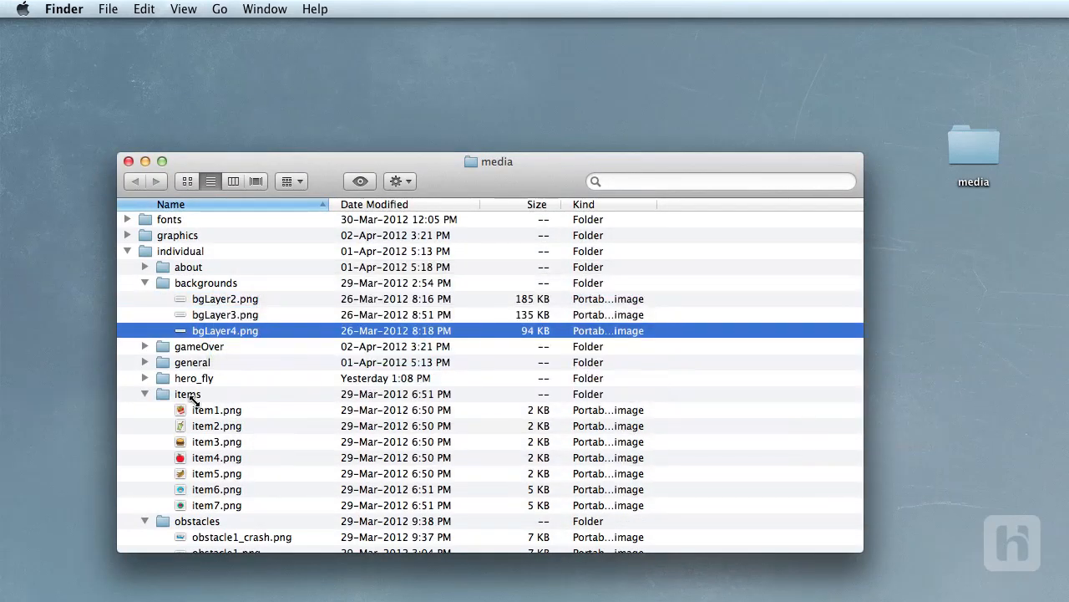
click(217, 410)
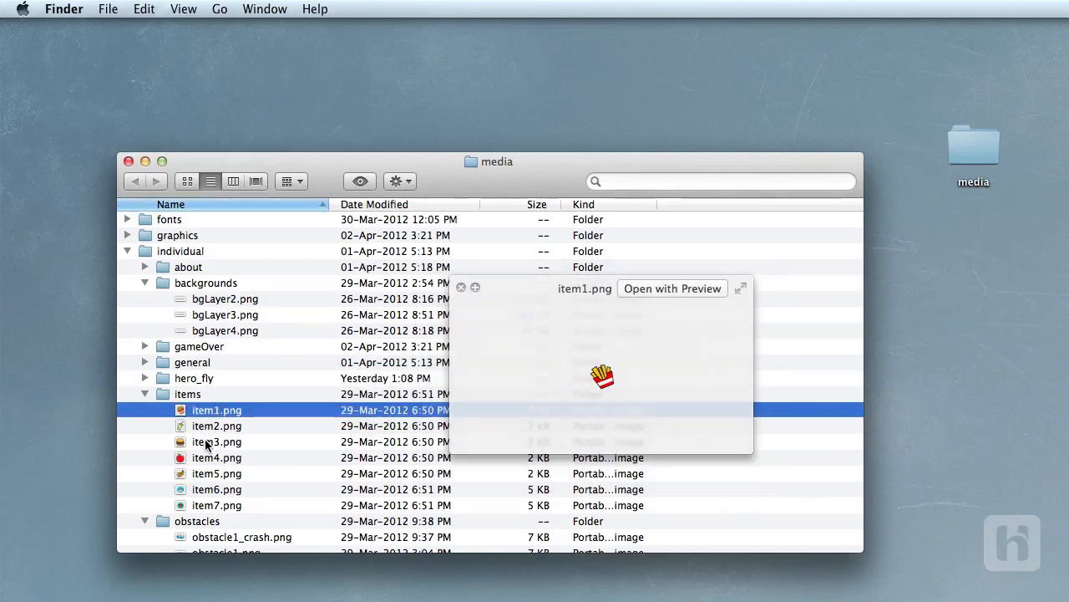
click(217, 473)
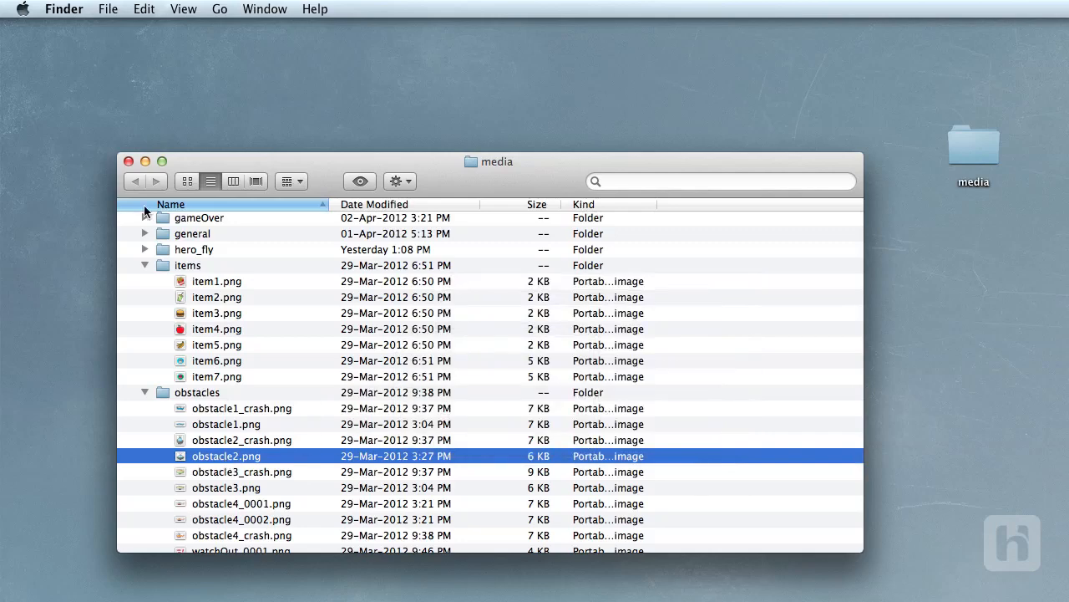
click(129, 160)
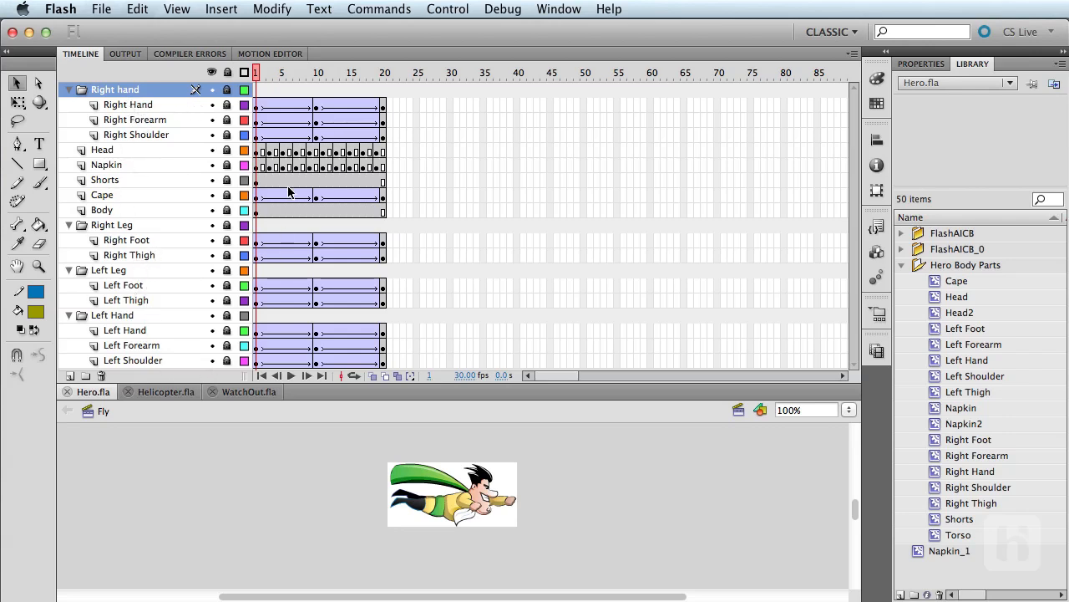
mouse_move(375, 90)
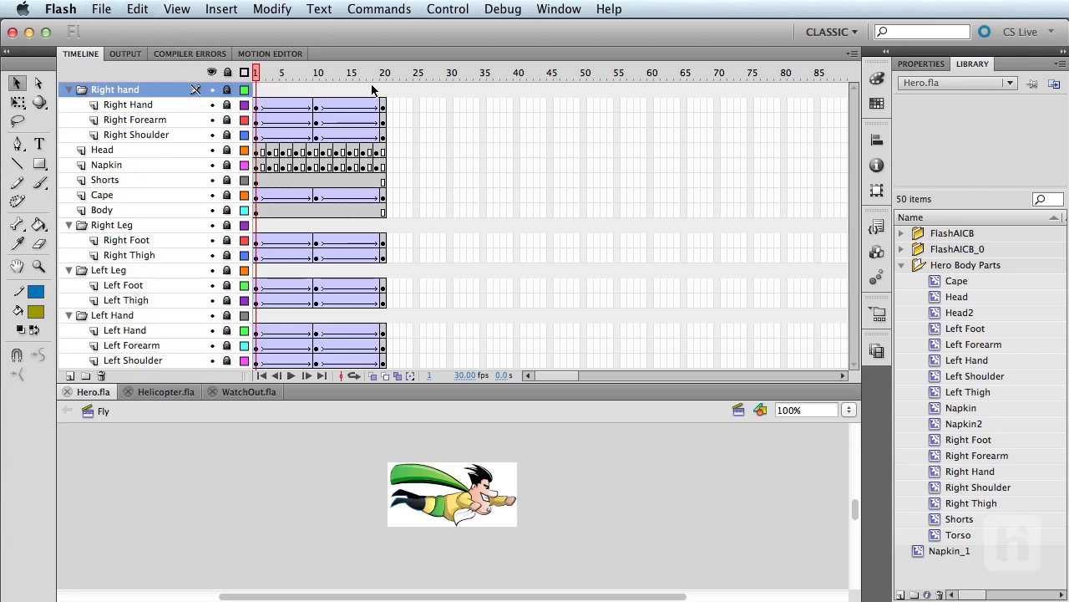
click(384, 151)
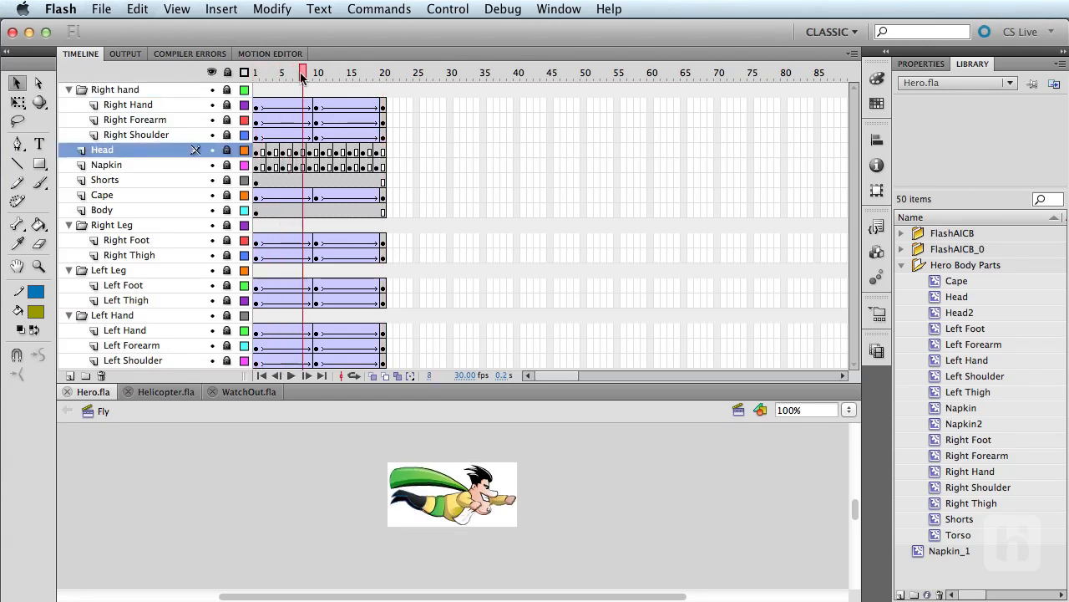
click(307, 74)
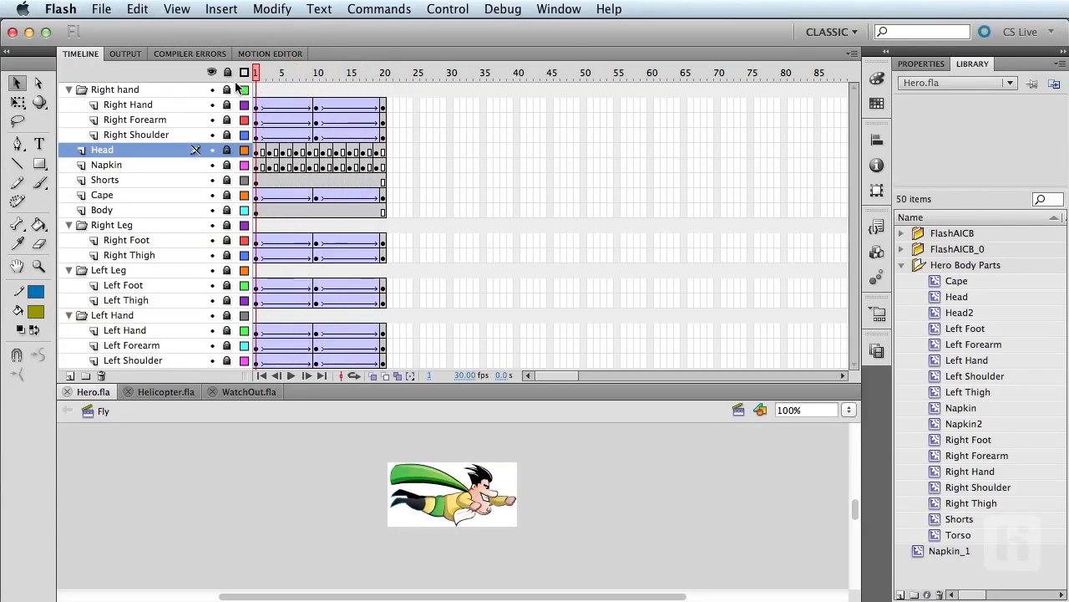
click(211, 72)
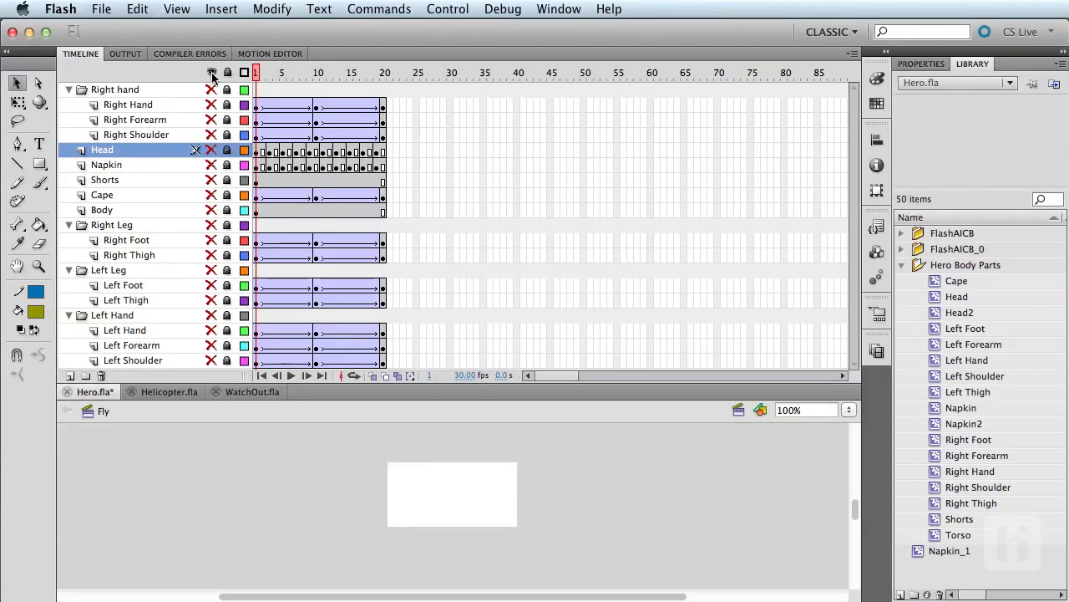
click(101, 10)
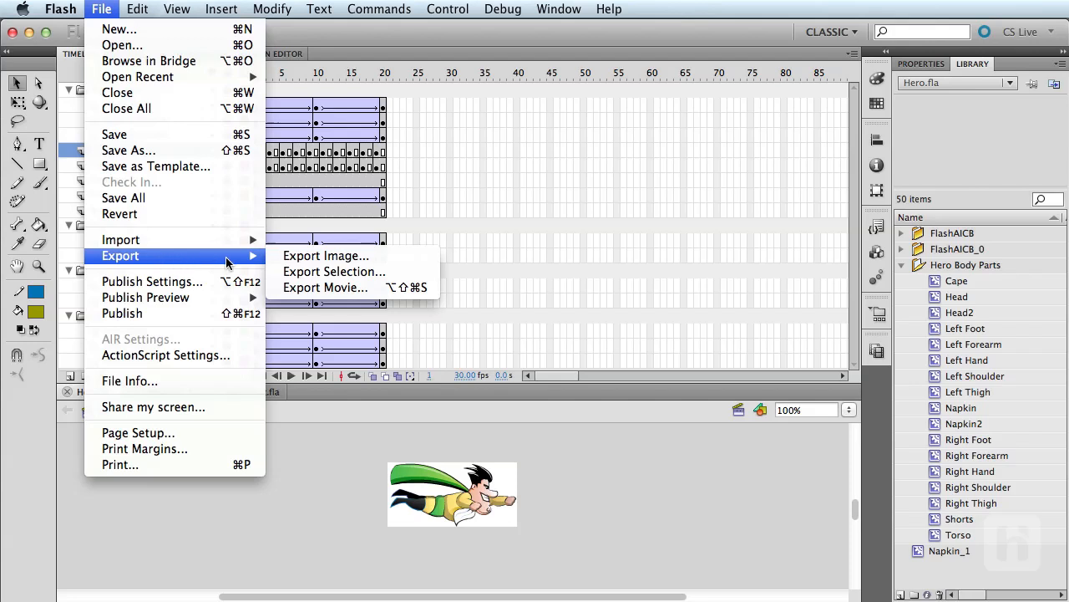
Export the fly animation as a PNG sequence named fly_ and switch to the Helicopter document.
click(325, 287)
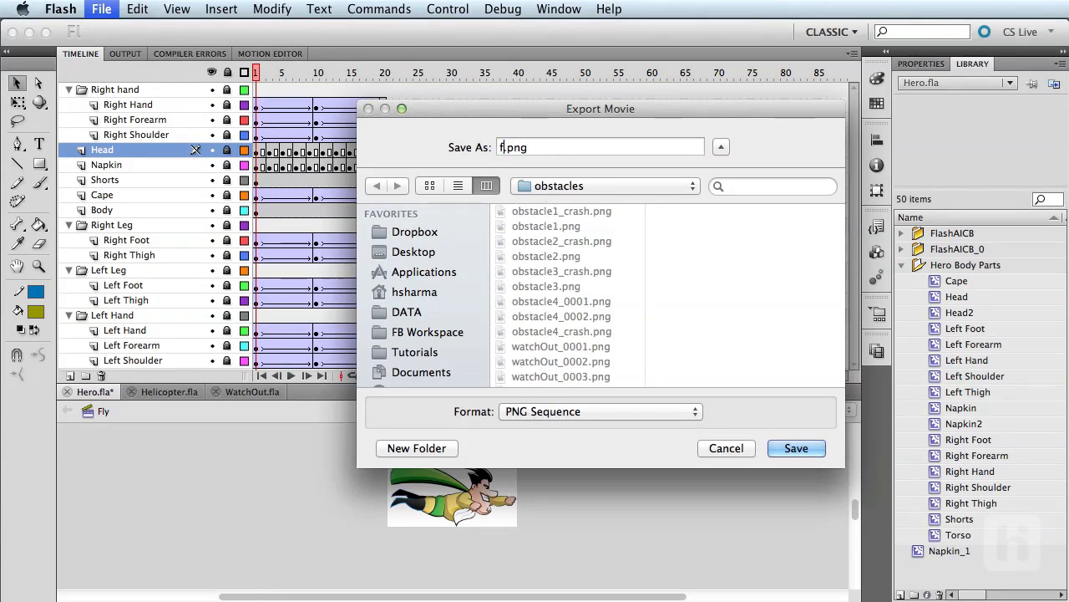
text(ly_)
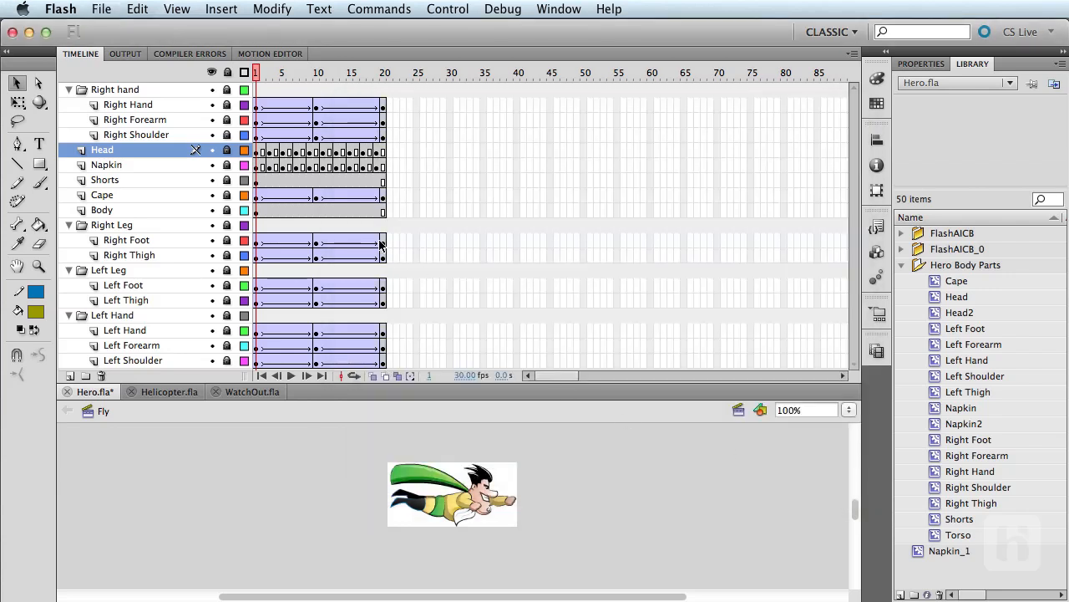
click(168, 391)
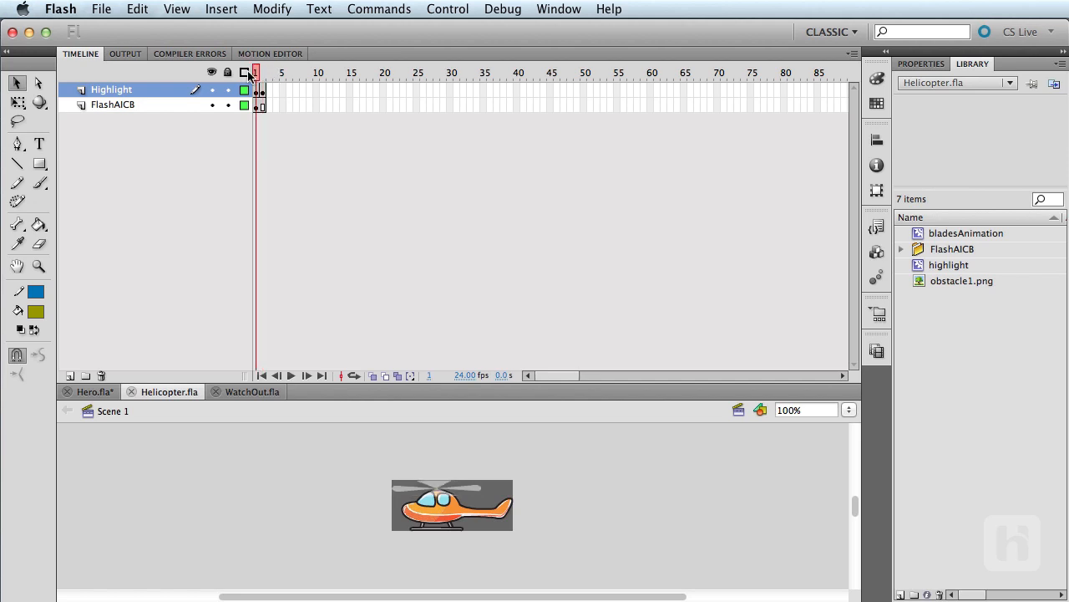
click(251, 391)
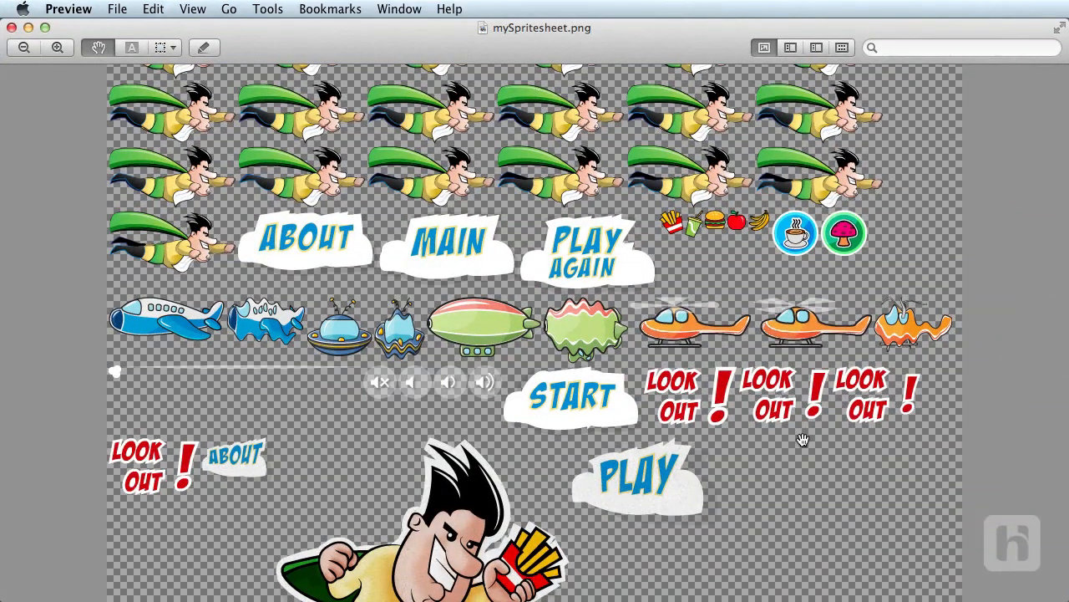
Scroll through mySpritesheet.png to inspect the packed hills, skyline and logo graphics.
scroll(up, 3)
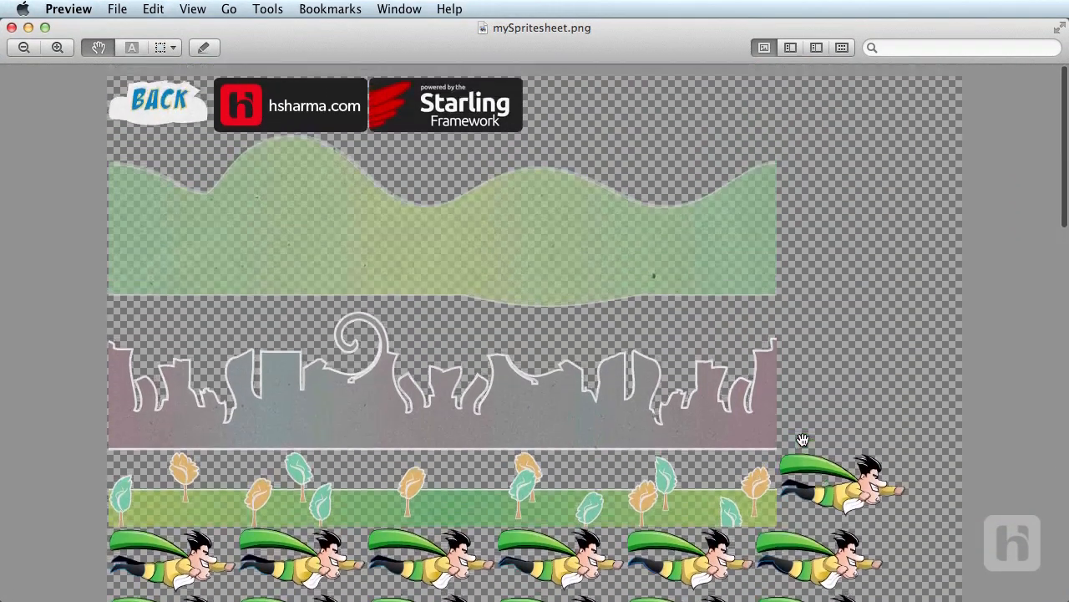
scroll(down, 3)
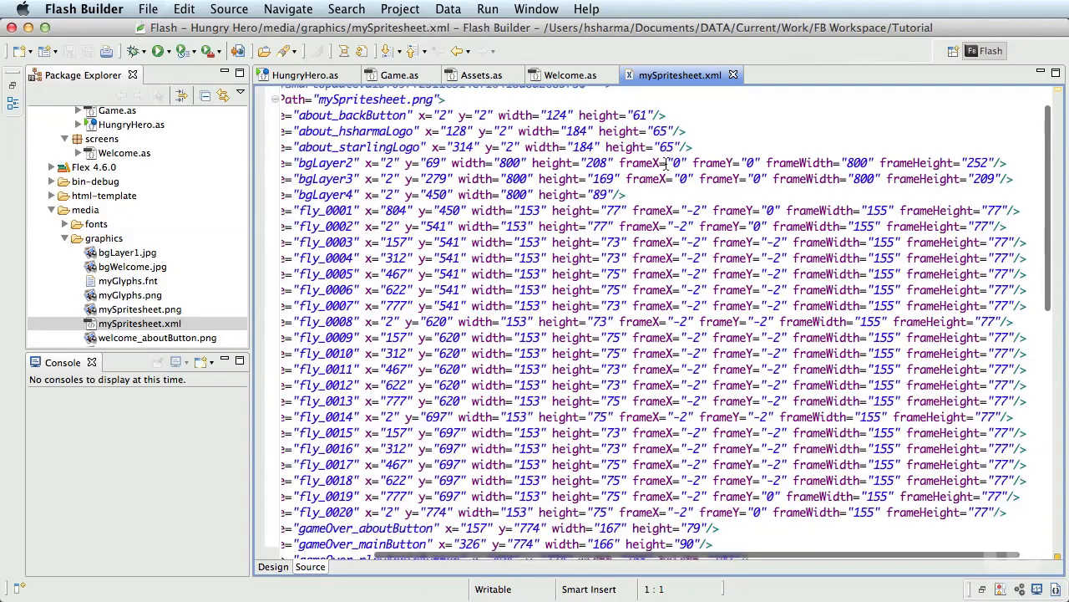
scroll(down, 3)
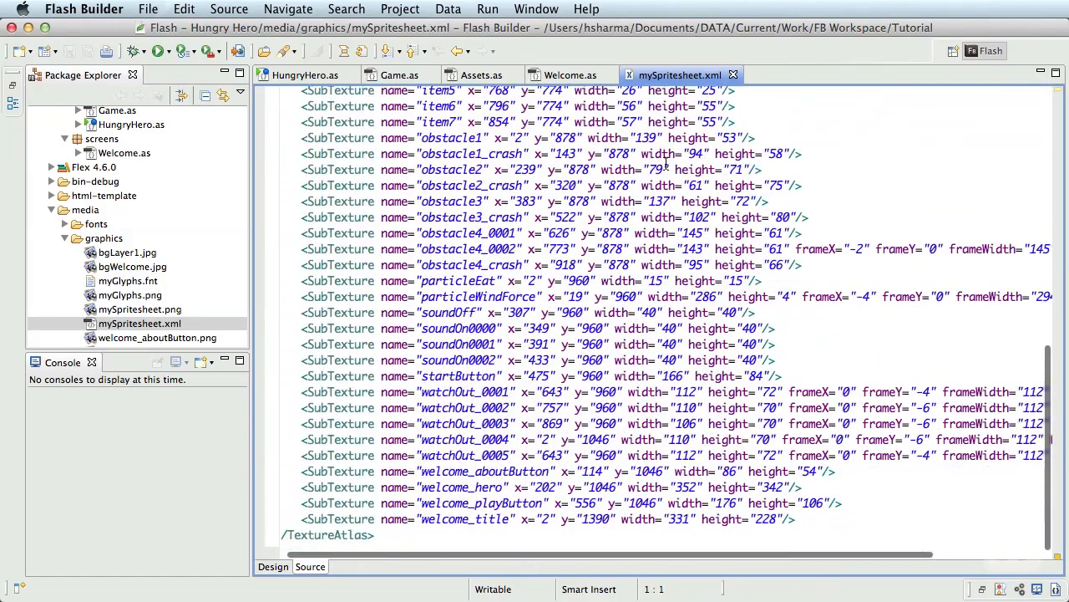
scroll(up, 3)
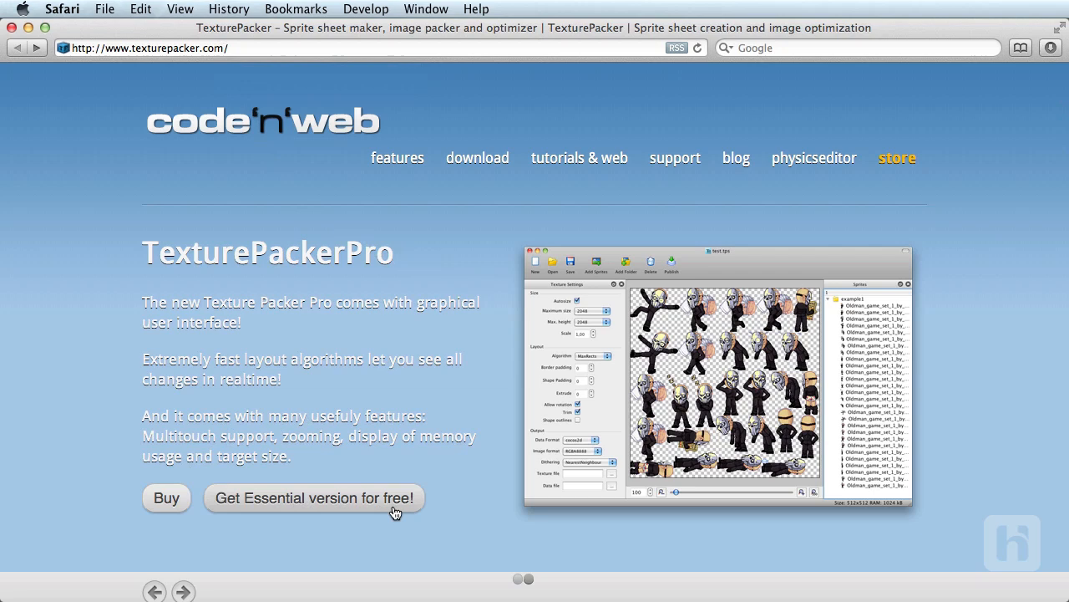
mouse_move(173, 509)
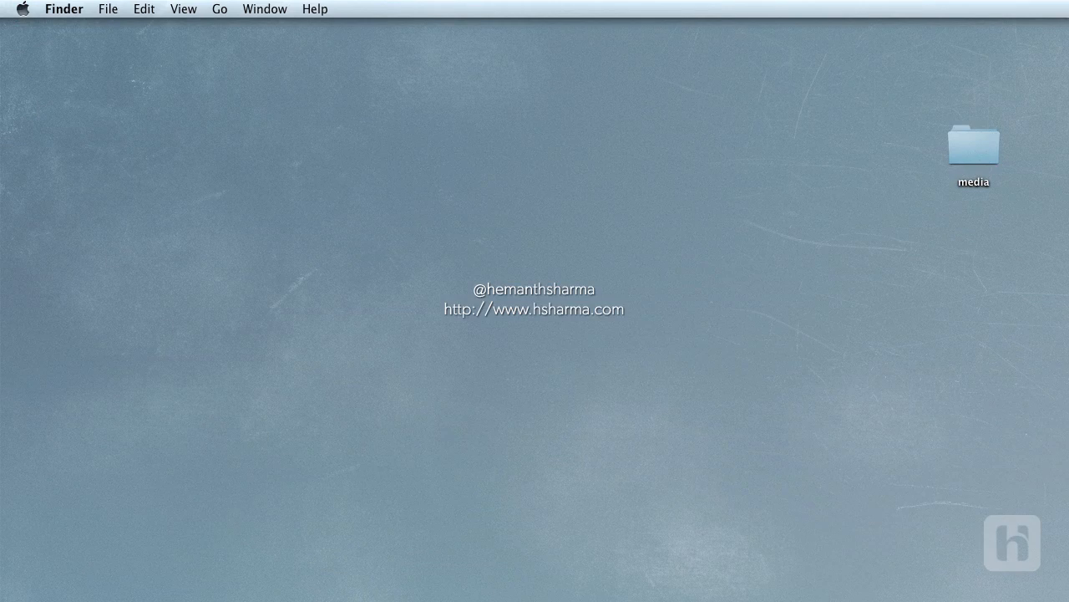
Launch TexturePacker with a new empty project.
double_click(972, 142)
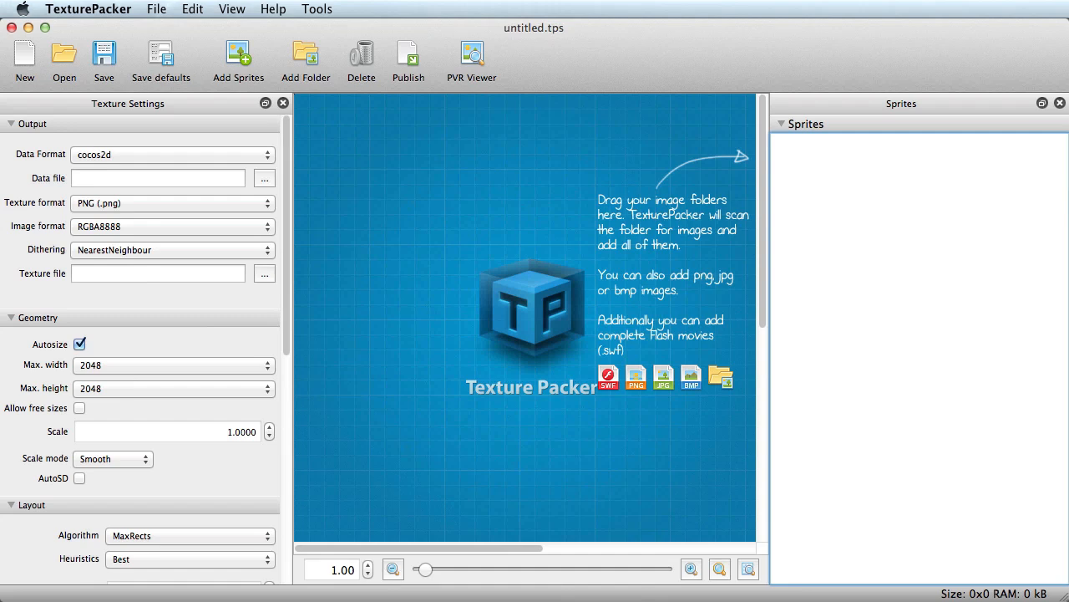
mouse_move(451, 209)
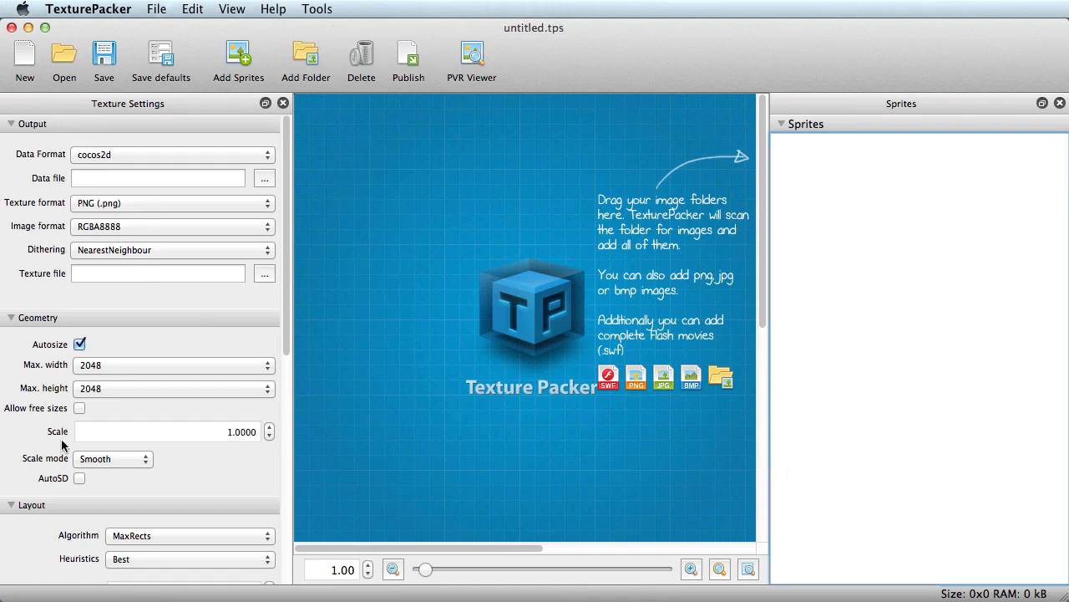
mouse_move(856, 455)
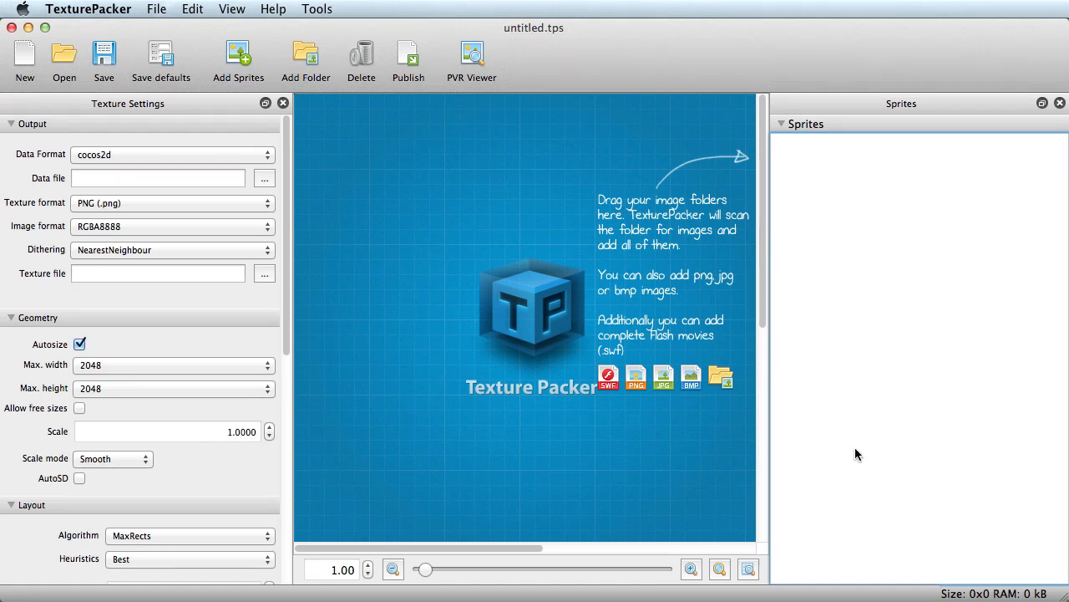
mouse_move(919, 483)
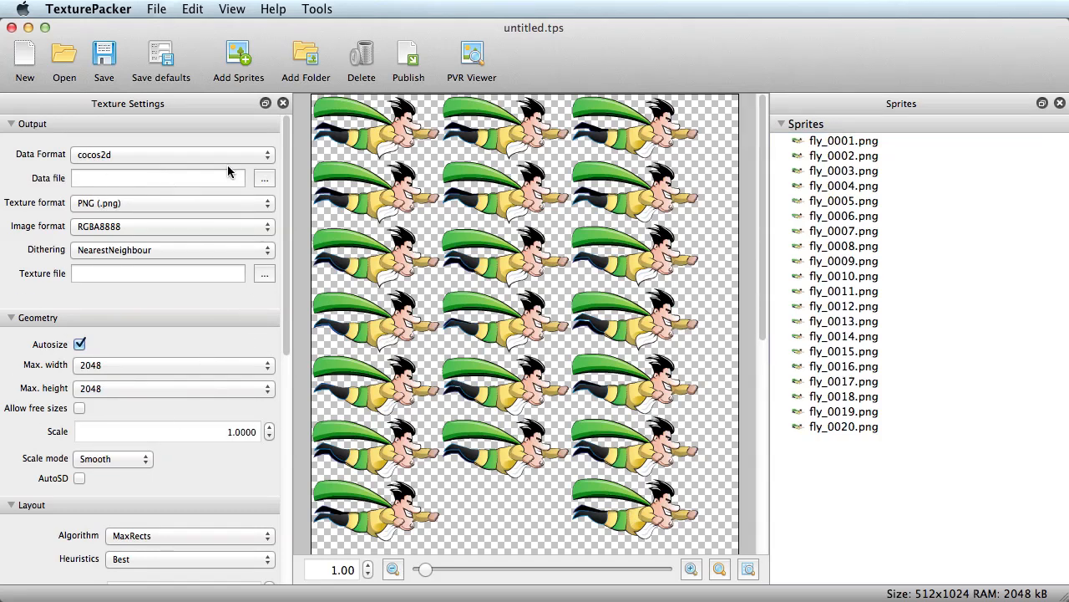
mouse_move(133, 159)
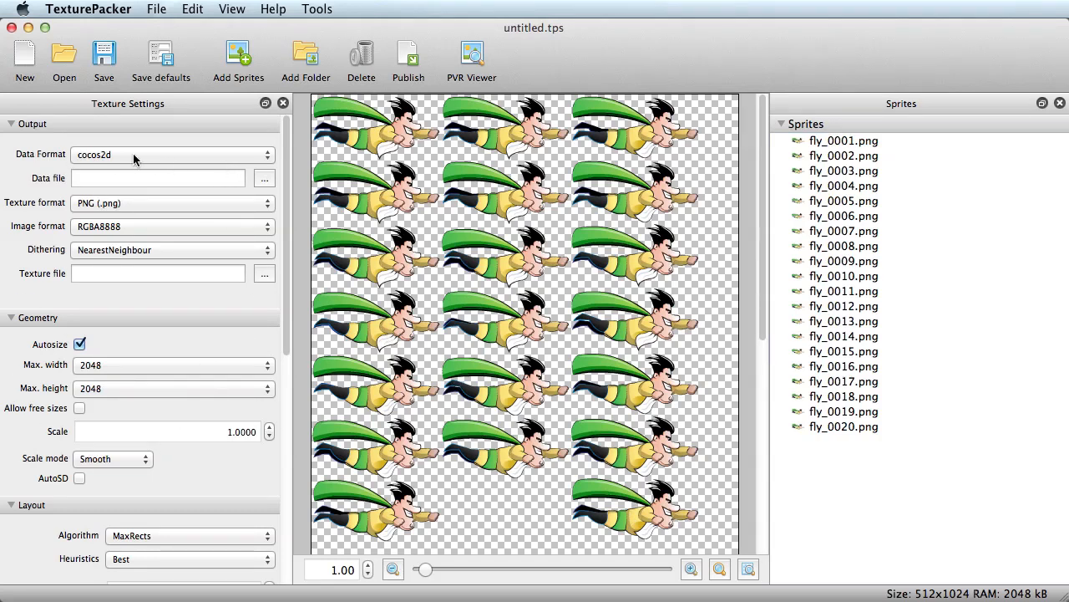
Choose Sparrow data format and save the data file as mySpritesheet.xml on the Desktop.
click(171, 154)
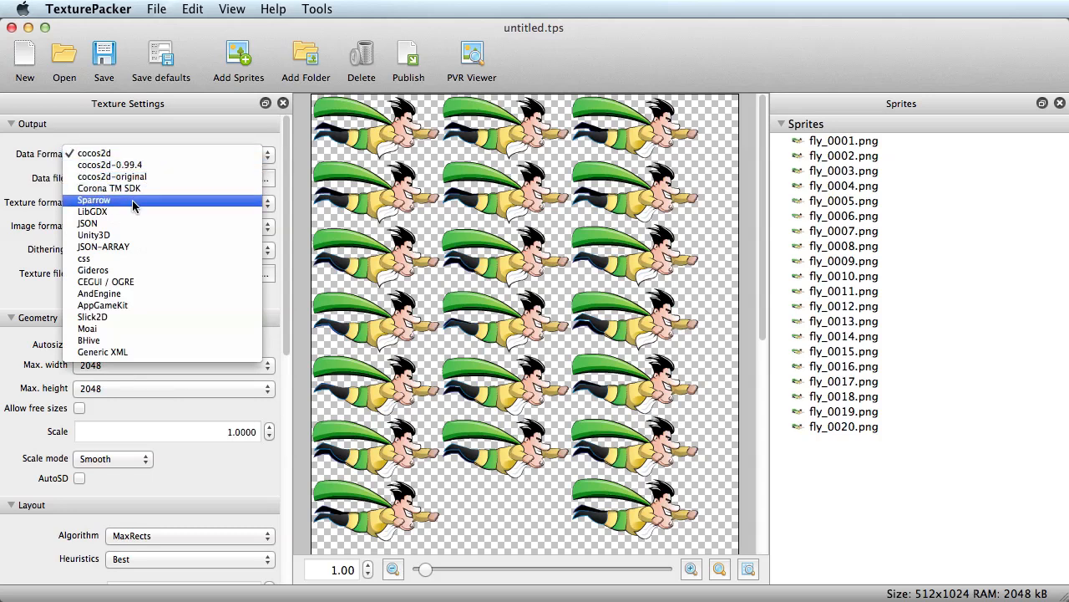
click(93, 200)
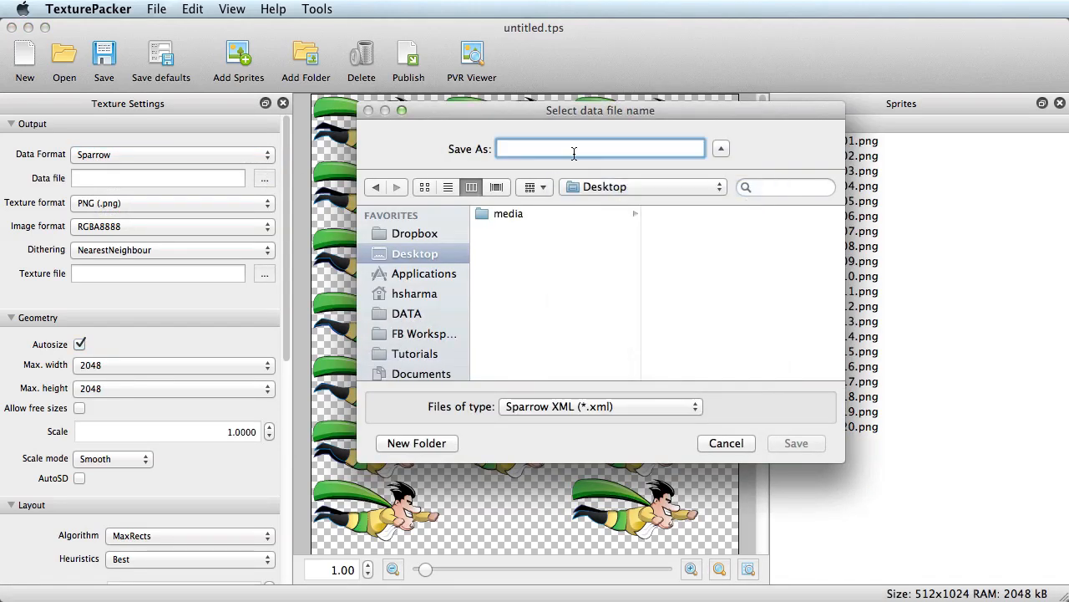
text(my)
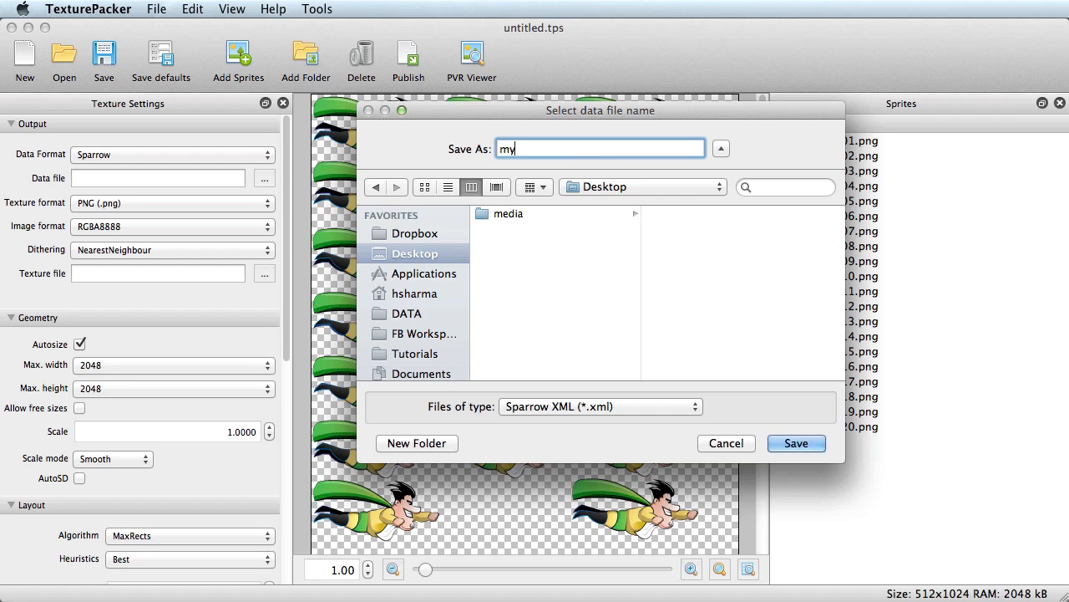
text(Spritesheet.)
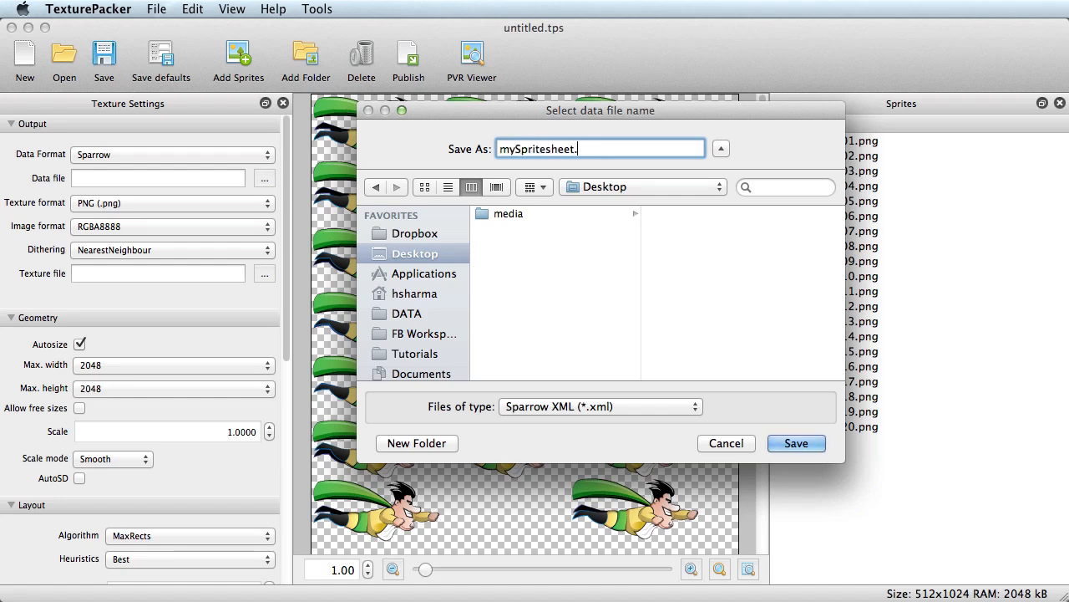
text(xml)
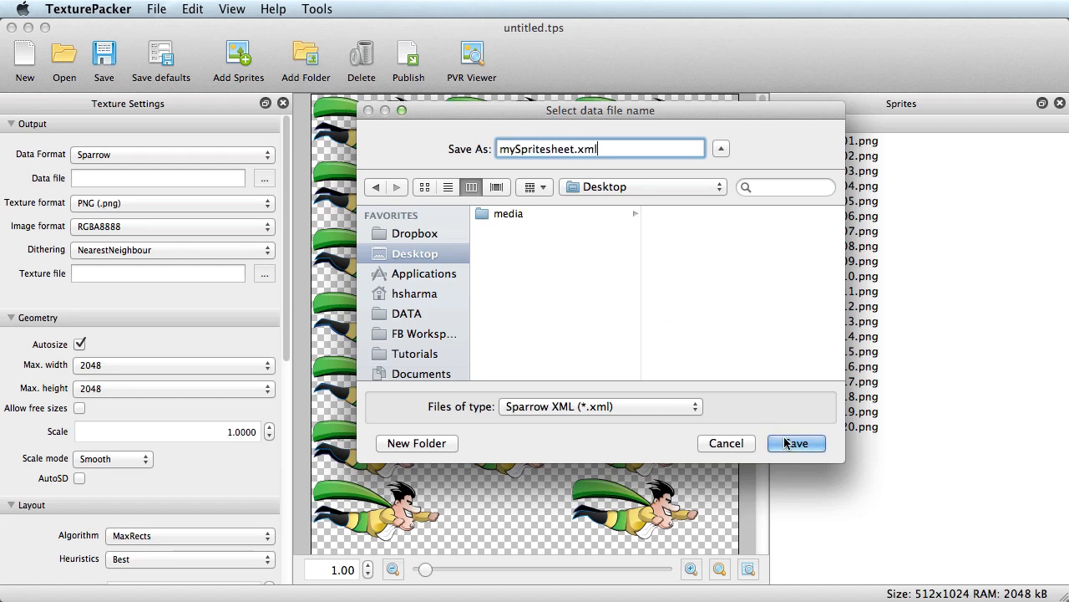
click(795, 443)
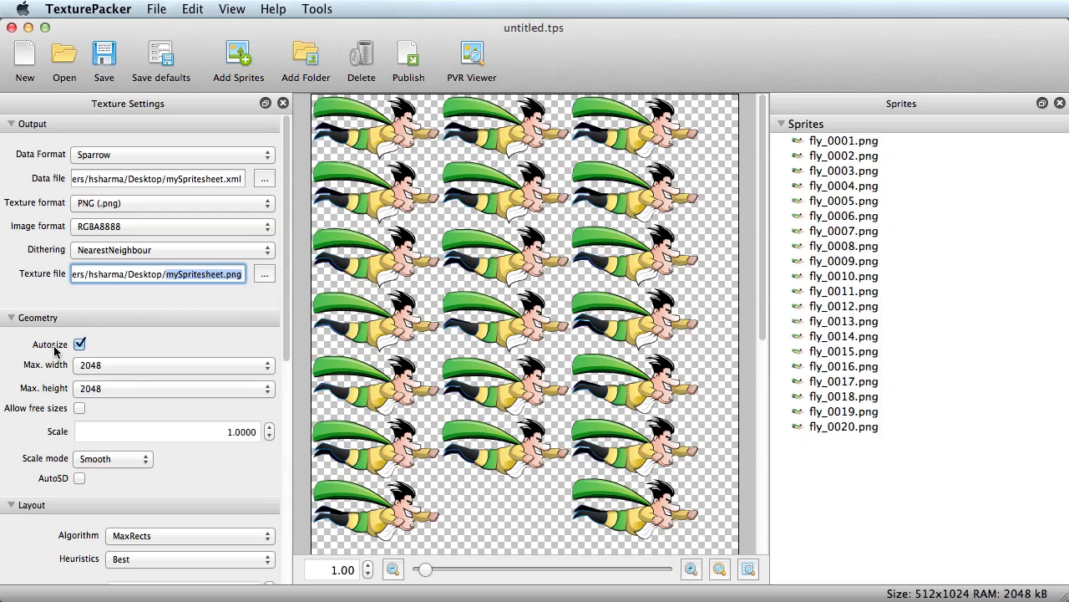
mouse_move(82, 358)
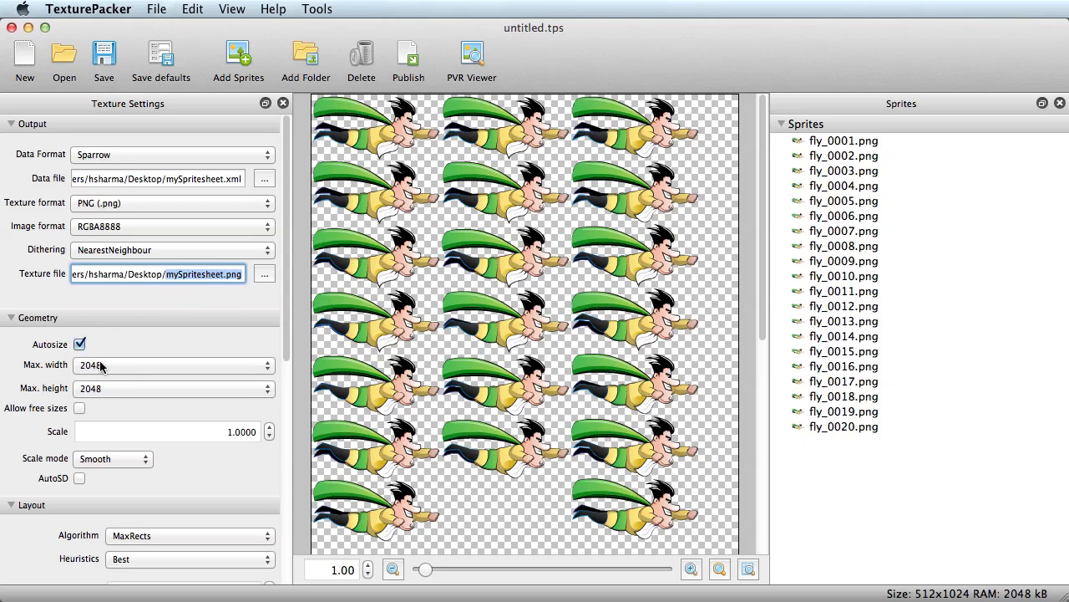
mouse_move(284, 309)
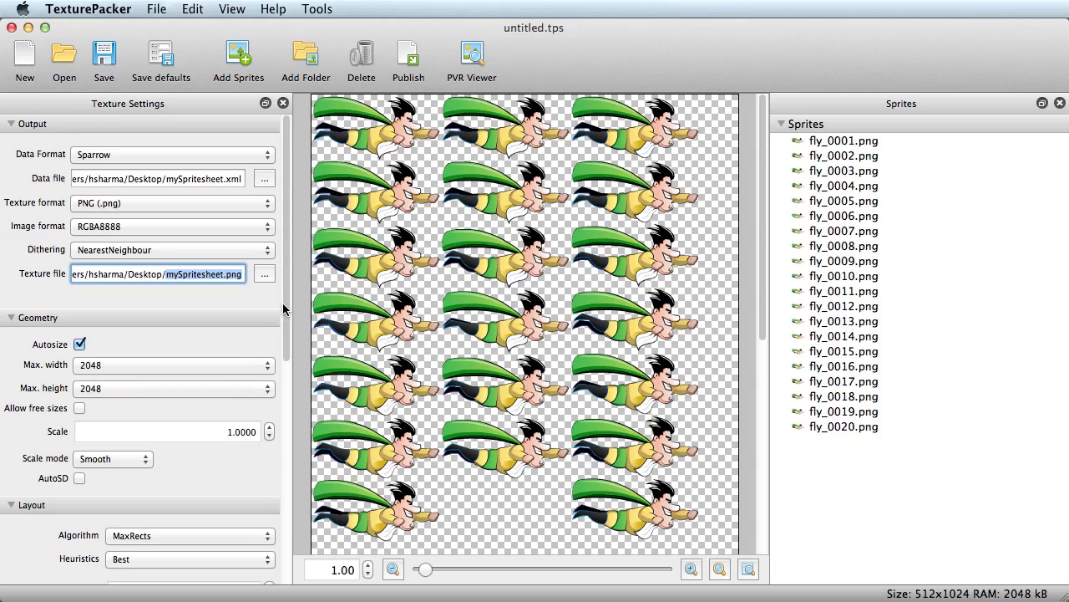
In the Layout settings, change the packing algorithm from MaxRects to Basic.
scroll(down, 3)
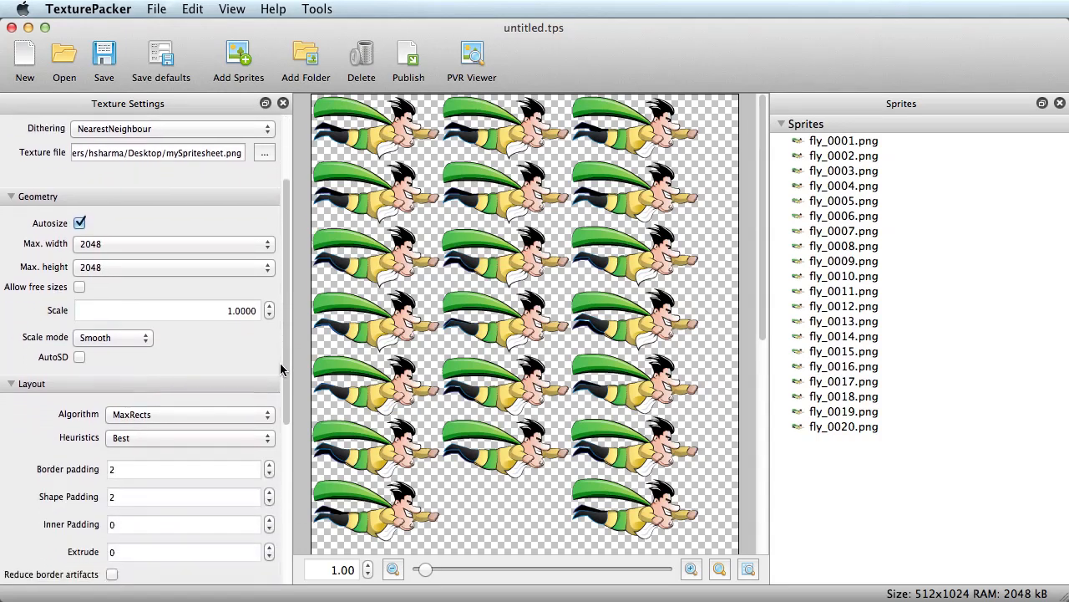
scroll(down, 3)
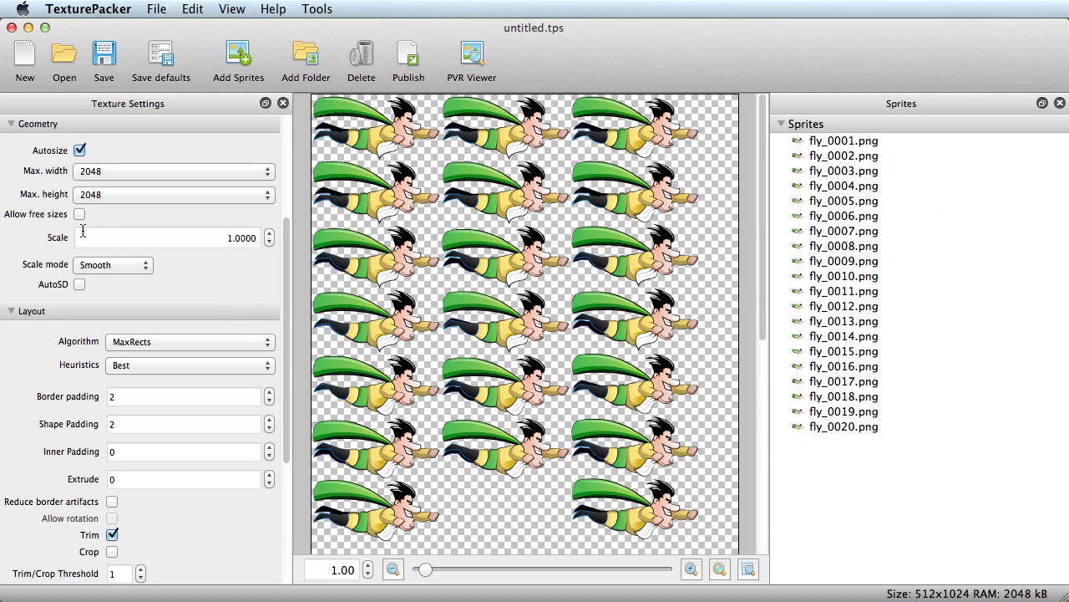
mouse_move(82, 228)
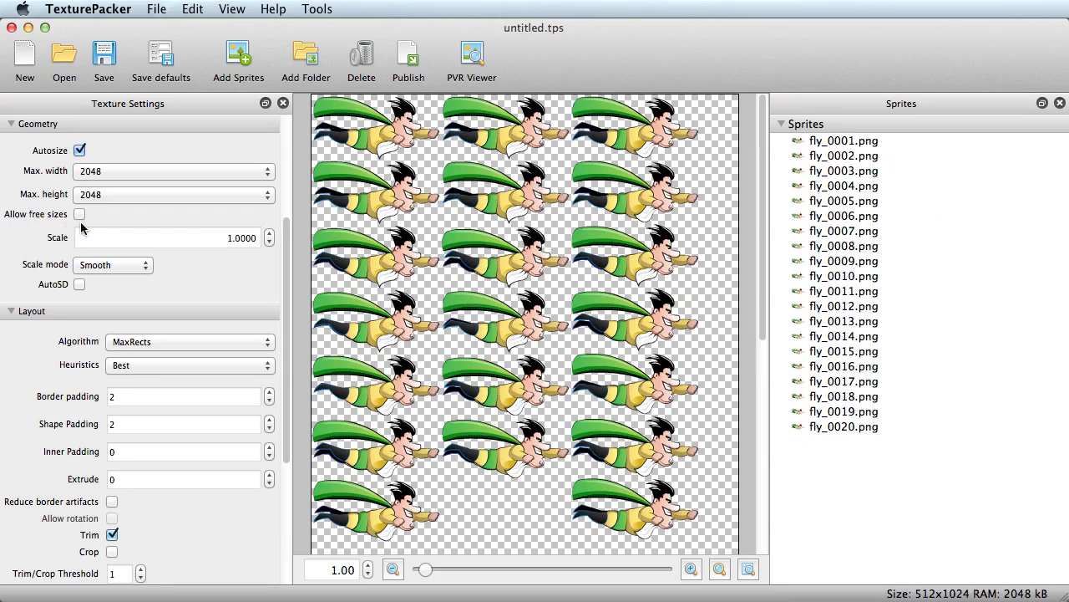
click(190, 341)
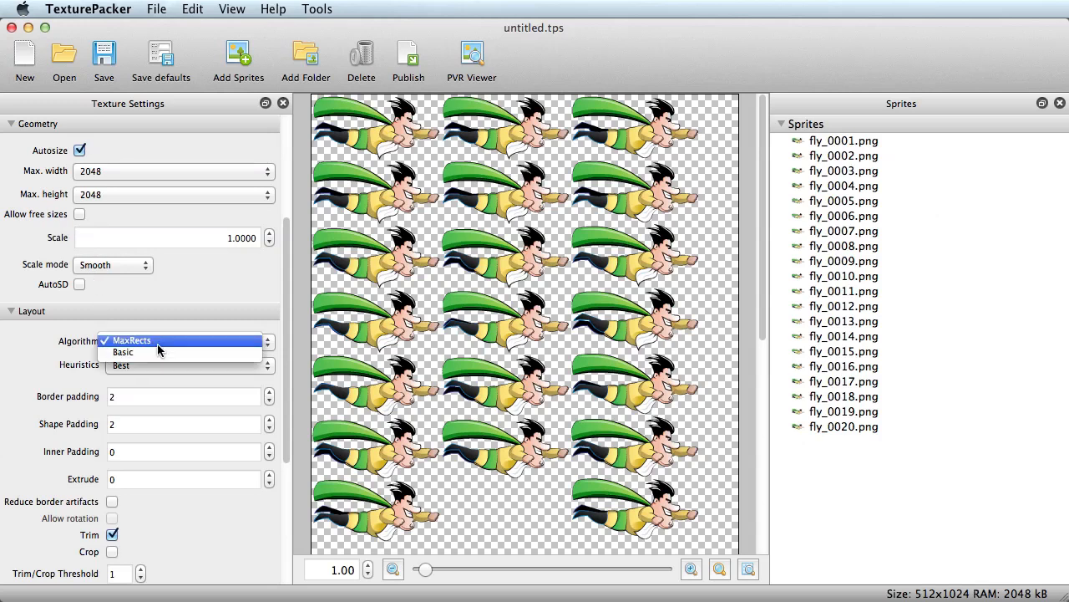
click(123, 351)
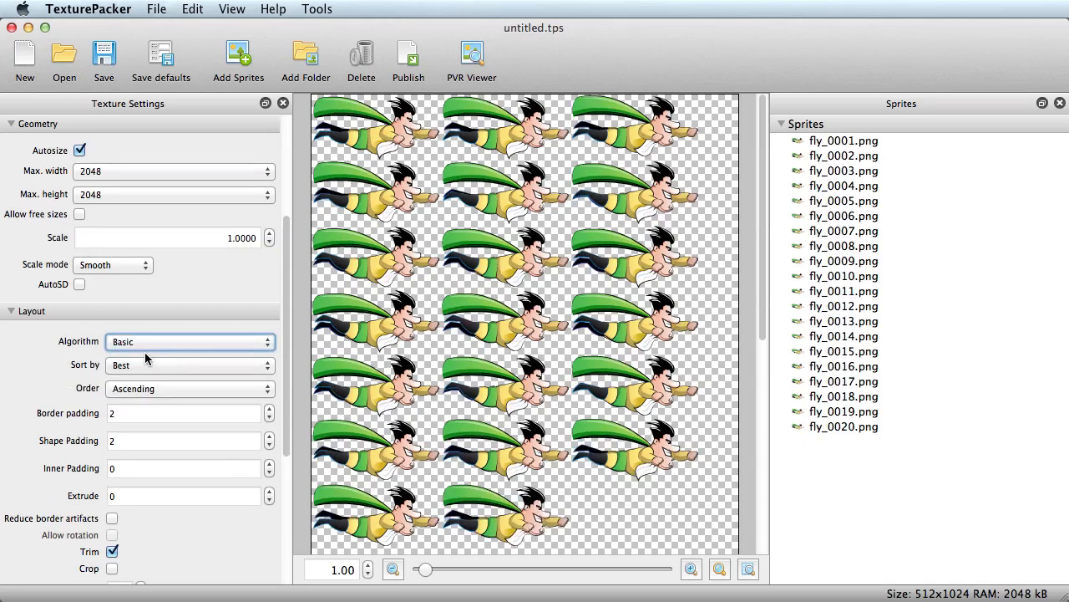
scroll(down, 3)
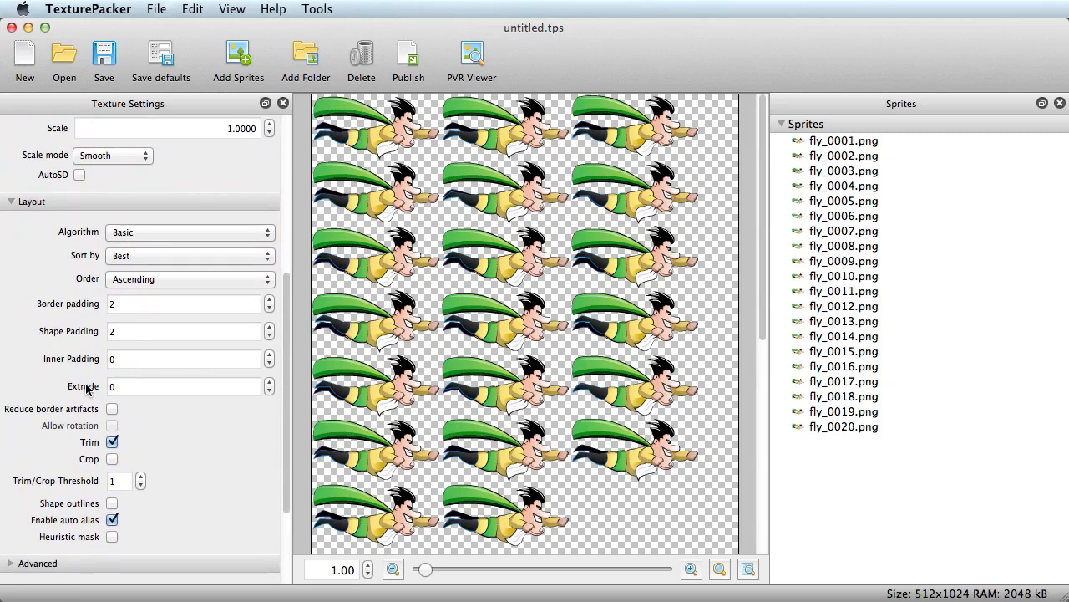
mouse_move(77, 350)
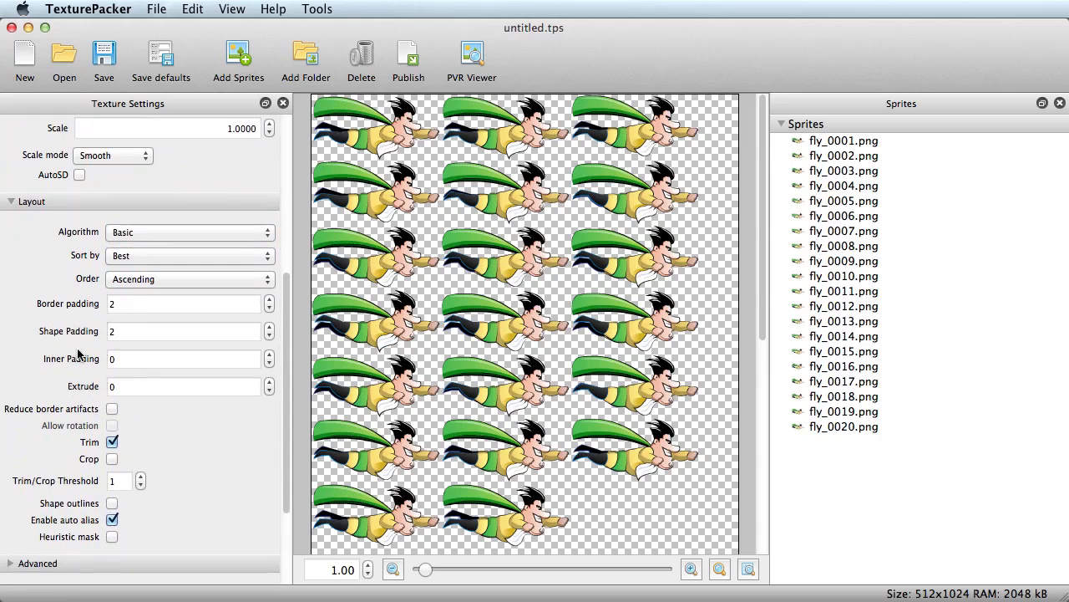
mouse_move(114, 442)
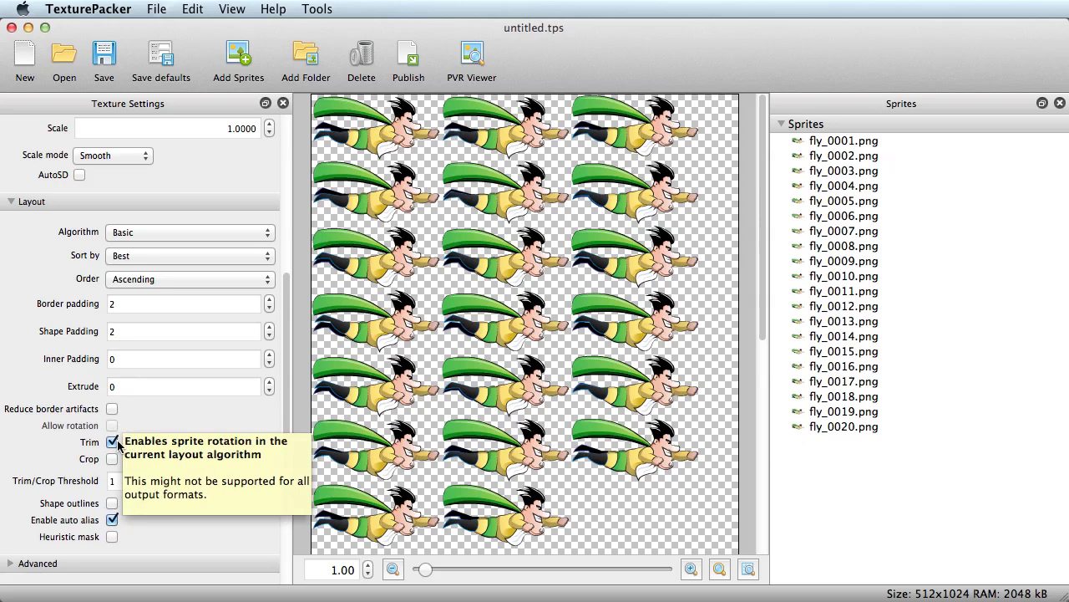
Show sprite outlines and try border padding and spacing values, returning both to 2.
click(112, 501)
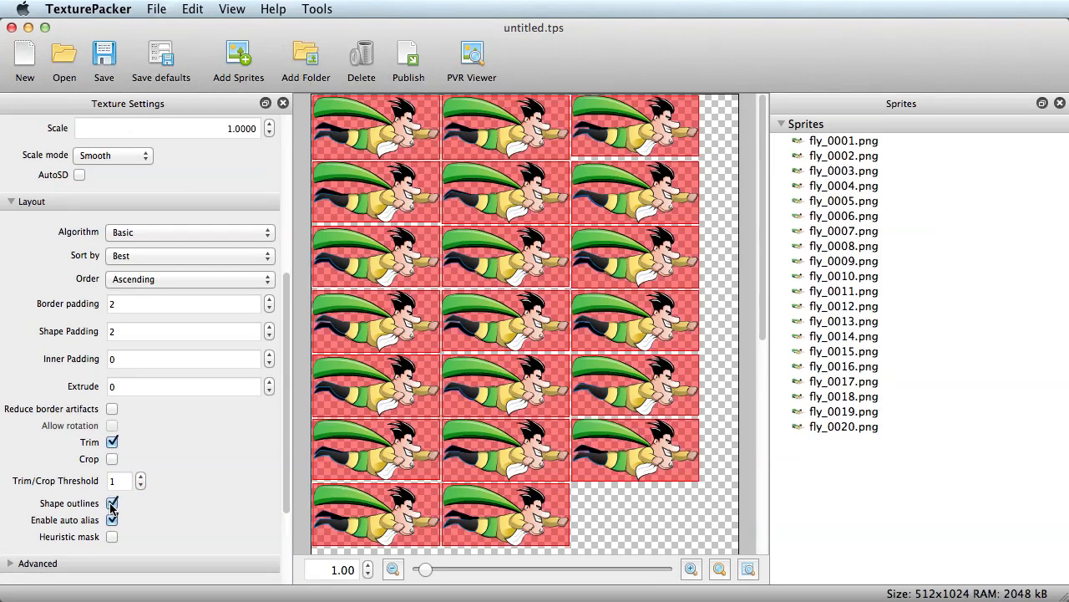
mouse_move(477, 207)
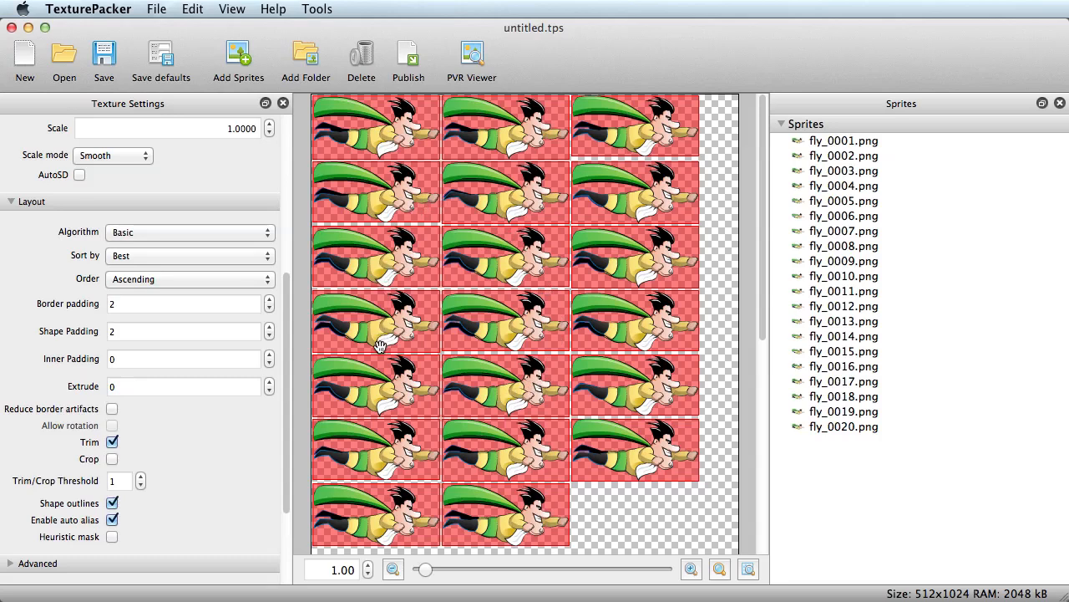
mouse_move(94, 315)
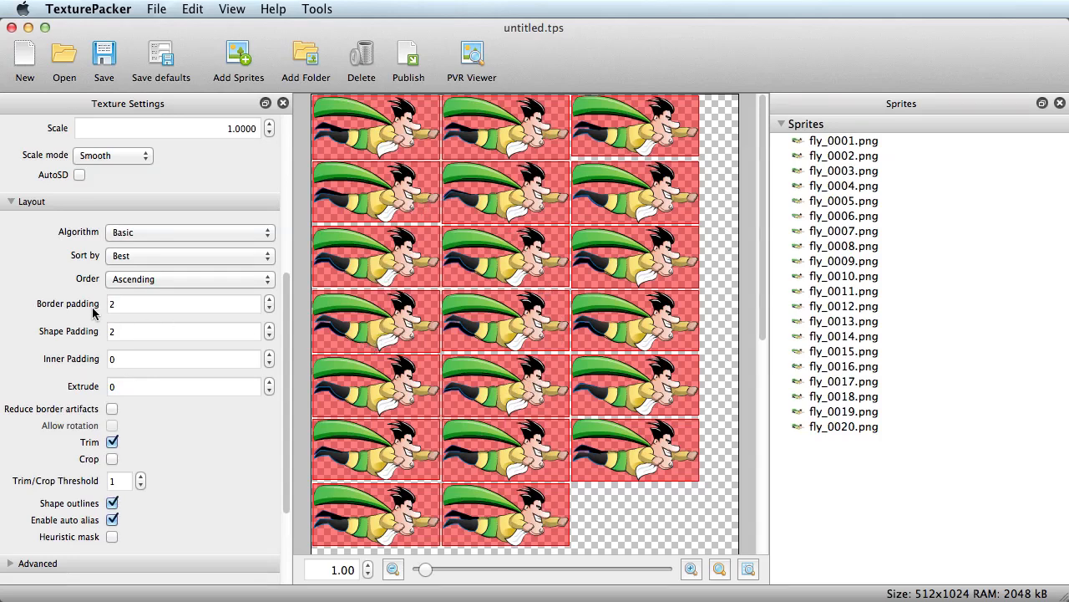
click(269, 299)
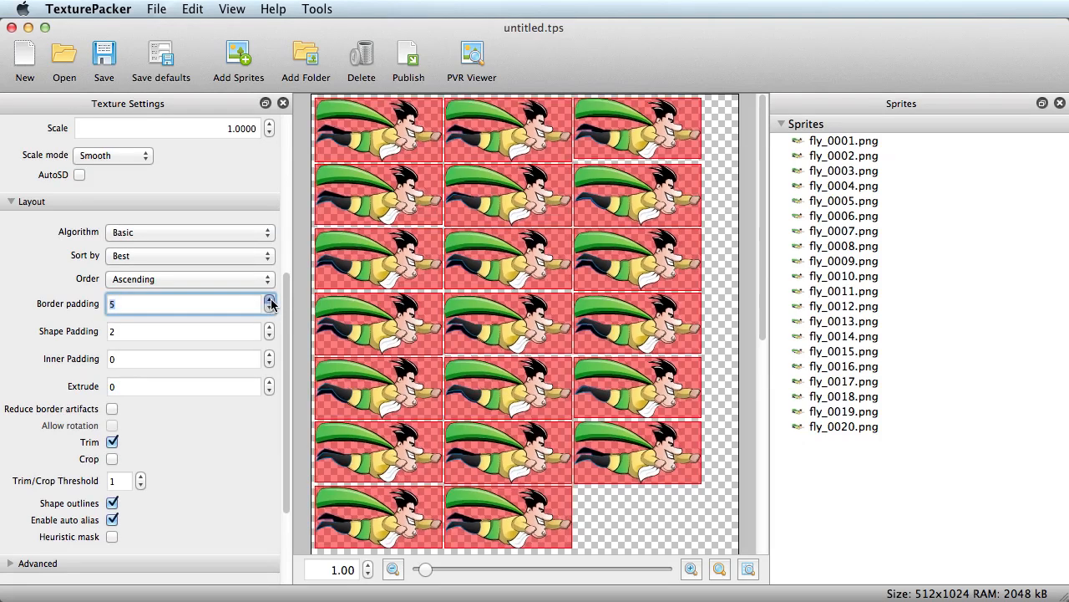
click(269, 307)
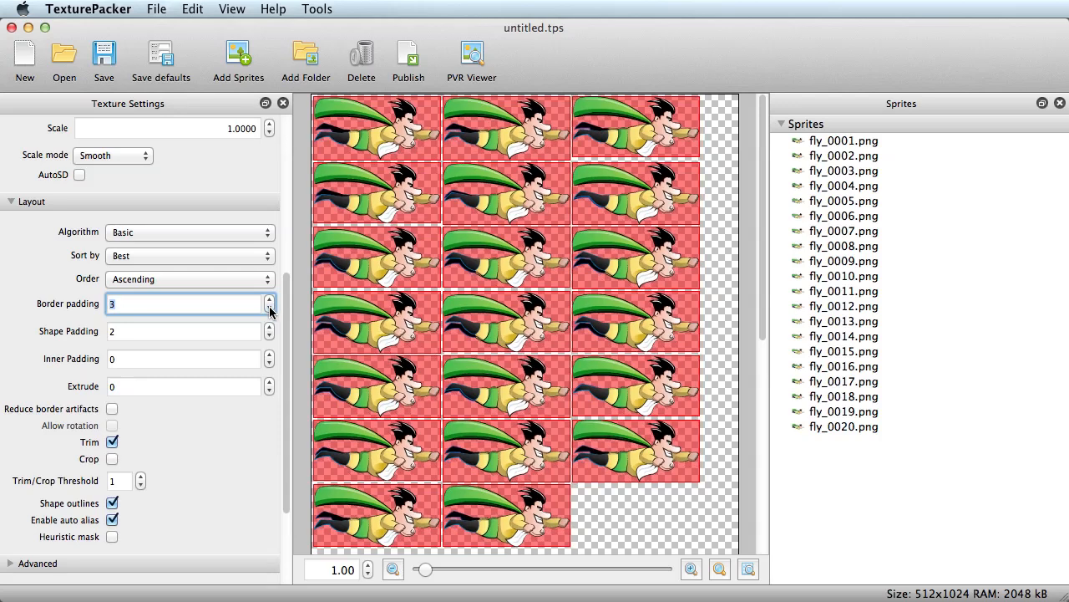
click(269, 307)
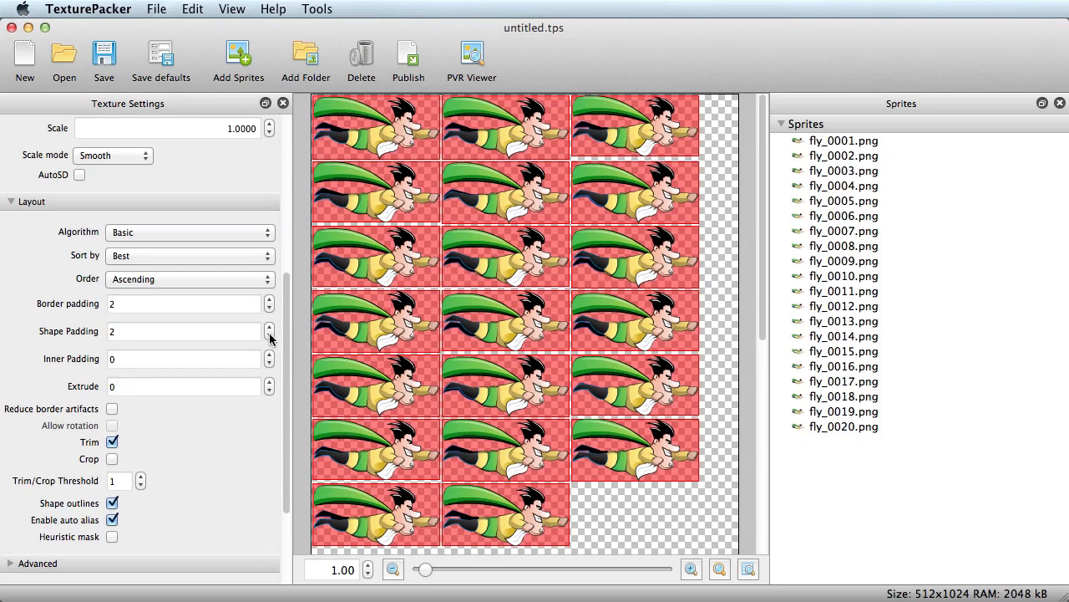
click(269, 326)
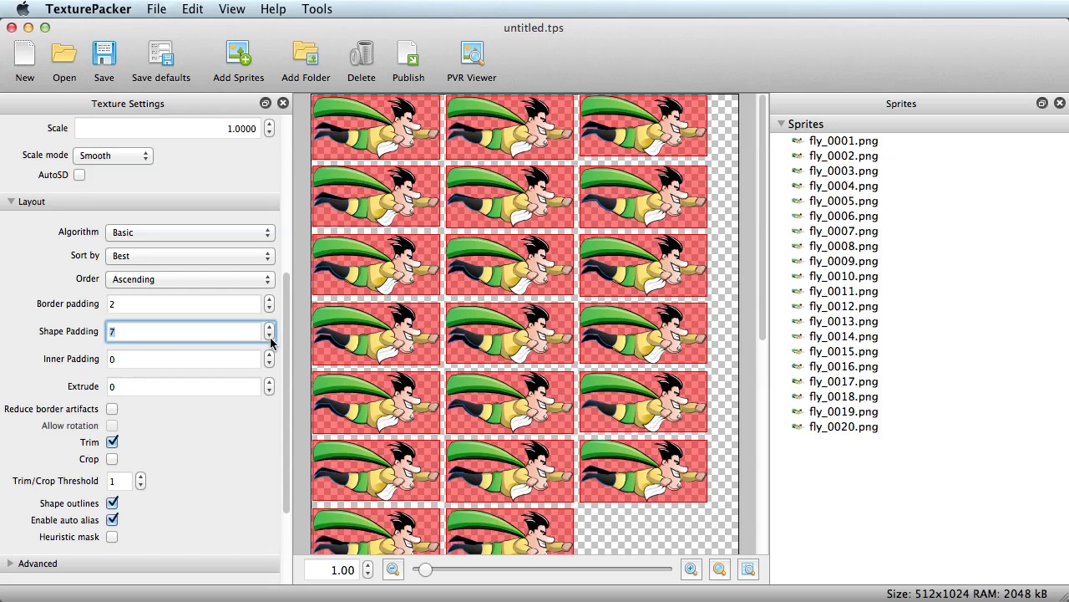
click(269, 336)
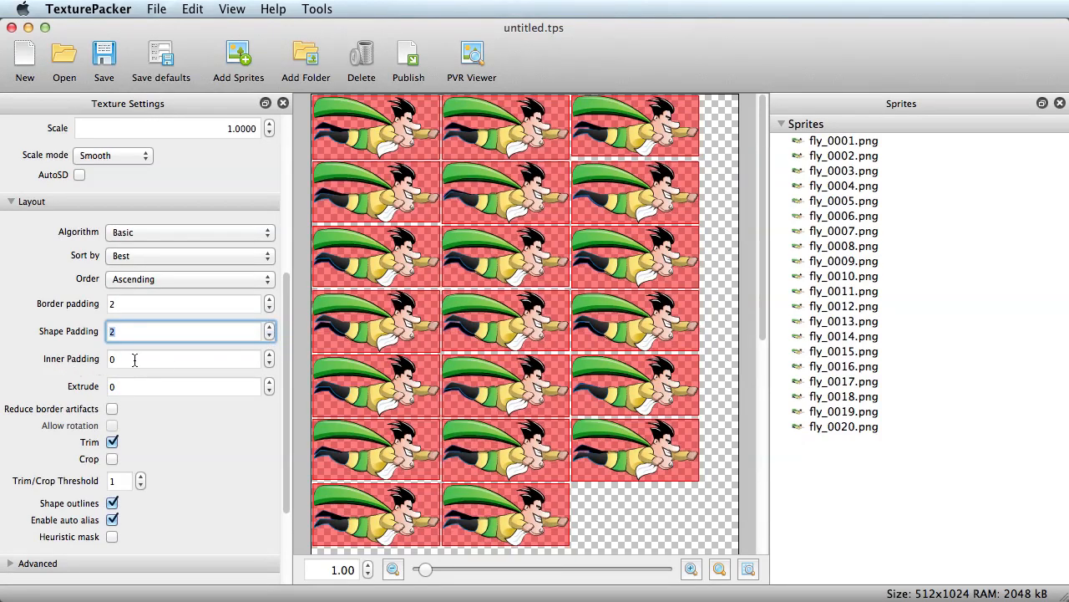
Set inner padding to 0 so the fly frames repack more tightly.
click(269, 354)
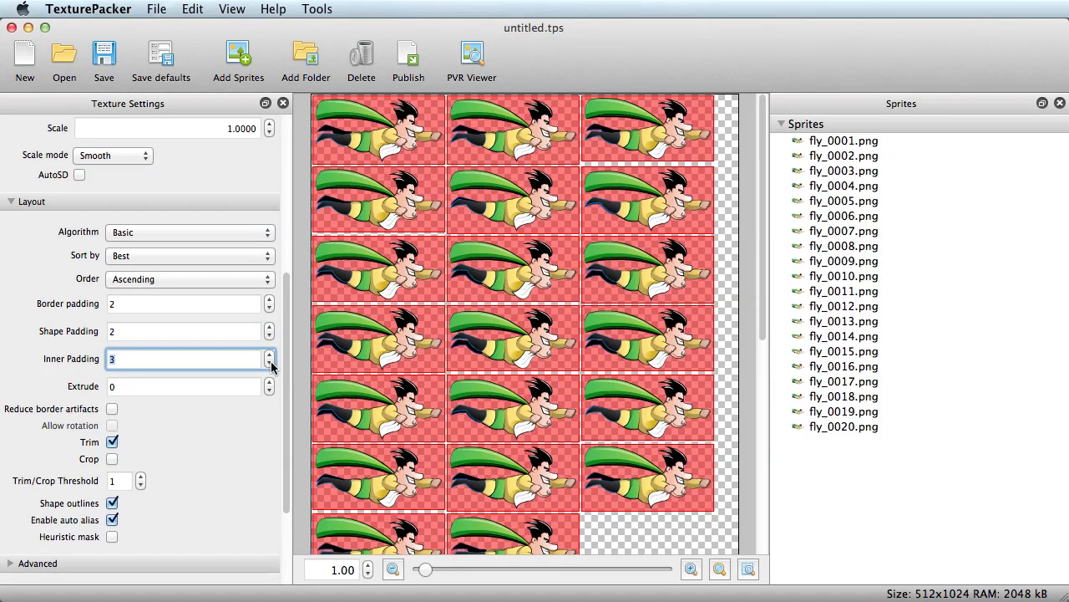
click(269, 363)
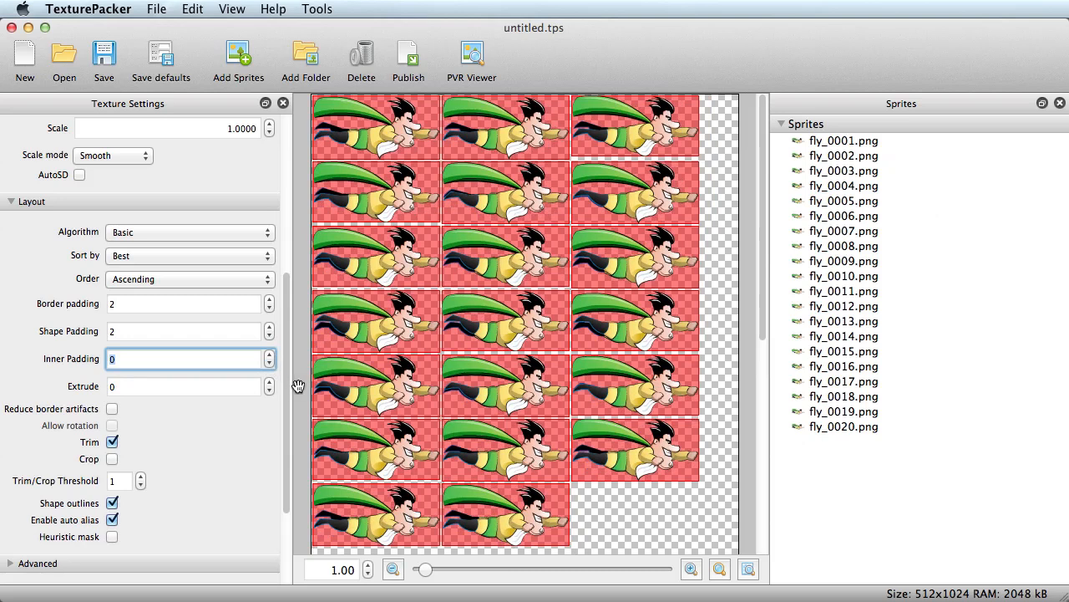
mouse_move(167, 456)
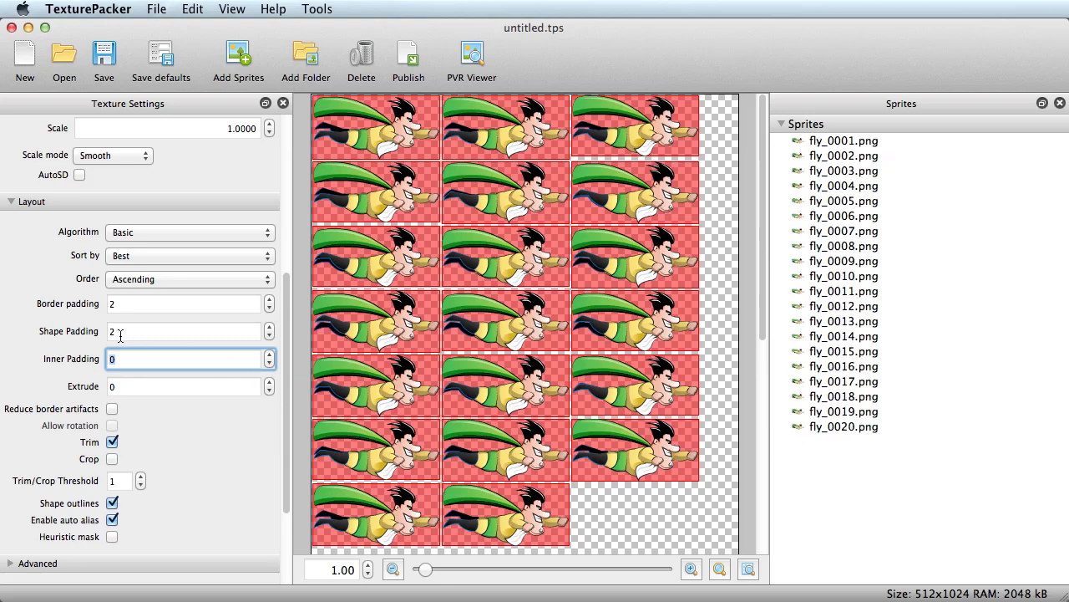
click(112, 502)
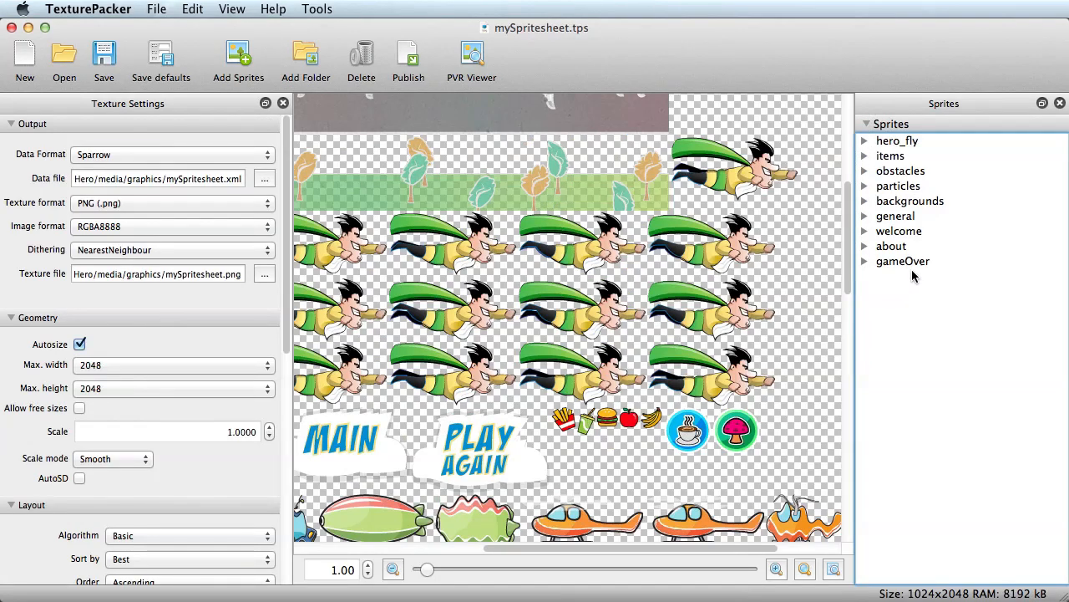
mouse_move(866, 161)
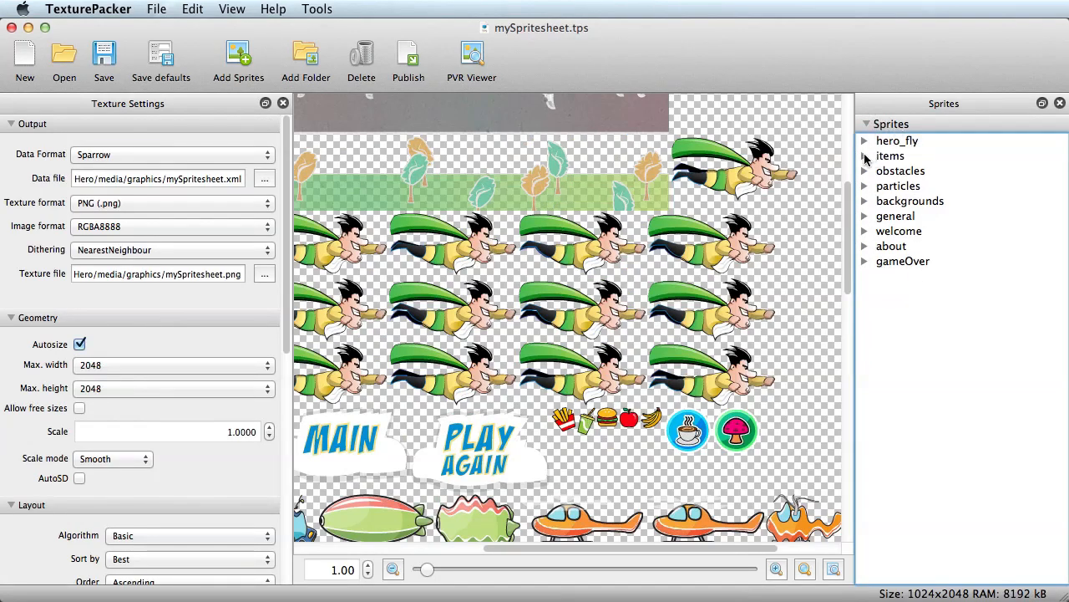
Expand the hero_fly and items sprite groups in mySpritesheet.tps to list their frames.
click(866, 140)
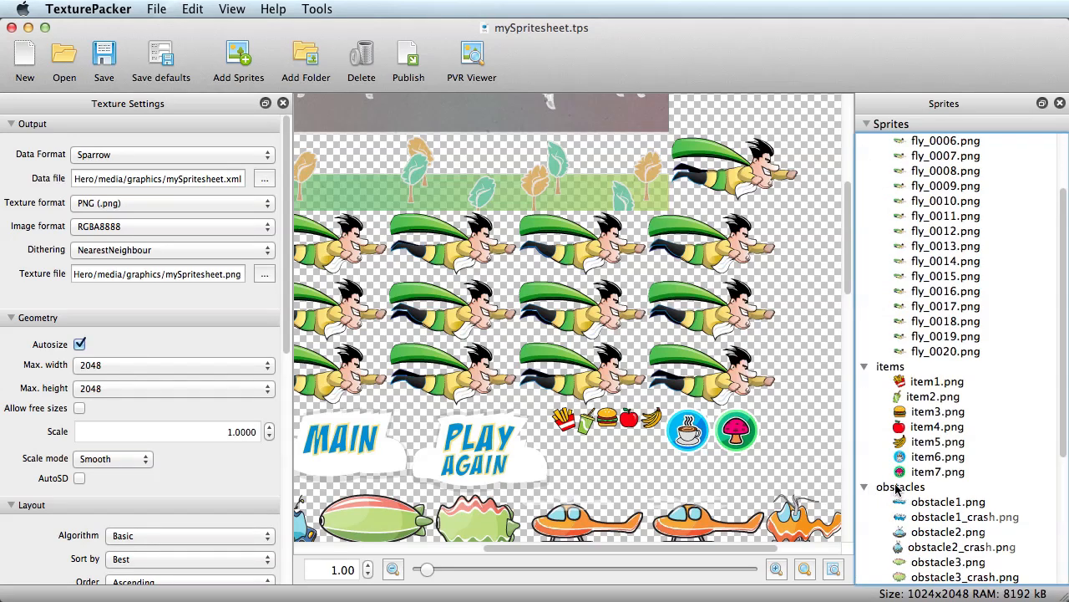
scroll(down, 3)
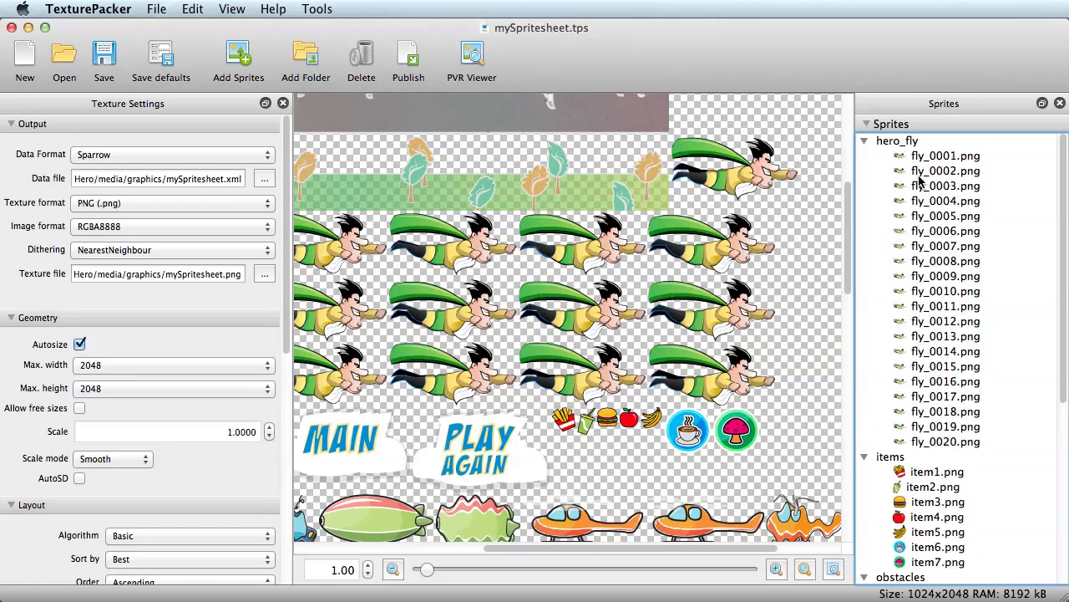
mouse_move(933, 446)
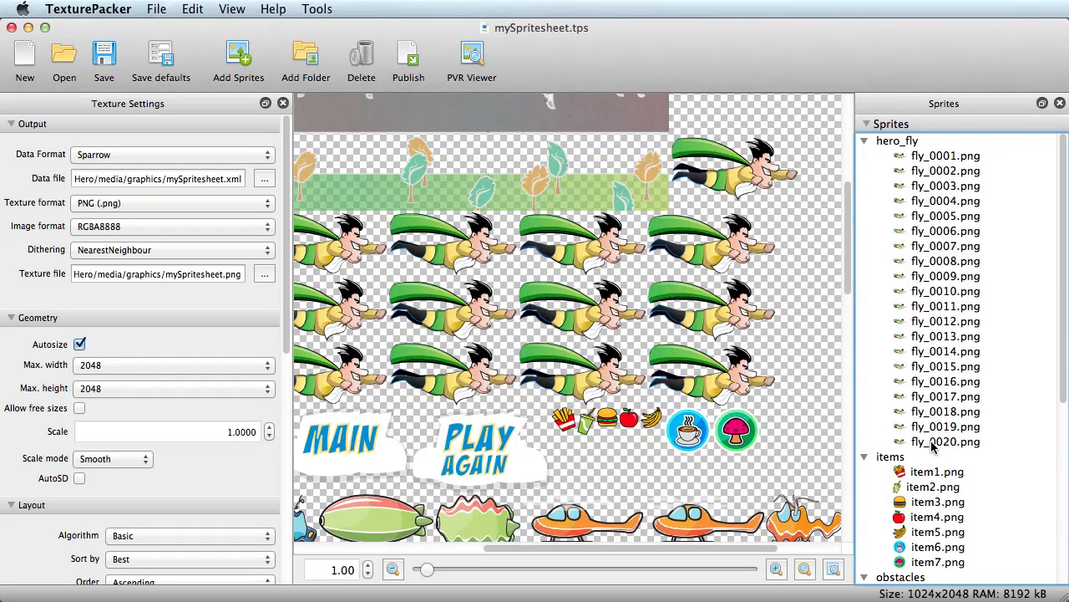
mouse_move(1006, 451)
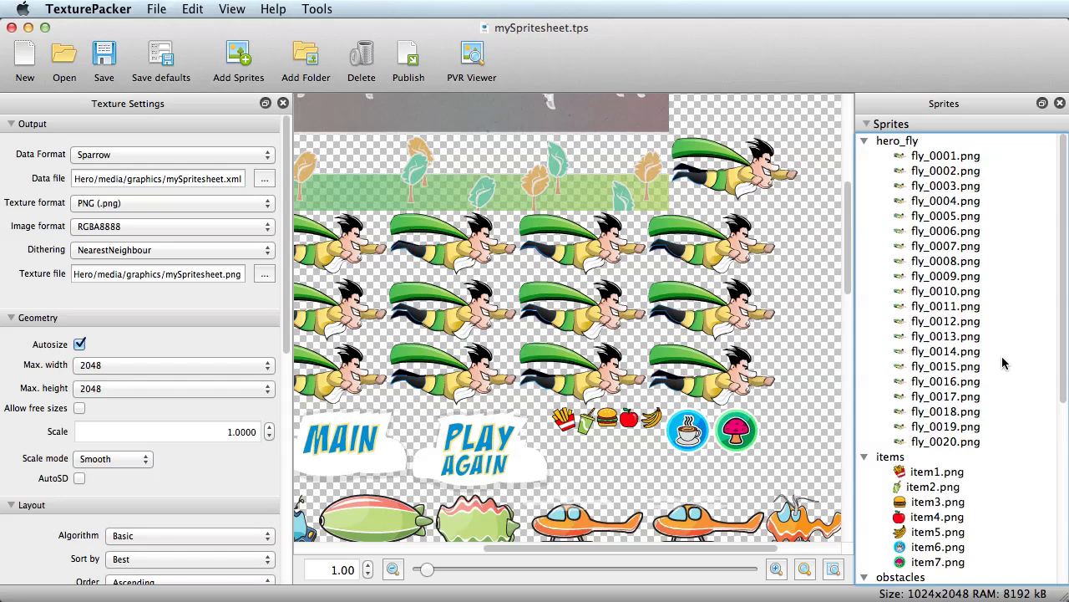
scroll(down, 3)
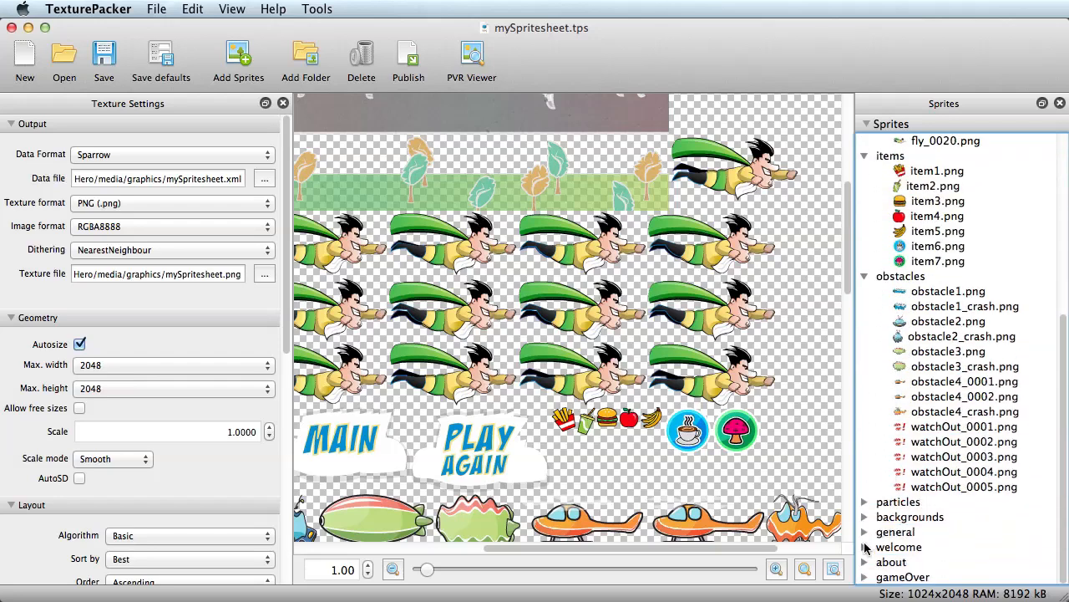
click(866, 140)
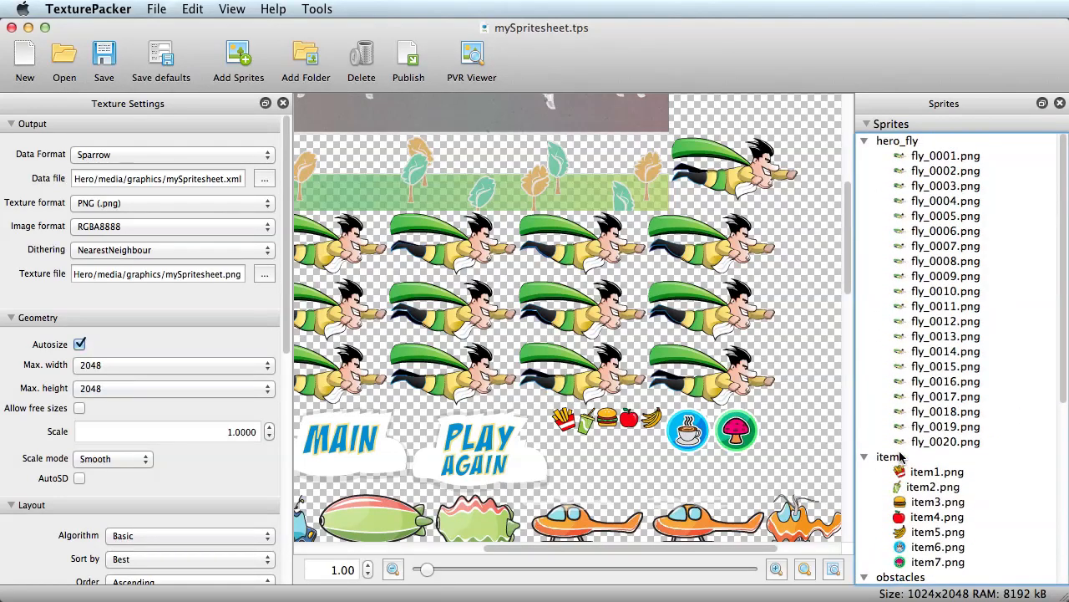
mouse_move(895, 166)
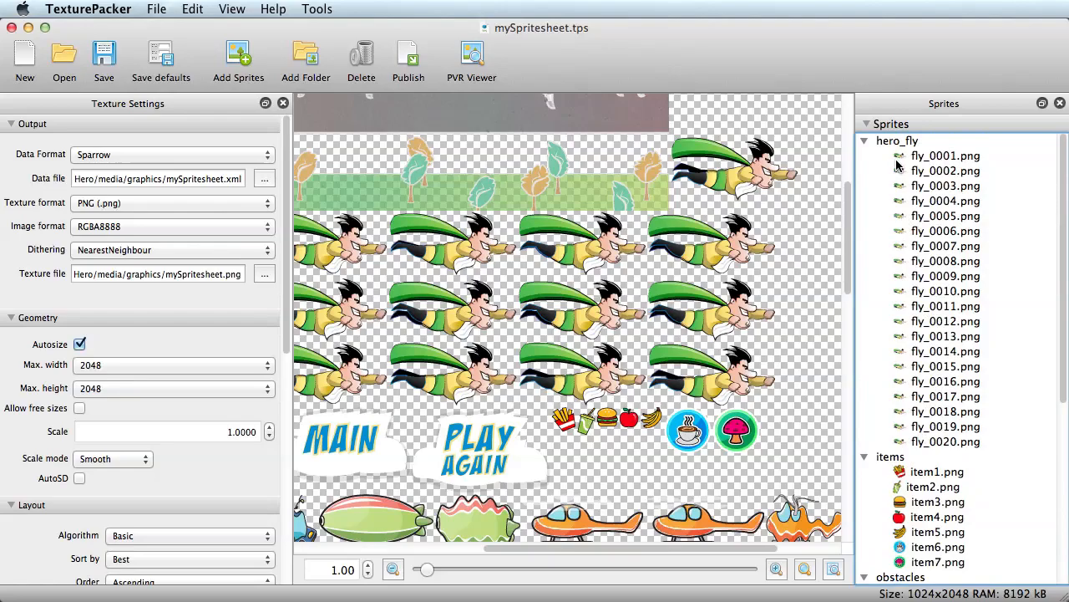
click(896, 140)
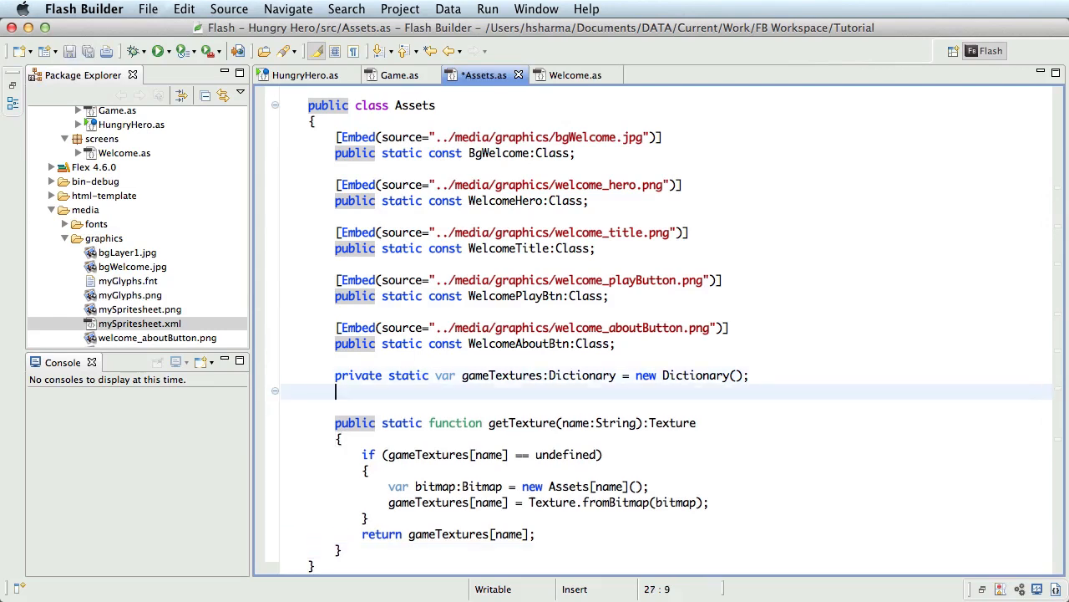
Add an empty public static getAtlas():TextureAtlas function to the Assets class.
text(publi)
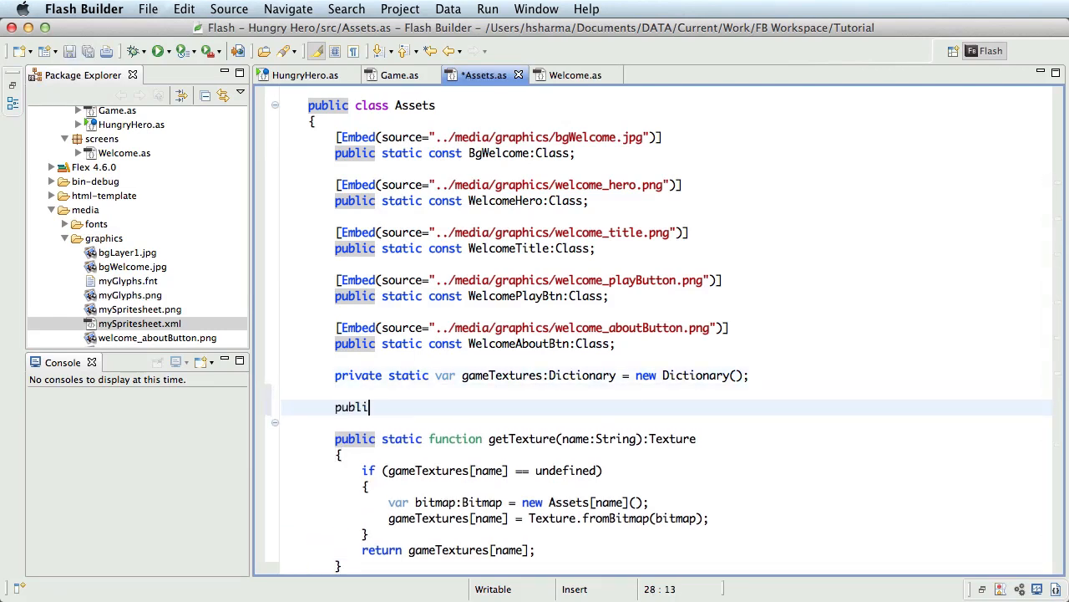
text(c static)
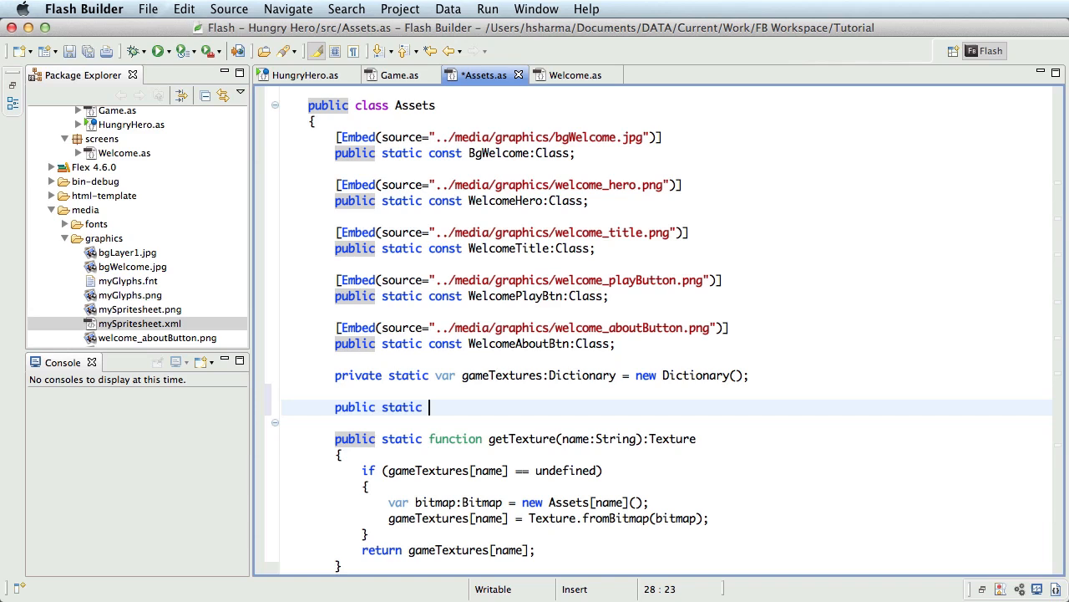
text(function g)
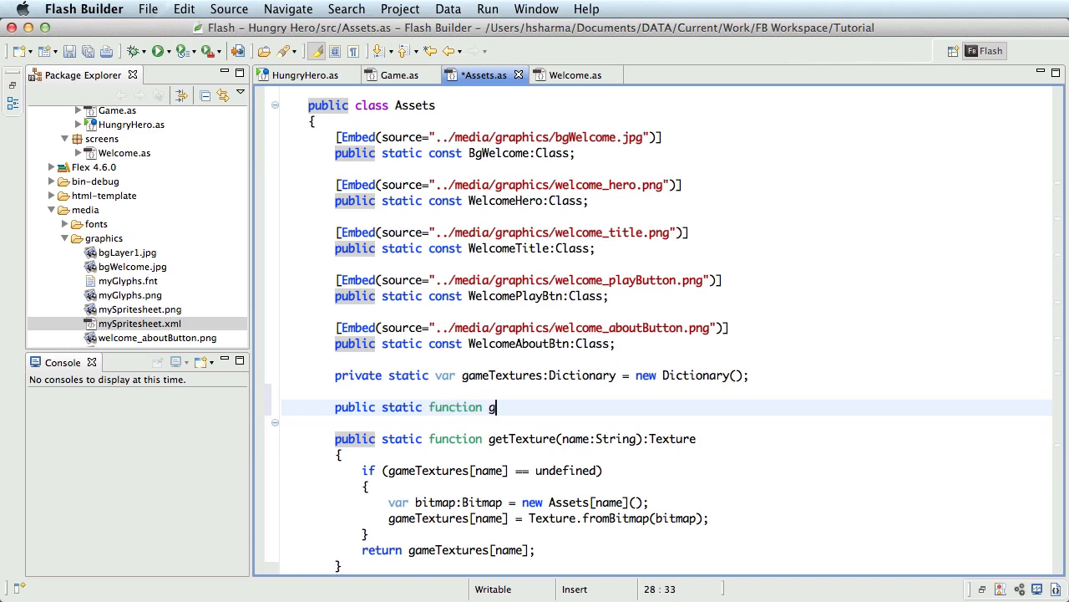
text(etAtlas)
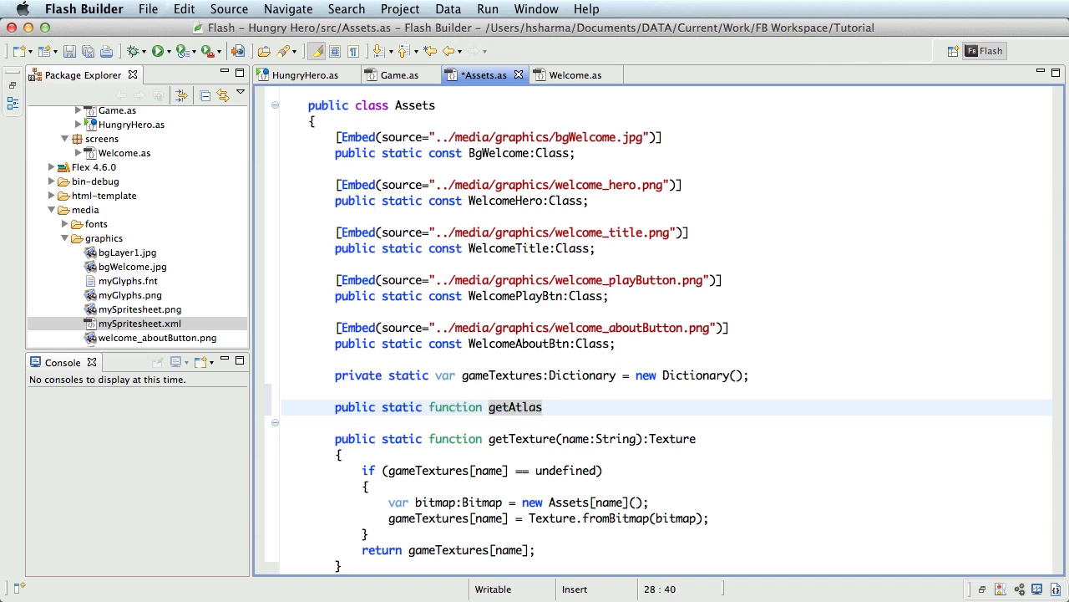
text(()
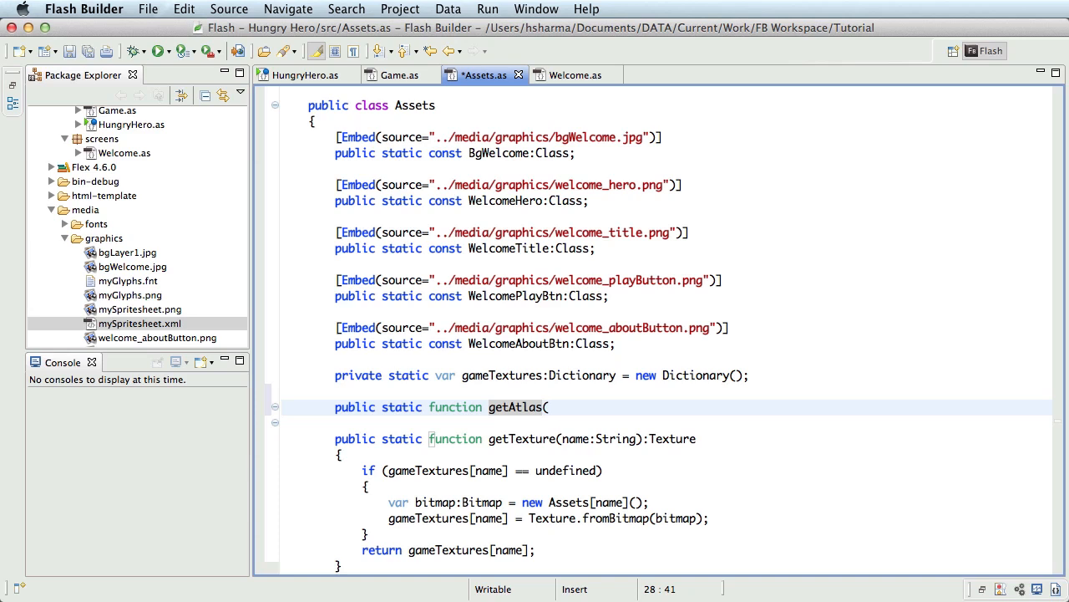
text():)
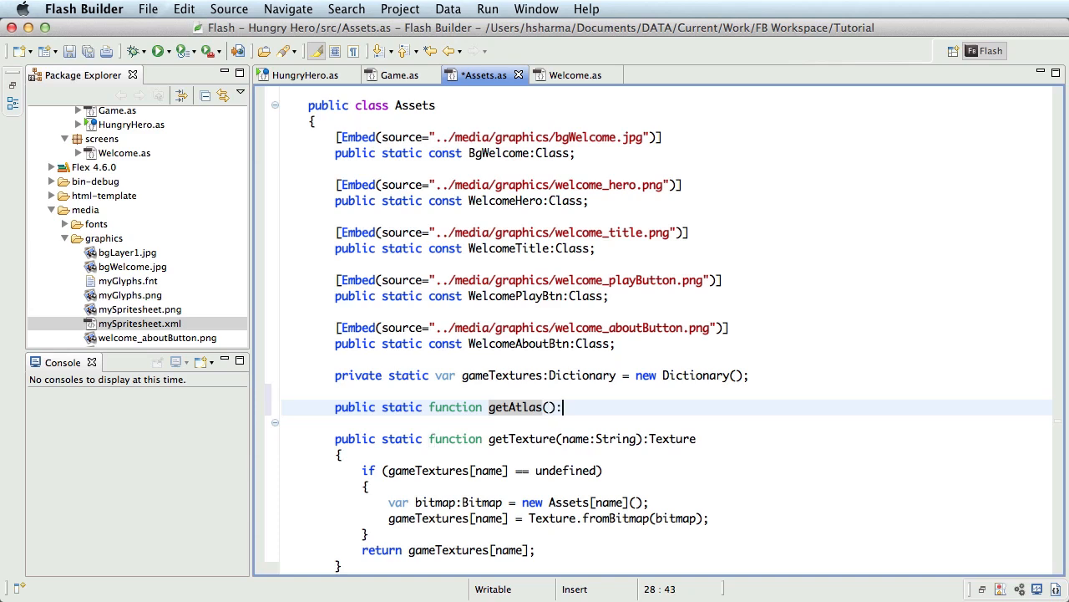
text(TextureAtlas)
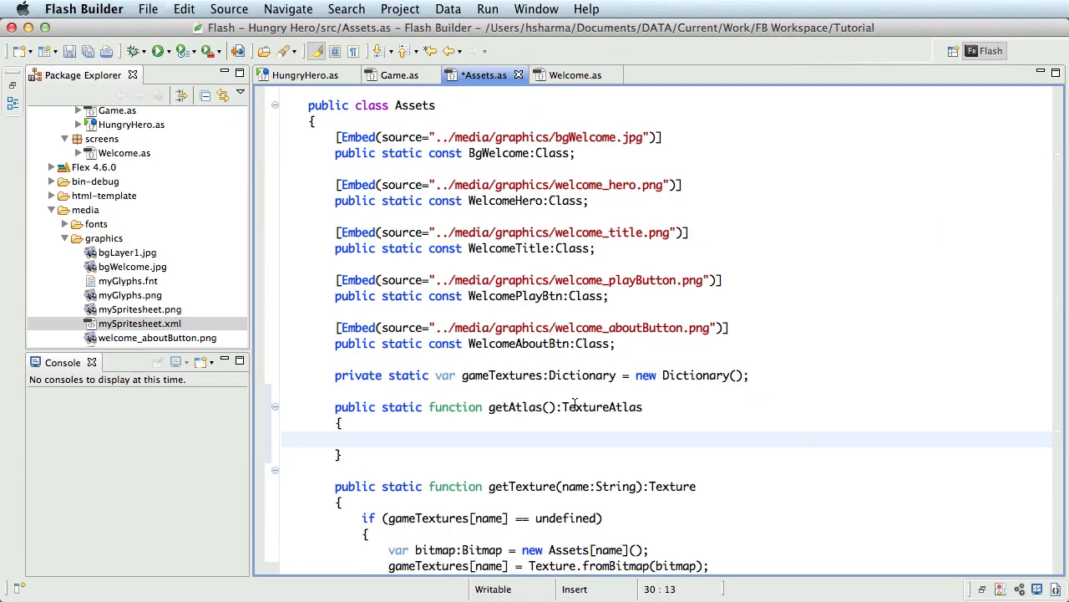
mouse_move(488, 438)
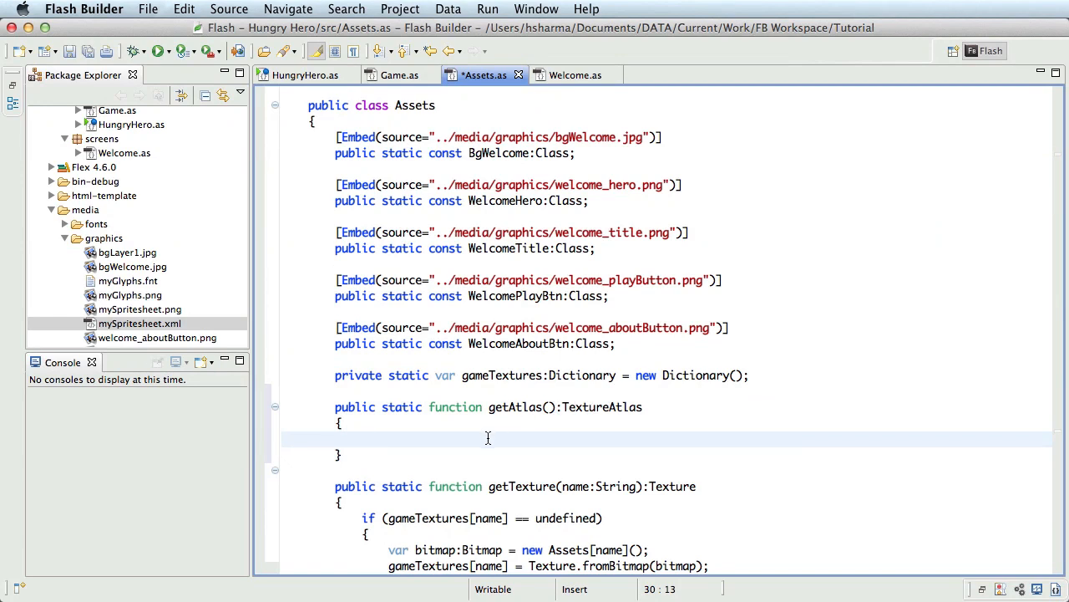
click(361, 438)
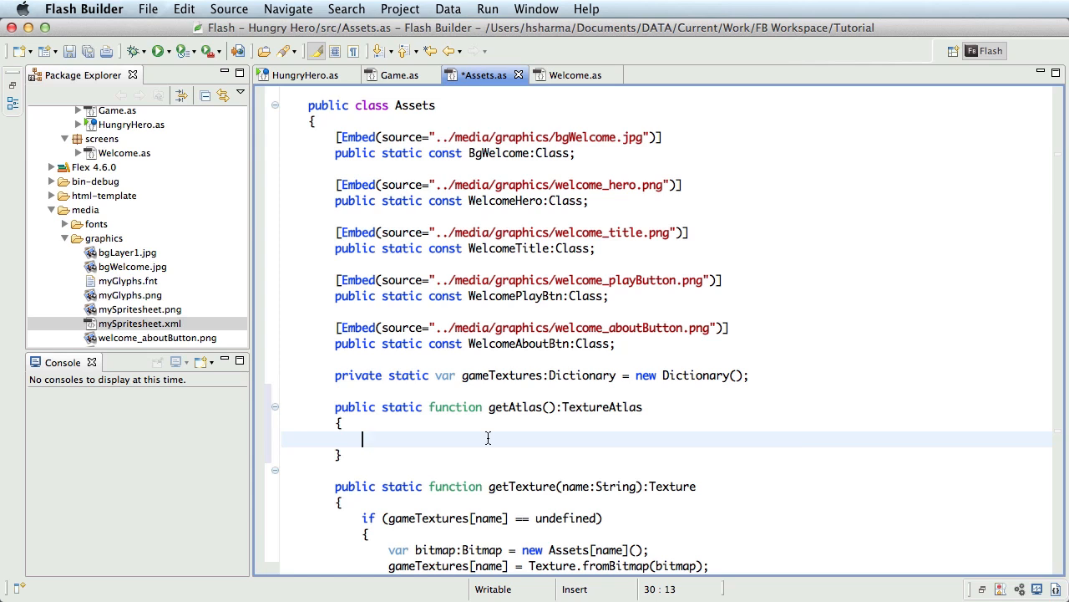
mouse_move(772, 376)
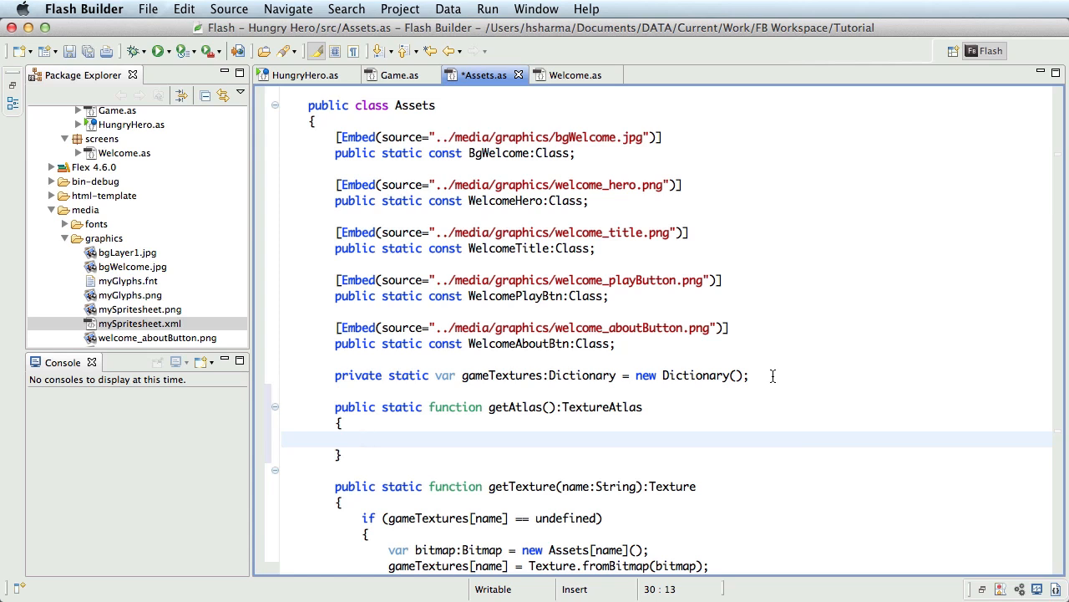
Declare private static var gameTextureAtlas:TextureAtlas below the gameTextures declaration.
click(752, 374)
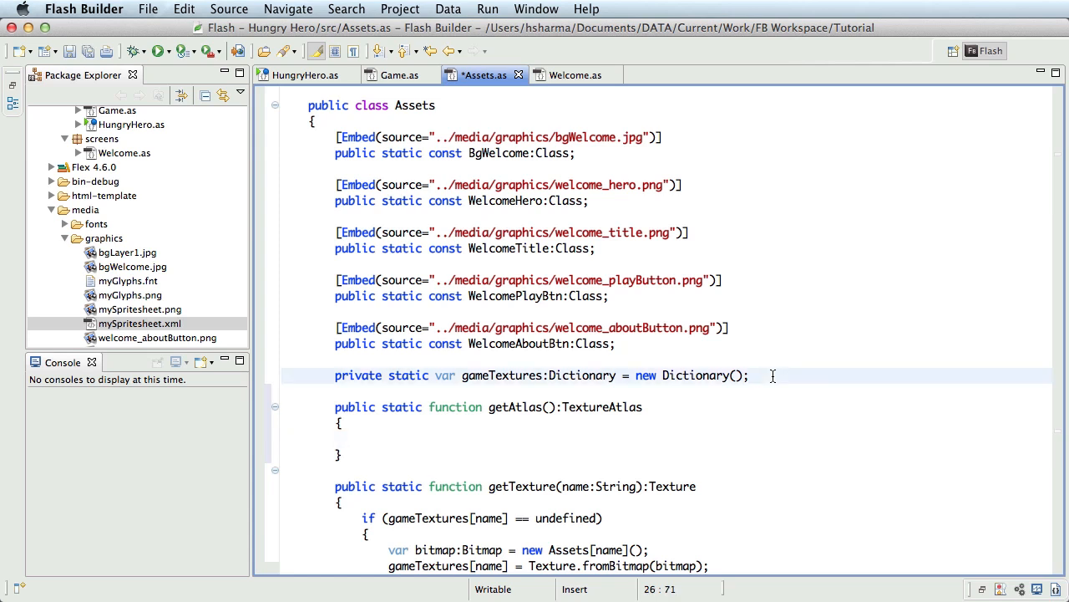
text(private)
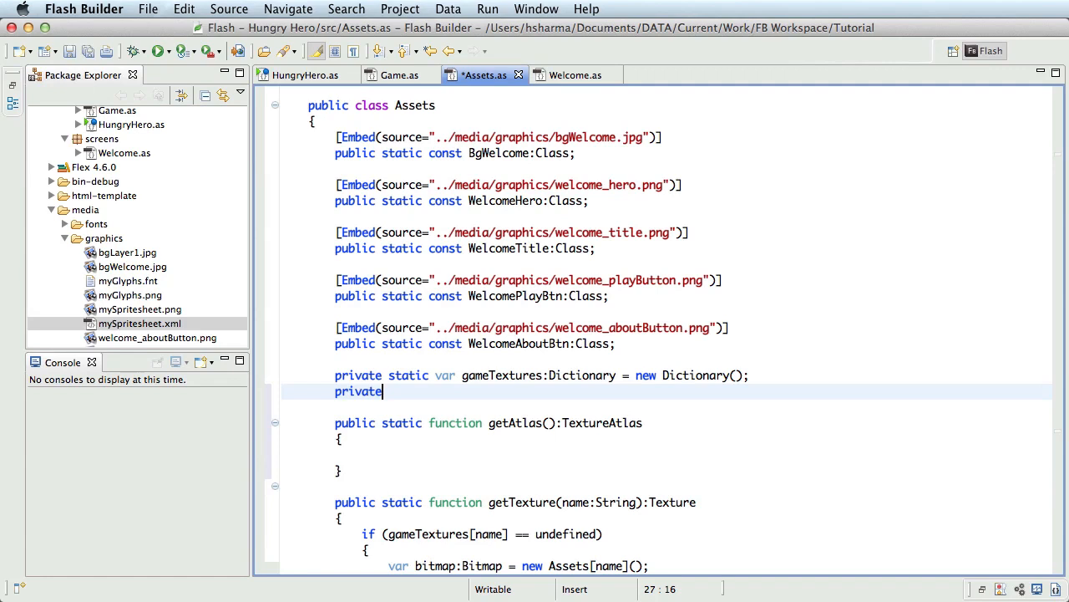
text(static var)
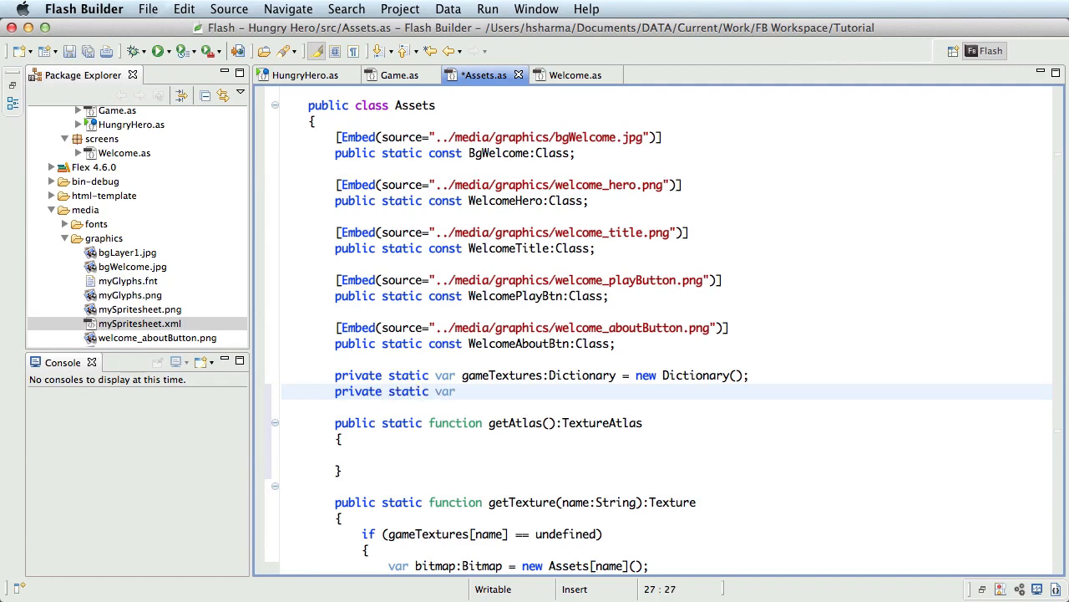
text(gameTextureA)
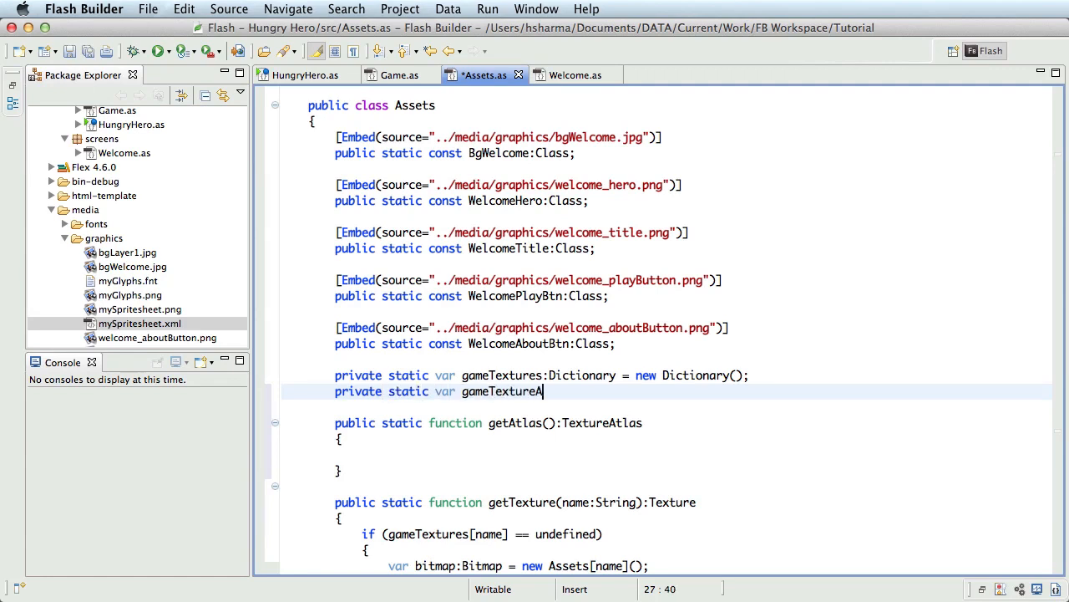
text(tlas:TextureAtlas;)
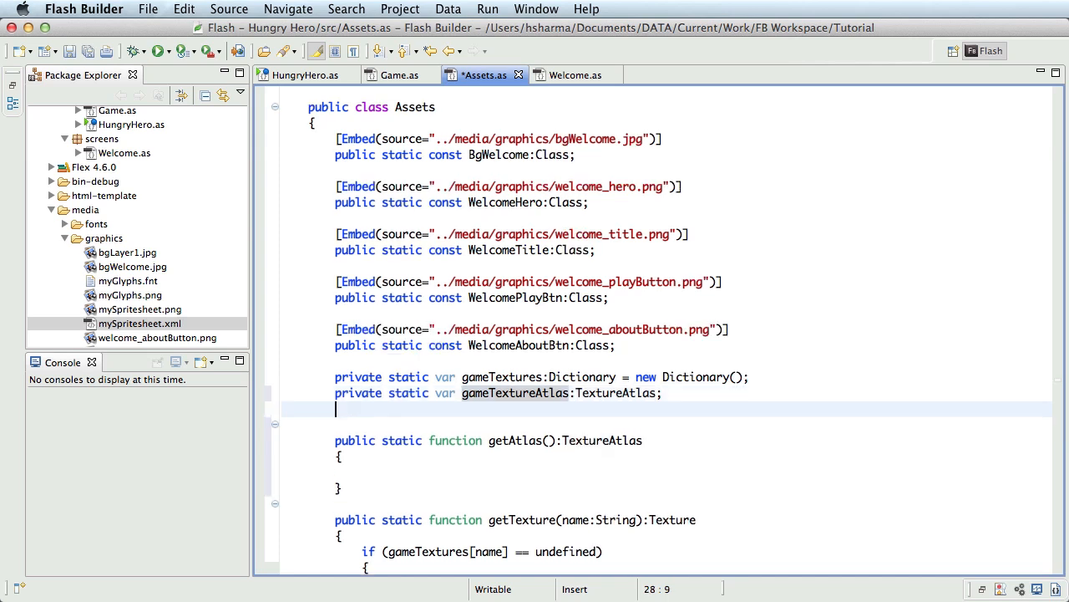
Write an [Embed] tag sourcing ../media/graphics/mySpritesheet.png.
text([Embe)
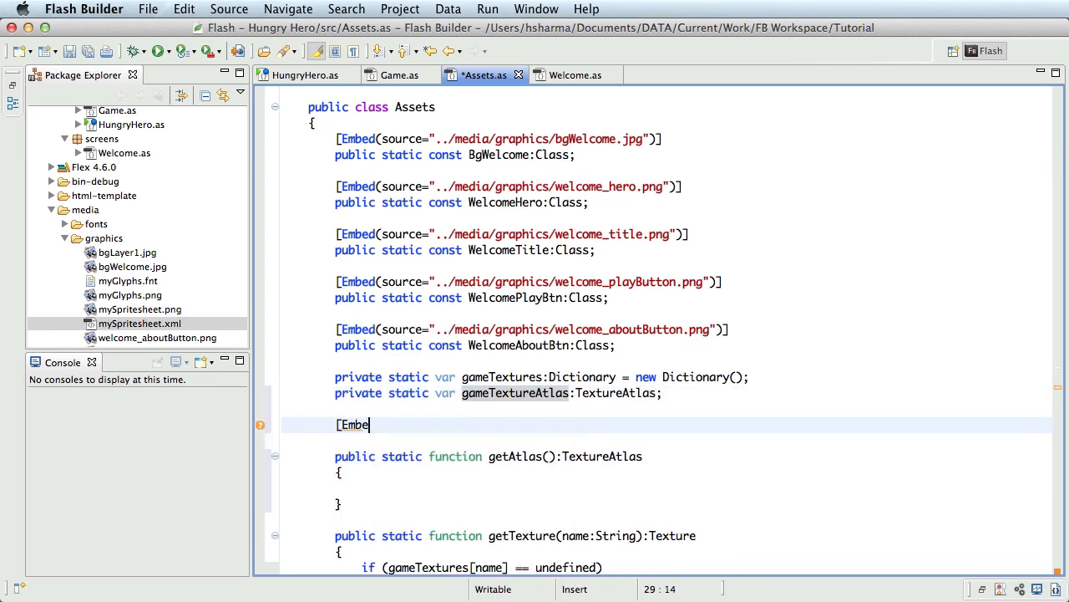
text(d(source=")
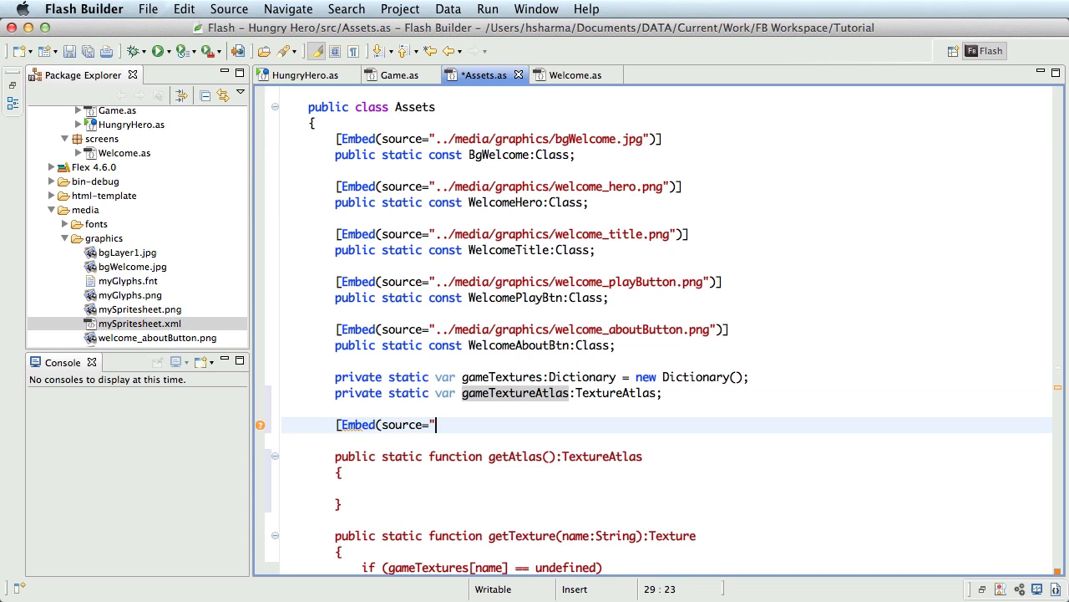
text(../)
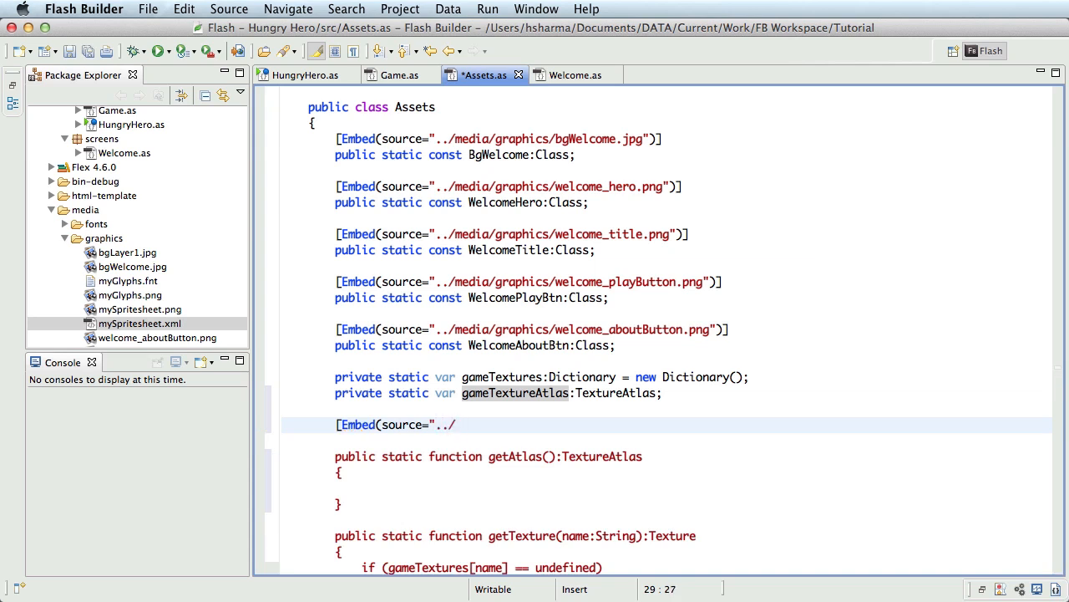
text(media/g)
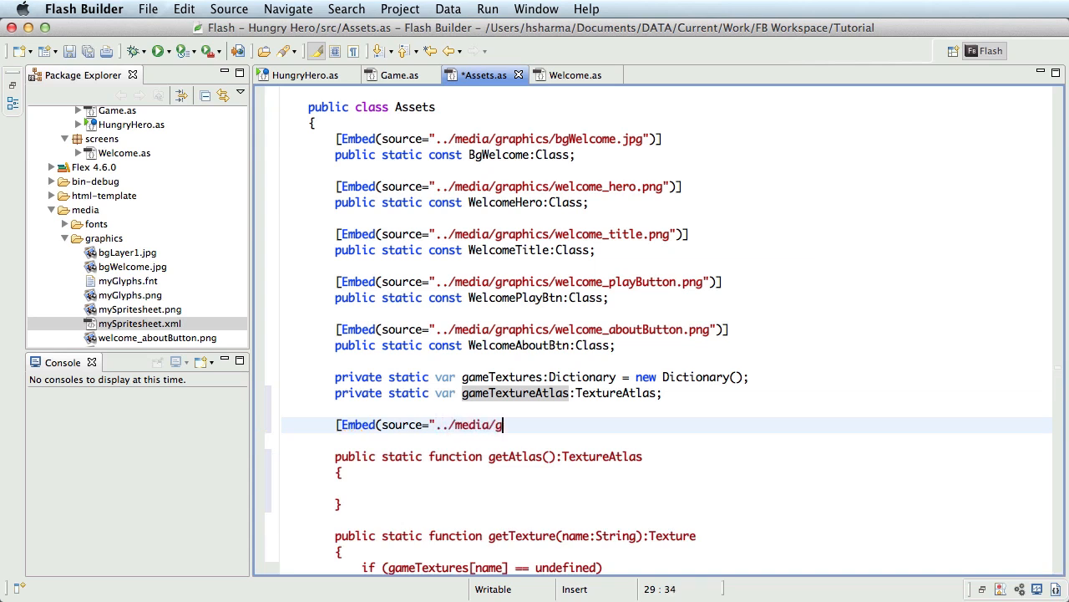
text(raphics/)
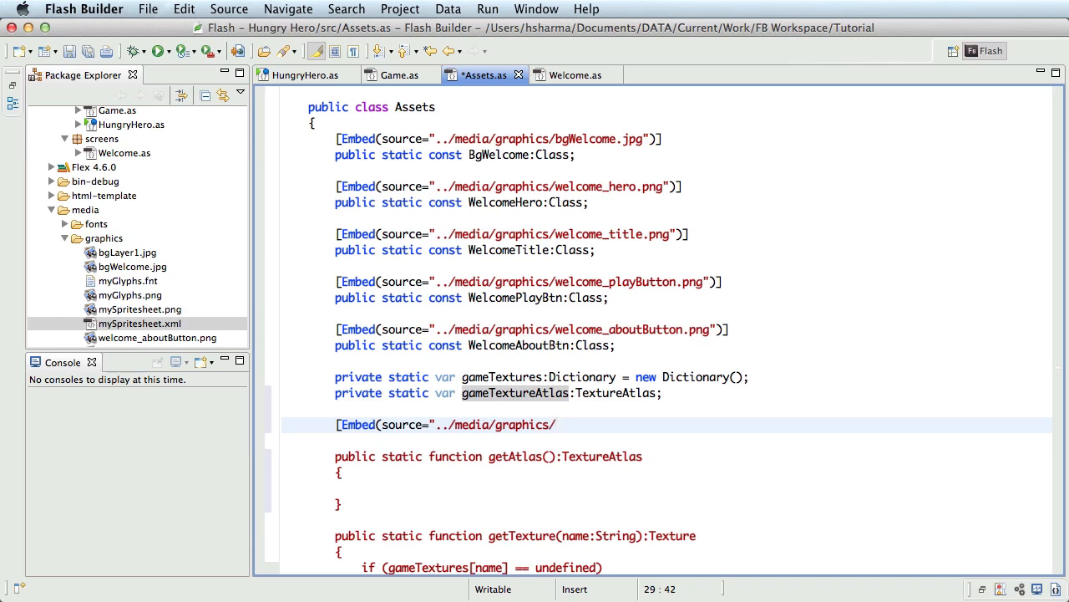
text(myS)
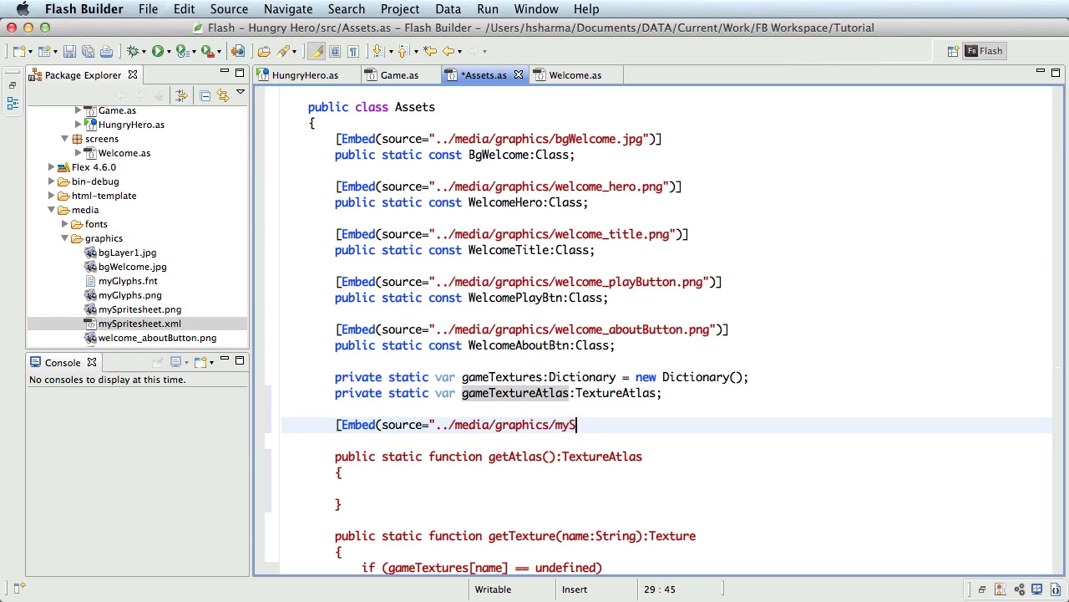
text(pritesheet)
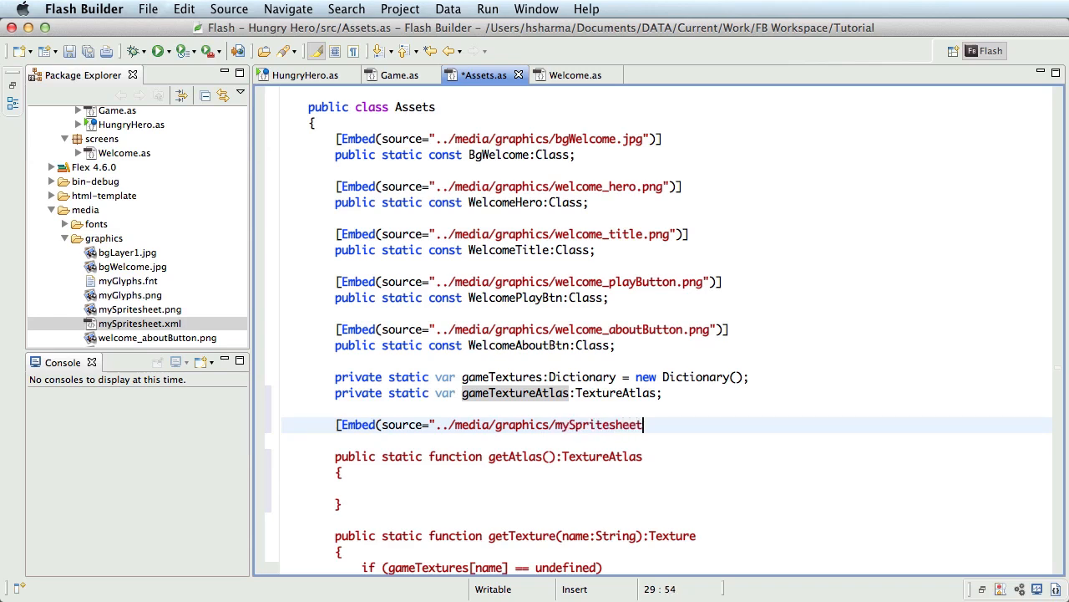
text(.png")
text(public)
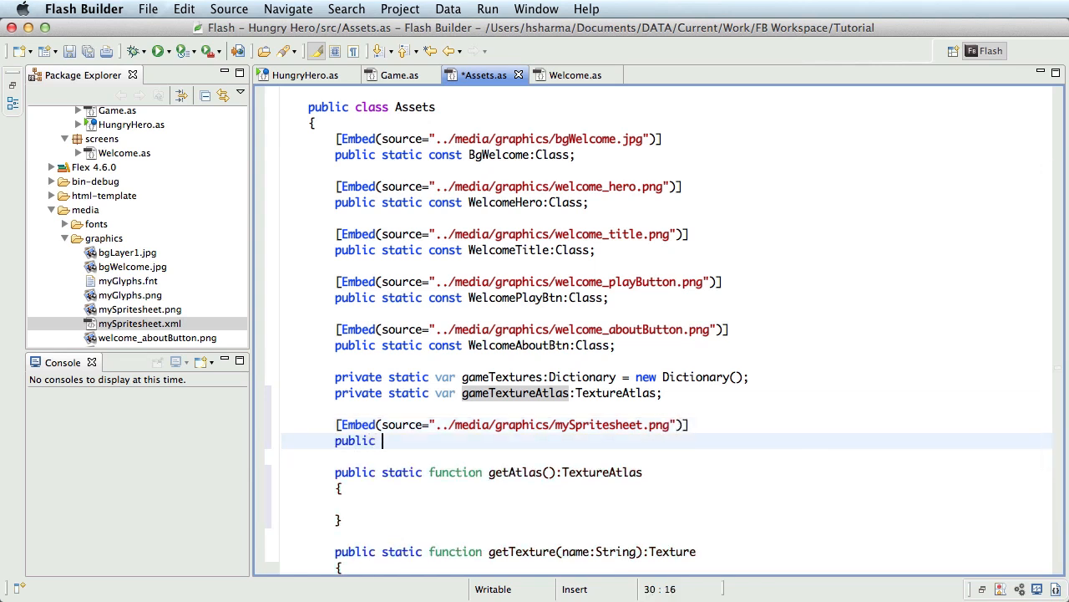
Declare public static const AtlasTextureGame:Class and begin a second [Embed tag.
text(static co)
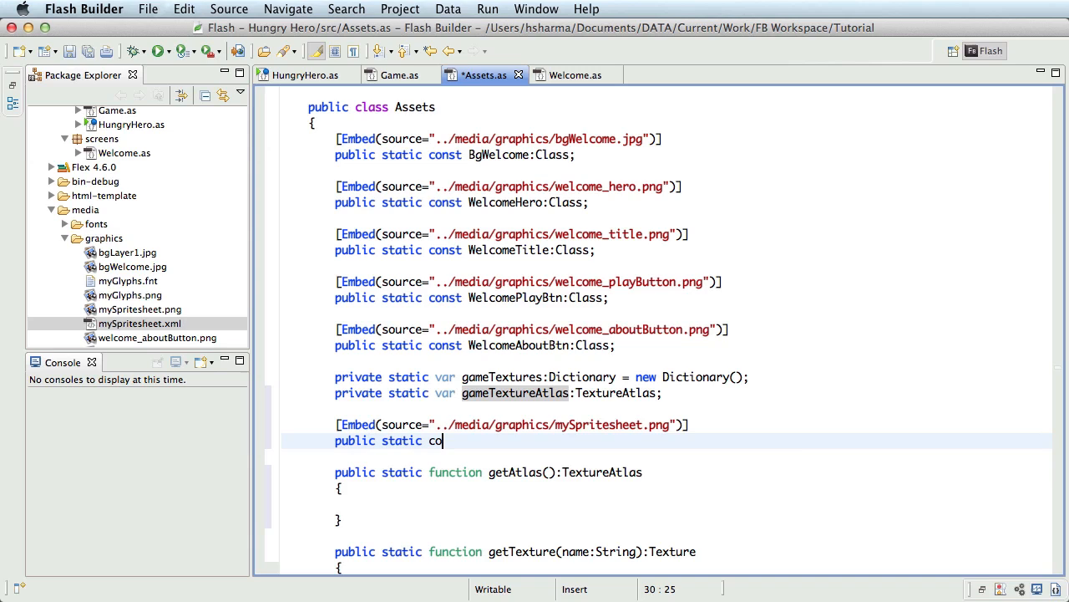
text(nst A)
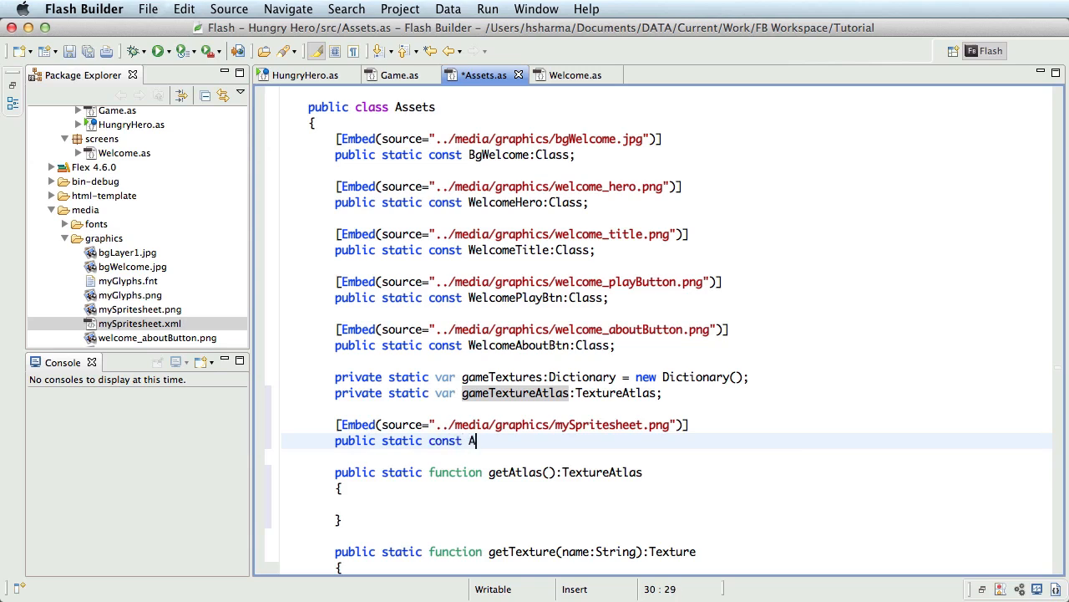
text(tlasTexture)
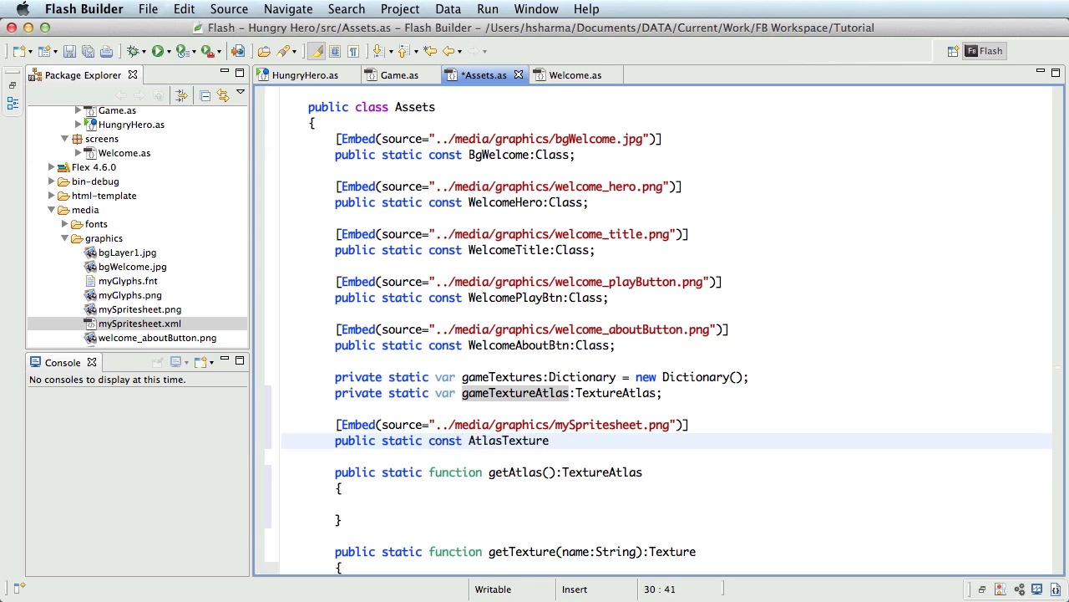
text(Game:Cl)
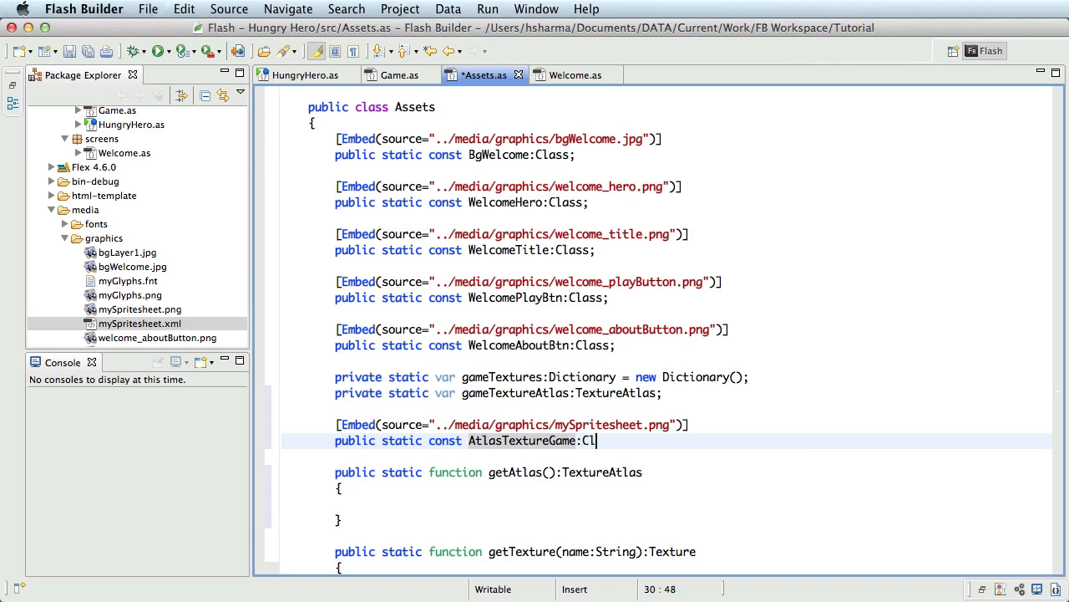
text(ass;)
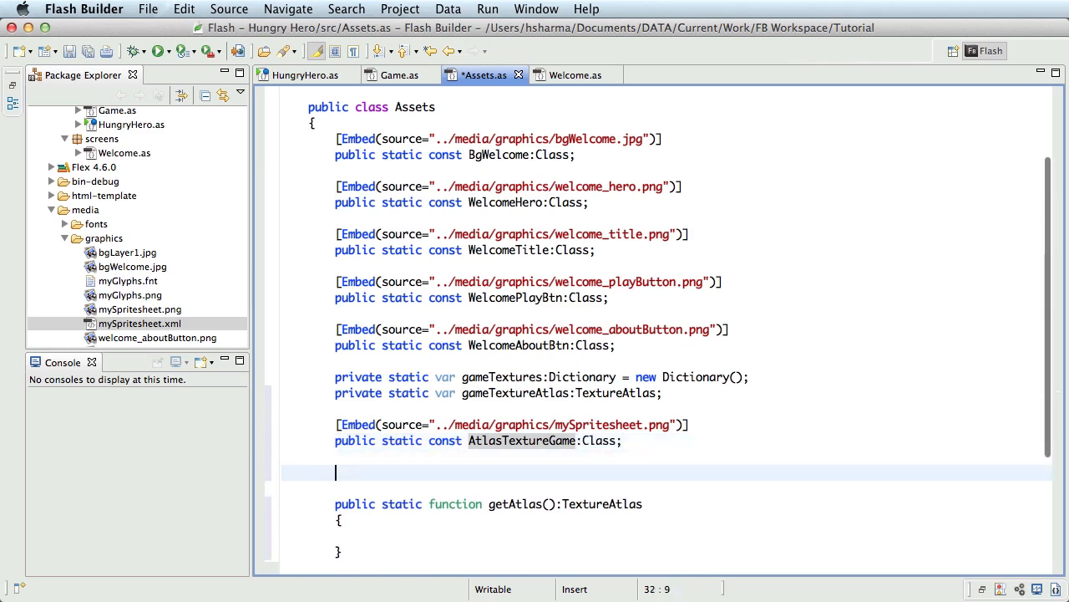
text([Embed)
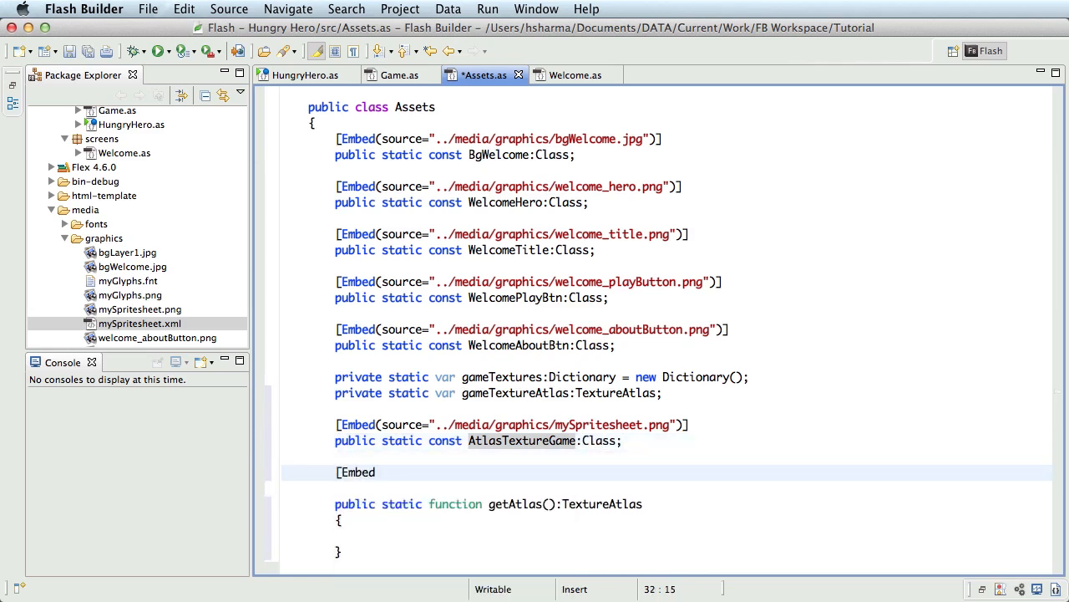
Point the second Embed tag at ../media/graphics/mySpritesheet.xml.
text((source=")
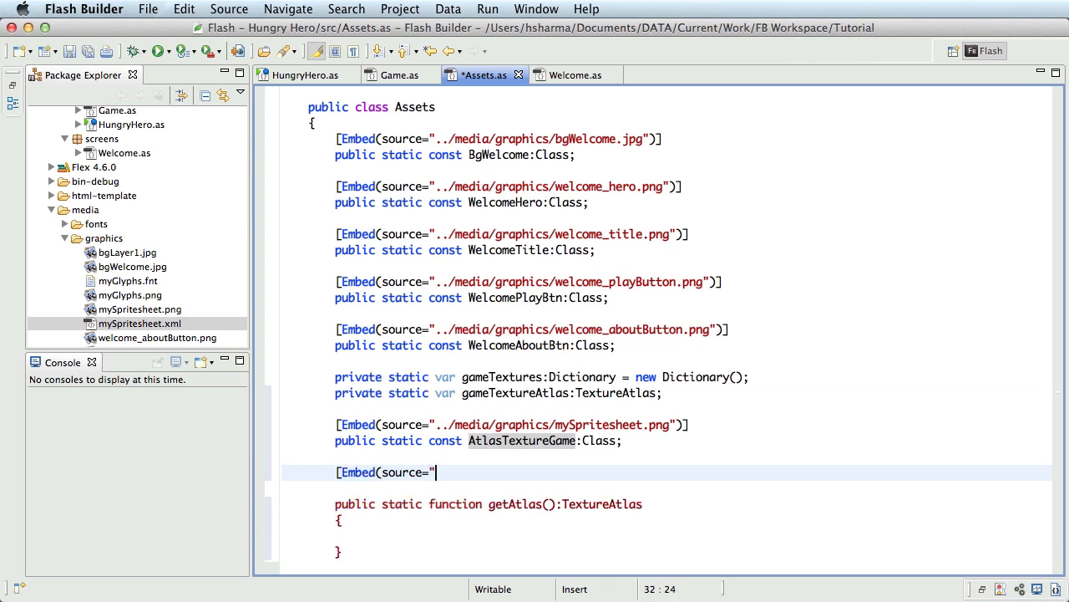
text(../m)
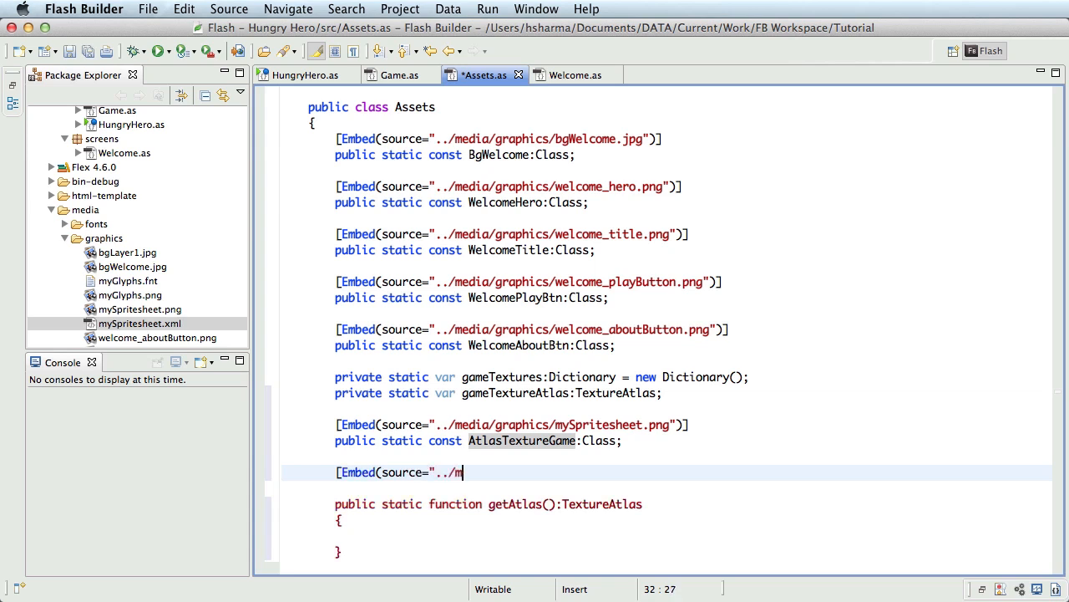
text(edia/grap)
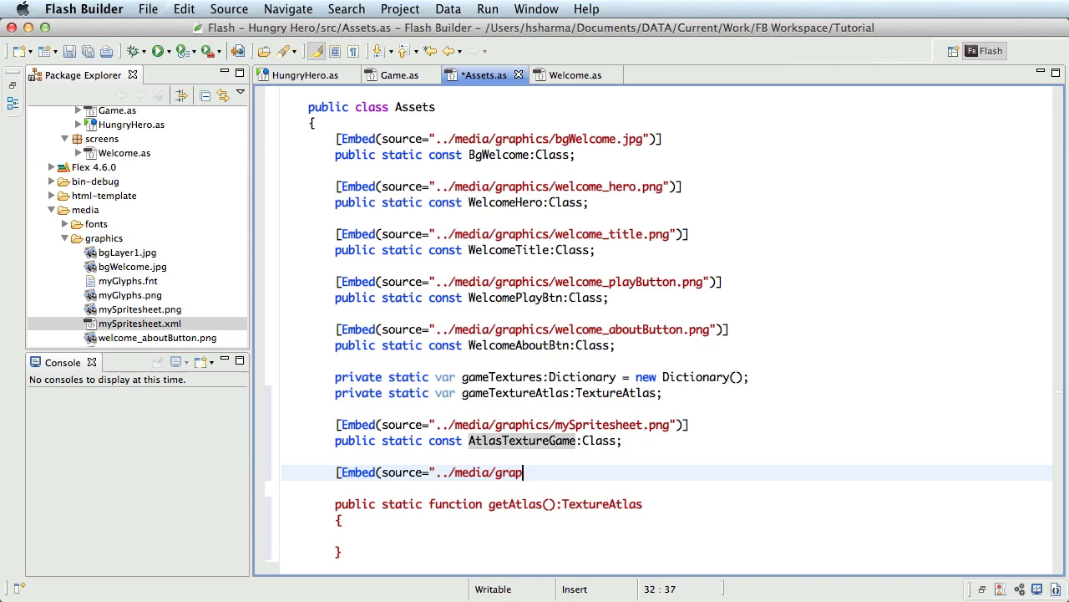
text(hics/)
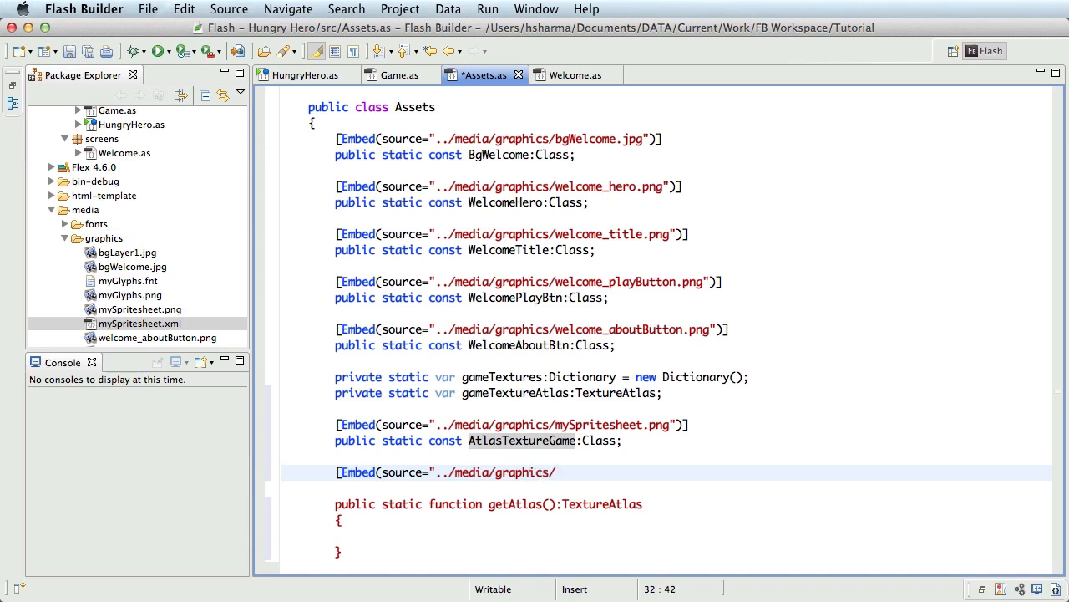
text(mySprit)
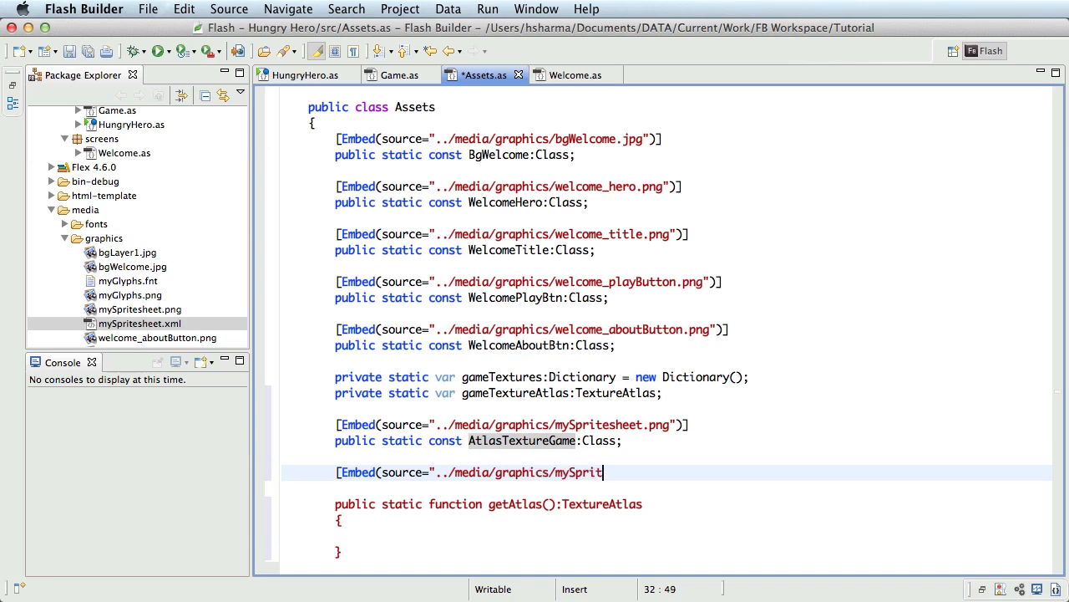
text(esheet.x)
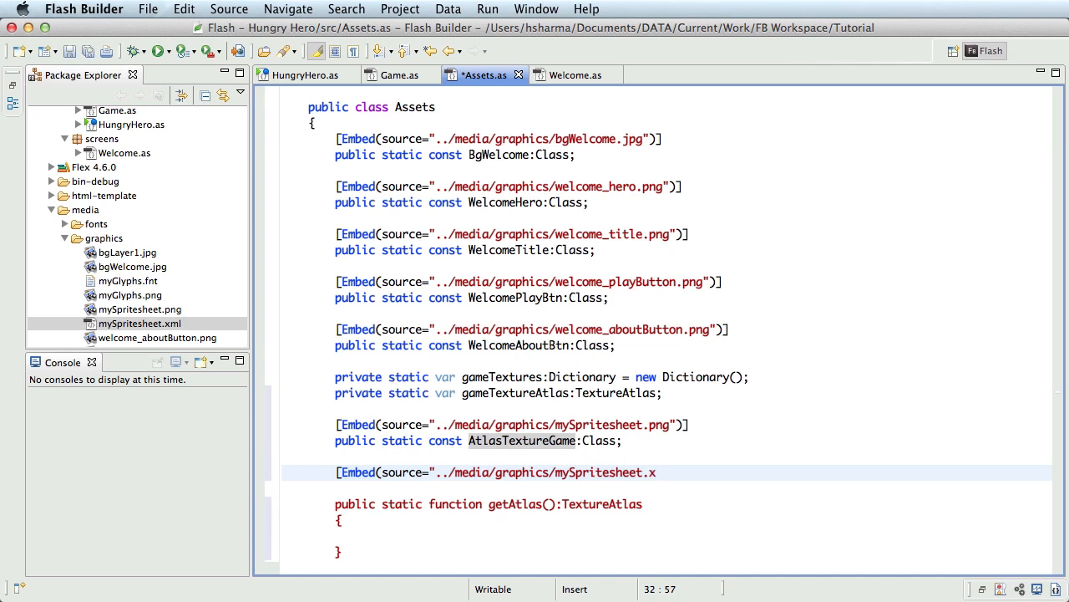
text(ml",)
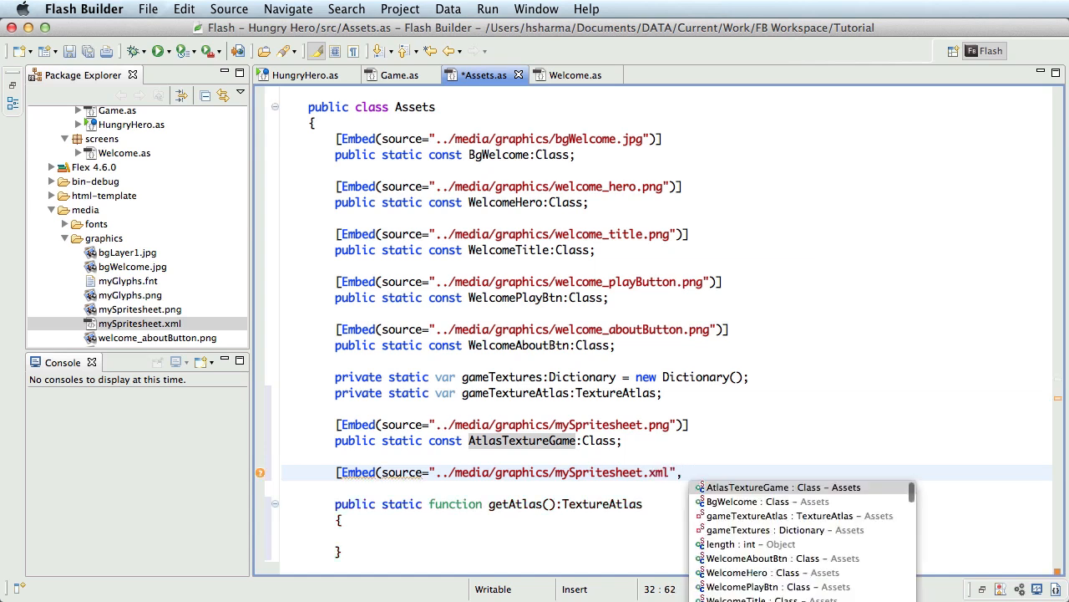
Give that Embed tag mimeType="application/octet-stream".
text(mimeType)
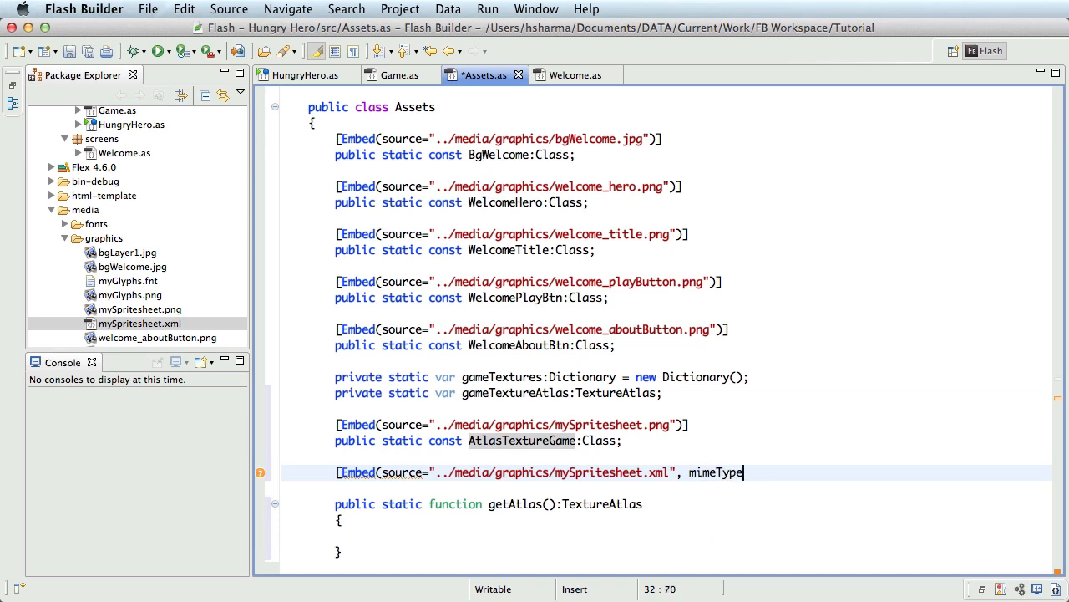
text(=")
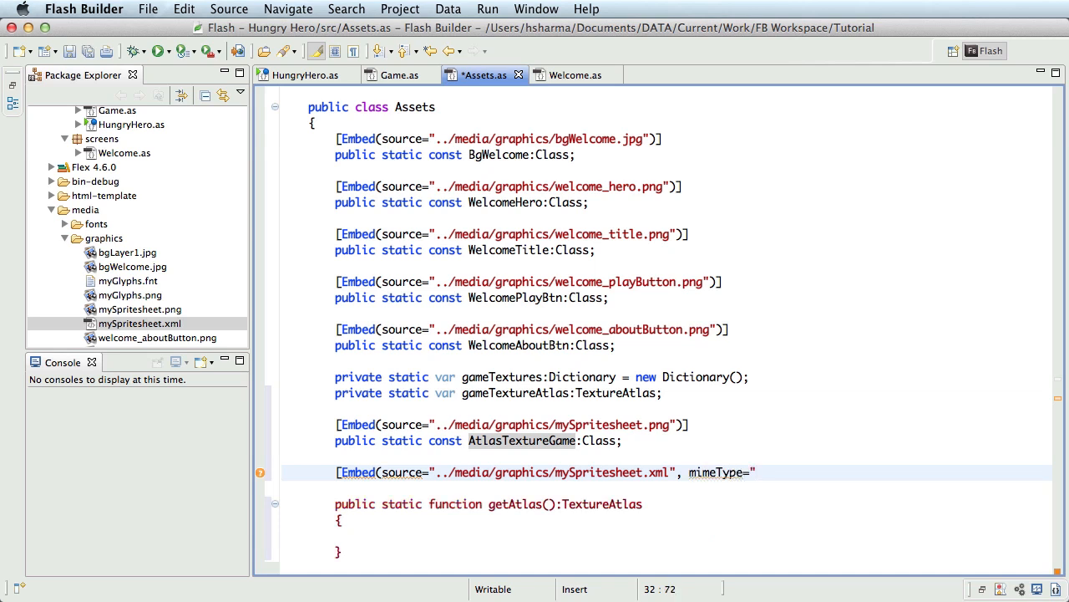
text(application)
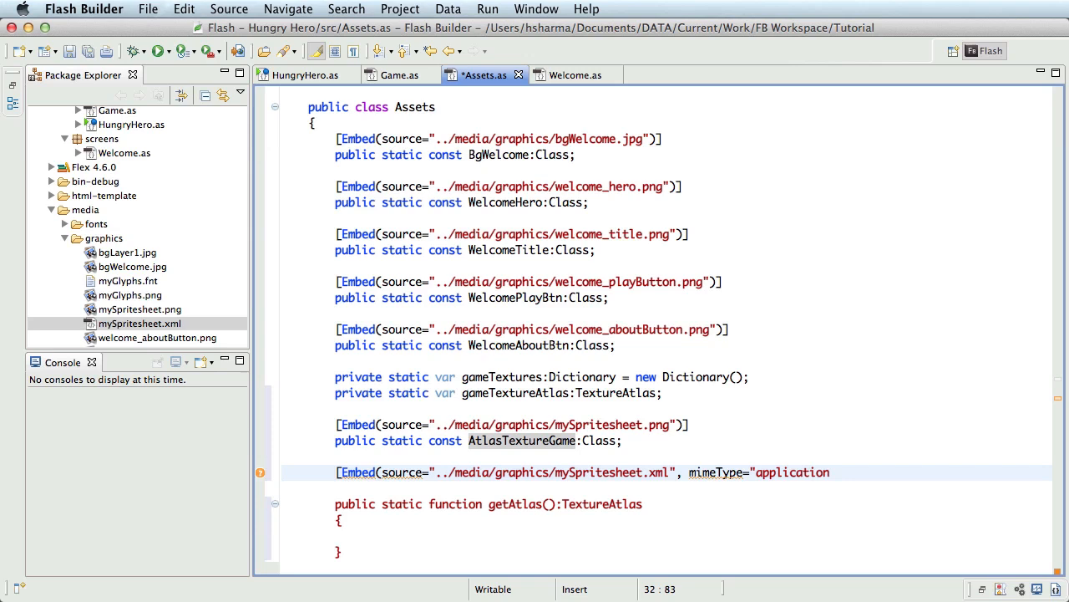
text(/octet)
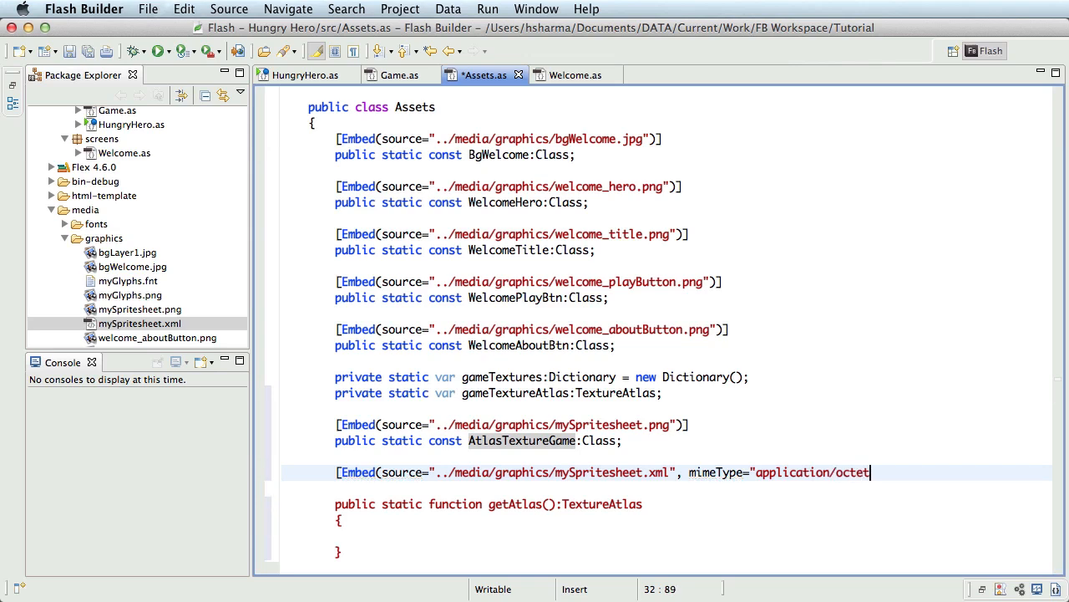
text(-stream")
text(public)
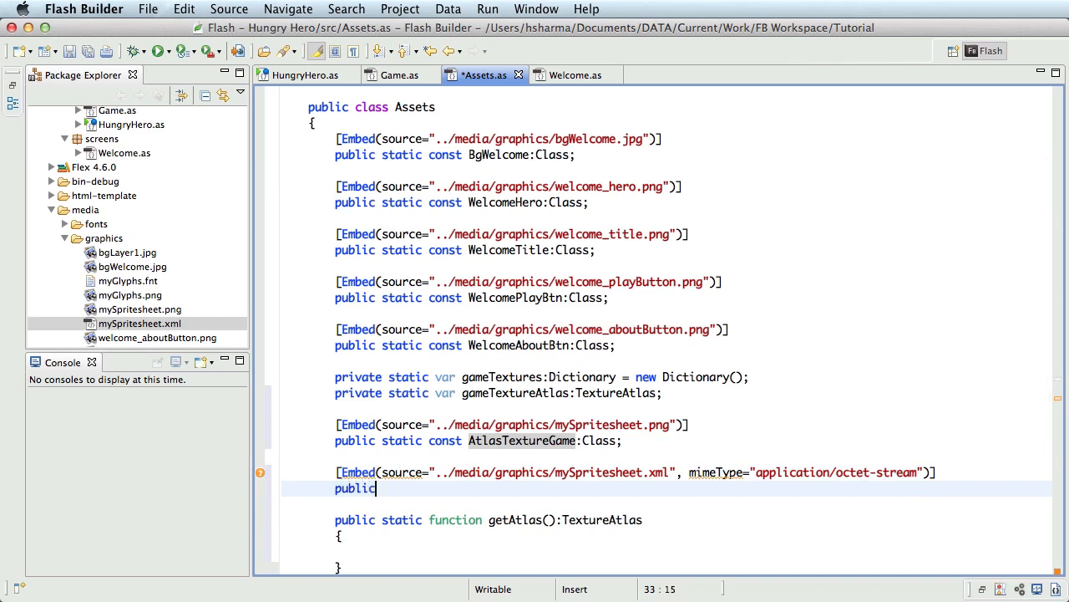
Declare public static const AtlasXmlGame:Class below the xml Embed tag.
text(static)
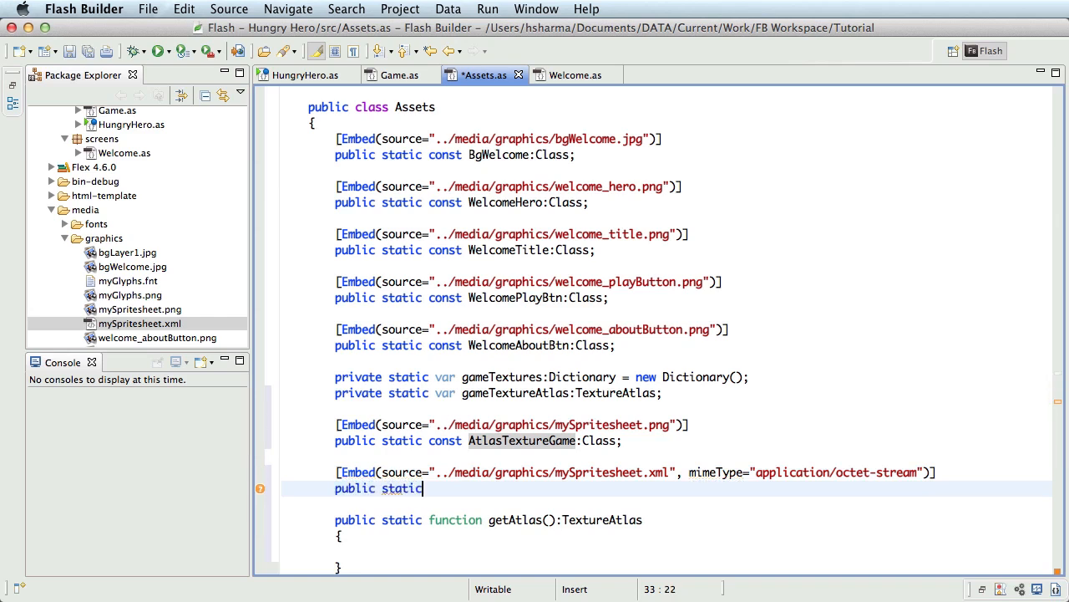
text(const At)
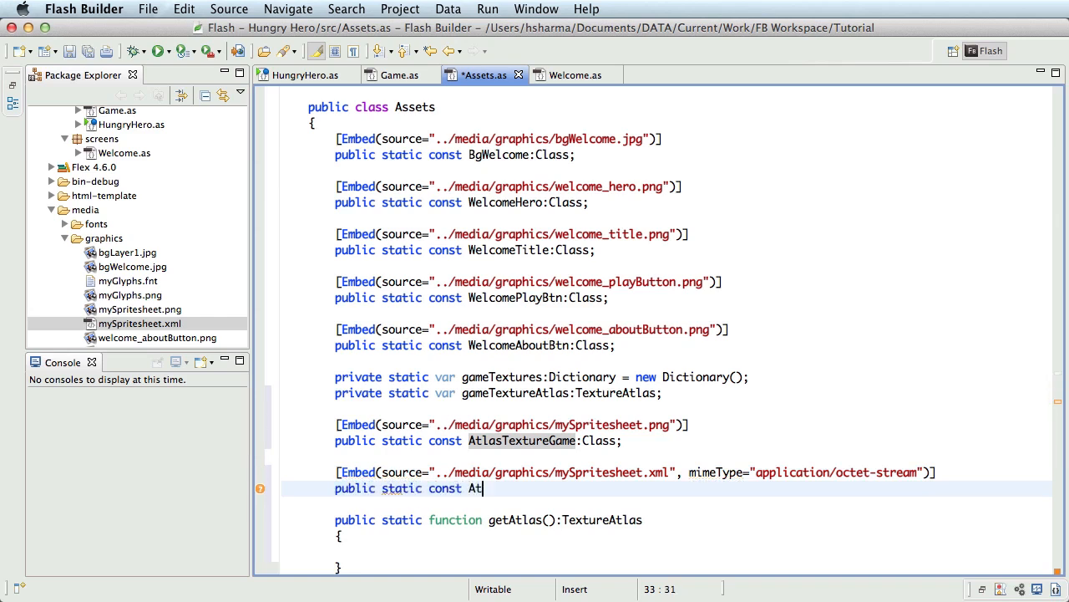
text(lasXmlGame:Class;)
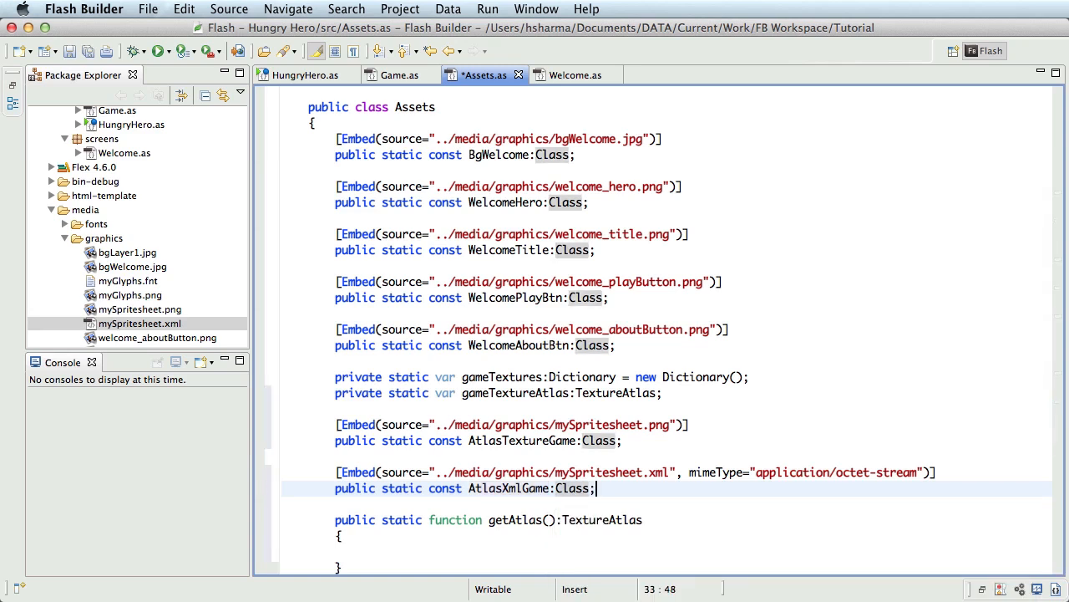
scroll(down, 3)
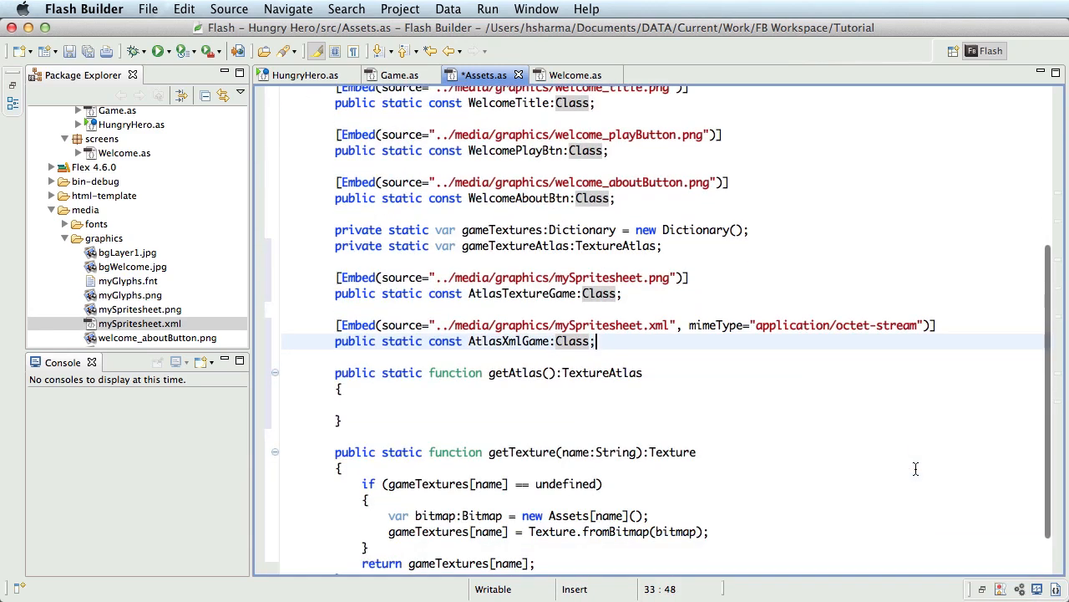
Inside an if (gameTextureAtlas == null) block, get a texture:Texture via getTexture("AtlasTextureGame").
text(if)
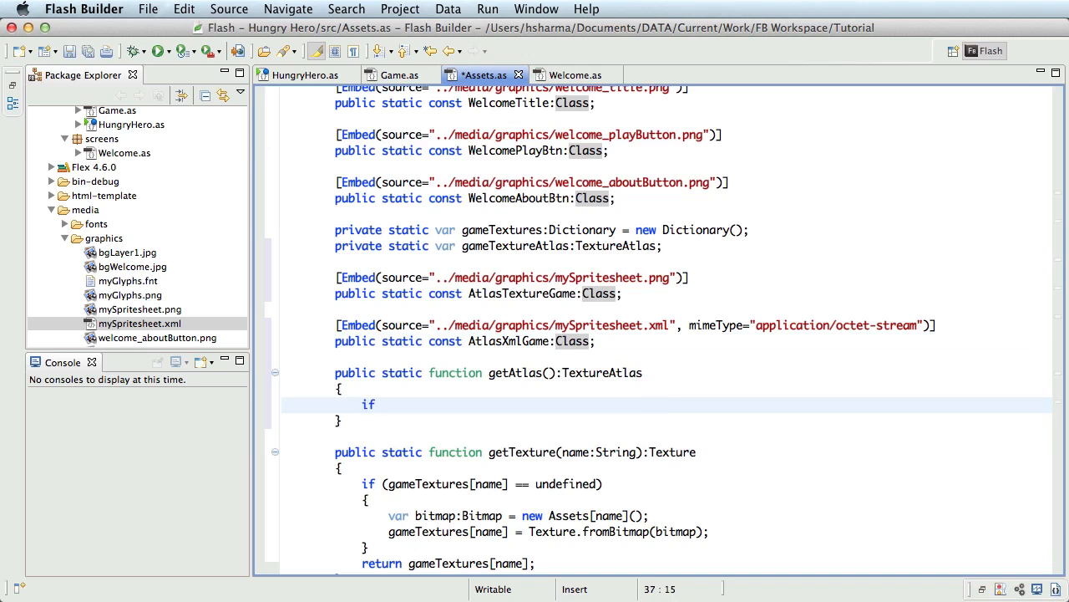
text((gameT)
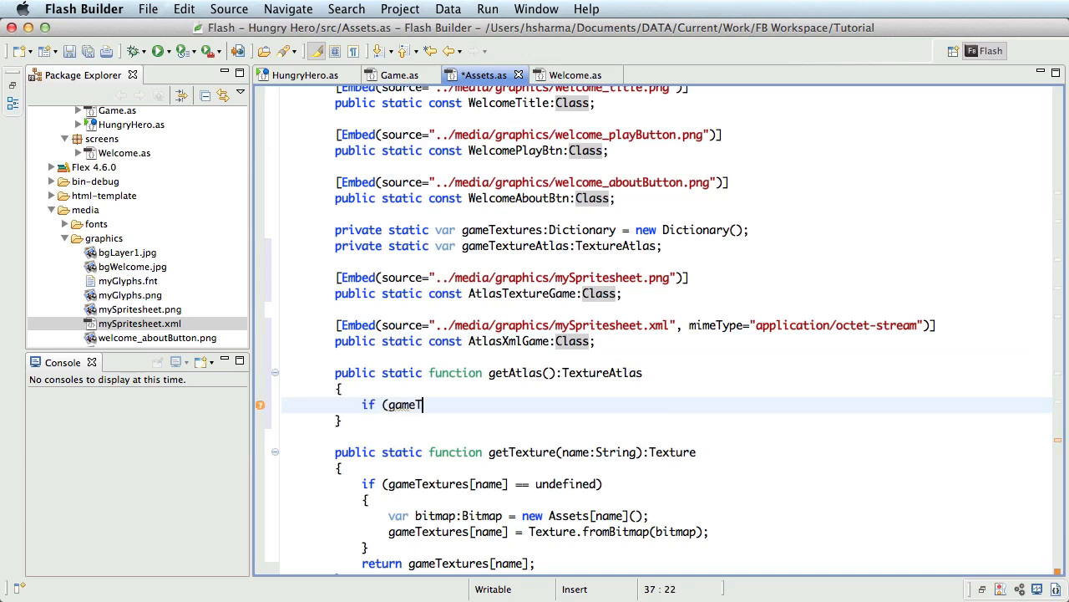
text(extureAtlas ==)
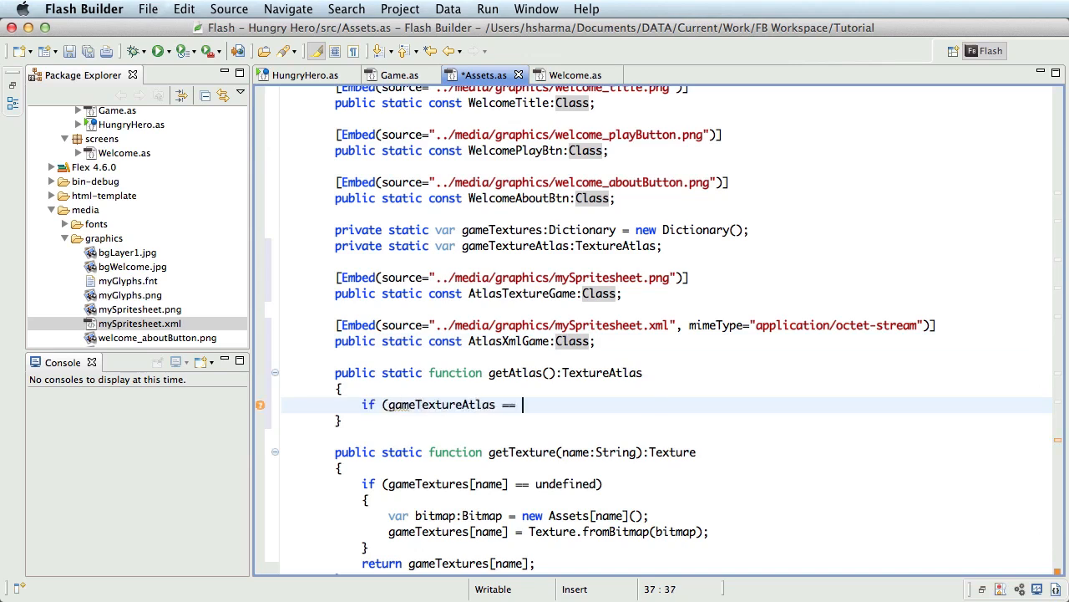
text(null))
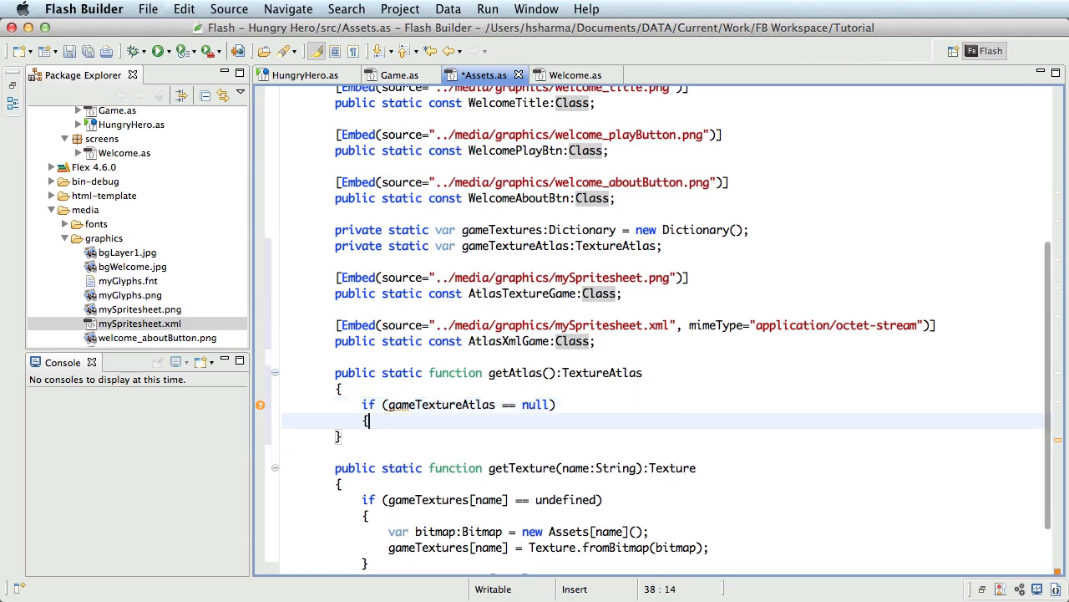
text(var)
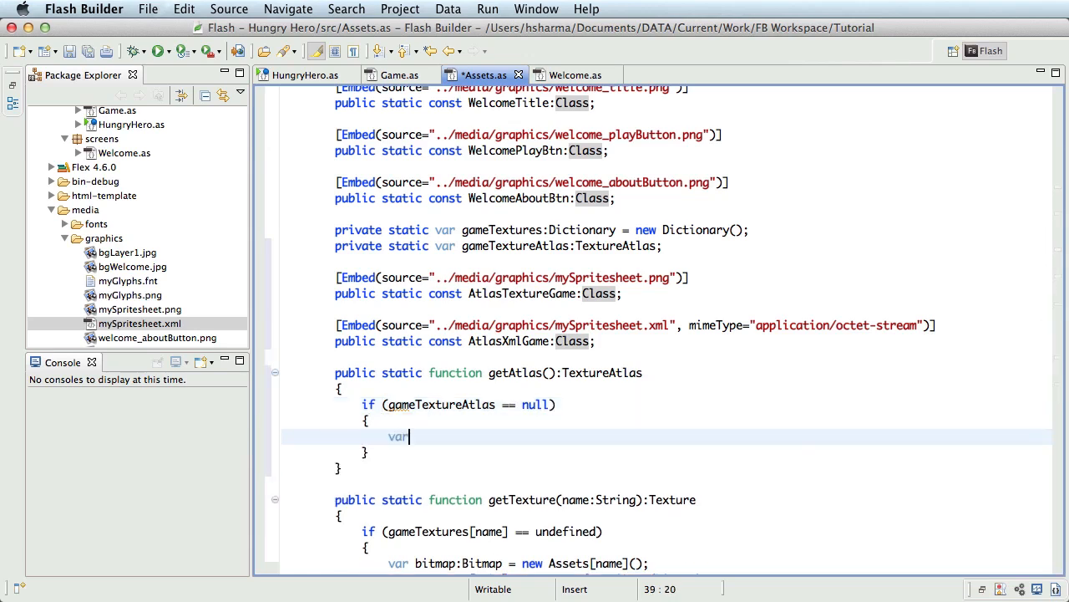
text(texture)
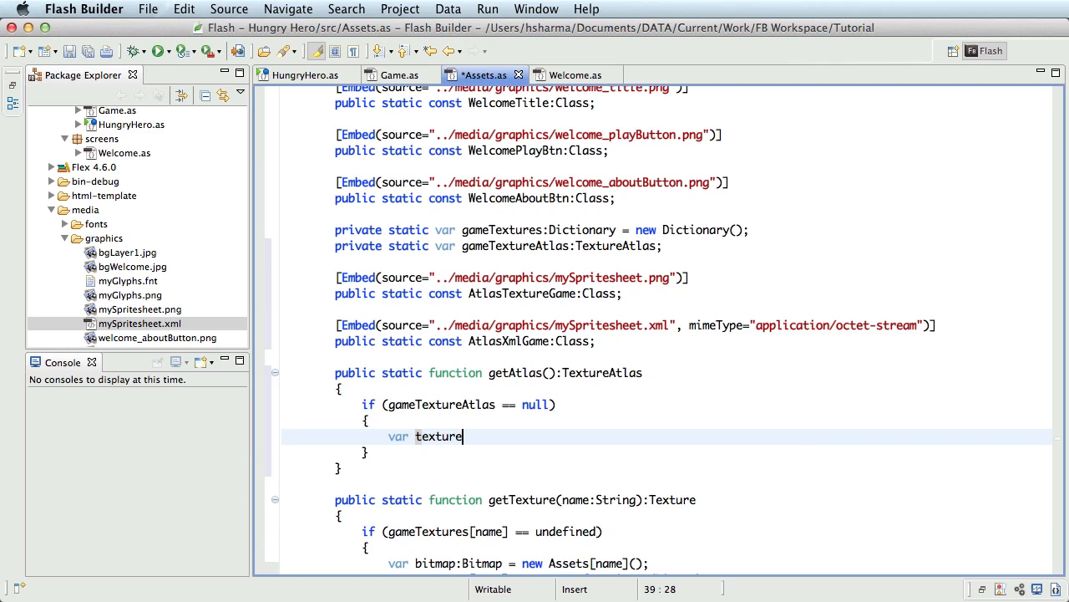
text(:Texture)
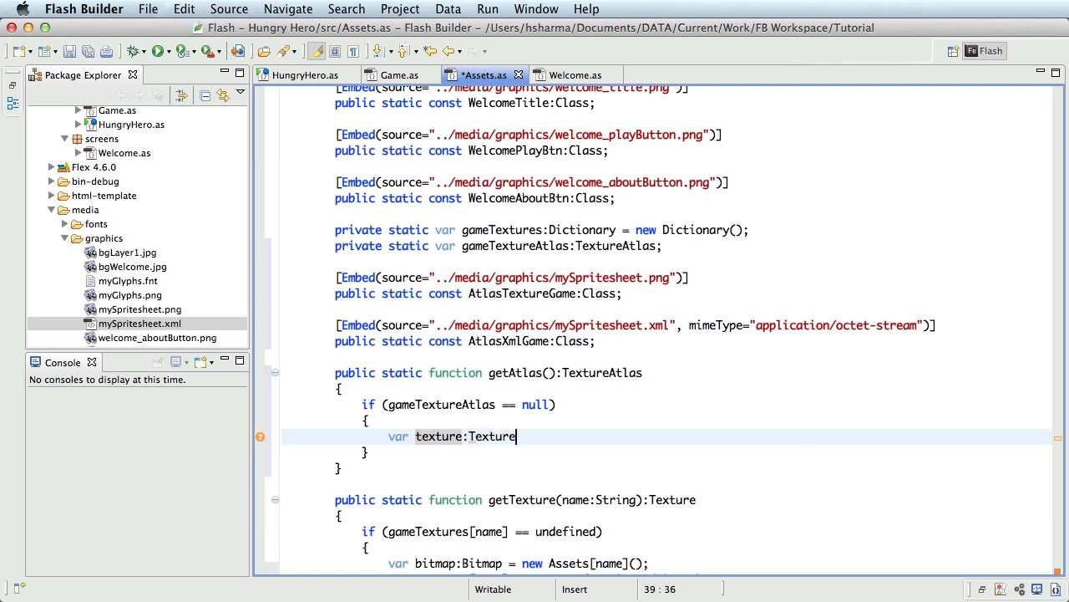
text(= getTexture()
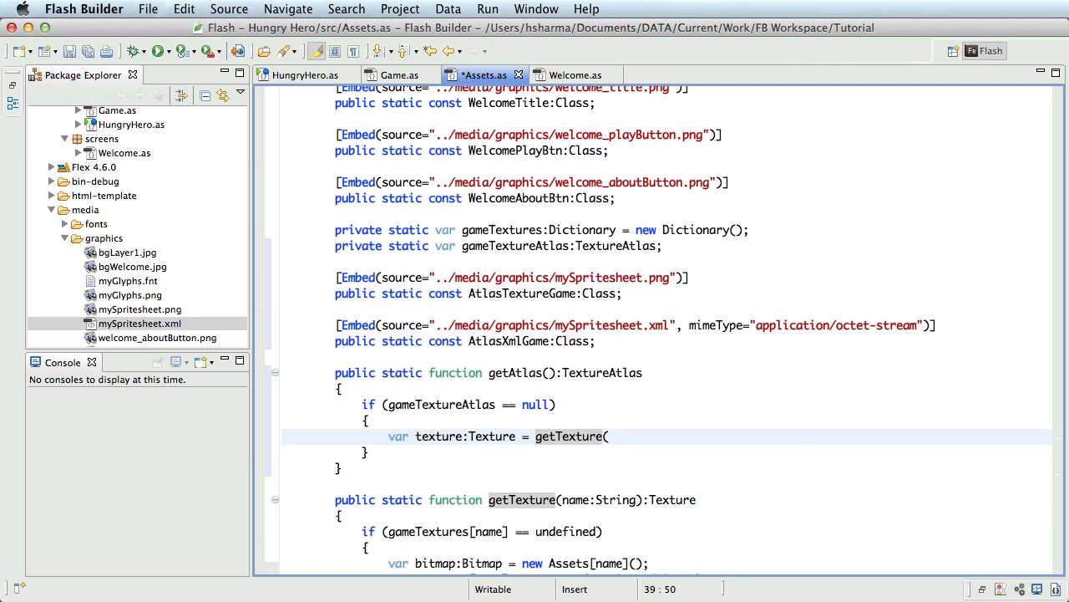
text("Atlas)
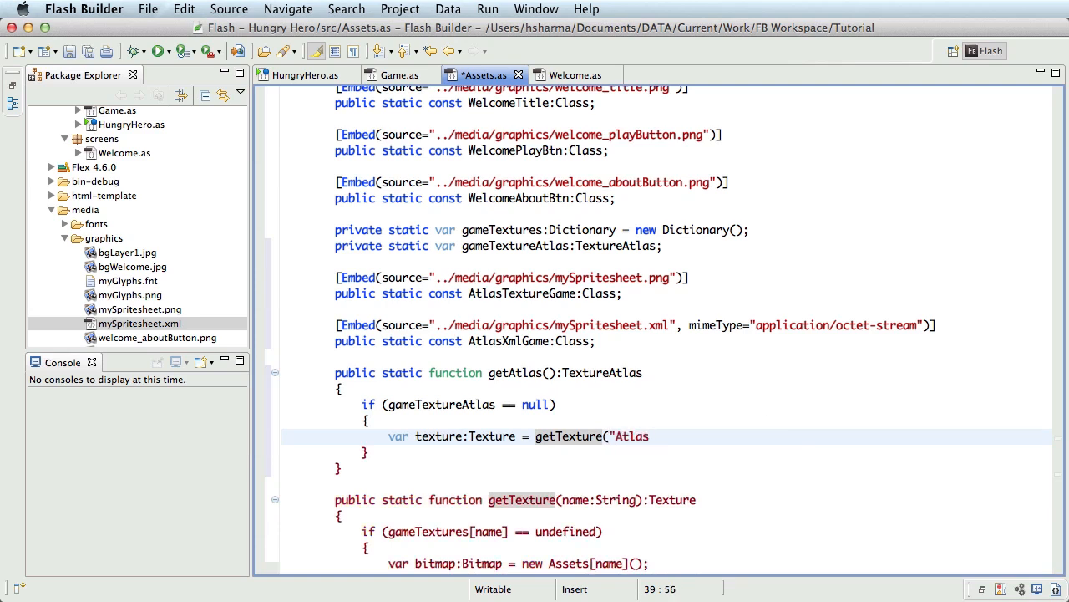
text(TextureGame");)
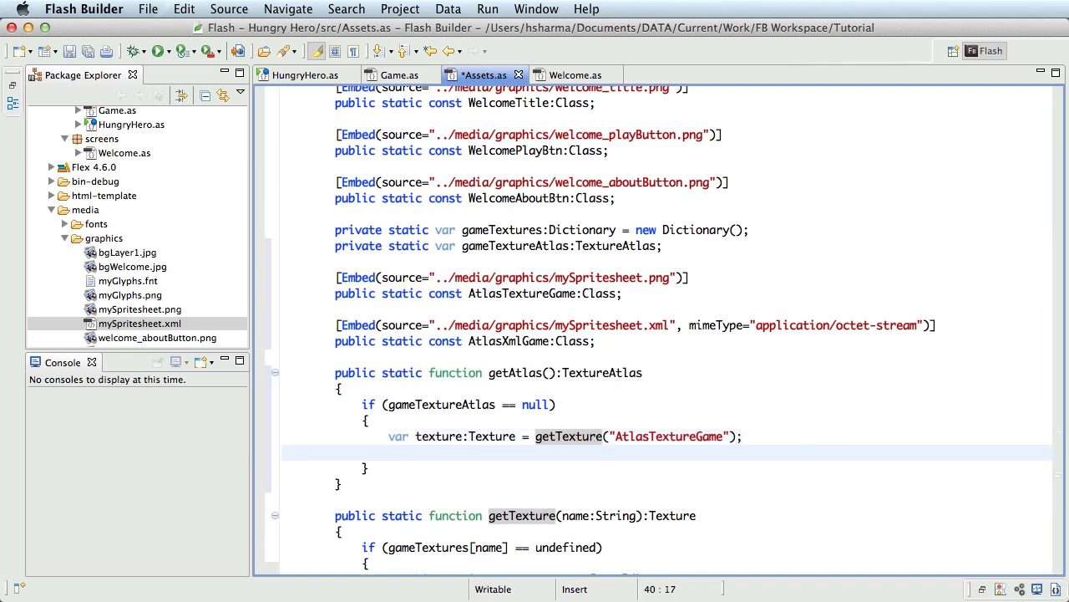
Declare var xml:XML = XML(new AtlasXmlGame()).
text(var xm)
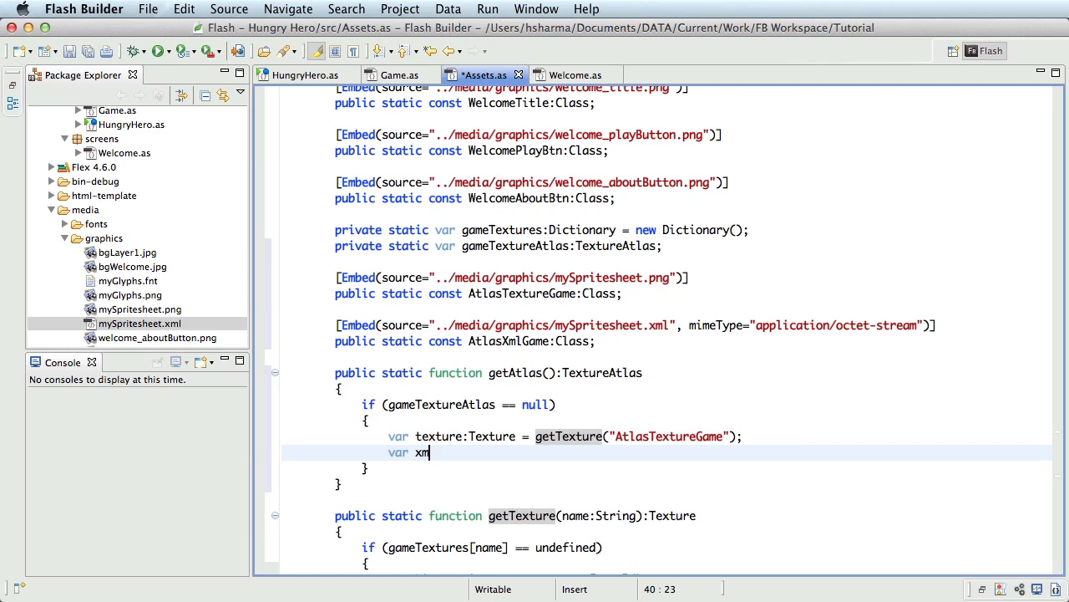
text(l:XML)
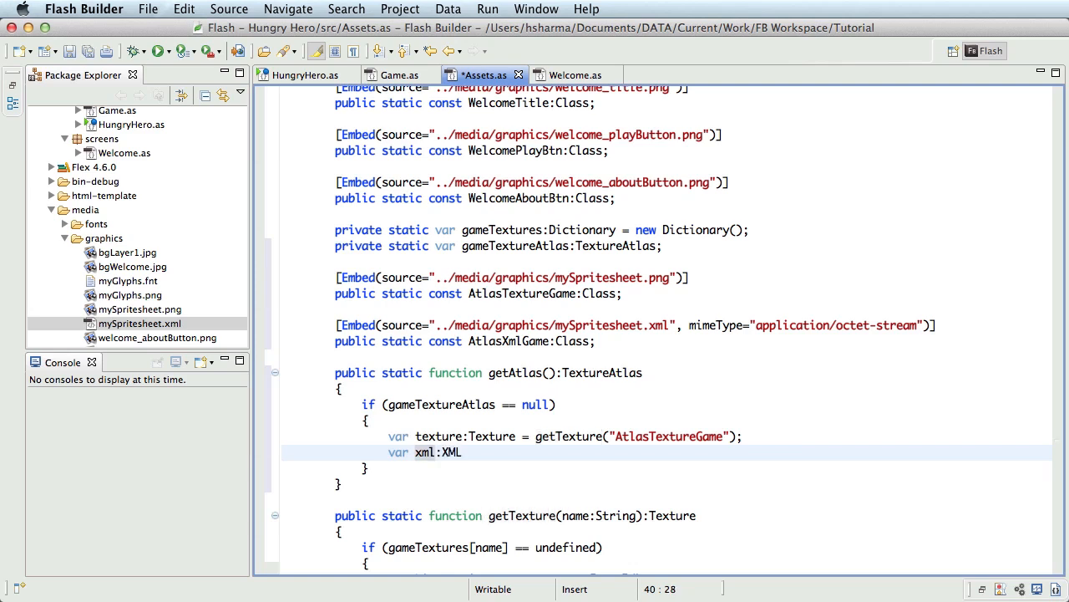
text(= X)
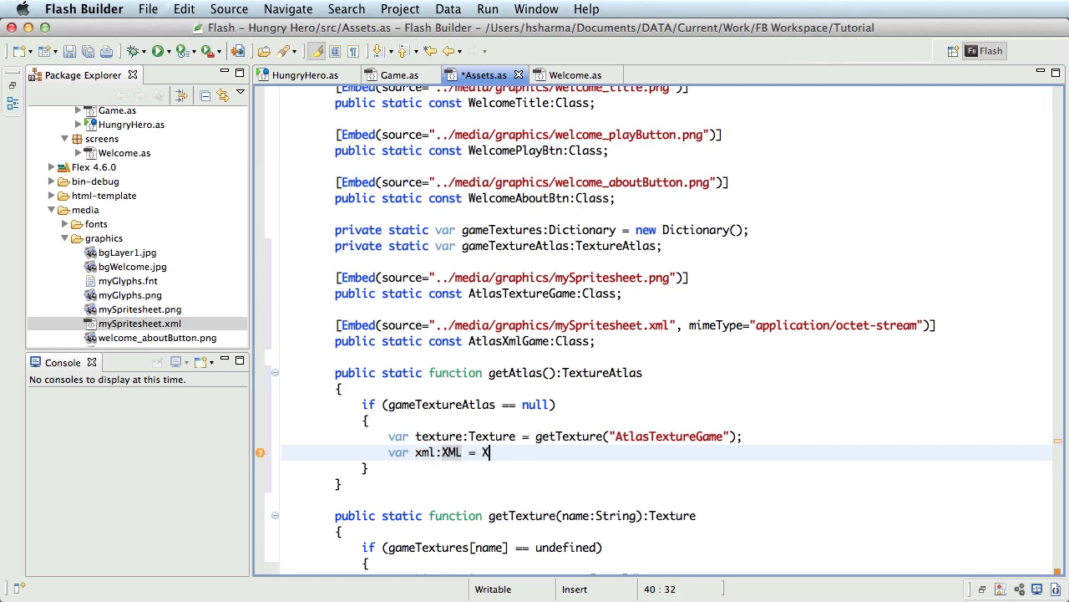
text(ML()
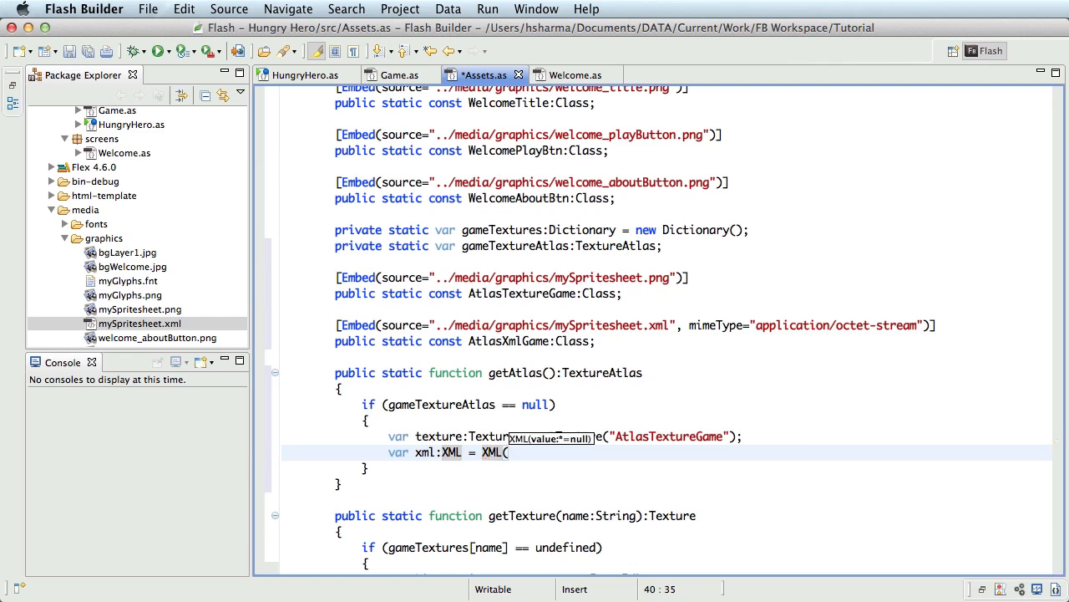
text(new AtlasXmlGame());)
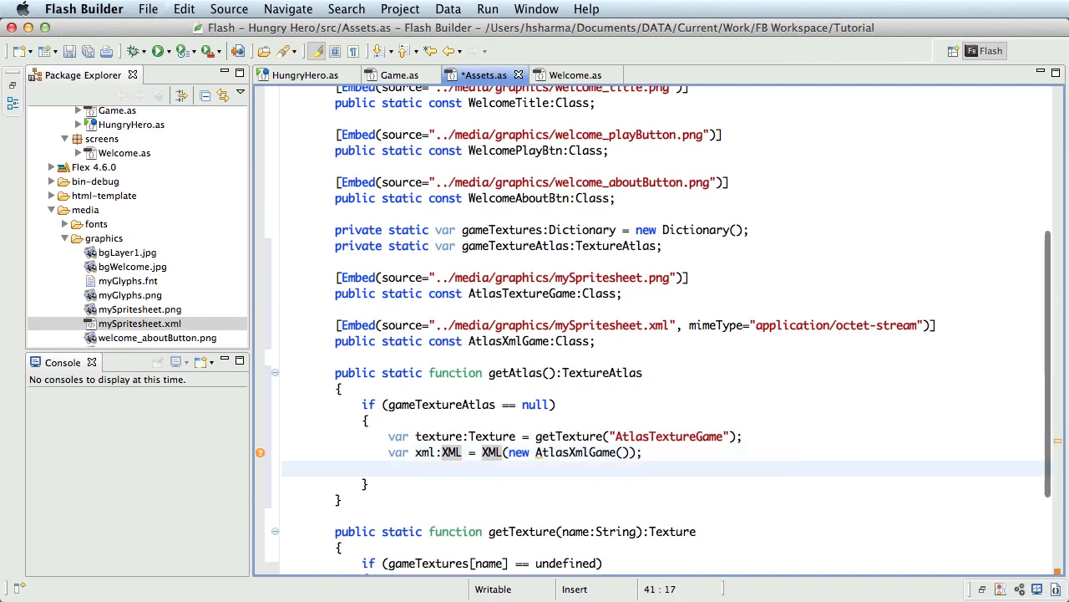
Assign gameTextureAtlas = new TextureAtlas(texture, xml) and return gameTextureAtlas after the if block.
text(gameTe)
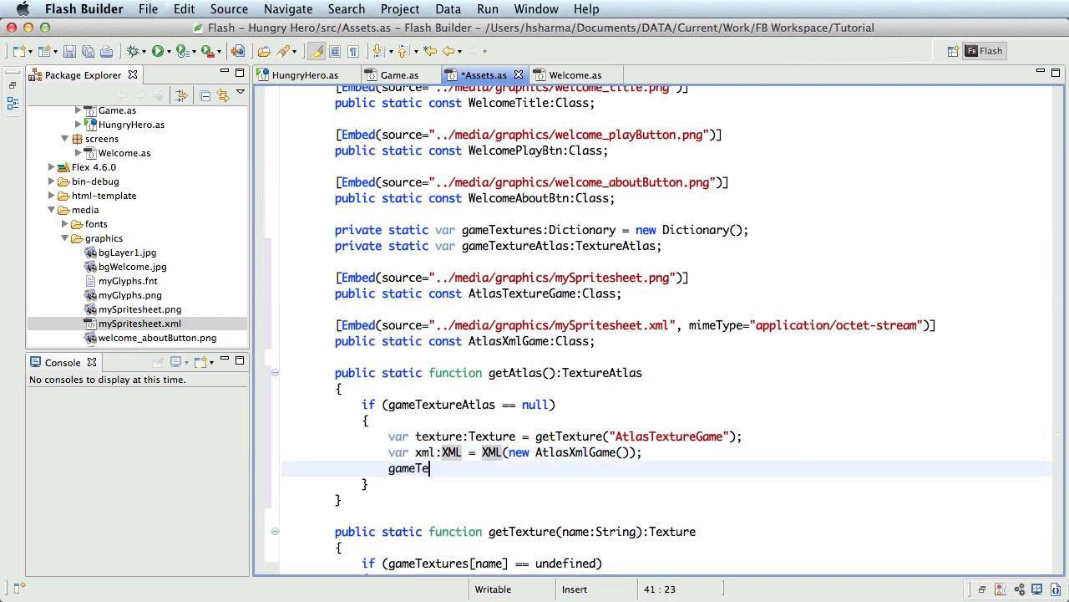
text(xtureAtlas =)
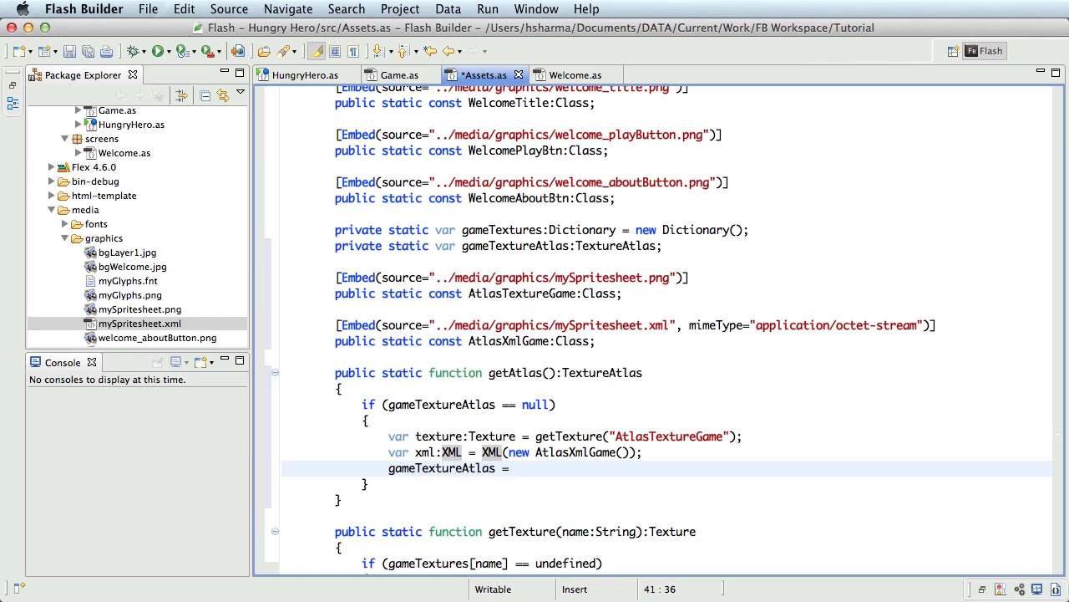
text(new TextureAtlas(t)
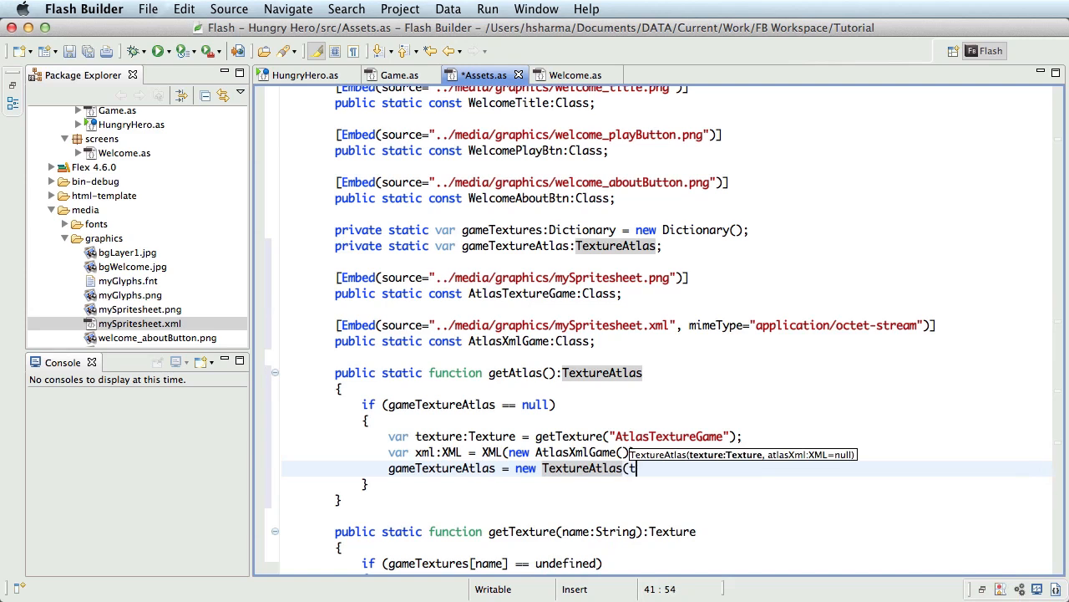
text(exture,)
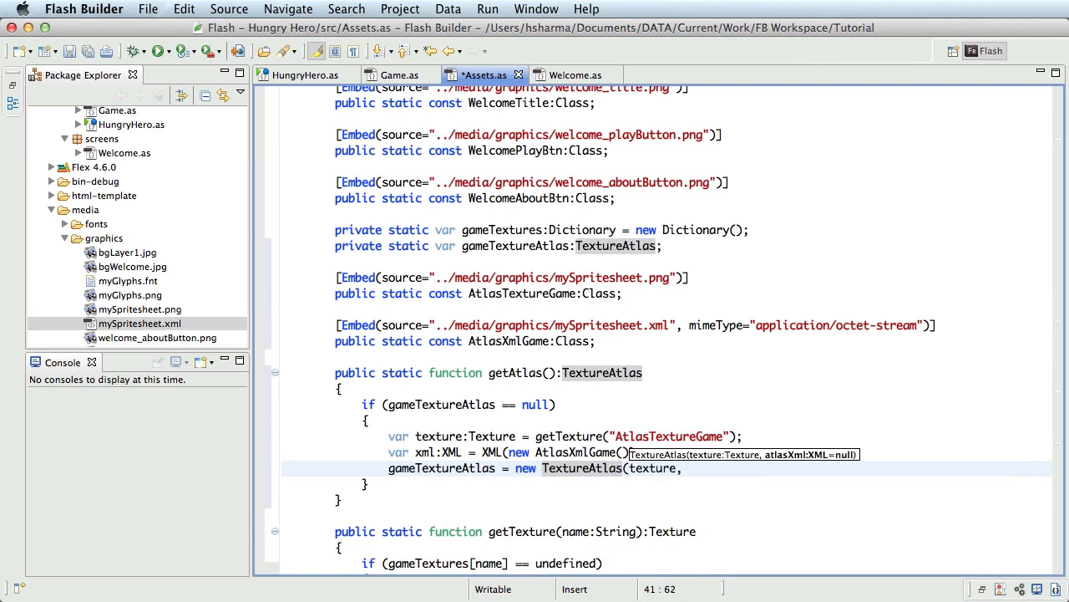
text(xml);)
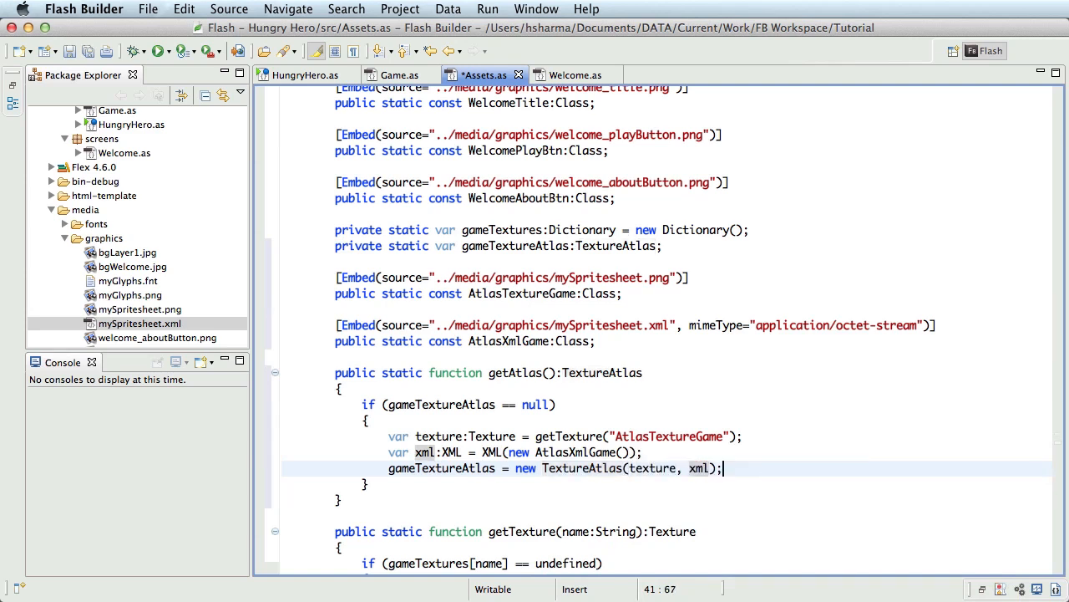
key(Return)
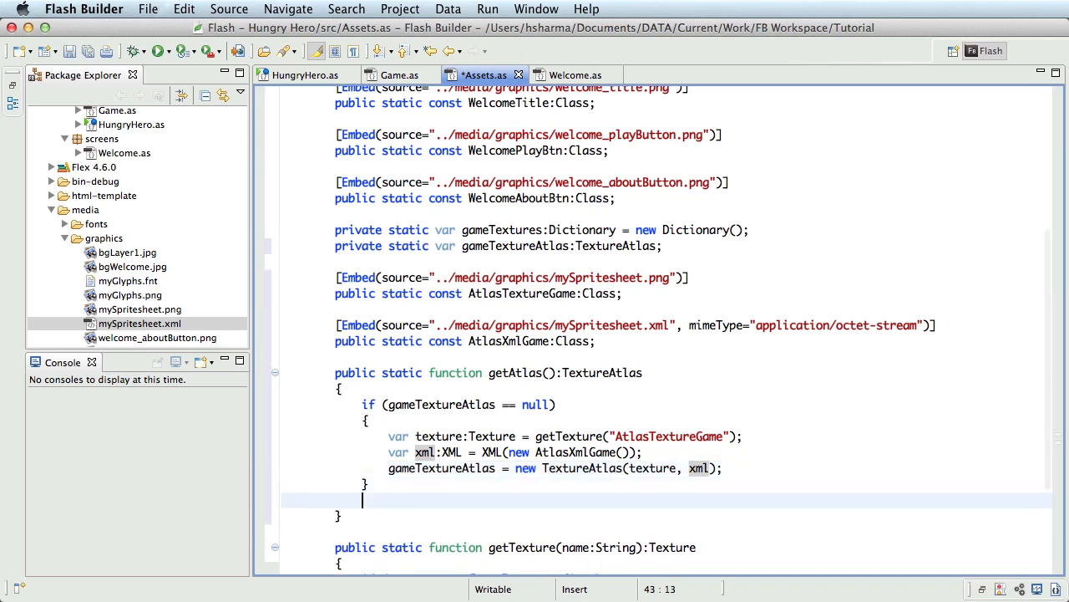
text(re)
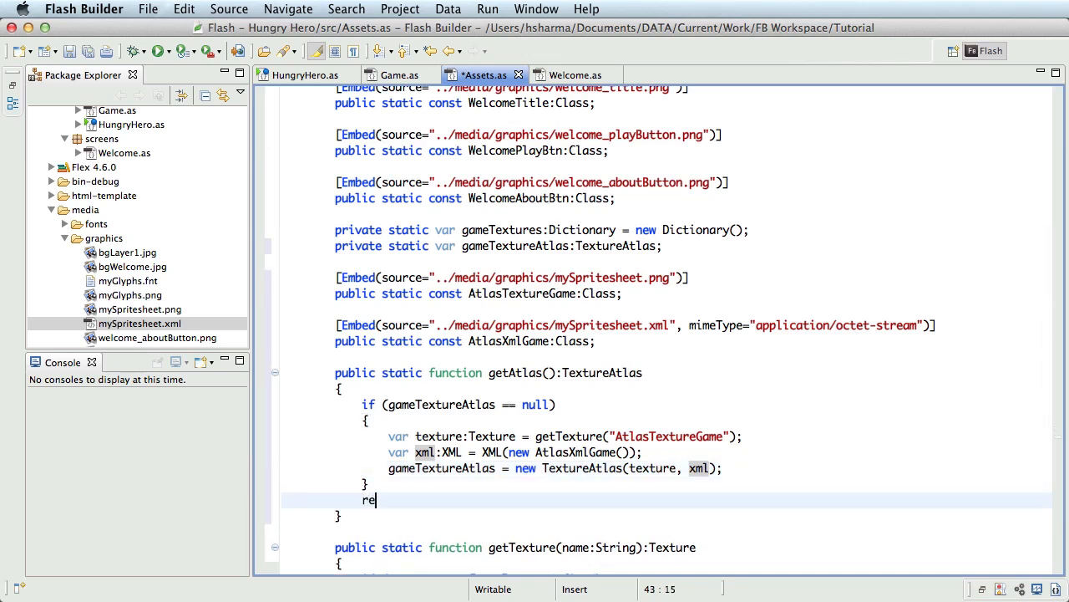
text(turn gameTextu)
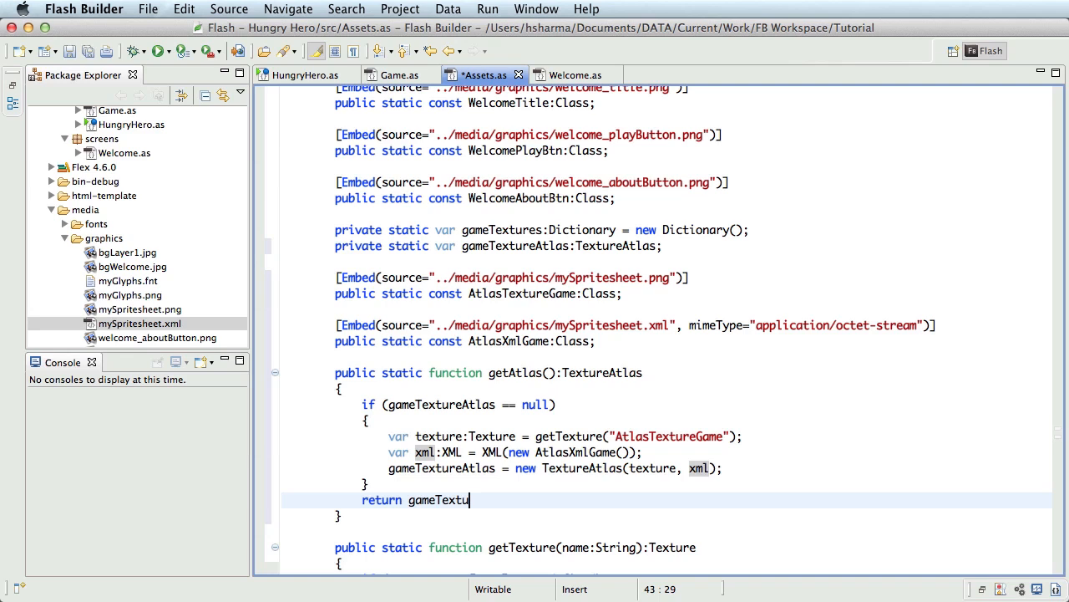
text(reAtlas;)
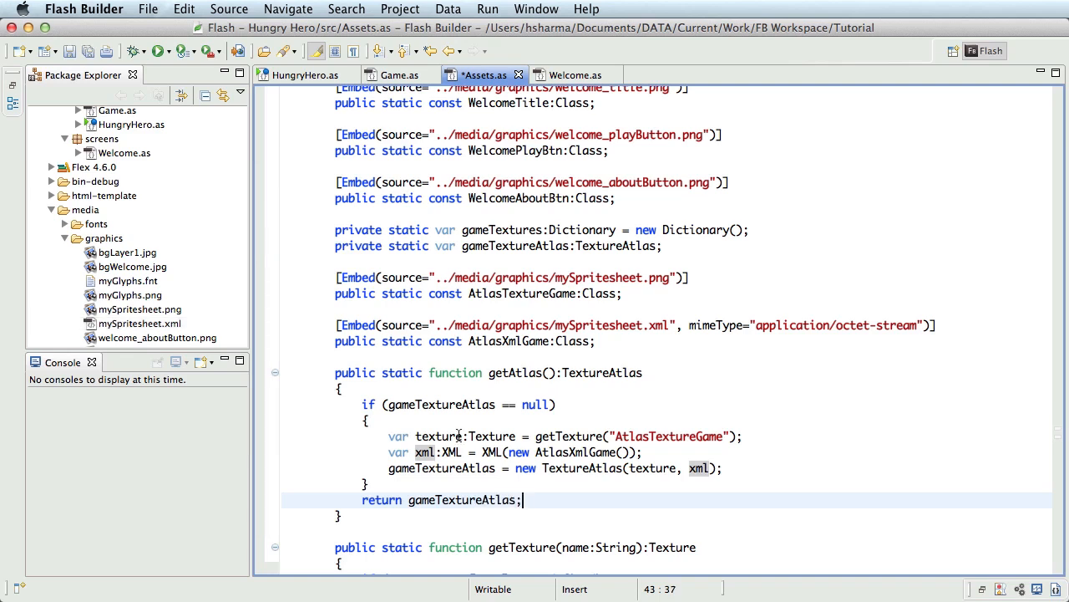
Create ActionScript class InGame extending starling.display.Sprite in package screens.
click(147, 10)
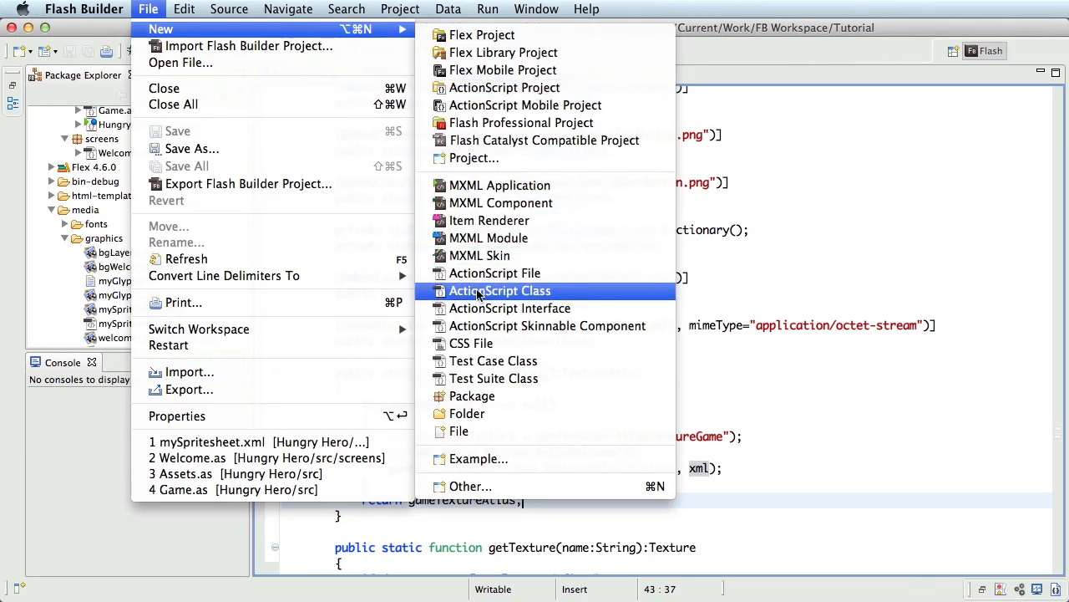
click(499, 291)
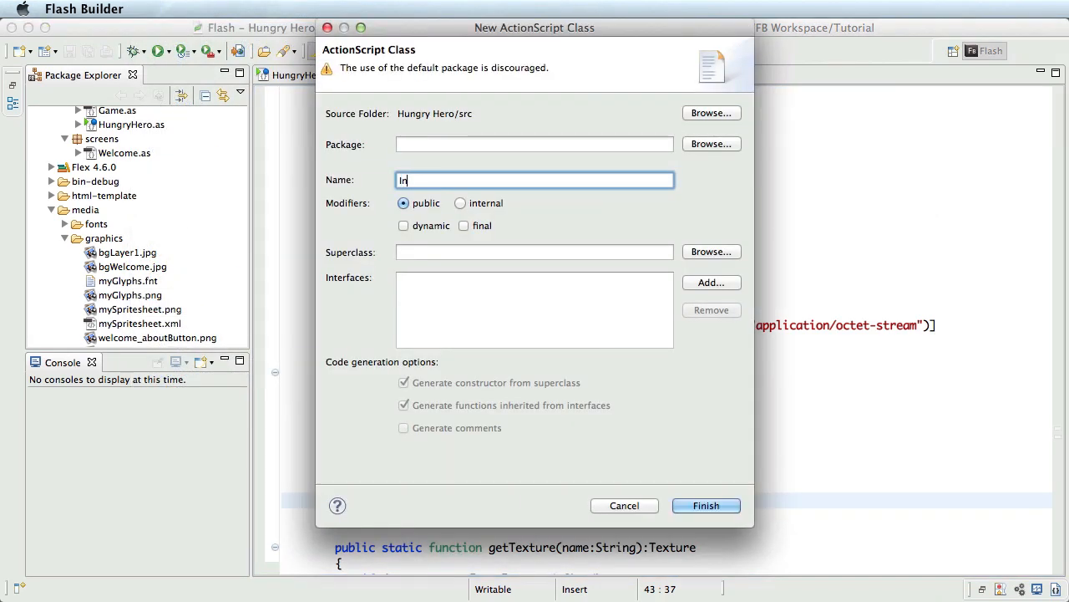
text(Game)
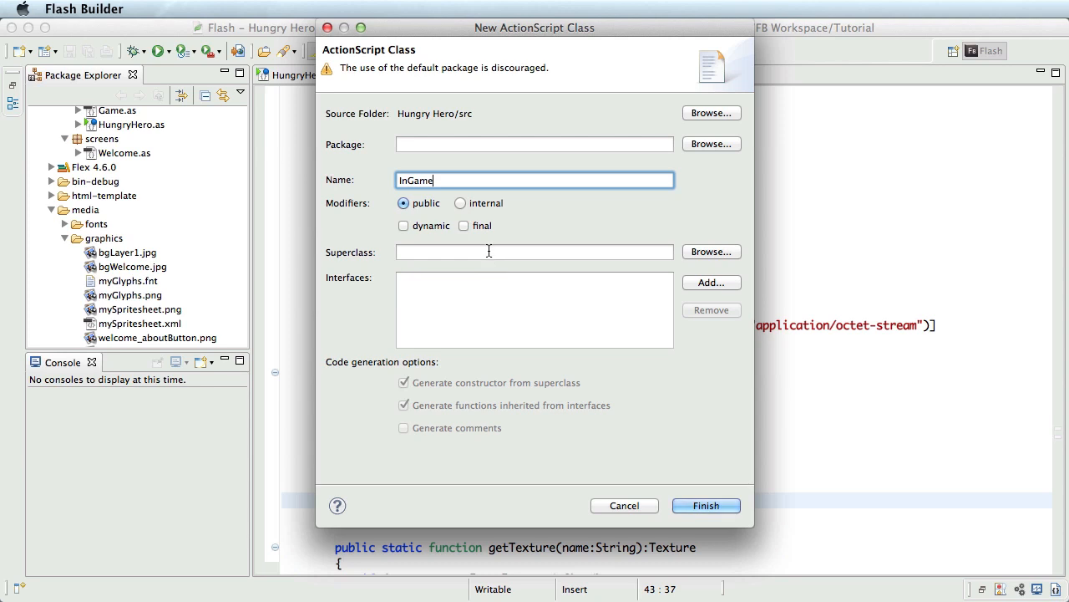
text(Spri)
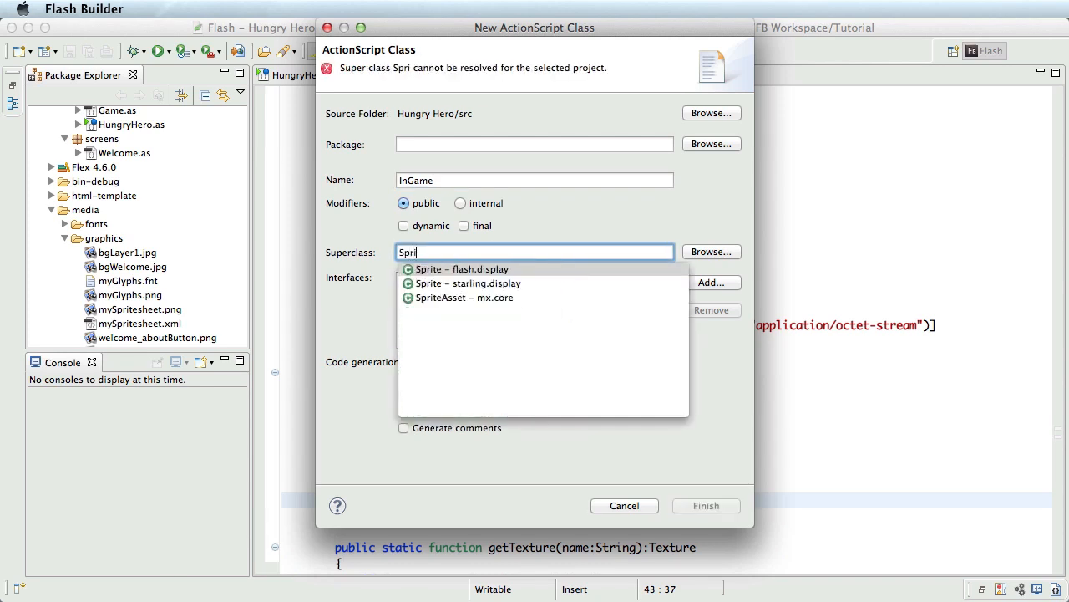
click(467, 284)
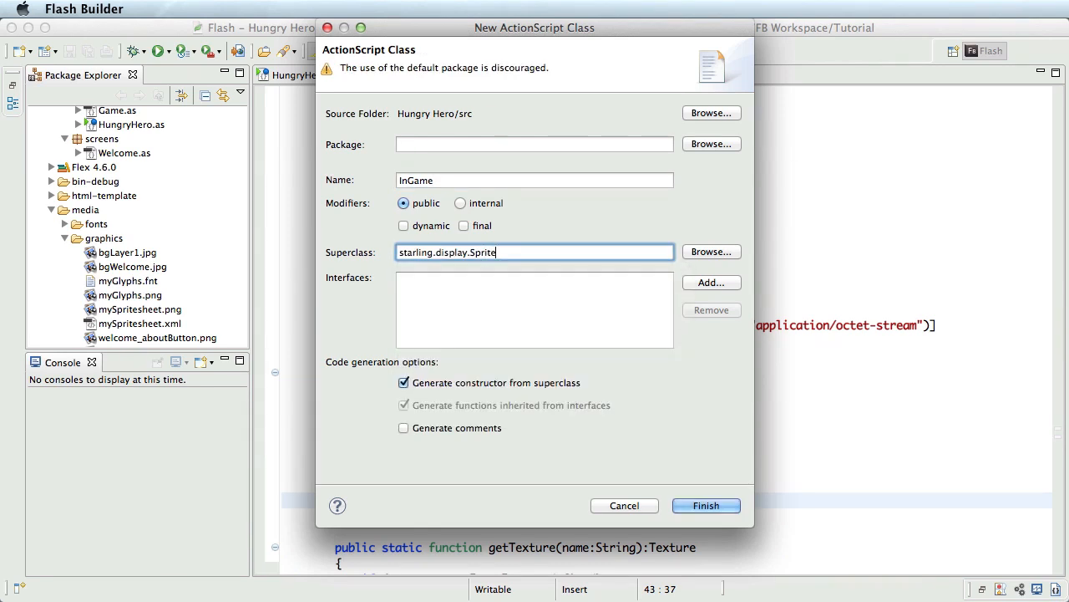
text(sc)
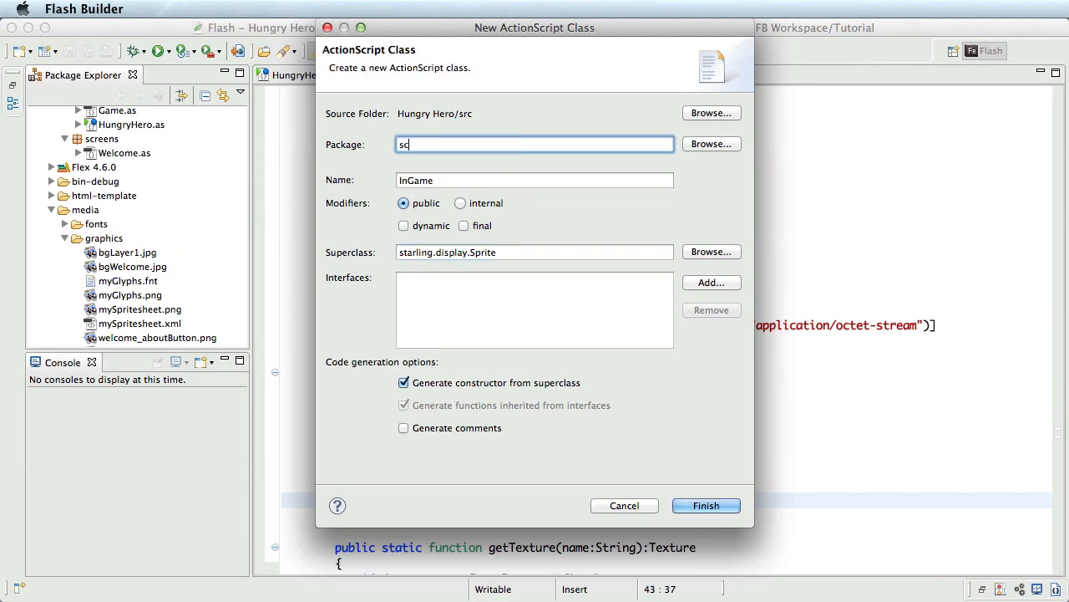
text(creens)
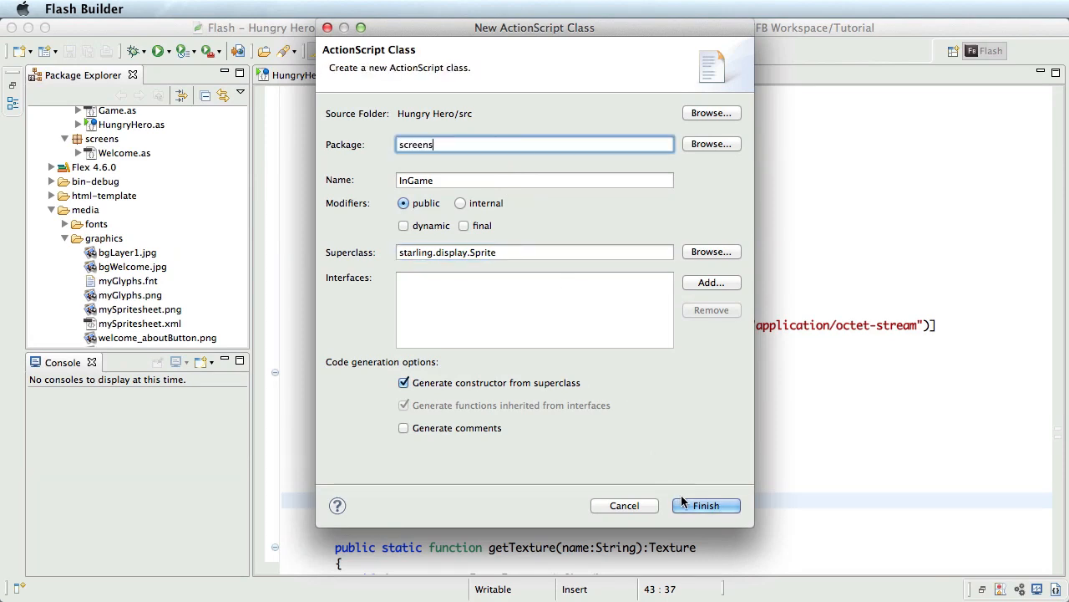
click(705, 505)
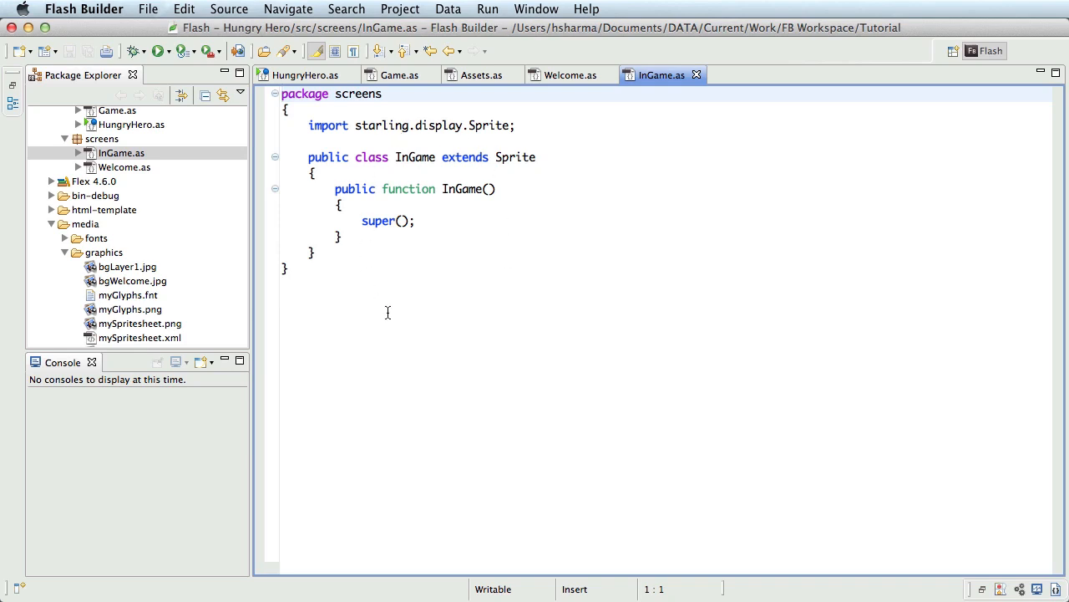
mouse_move(149, 10)
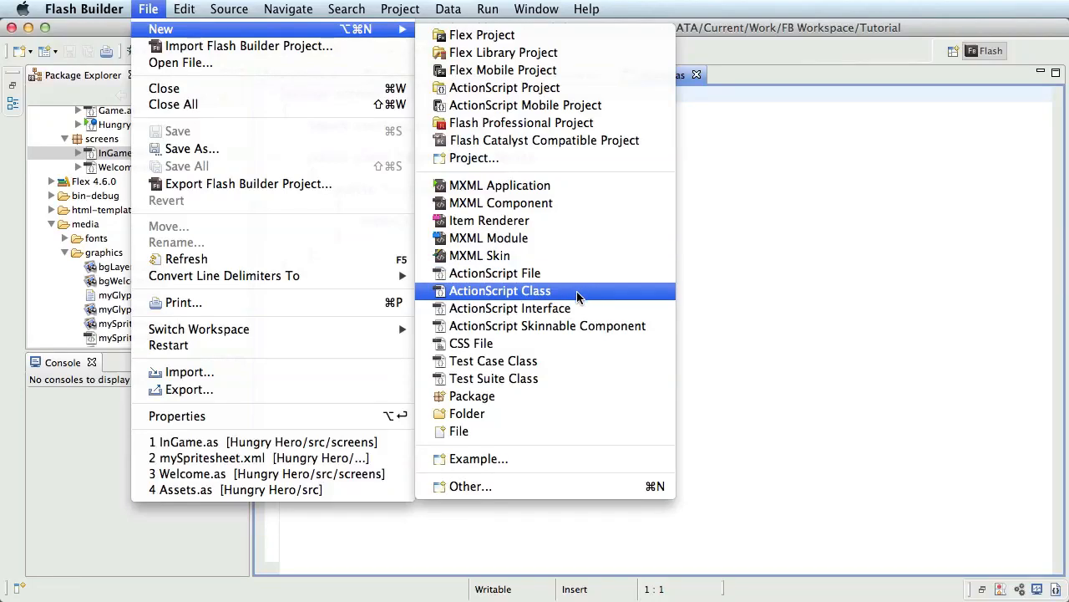
Create ActionScript class Hero extending starling.display.Sprite in package objects.
click(499, 291)
text(Hero)
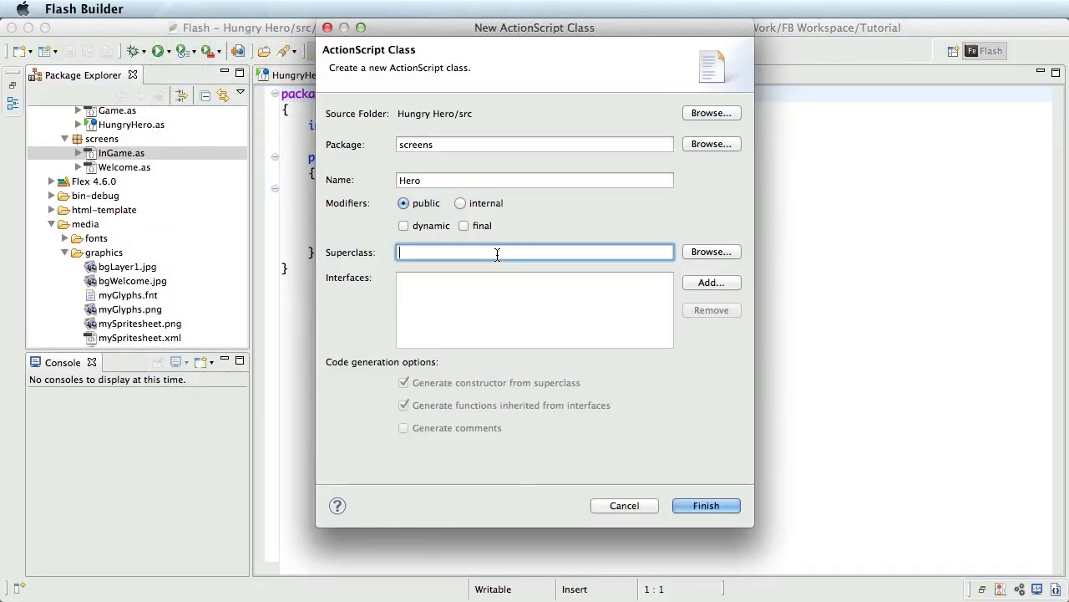
text(starling.display.Sprite)
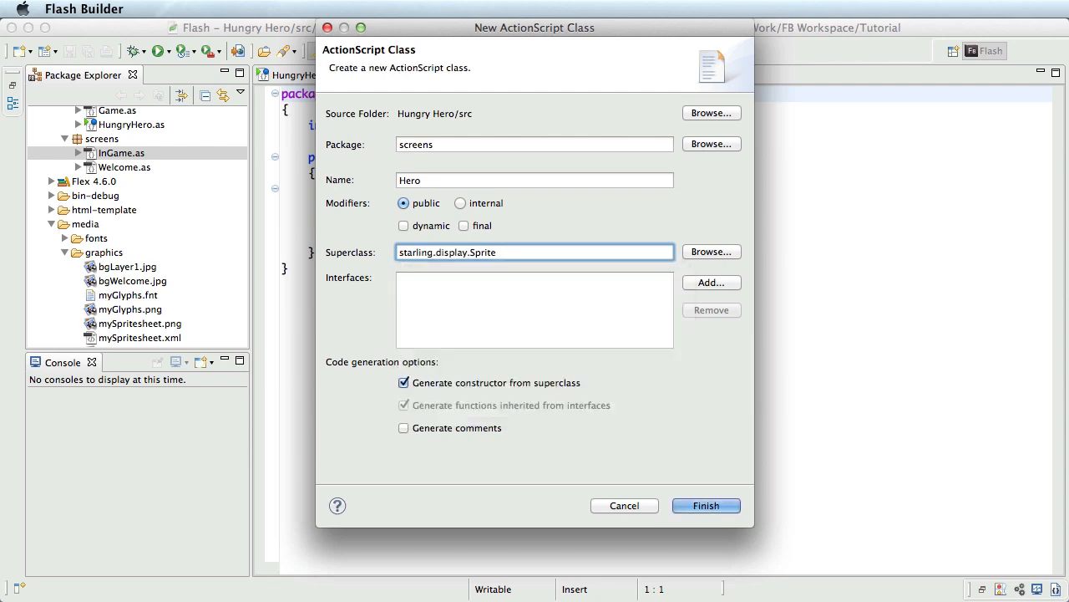
text(object)
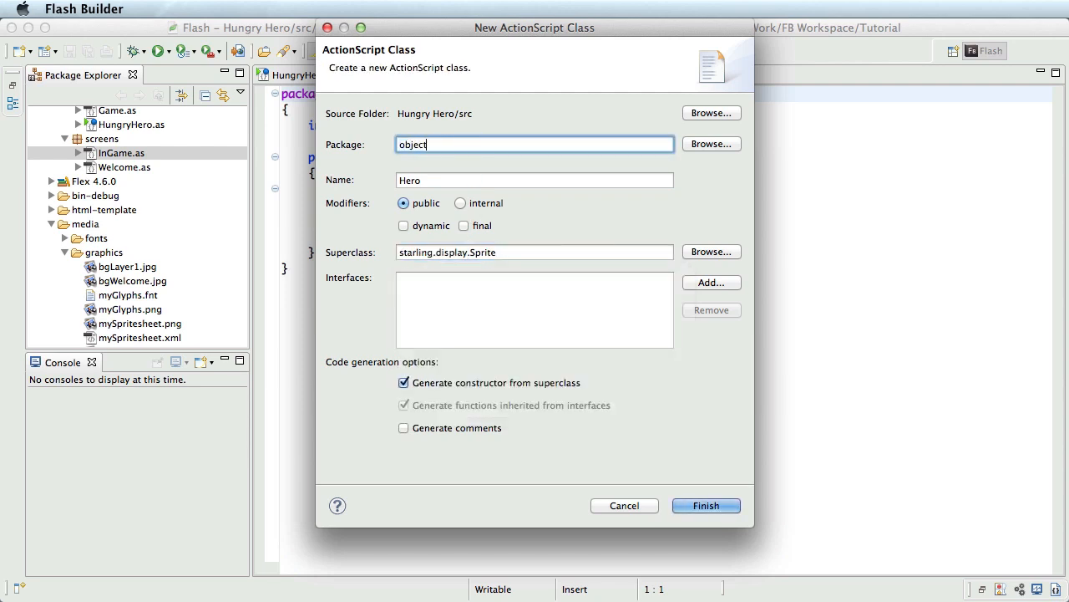
click(705, 505)
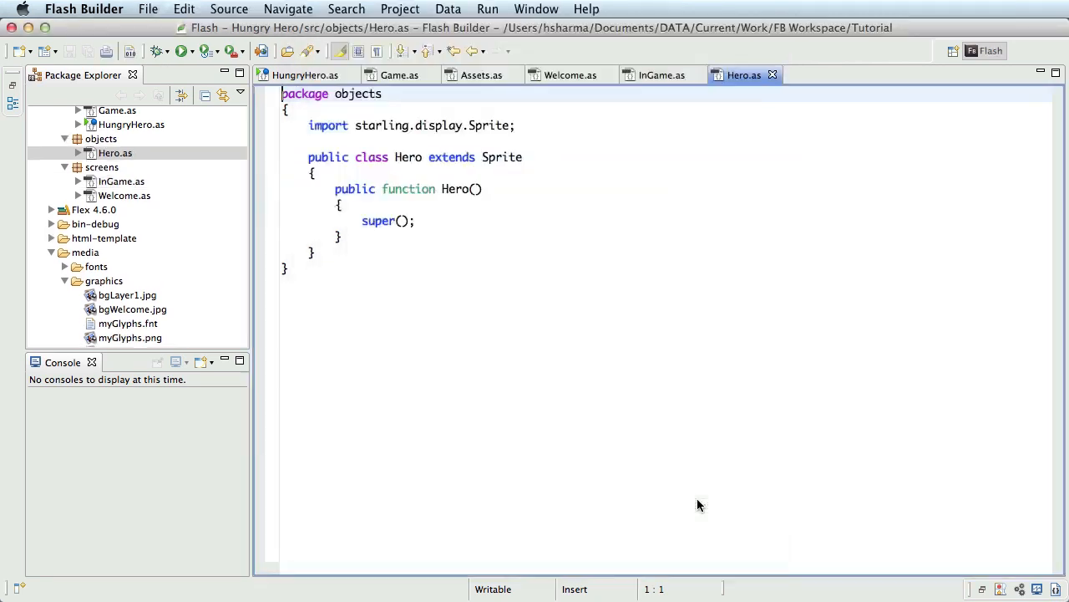
Add an ADDED_TO_STAGE listener in Hero's constructor and generate the onAddedToStage(event:Event) handler.
click(459, 221)
text(th)
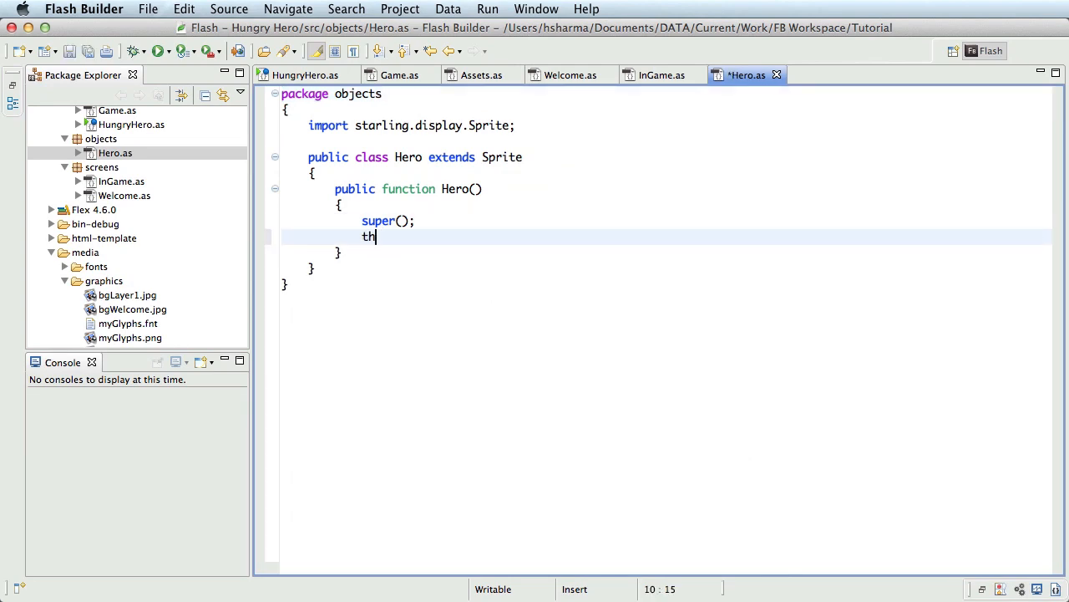
text(is.)
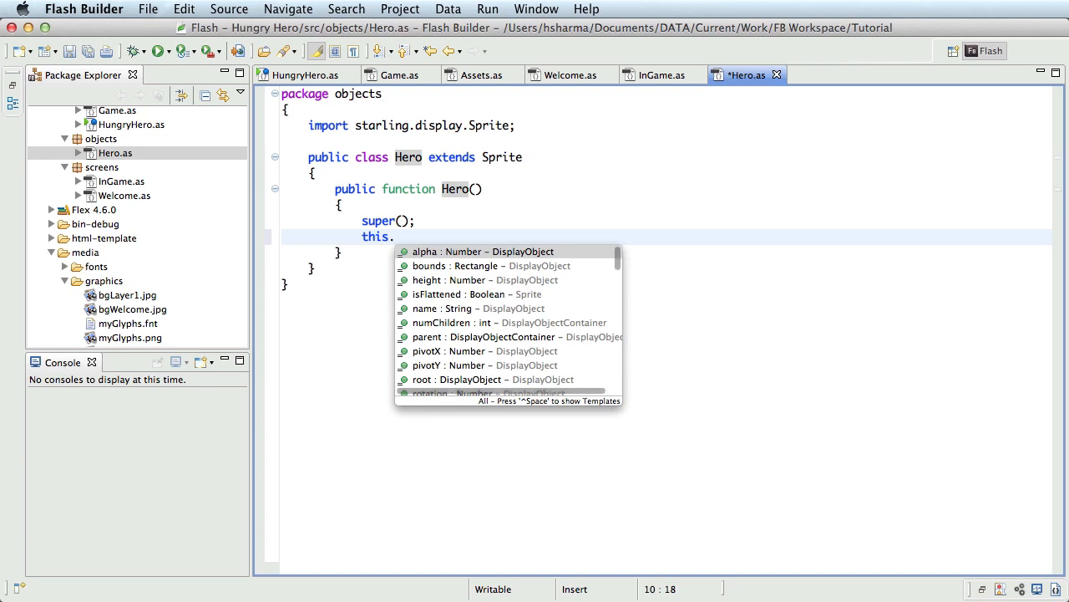
text(addEventListener()
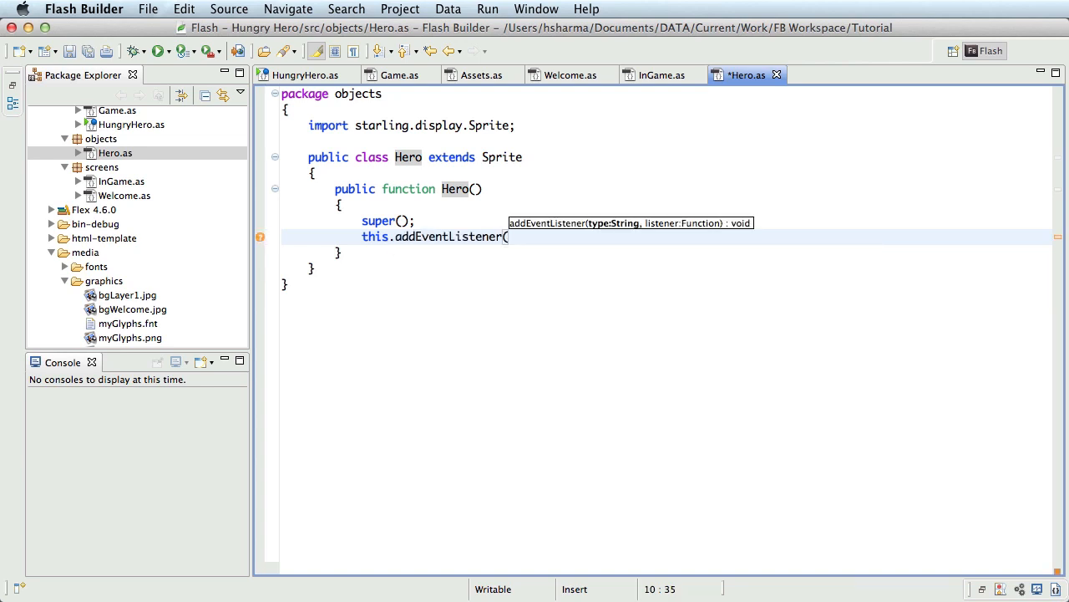
text(starling.)
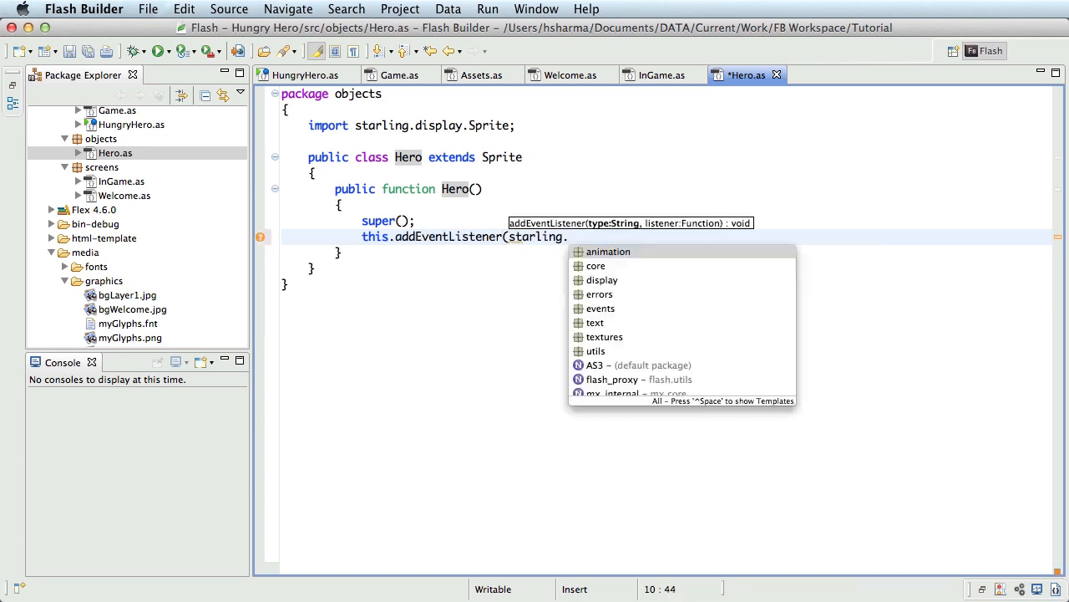
text(events.Event.ADDED_TO_STAGE,)
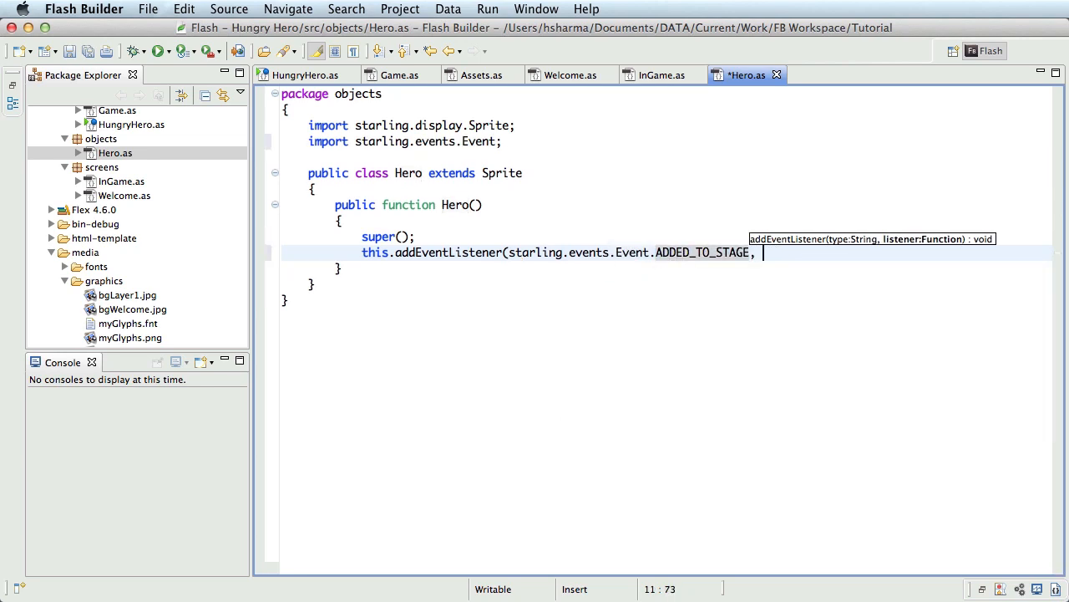
text(onAddedToS)
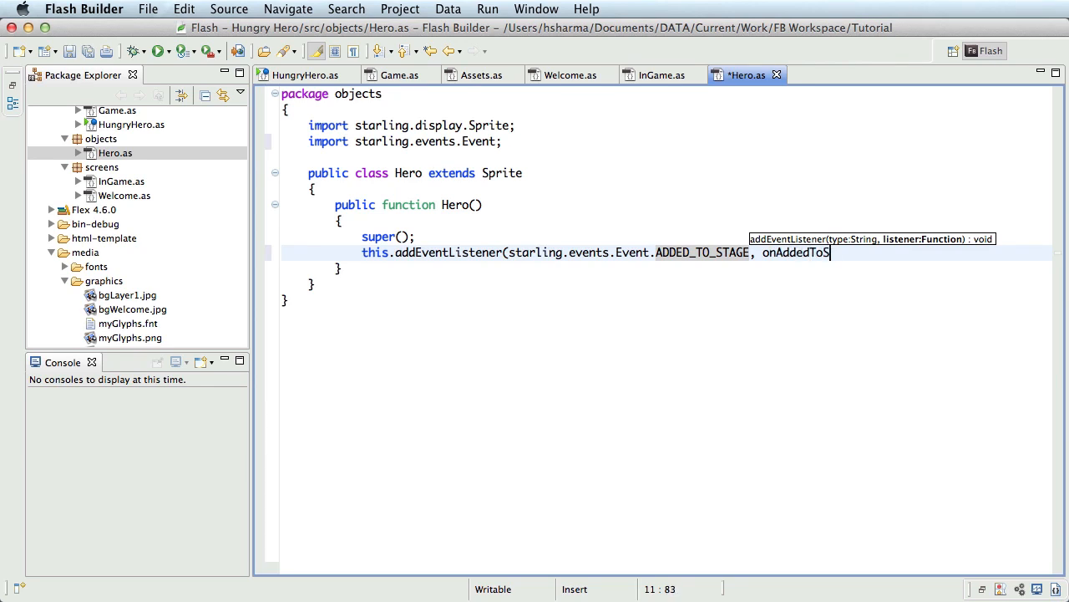
text(tage);)
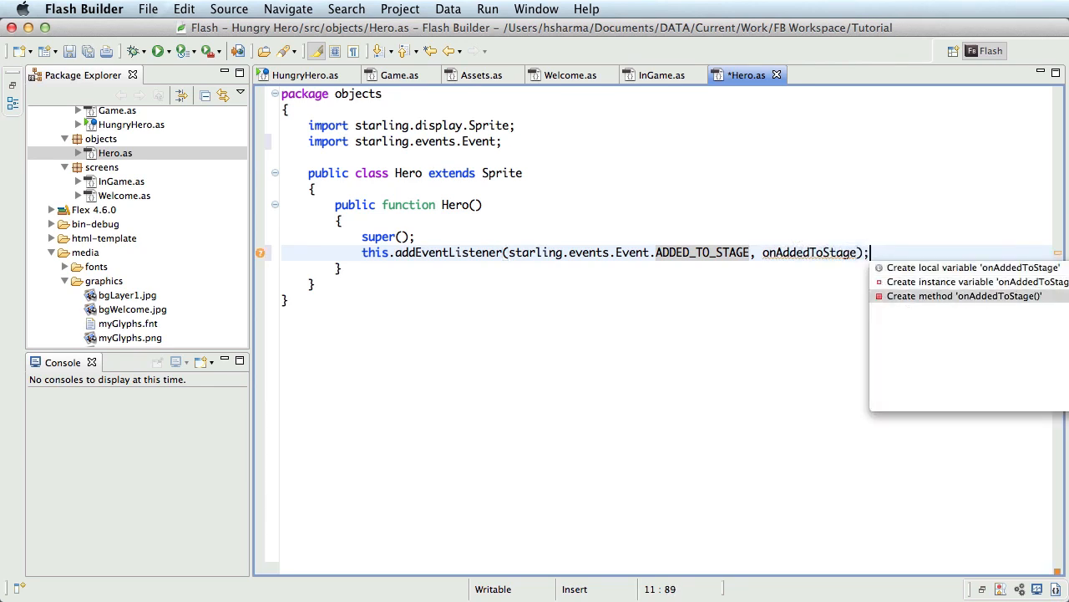
click(964, 296)
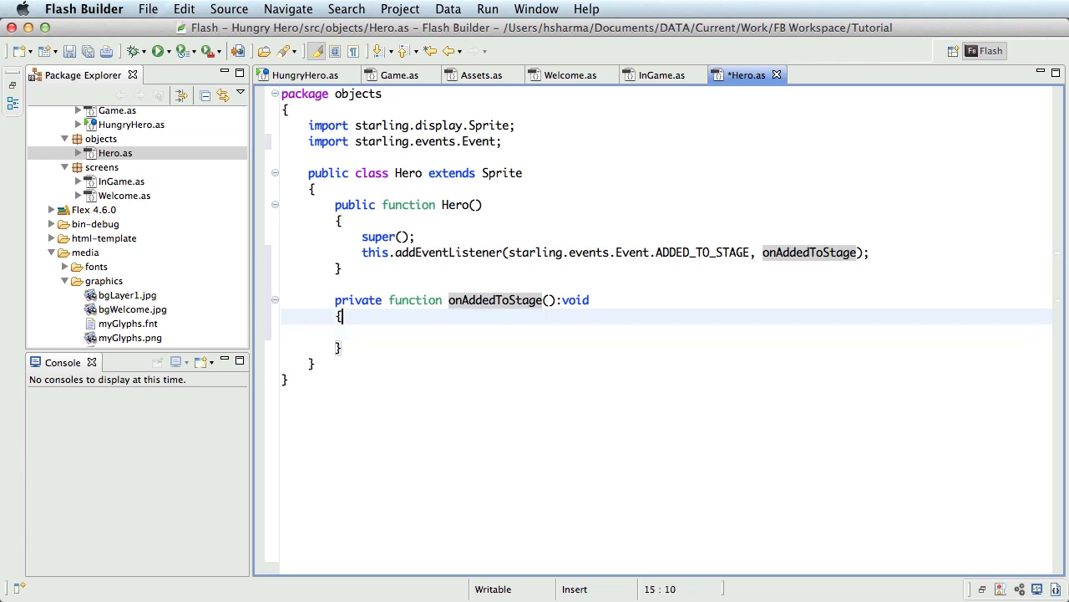
text(event:)
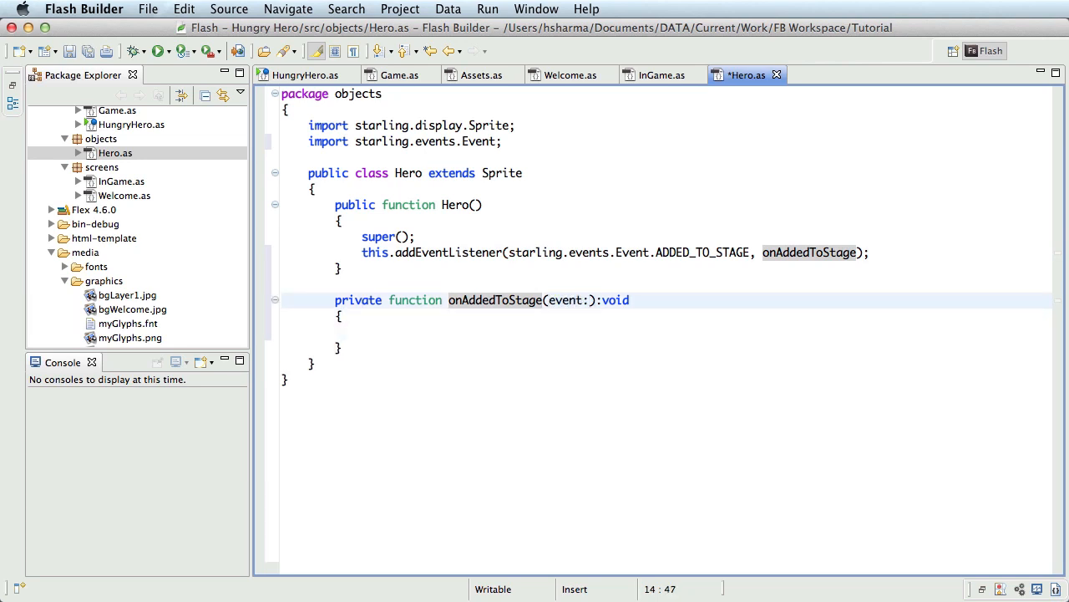
text(Event)
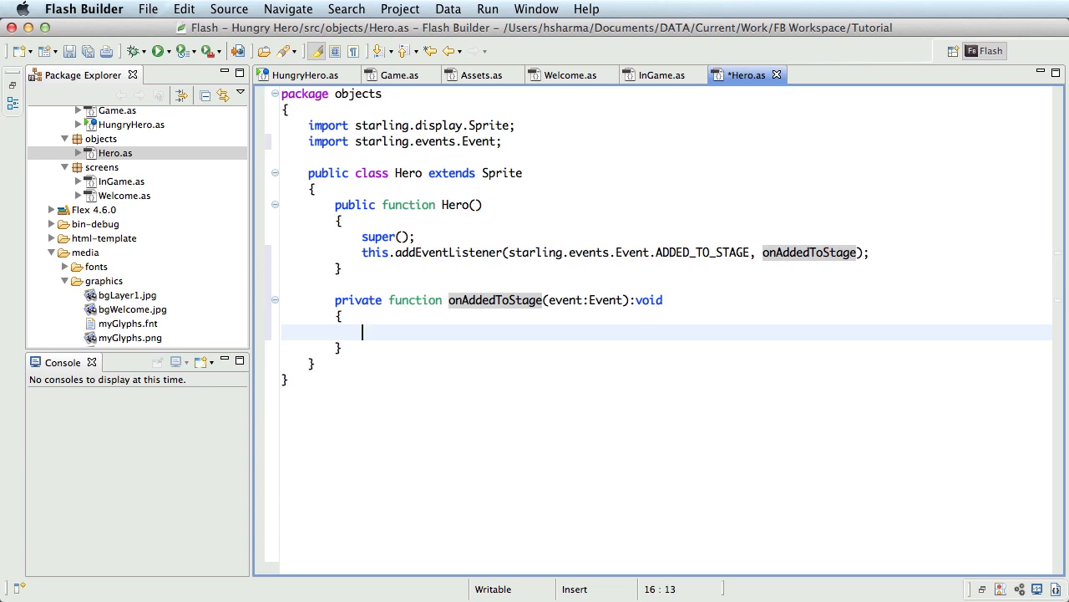
In onAddedToStage, remove the ADDED_TO_STAGE listener and start calling createHeroArt().
text(this.removeEventListener()
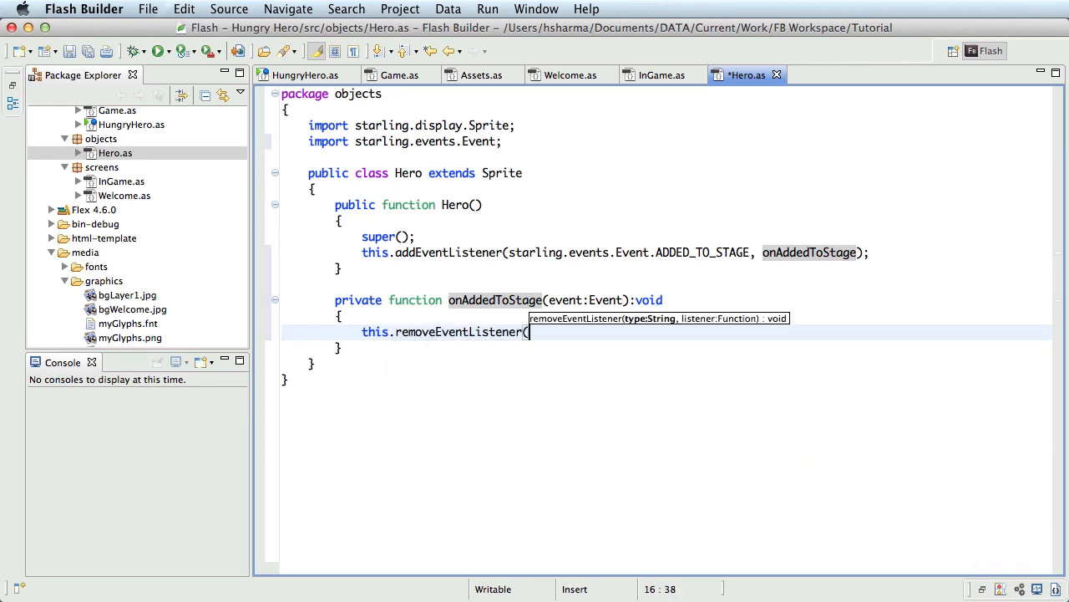
text(Event.ADDED_TO_STAGE)
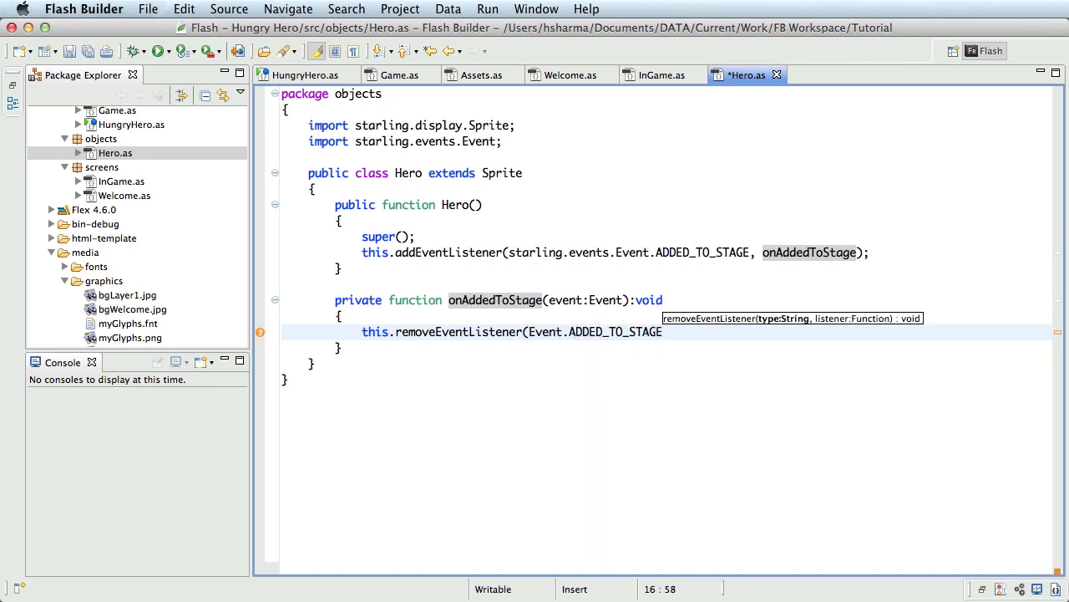
text(, onAddedT)
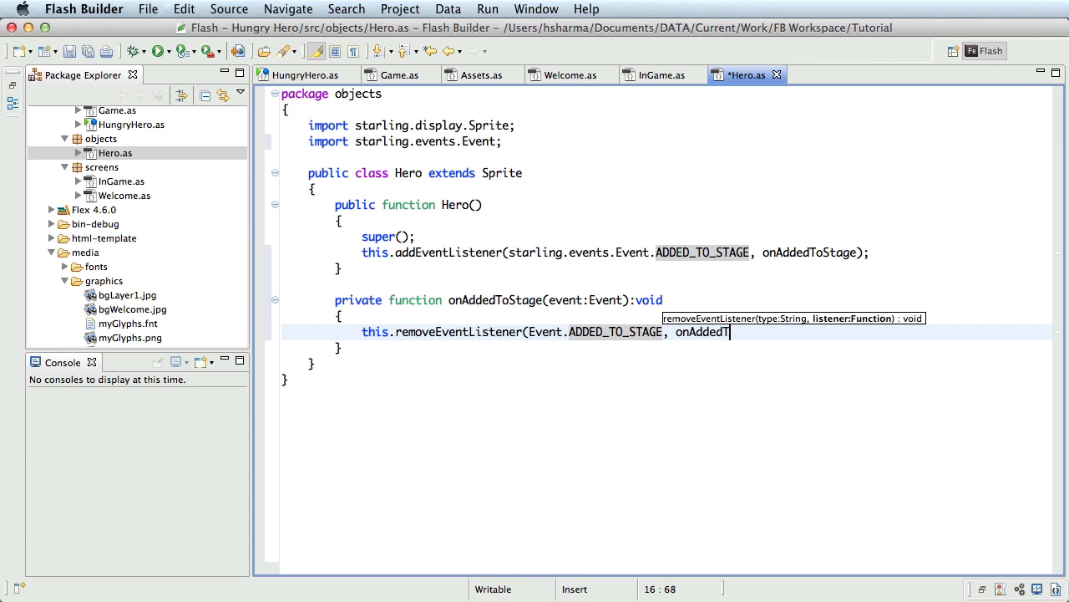
key(Return)
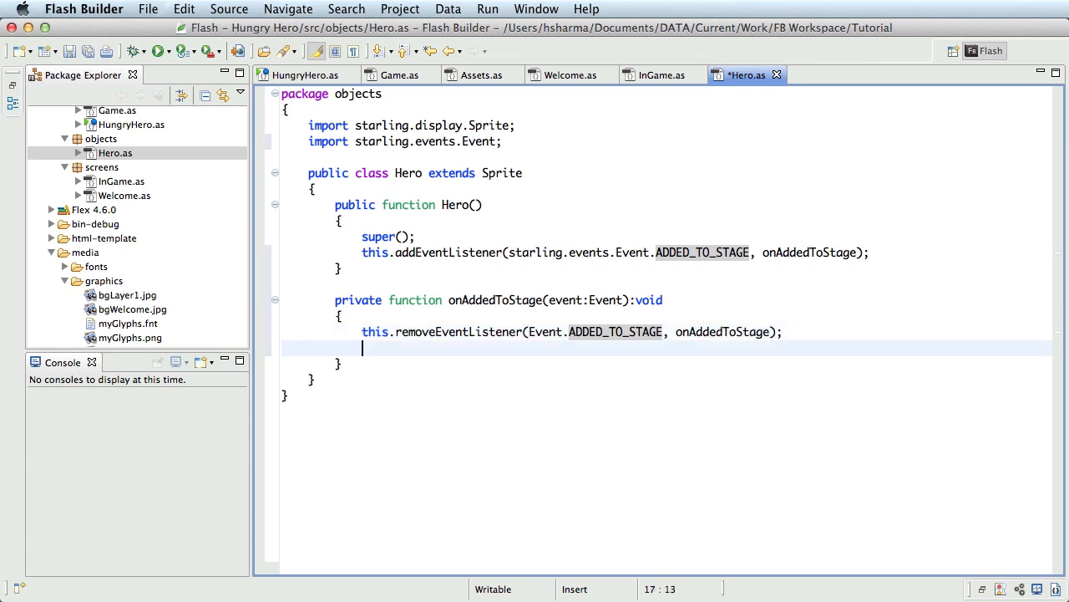
text(createHeroArt();)
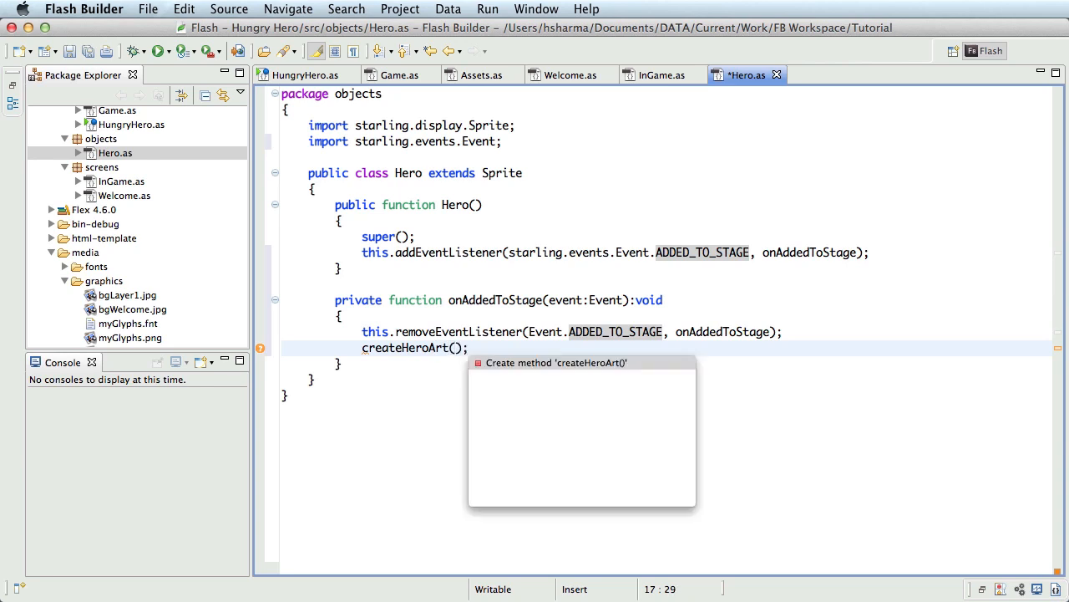
Generate the empty createHeroArt method and declare private var heroArt:MovieClip.
click(555, 361)
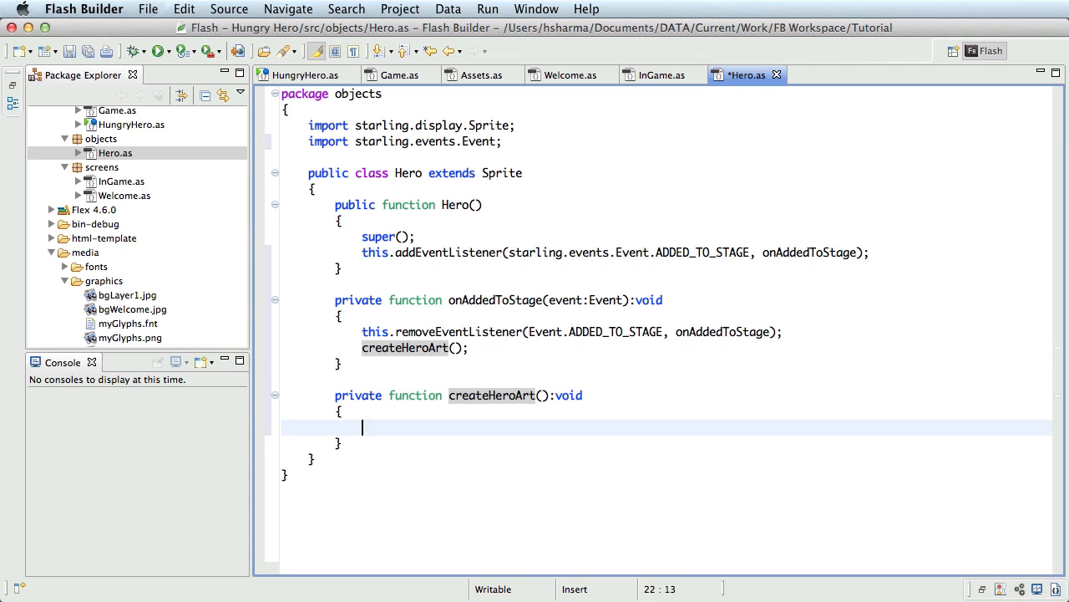
mouse_move(381, 184)
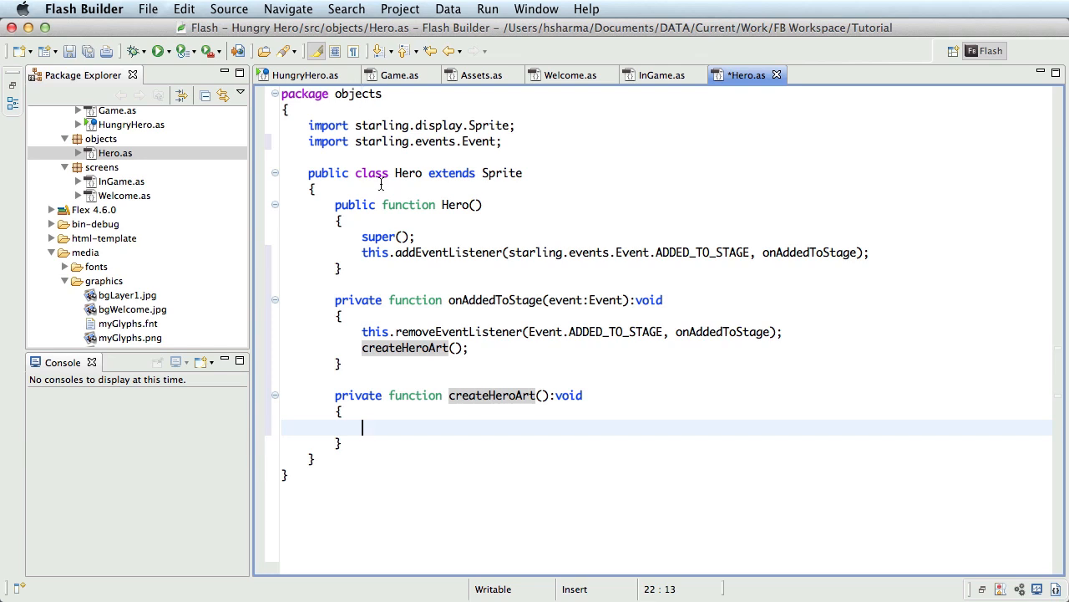
text(p)
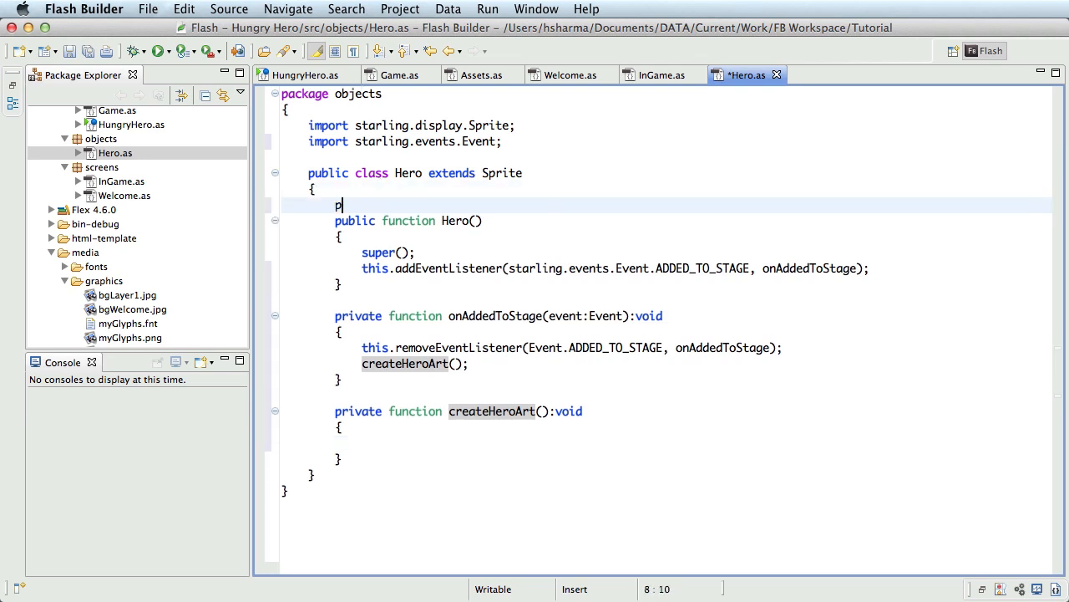
text(rivate var)
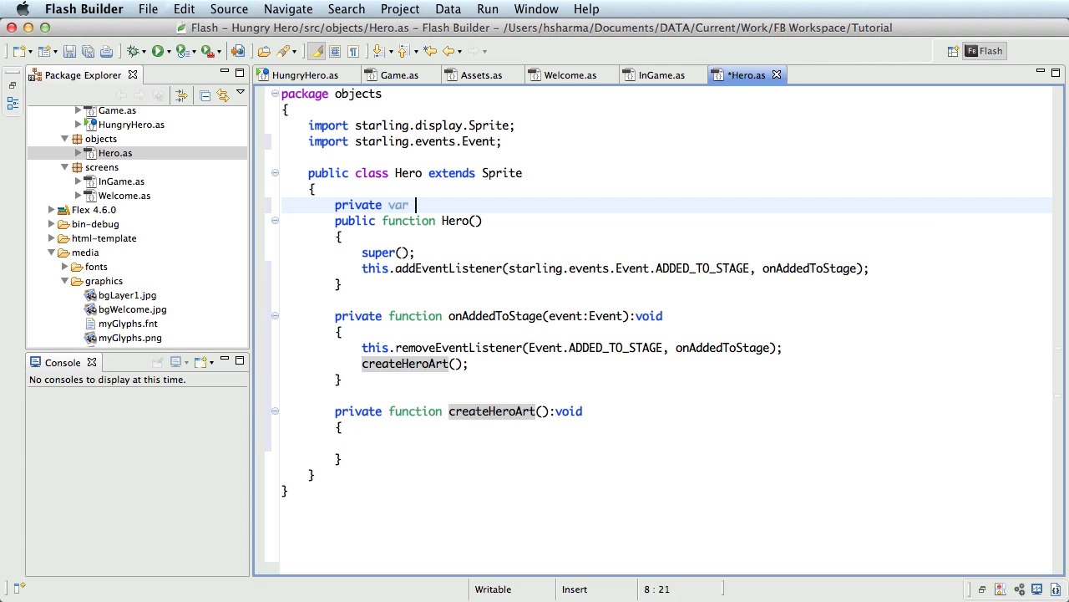
text(heroArt)
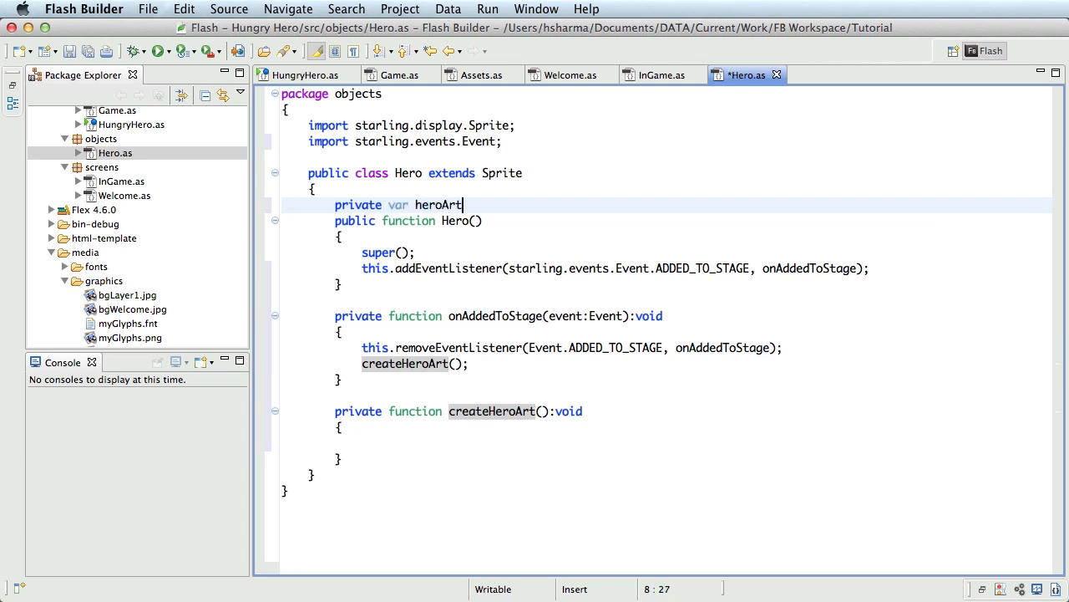
text(:MovieClip;)
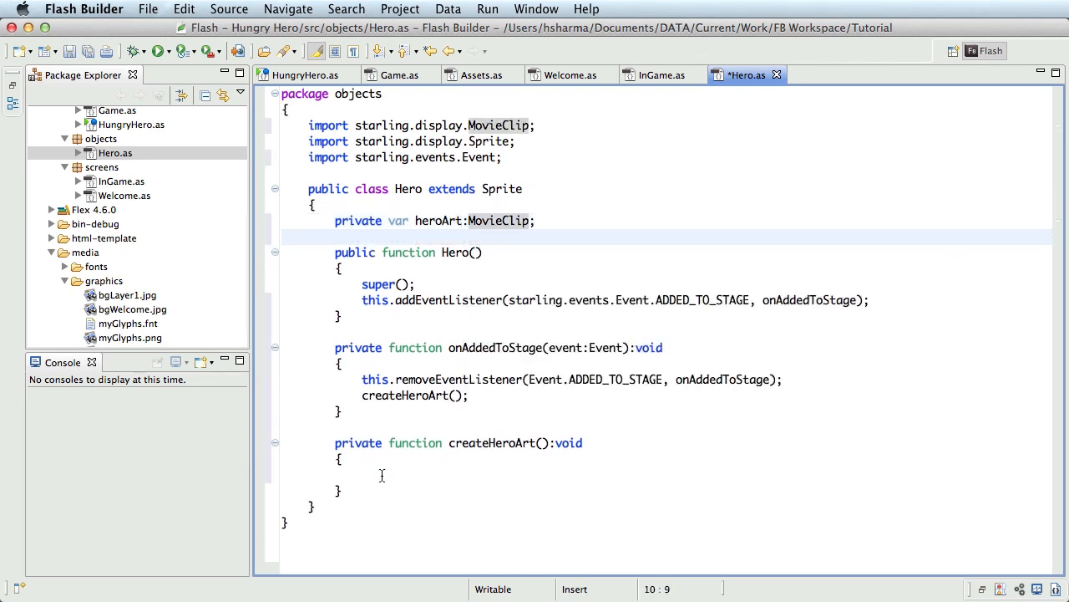
Begin heroArt = new MovieClip( inside createHeroArt.
text(heroArt = new)
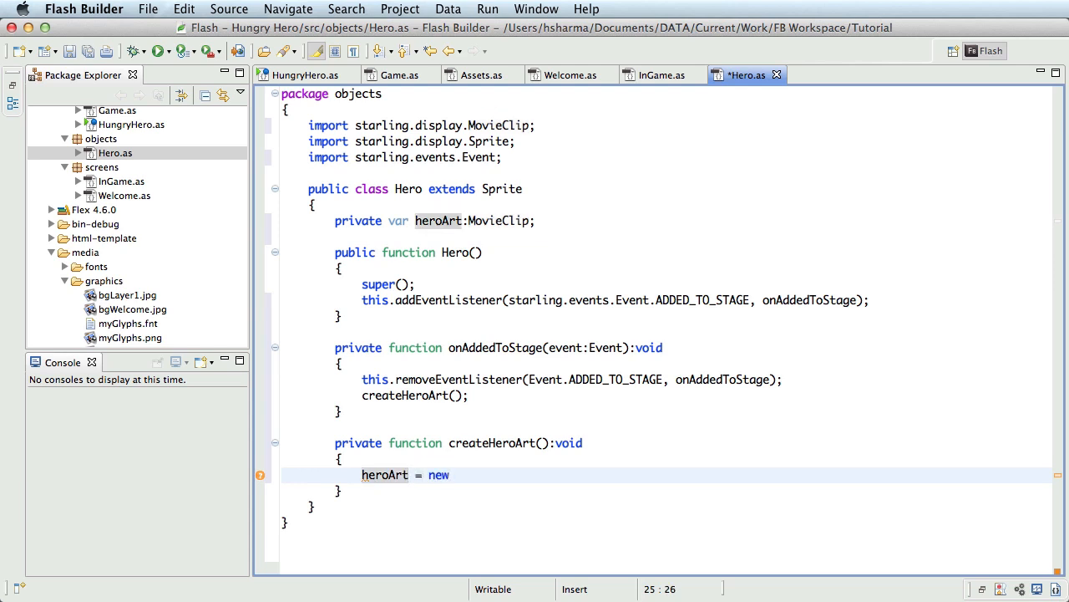
text(MovieClip)
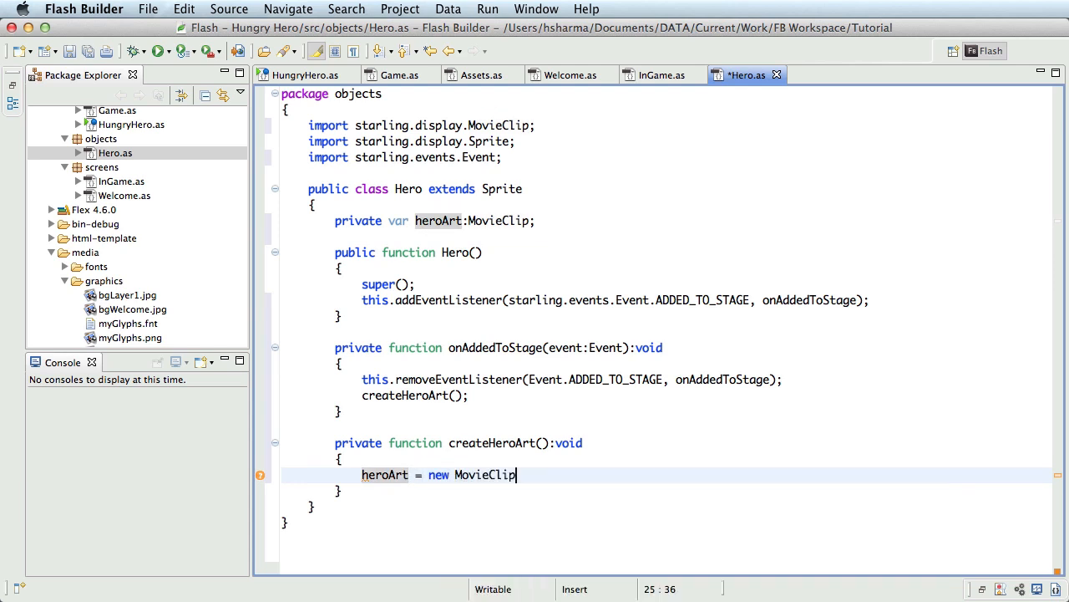
text(()
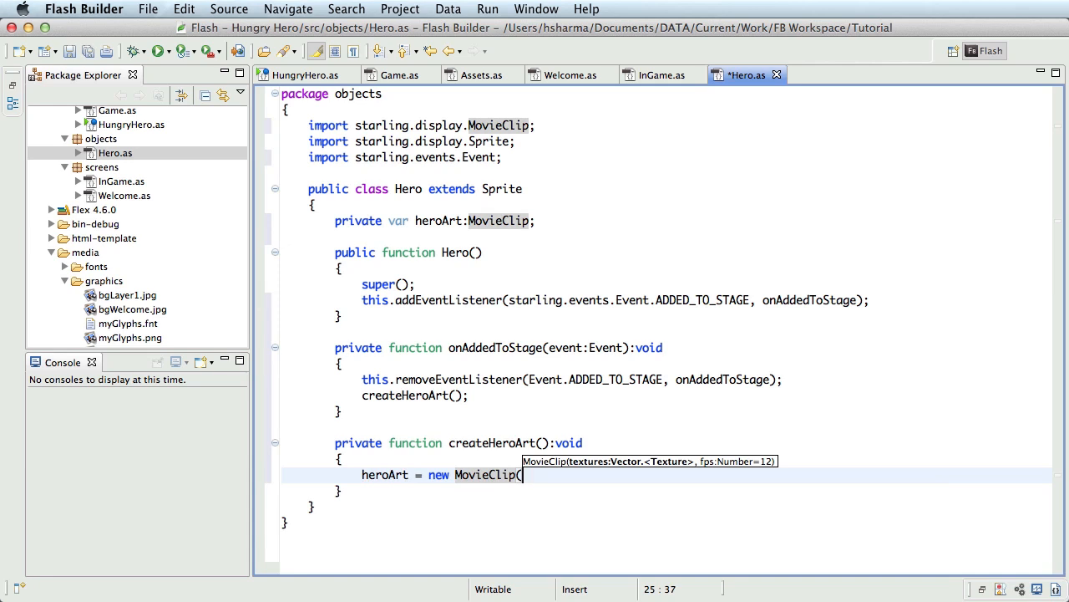
mouse_move(629, 518)
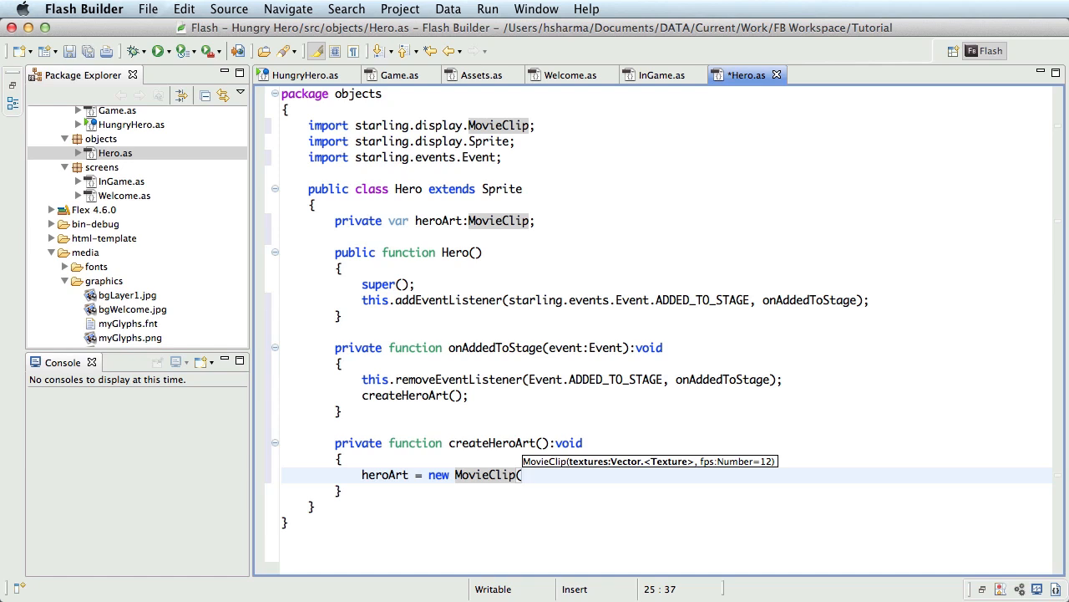
Pass Assets.getAtlas().getTextures( as the MovieClip's texture source.
text(Asse)
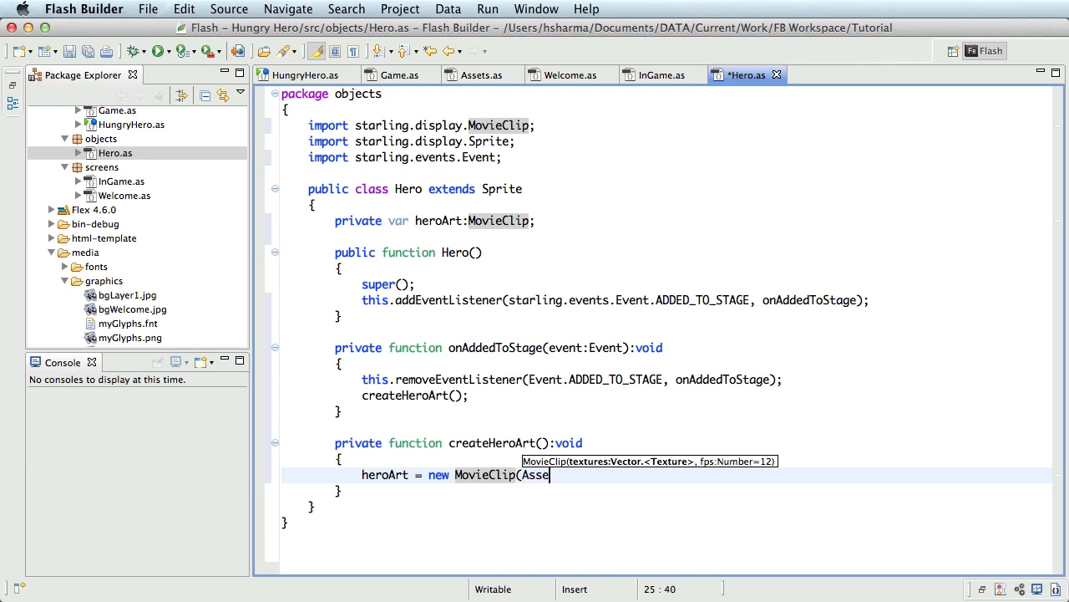
text(ts.getA)
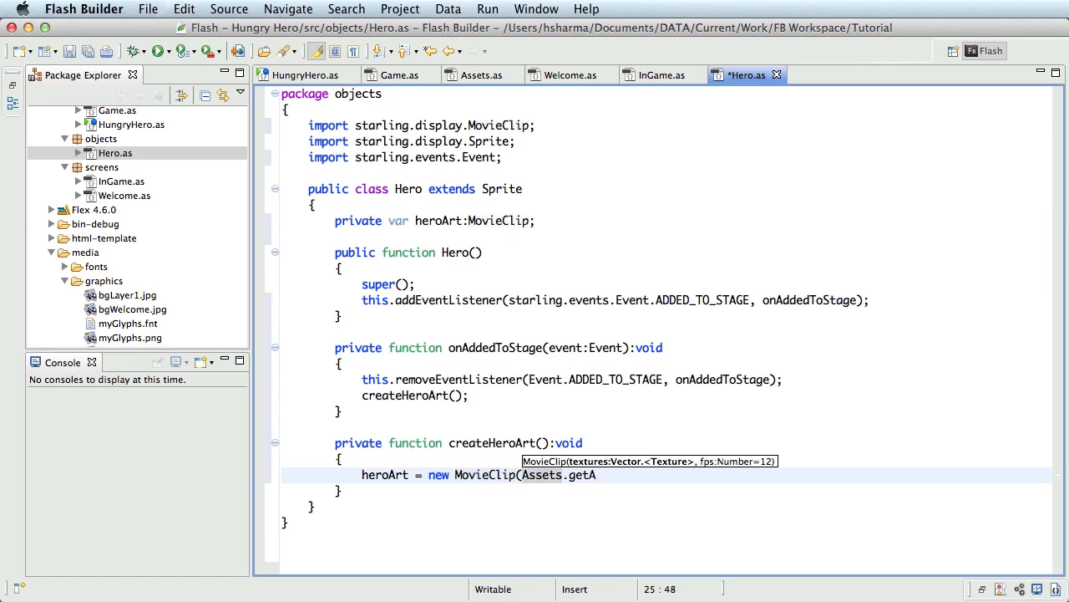
text(tlas()
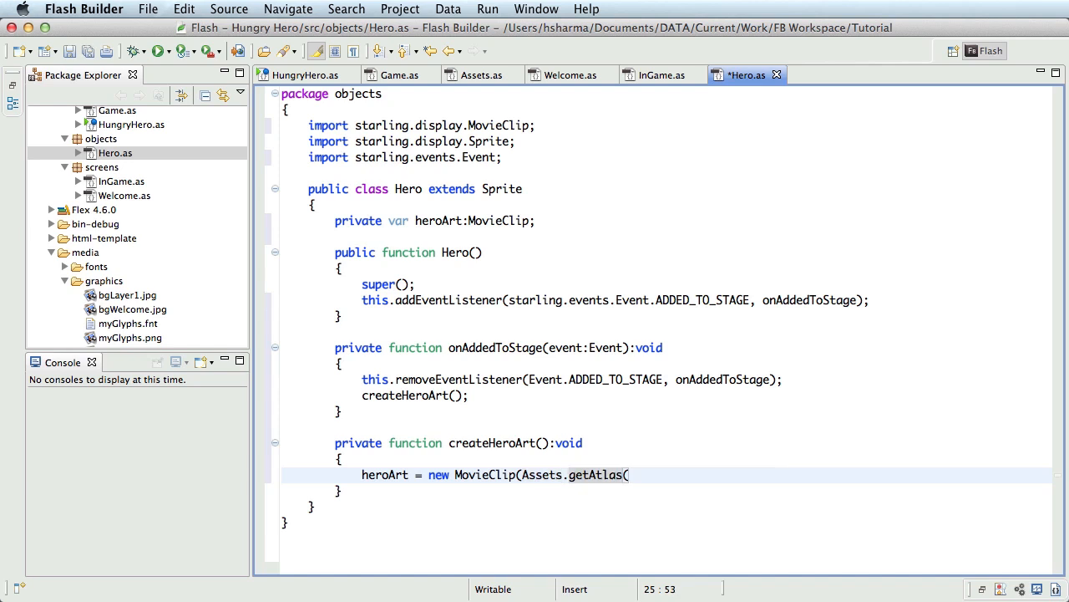
text())
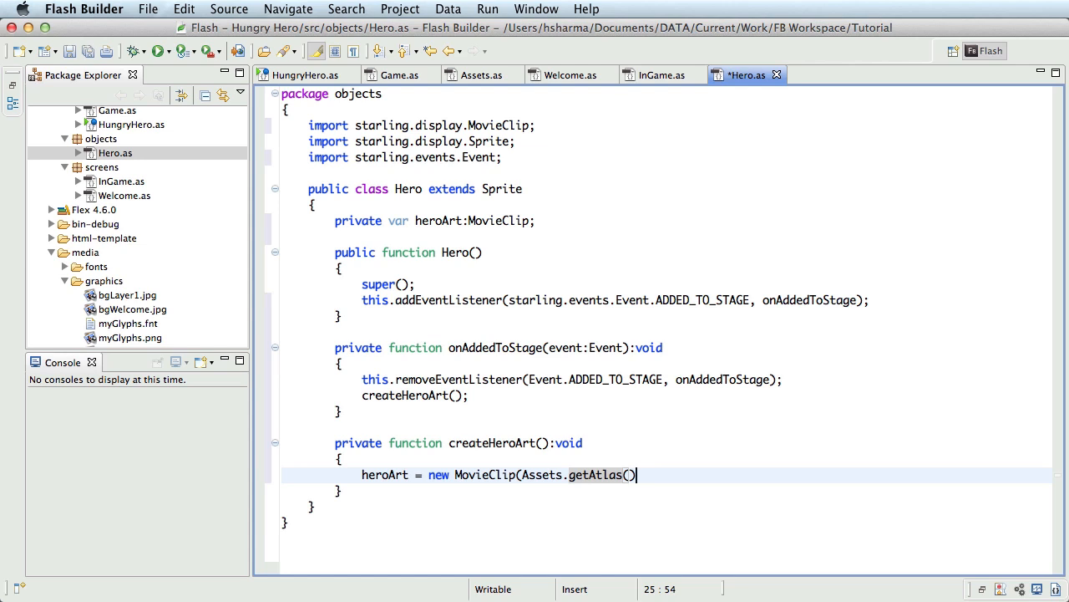
text(.)
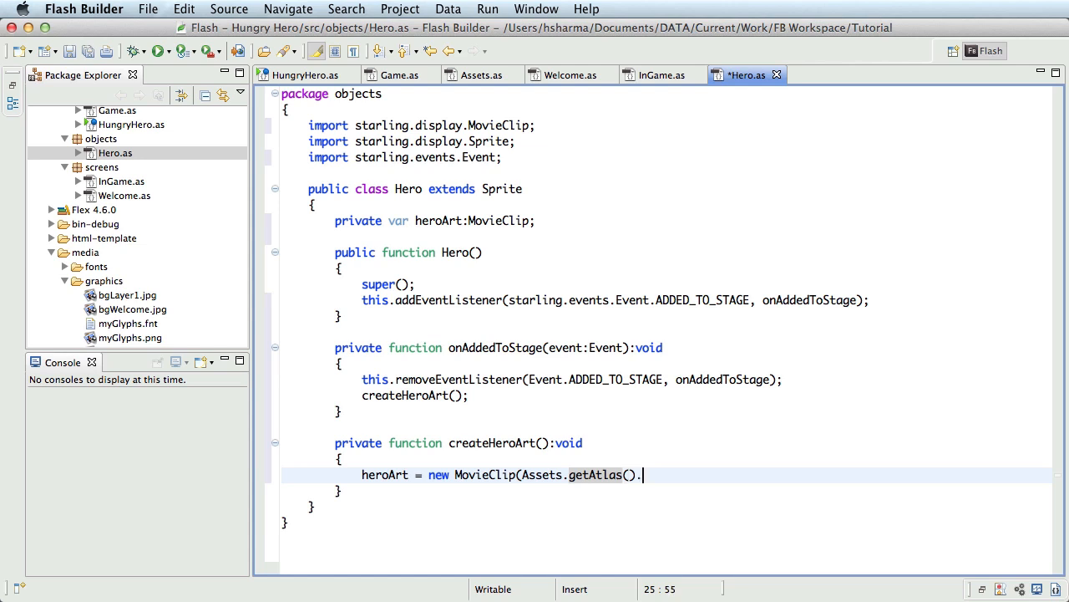
text(getTextures()
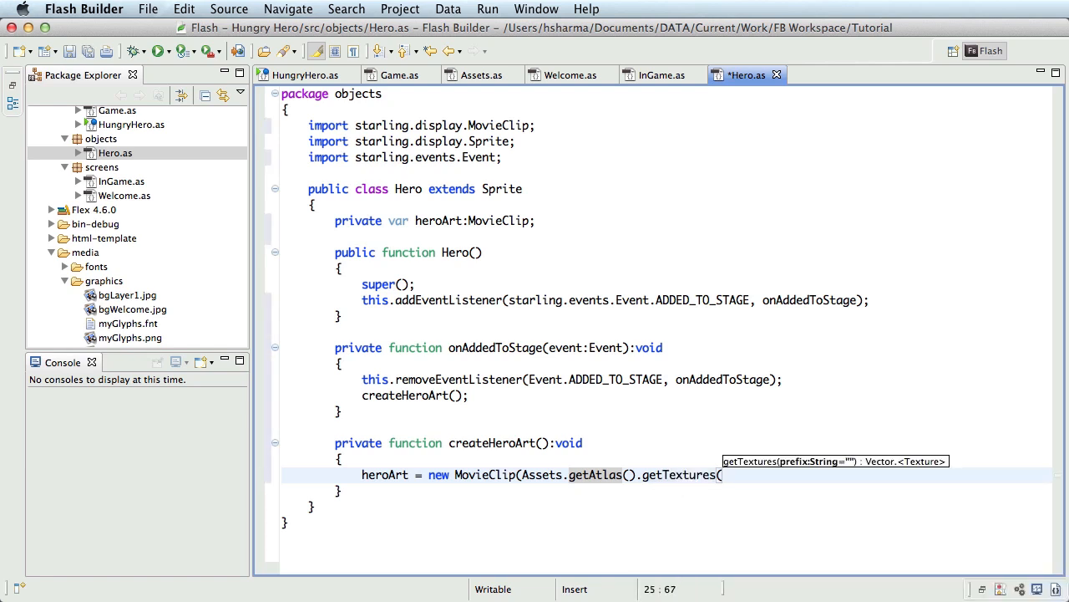
mouse_move(839, 480)
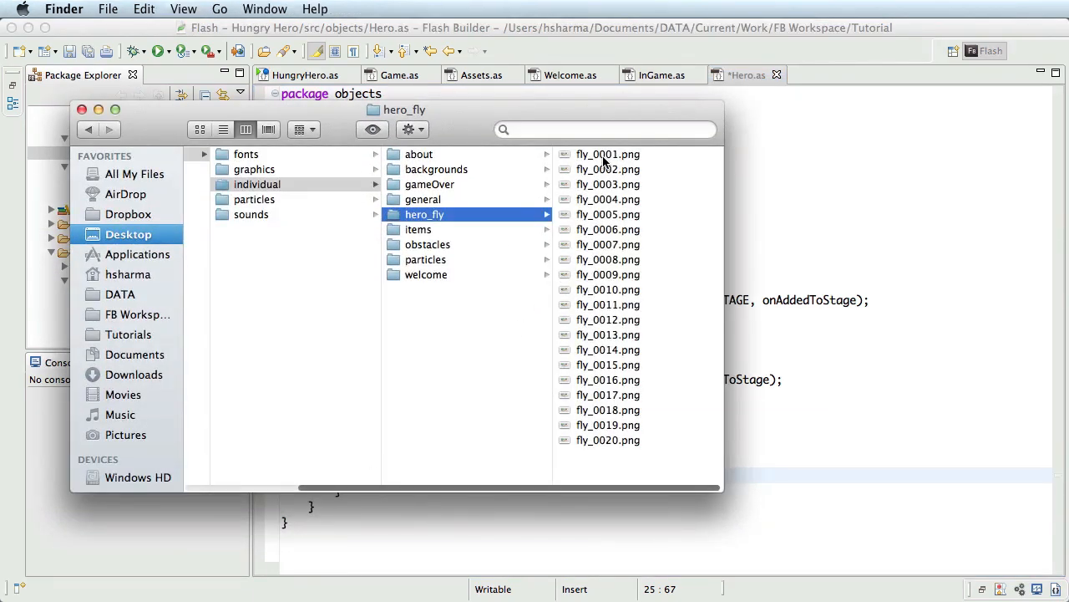
mouse_move(588, 364)
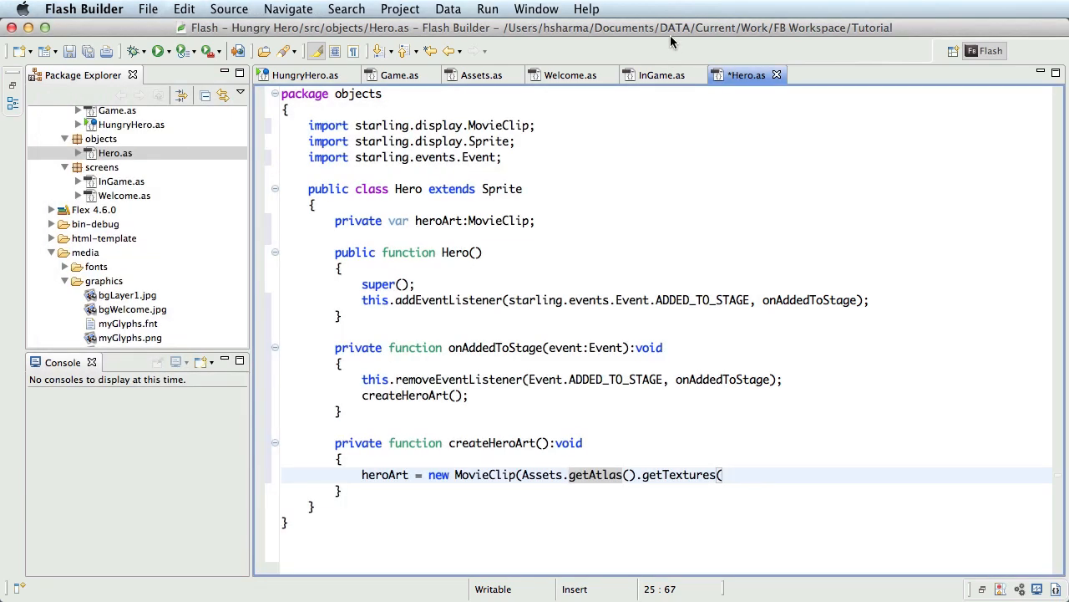
Complete the line as getTextures("fly_"), 20 so heroArt plays the fly_ frames at 20 fps.
text("fly_)
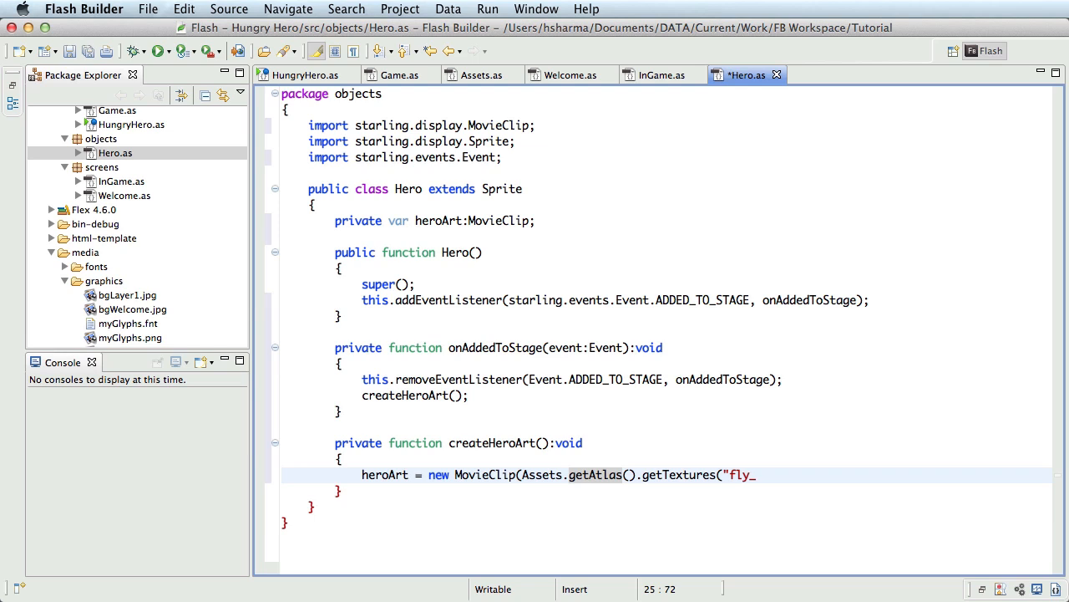
text("))
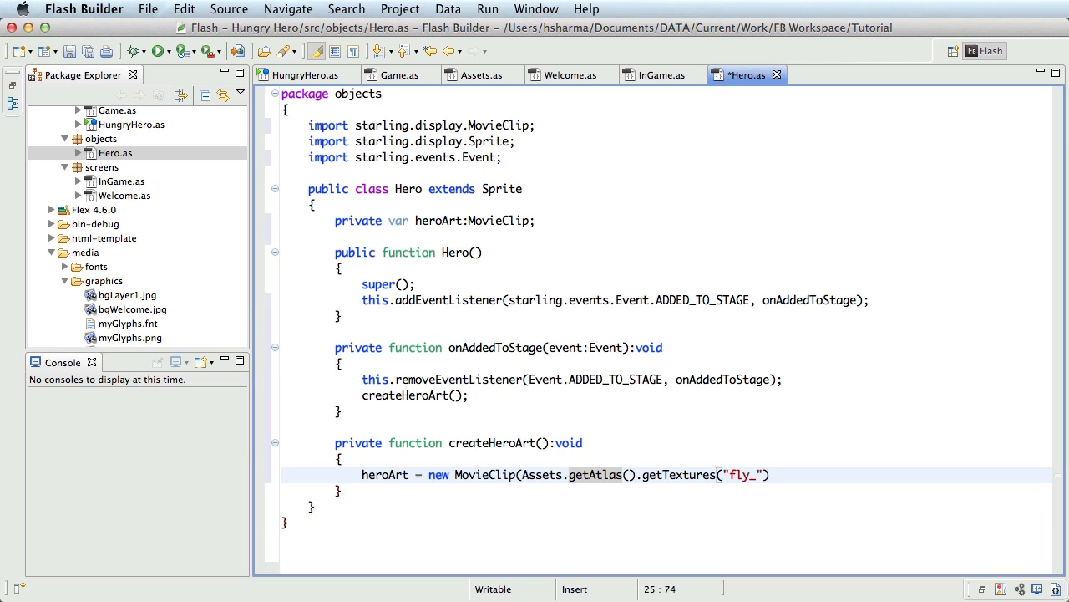
text(, 20);)
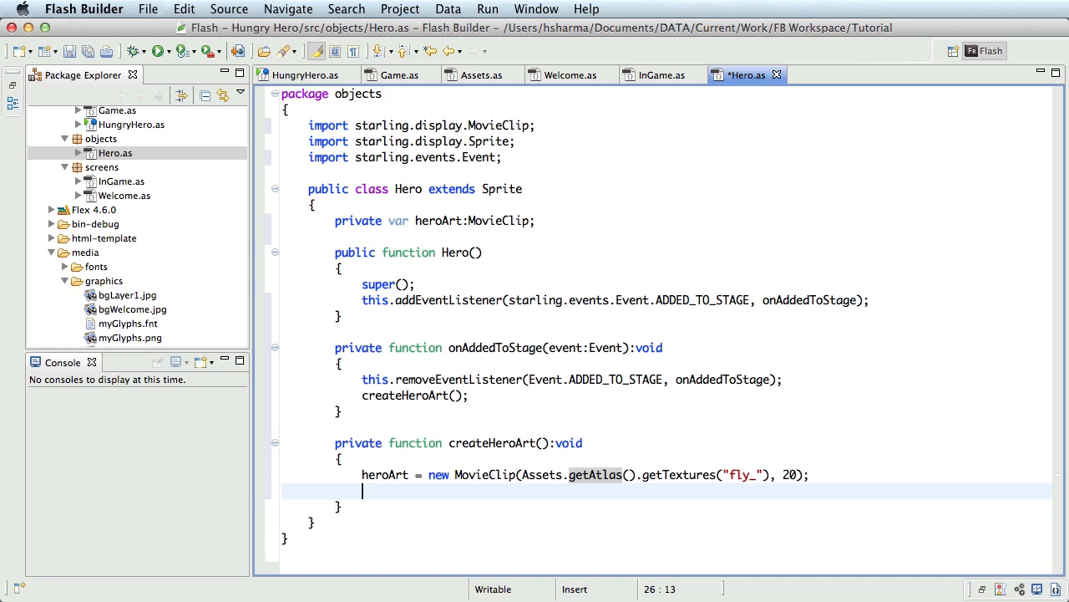
Set heroArt.x = Math.ceil(-heroArt.width/2) and heroArt.y = Math.ceil(-heroArt.height/2).
text(hero)
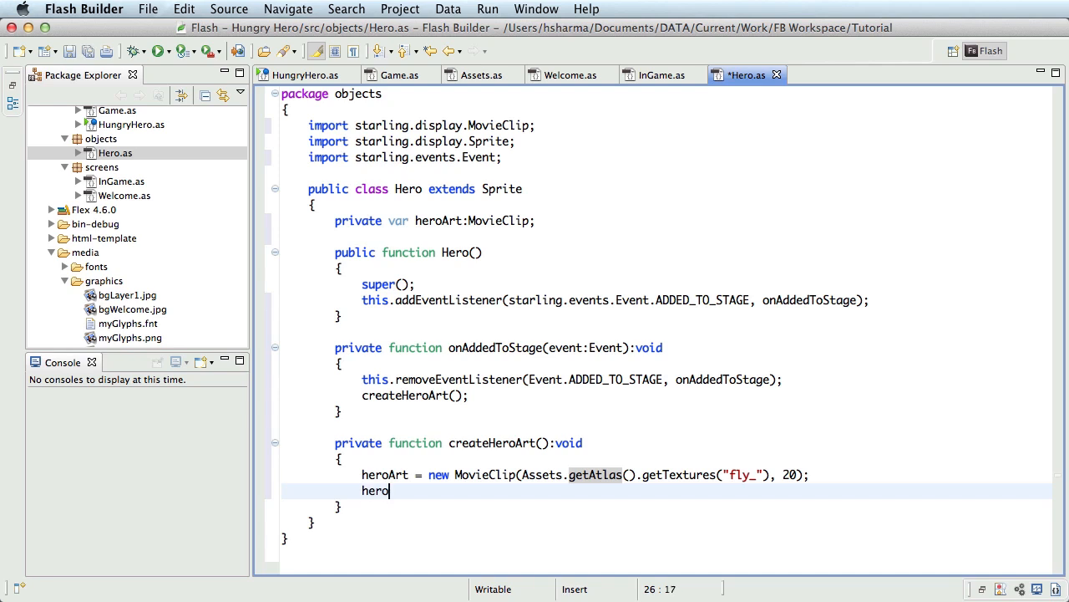
text(Art.x =)
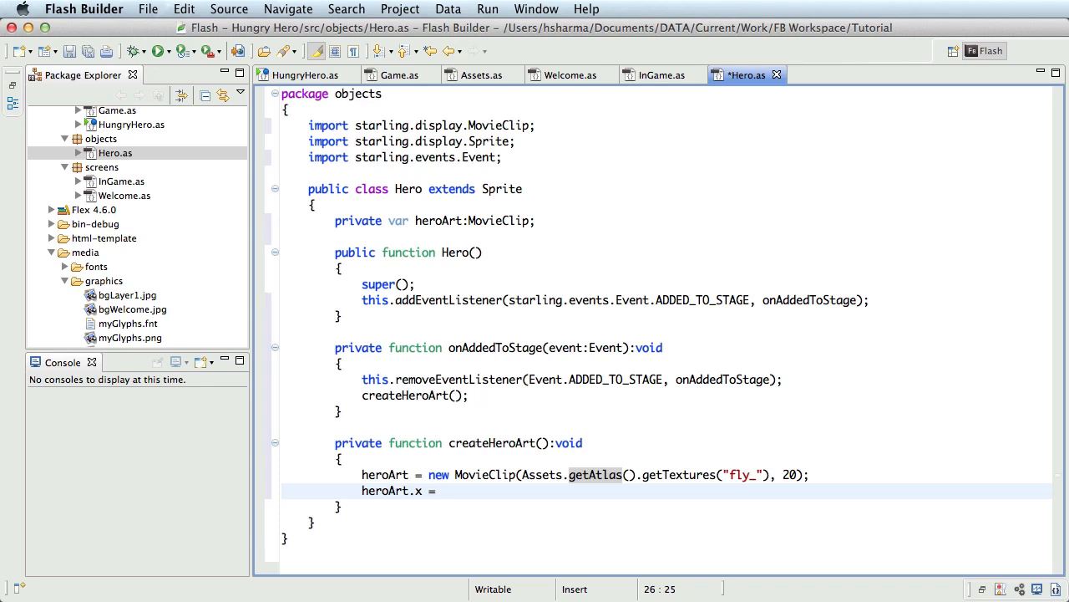
text(Math.)
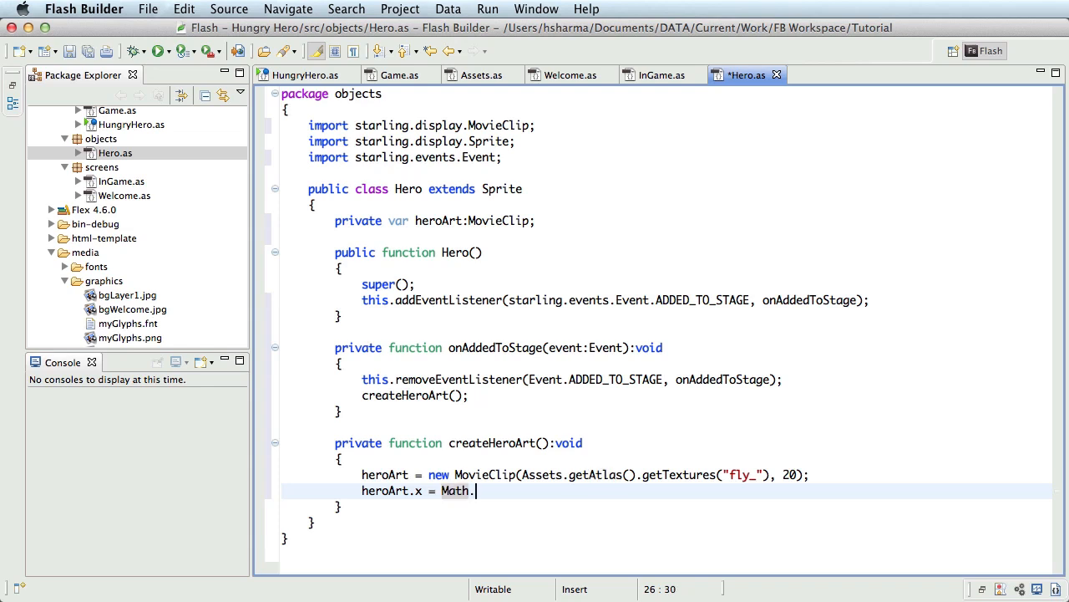
text(ceil()
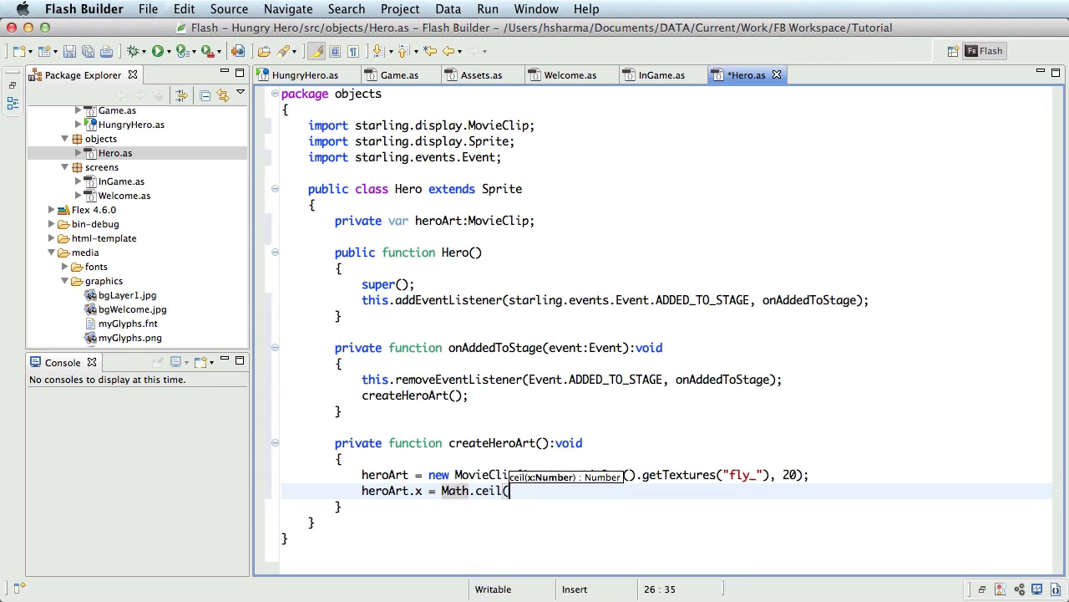
text(-heroArt.width/2)
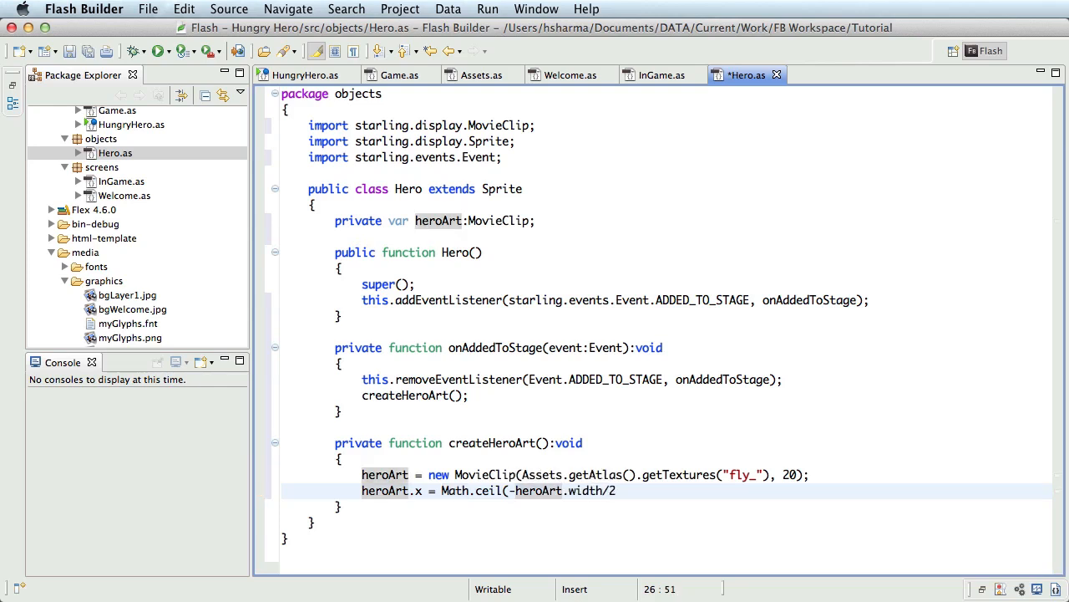
text(;)
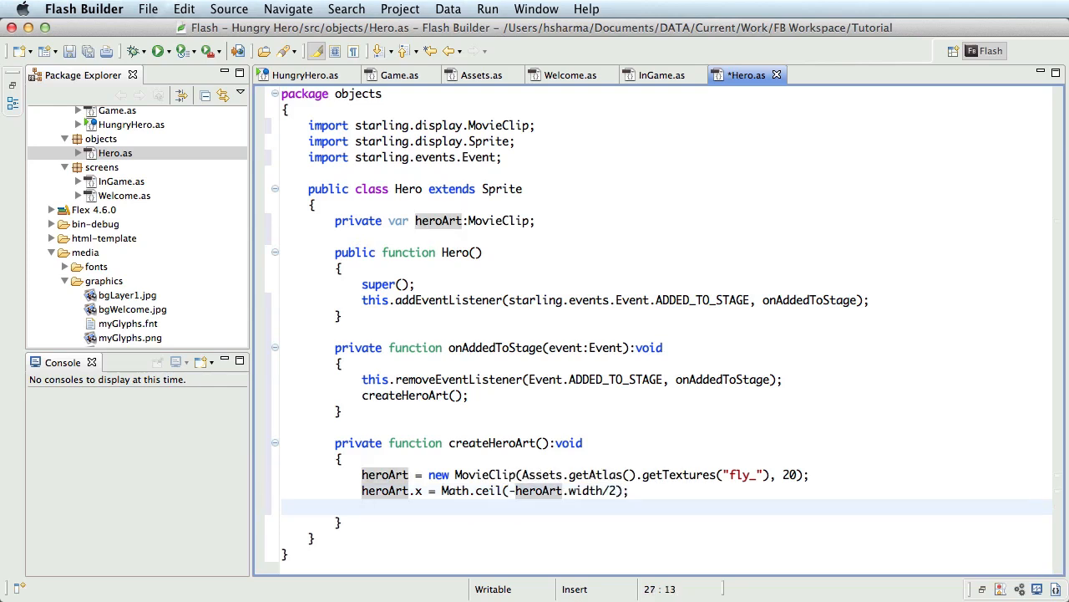
text(heroArt)
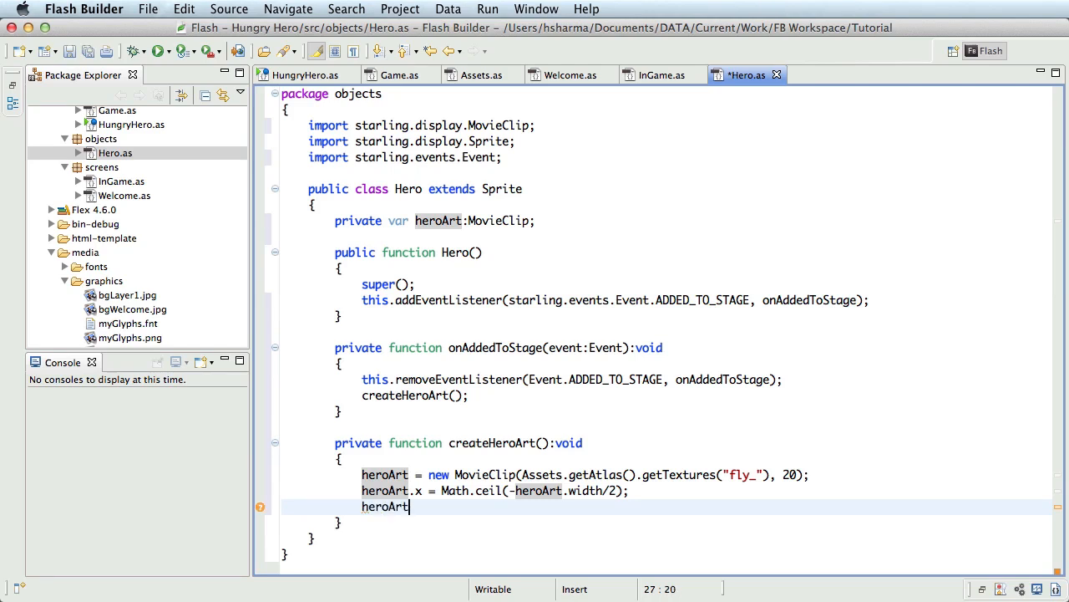
text(.y =)
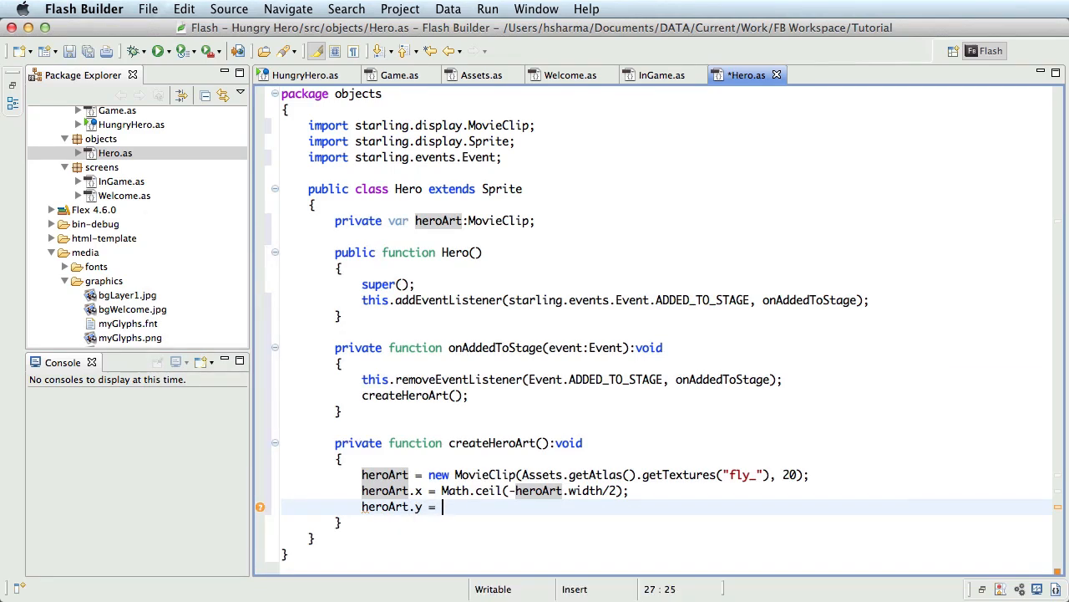
text(Math.ceil()
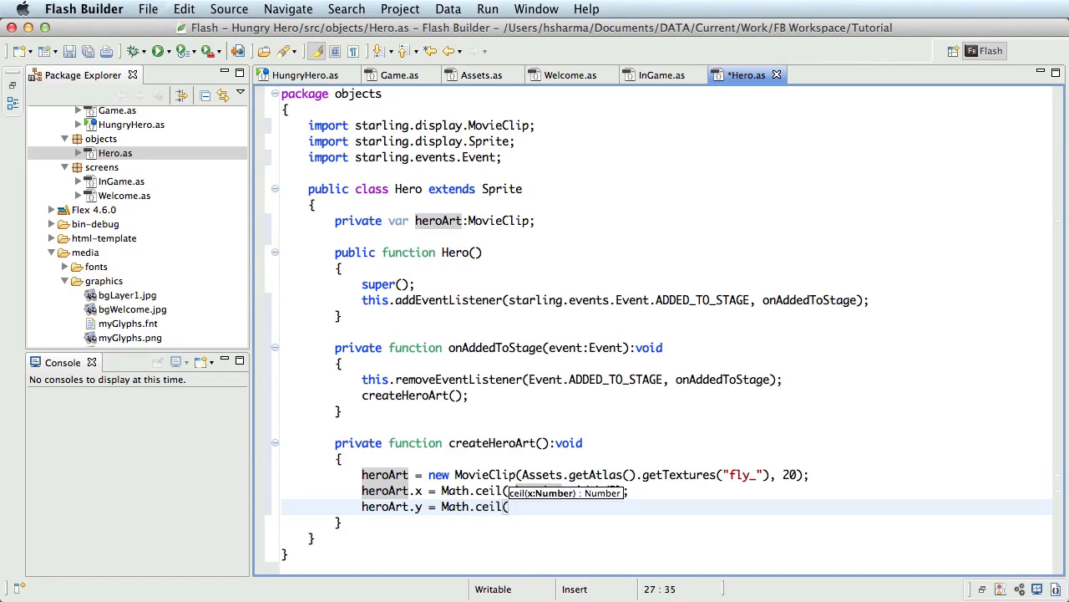
text(-heroArt.height/2)
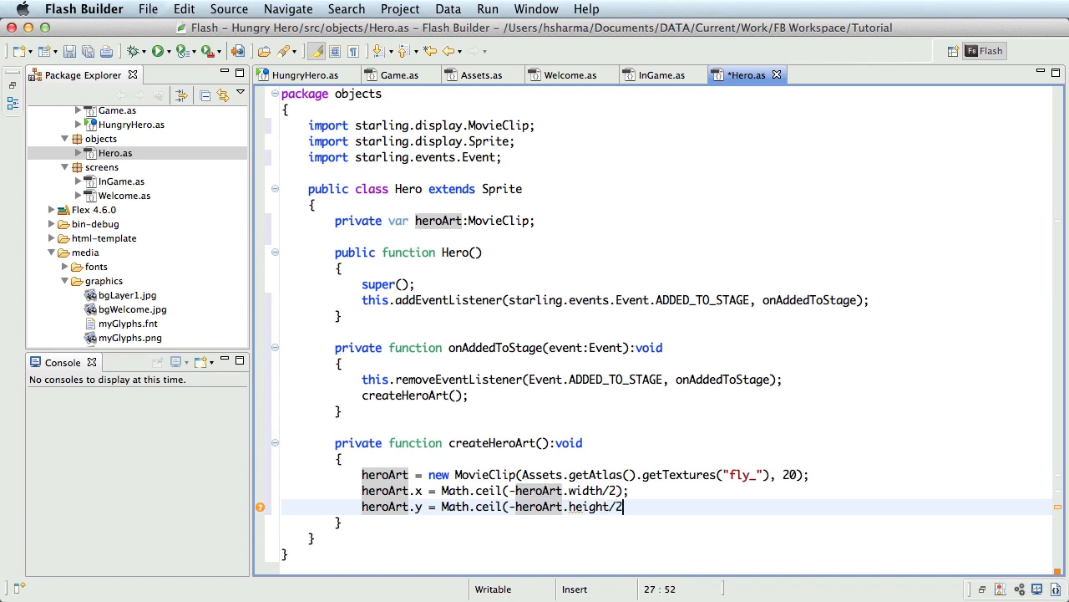
key(Return)
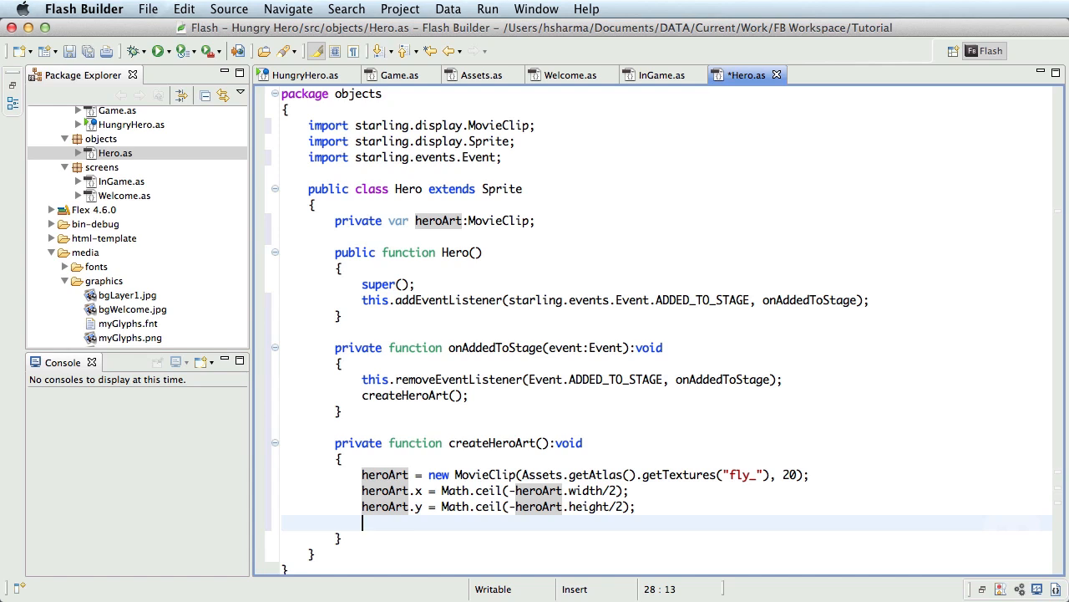
Add heroArt to the hero with this.addChild(heroArt) and make room above it.
text(this.addChild(heroArt);)
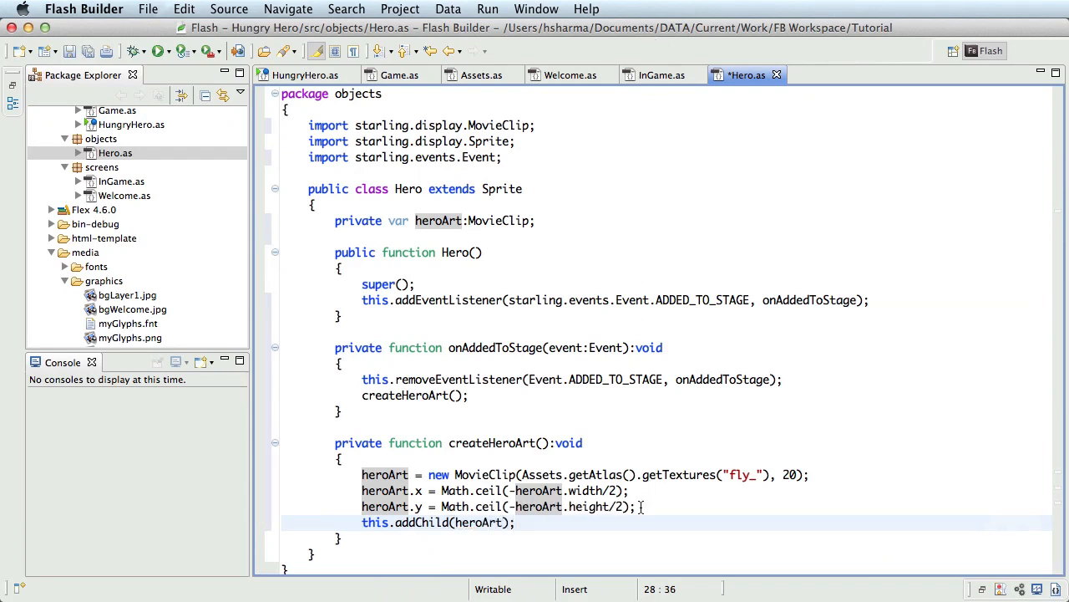
key(Return)
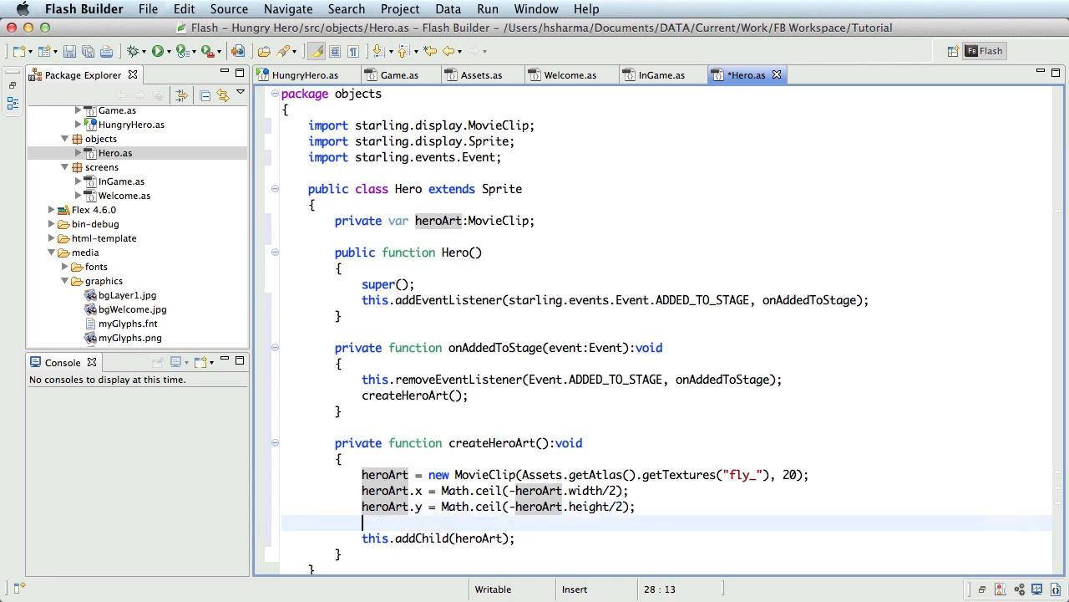
scroll(up, 3)
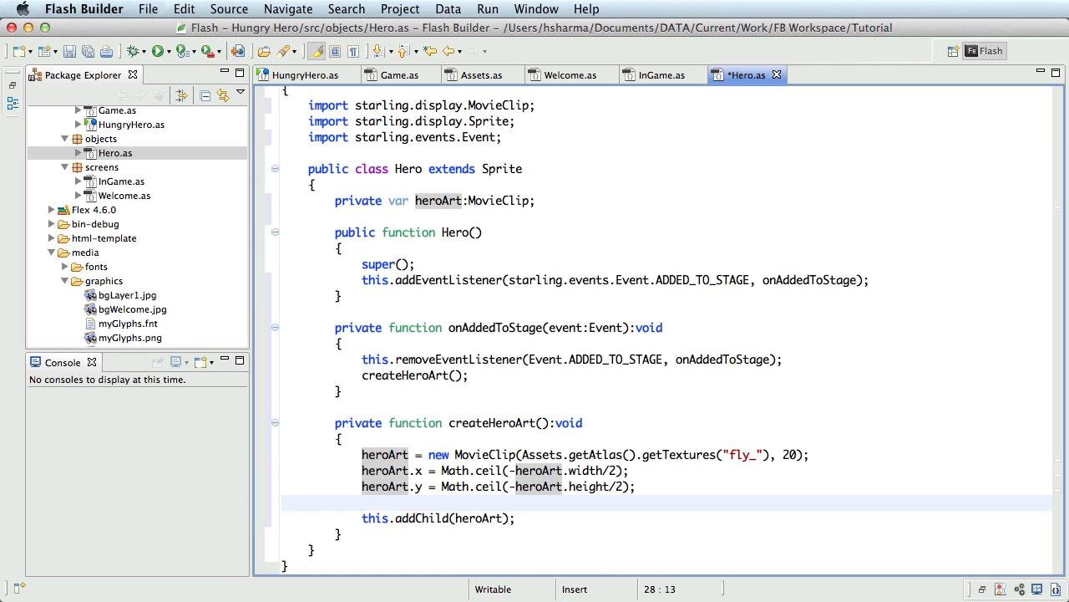
Register heroArt with starling.core.Starling.juggler.add, accepting the Starling auto-import.
click(361, 501)
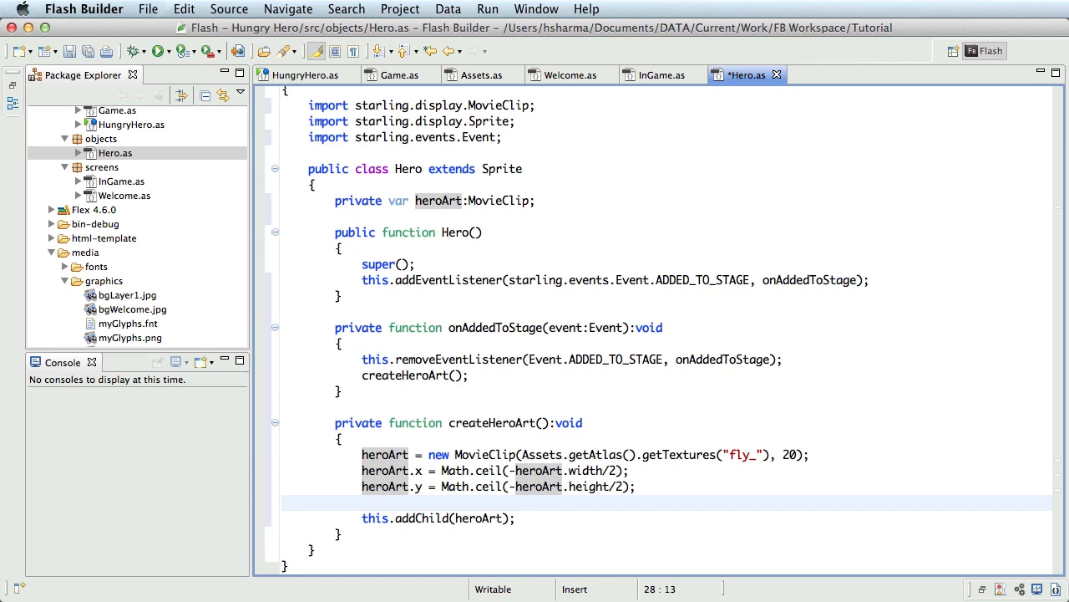
click(362, 501)
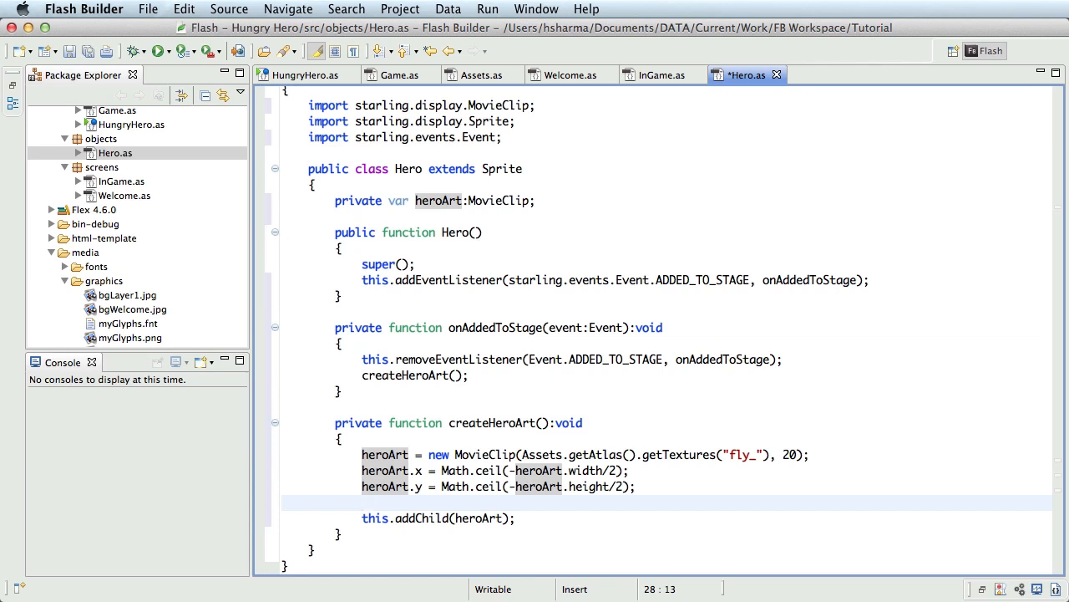
text(starling)
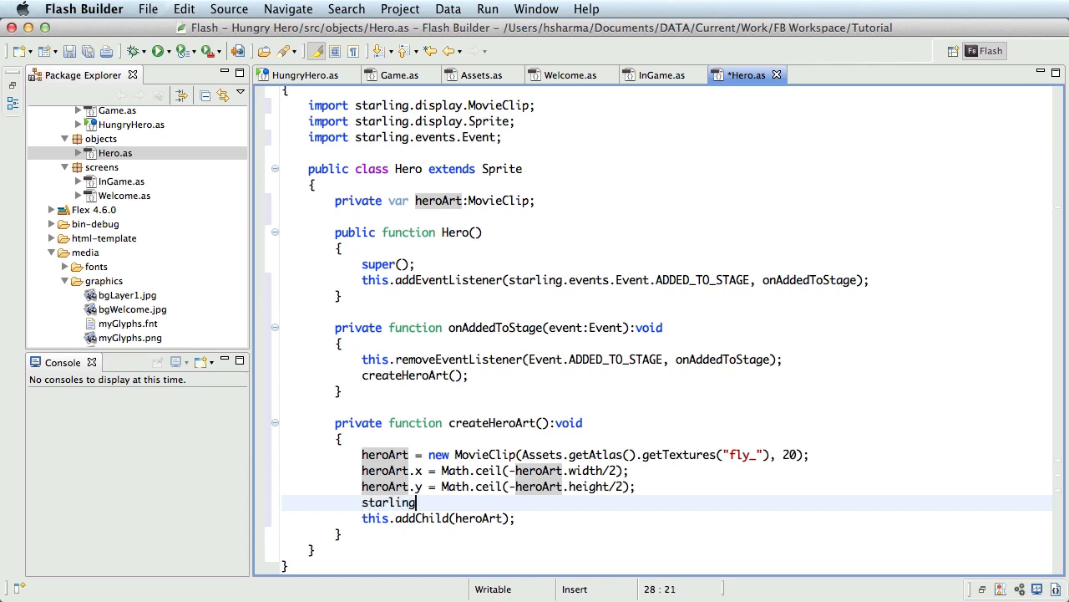
text(.core.Starling.juggler.add(hero)
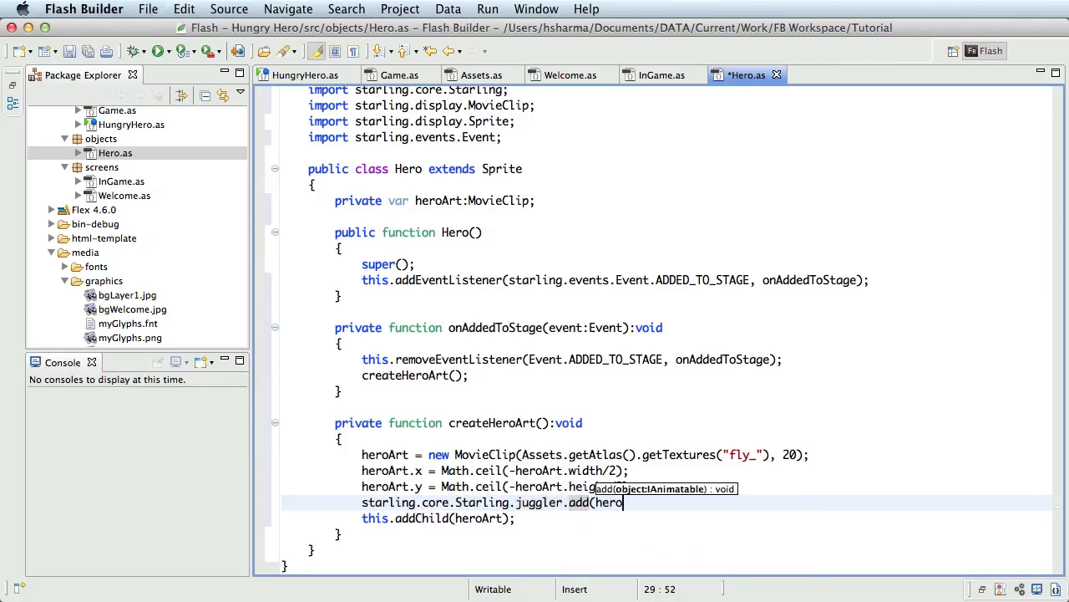
text(Art);)
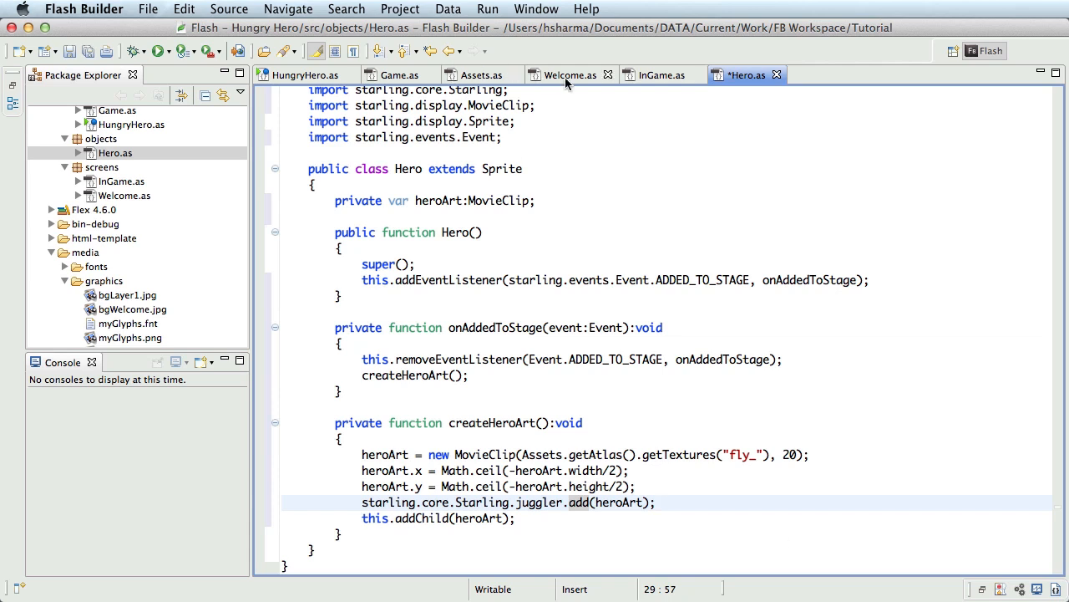
Declare a private var hero:Hero field in the InGame class.
click(660, 74)
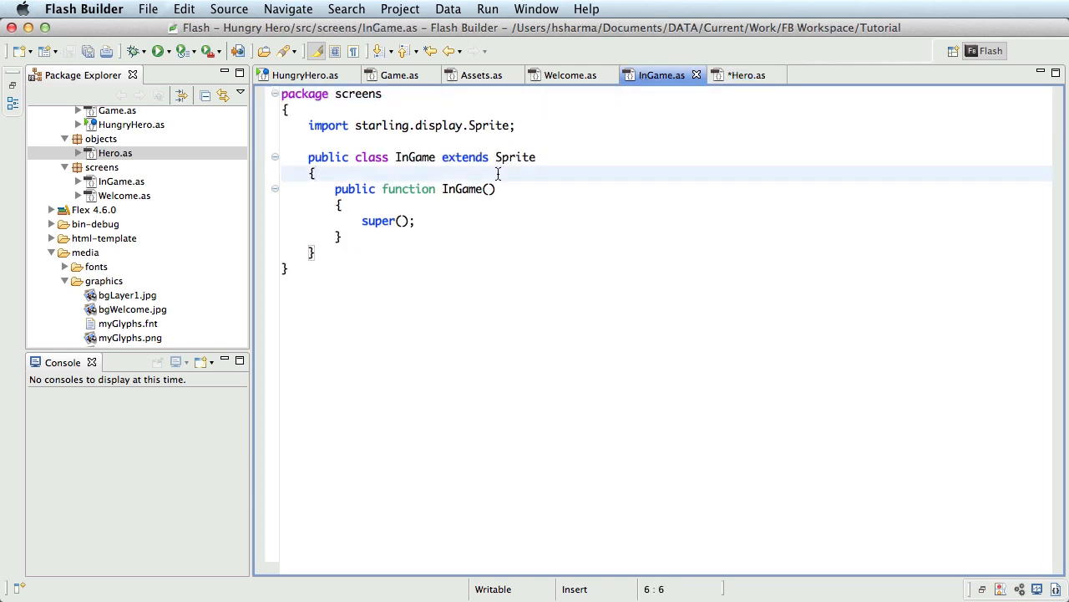
text(private)
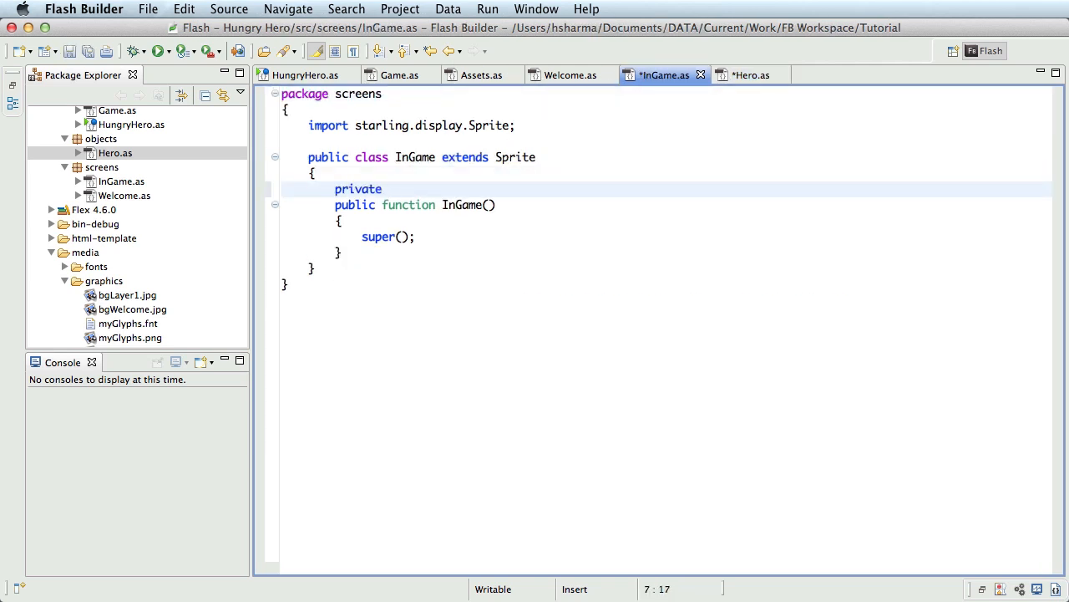
text(var hero)
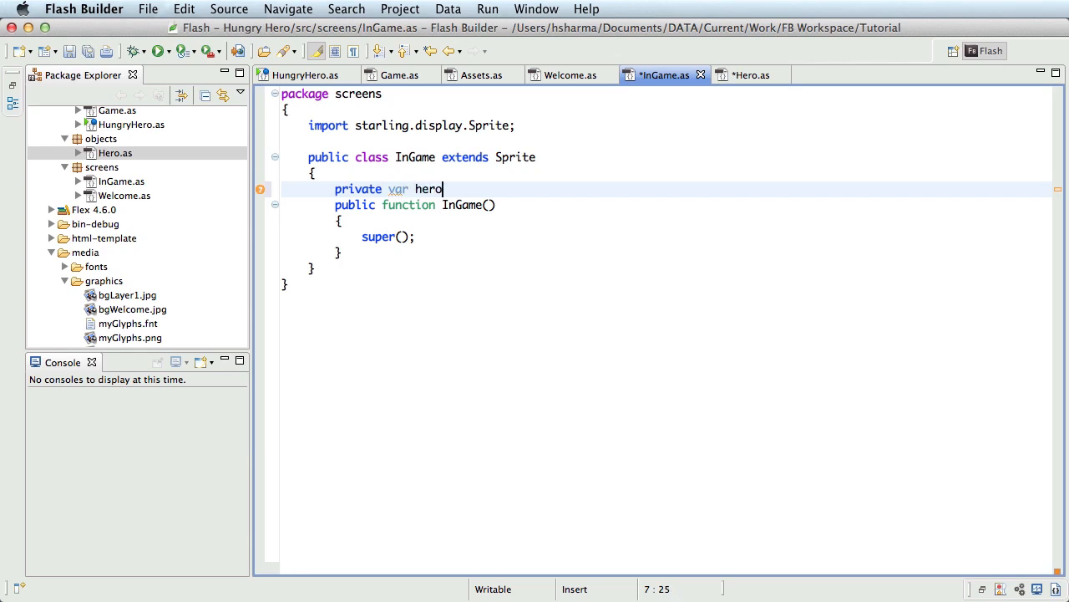
text(:Hero;)
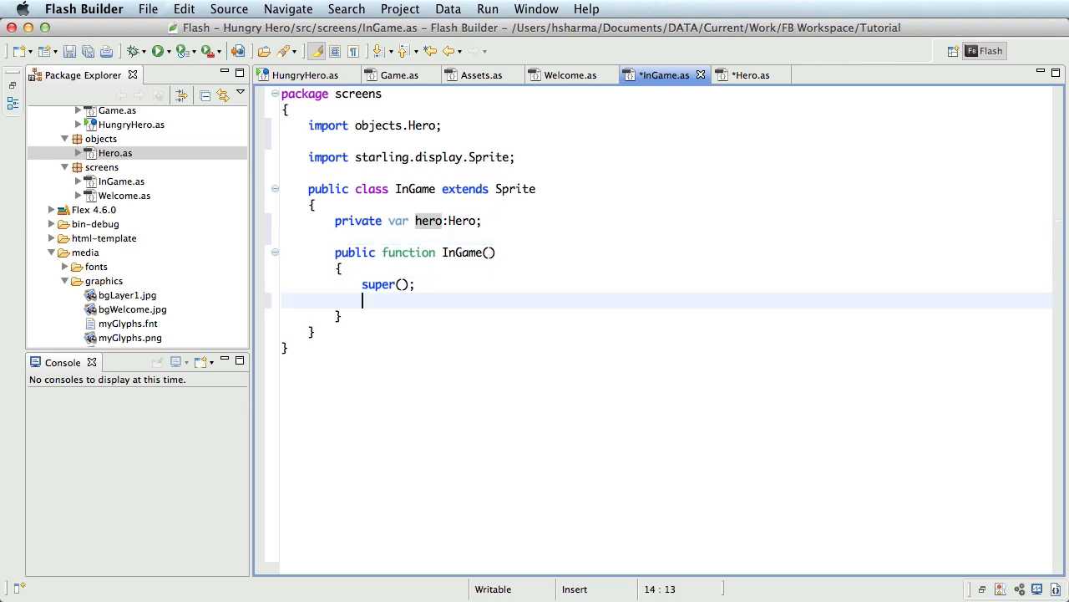
Listen for starling.events.Event.ADDED_TO_STAGE with onAddedToStage in InGame's constructor.
text(this.addEventListener()
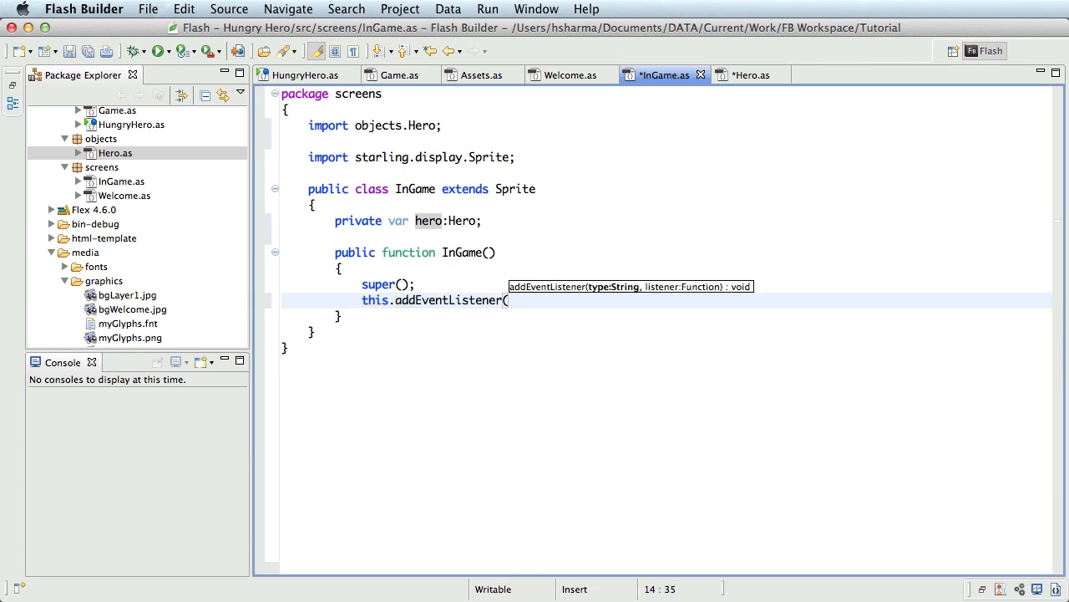
text(starling.)
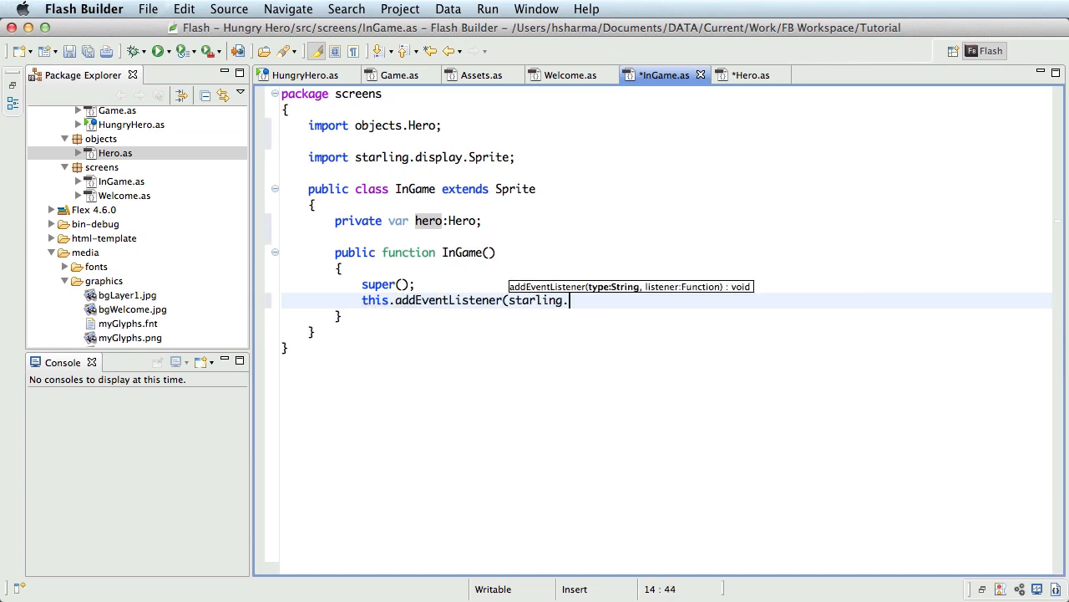
text(events.)
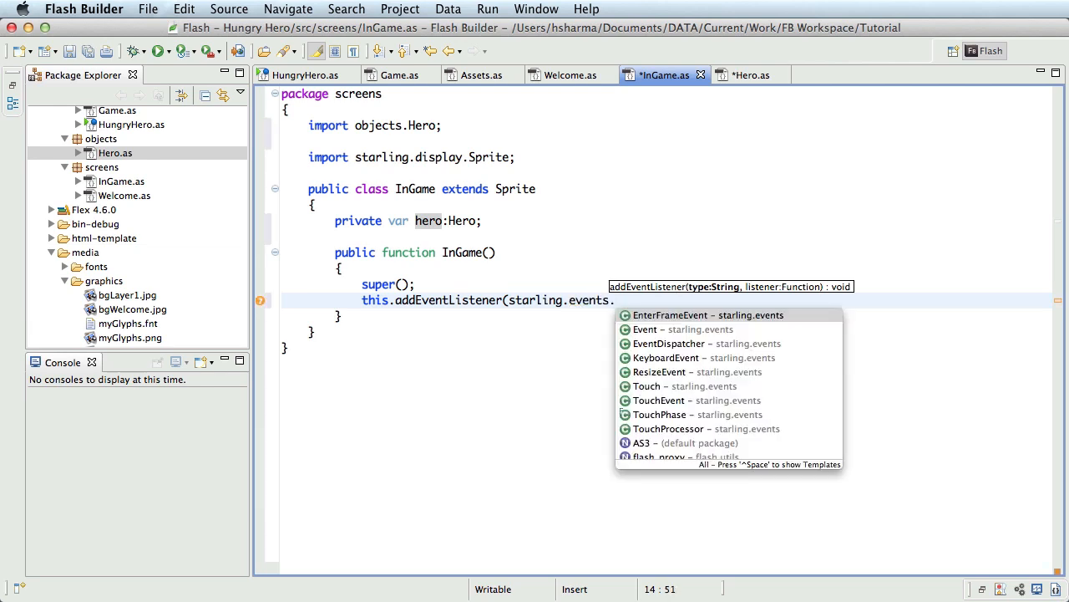
click(645, 329)
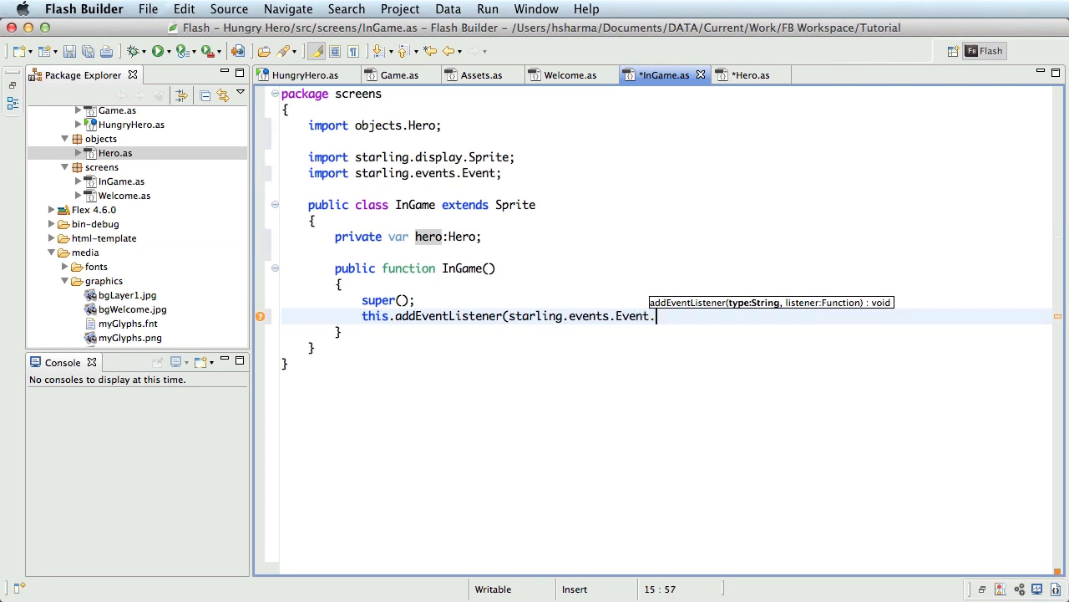
text(ADDED_TO_STAGE)
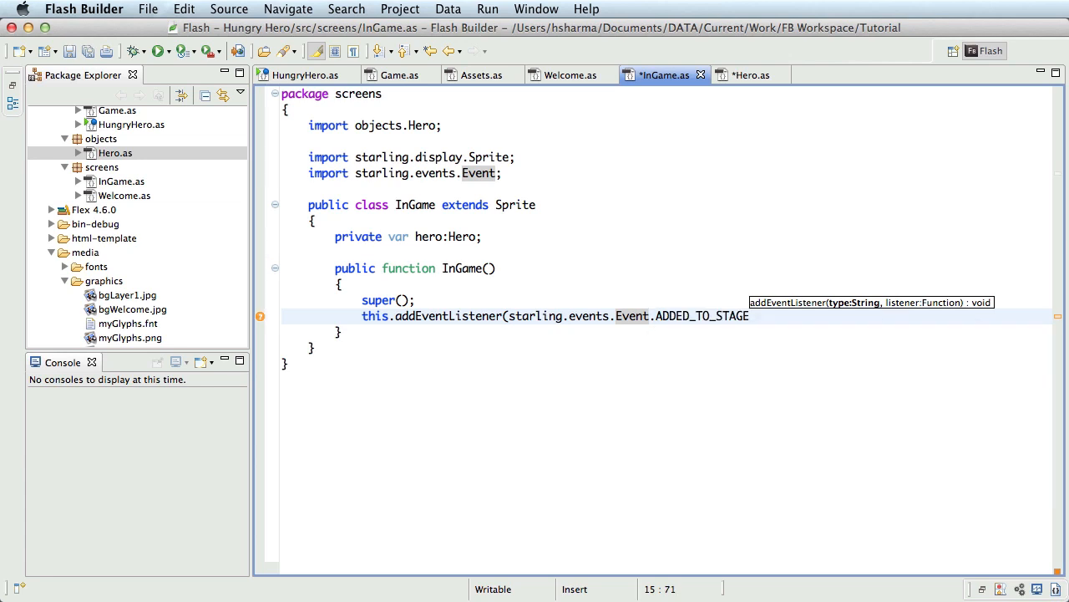
text(, onAdde)
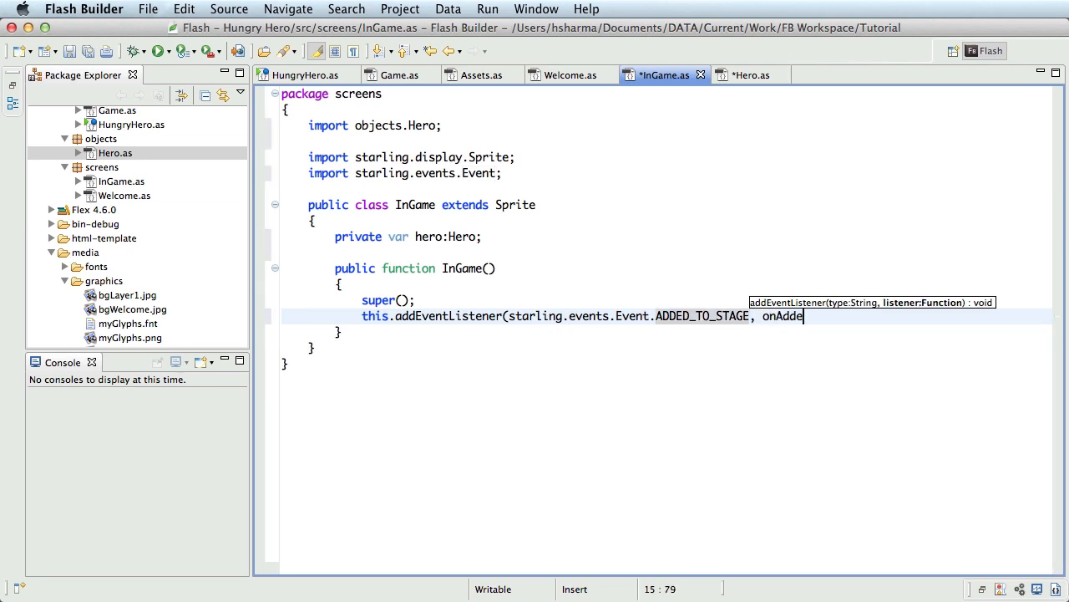
text(dToStage);)
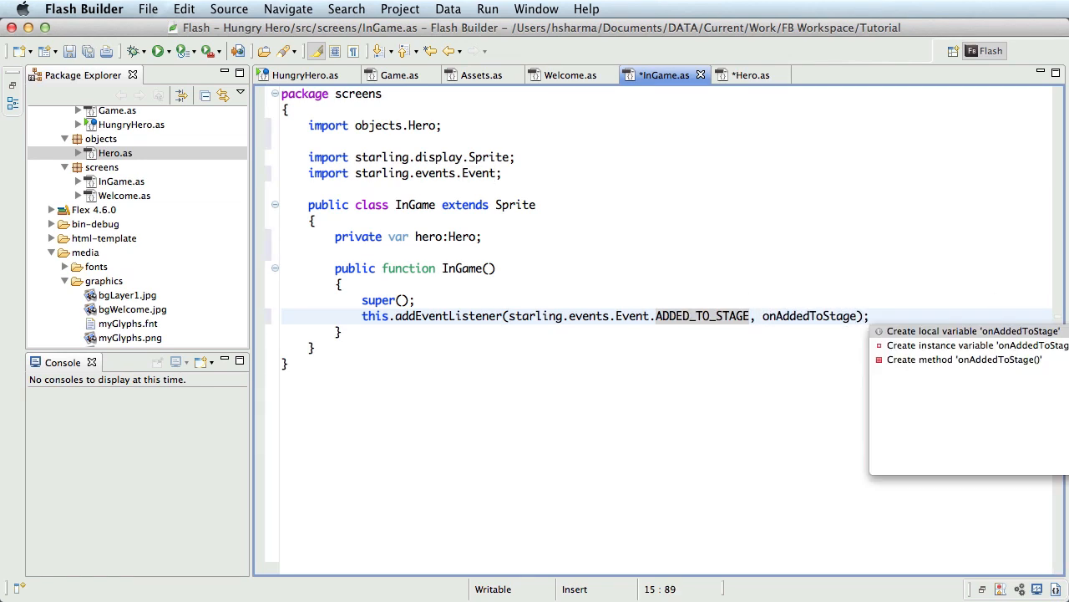
Generate onAddedToStage(event:Event) and remove the ADDED_TO_STAGE listener inside it.
click(966, 359)
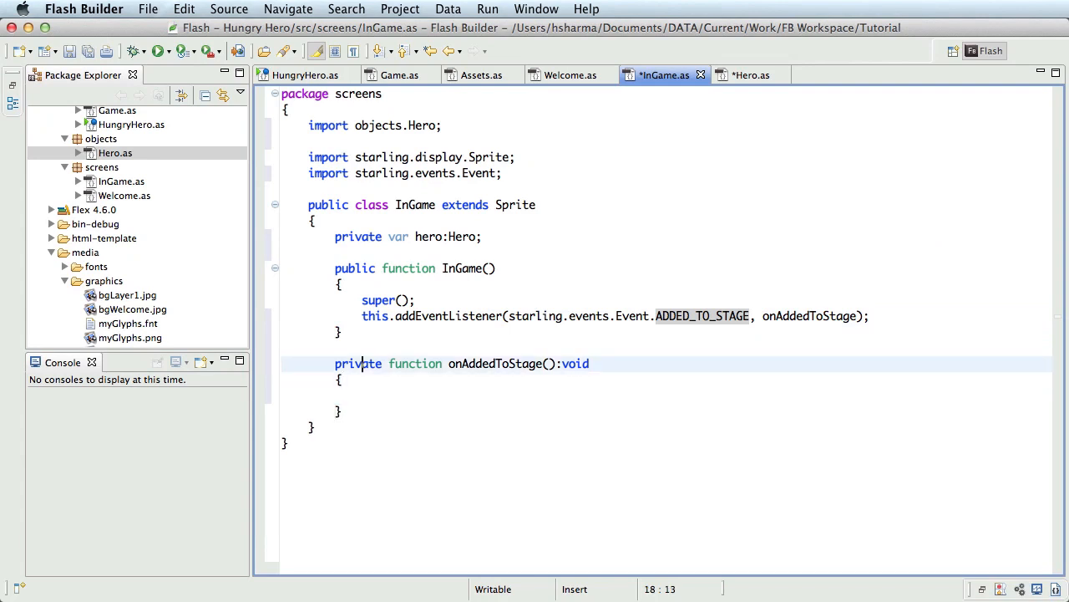
text(event)
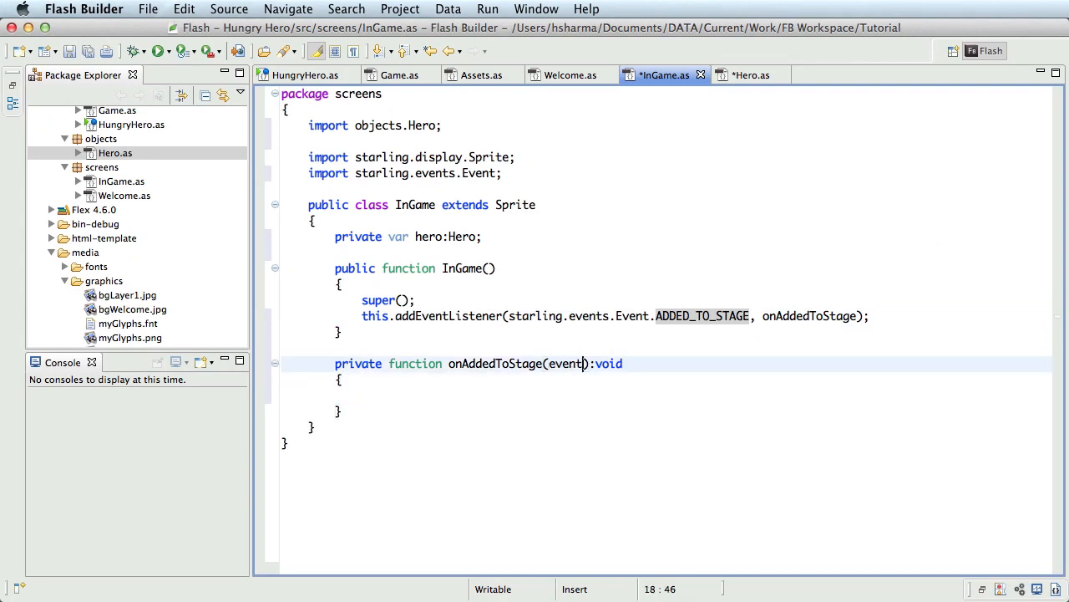
text(this.)
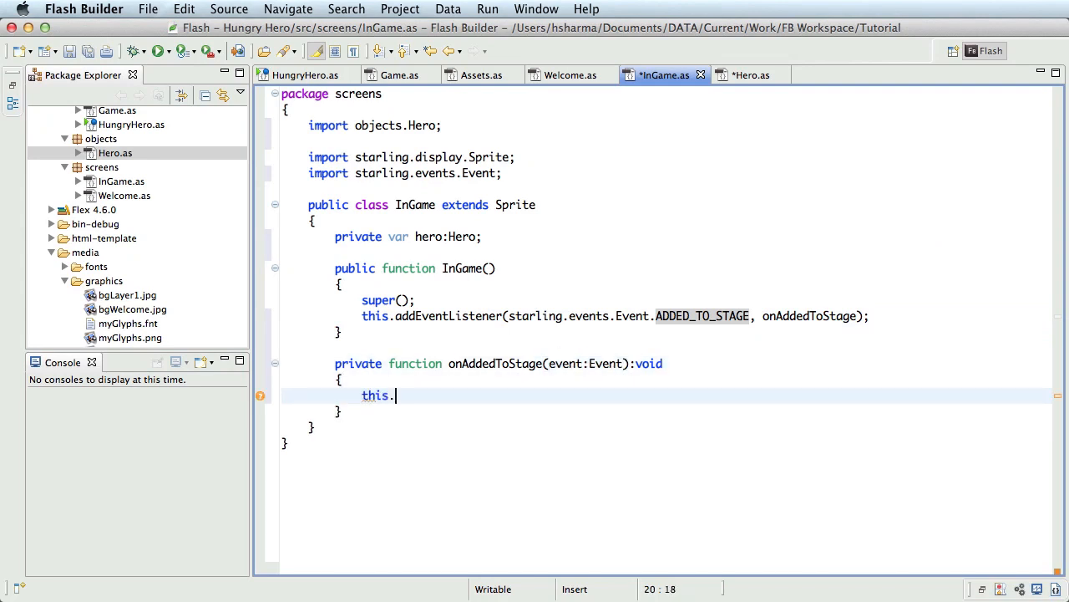
text(removeEventListener(Event.)
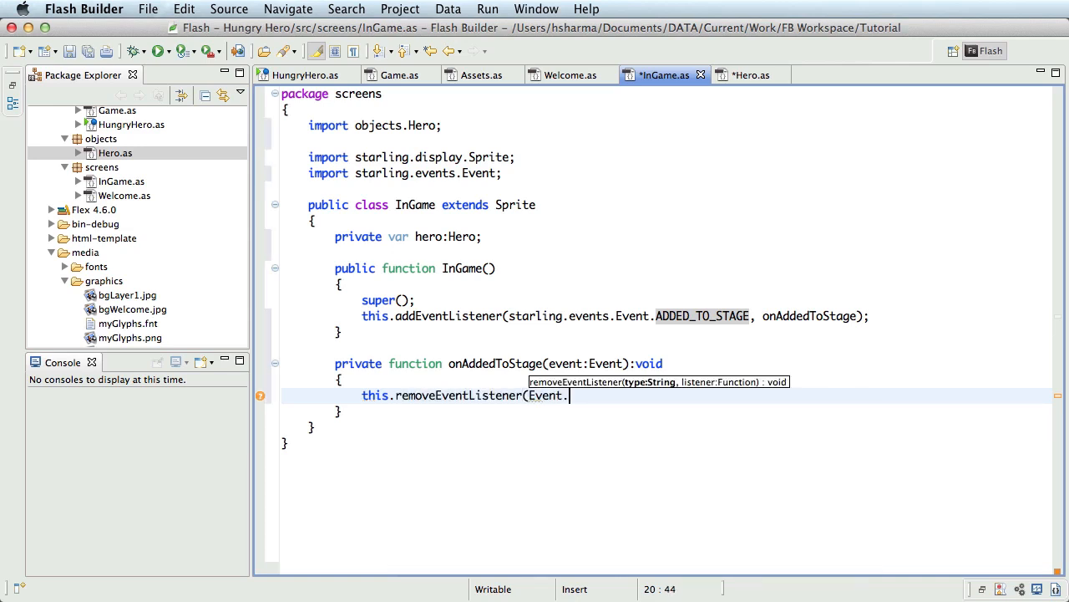
text(ADDED_TO_STAGE)
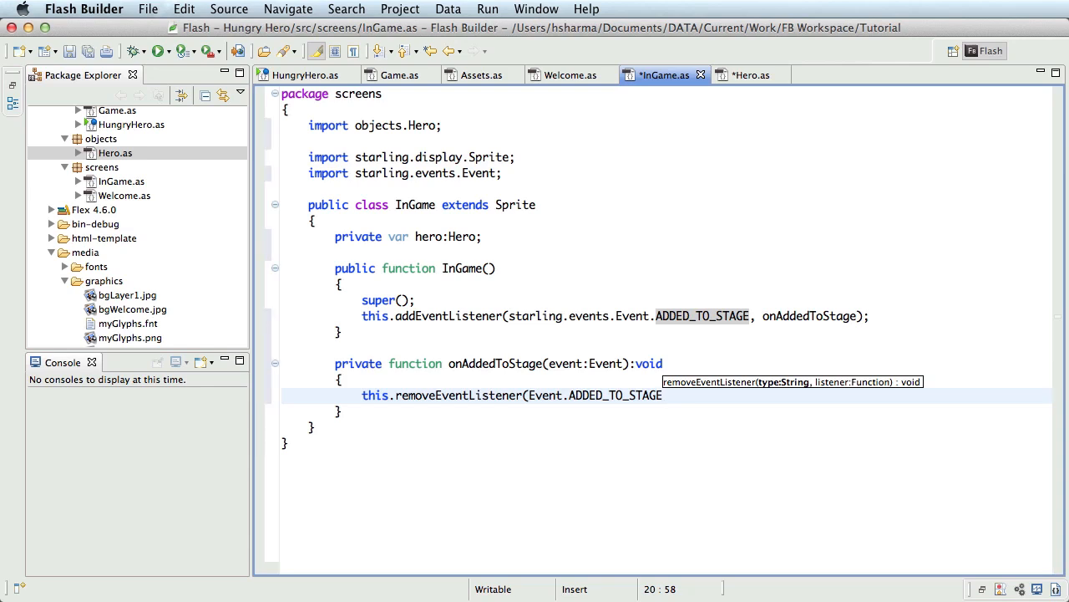
text(, onAddedToStage);)
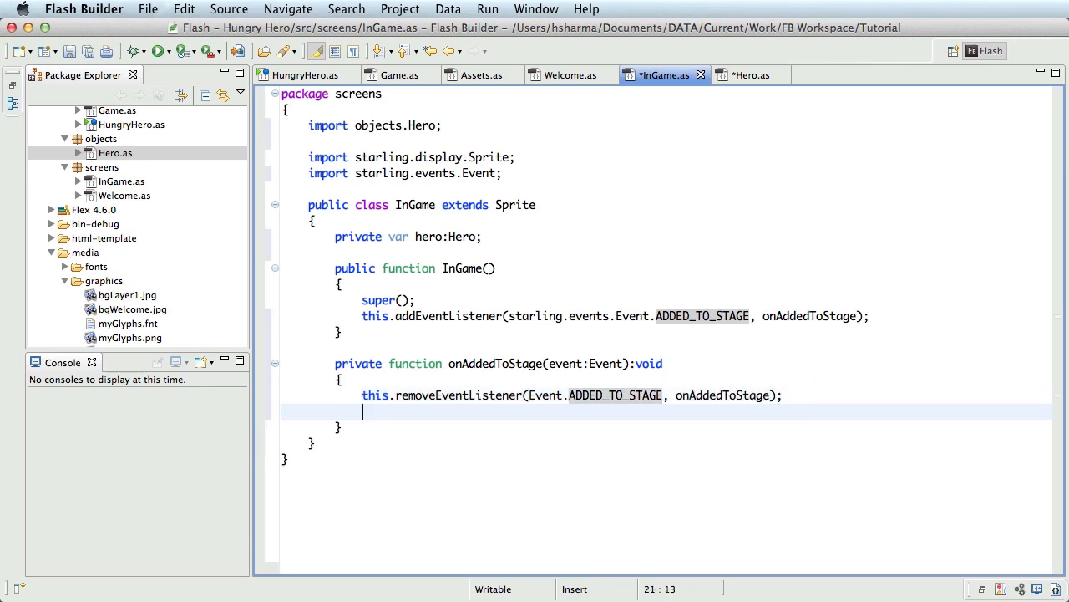
Call drawGame() from onAddedToStage and have it create a new Hero added as a child.
text(drawGame)
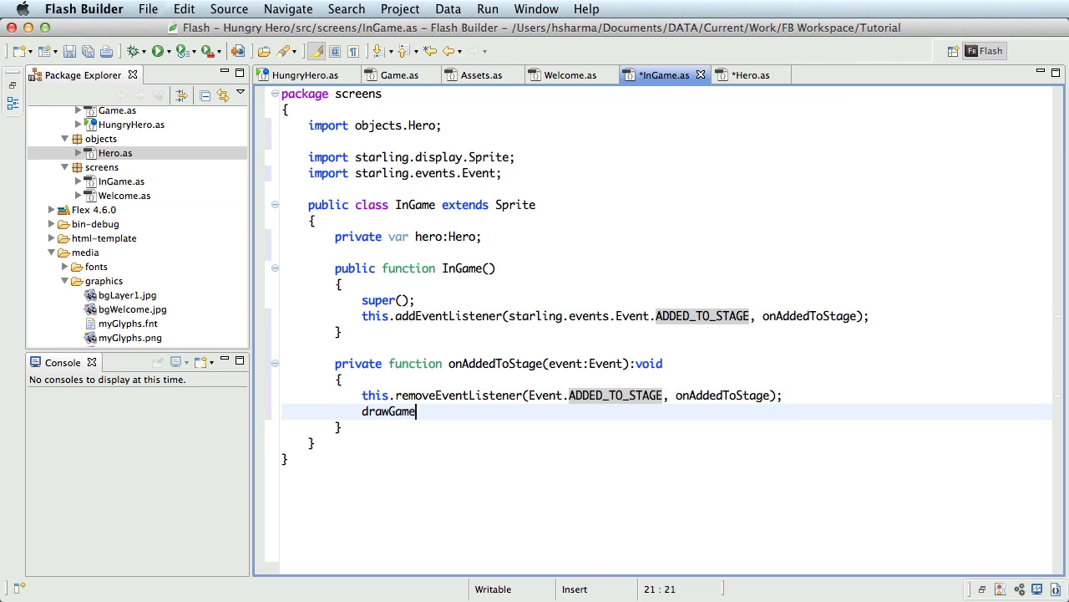
text(();)
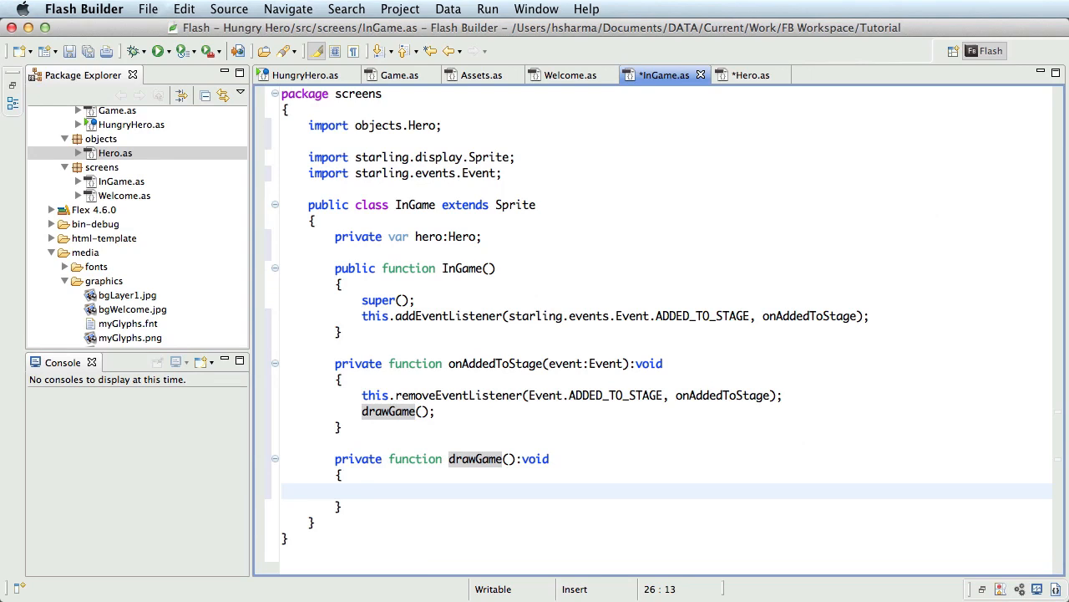
text(hero)
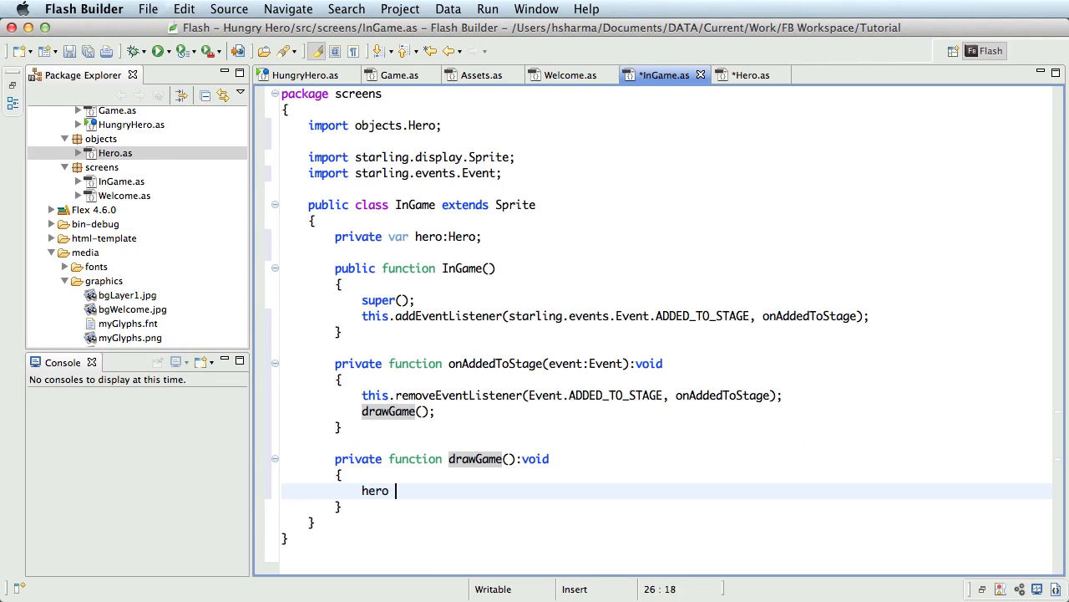
text(= new Hero();)
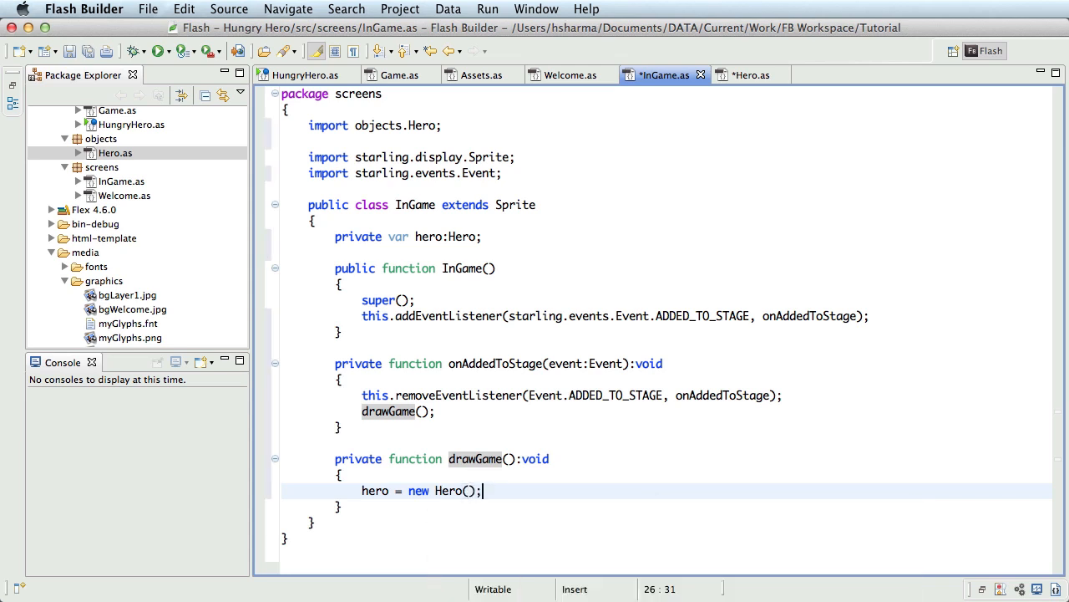
text(this.addChild(hero);)
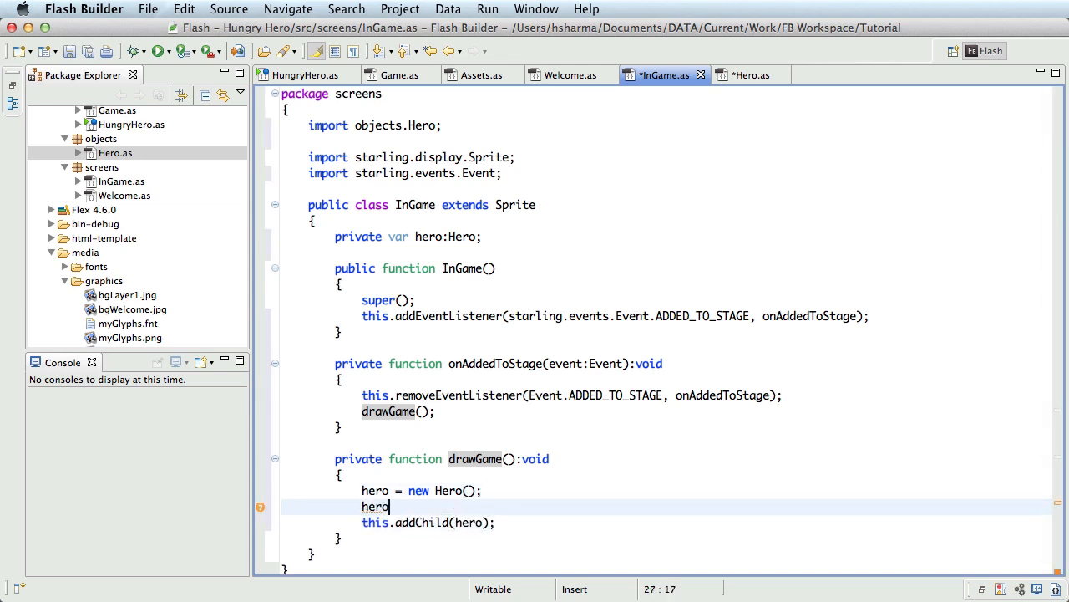
Centre the hero at stage.stageWidth/2 and stage.stageHeight/2.
text(.x =)
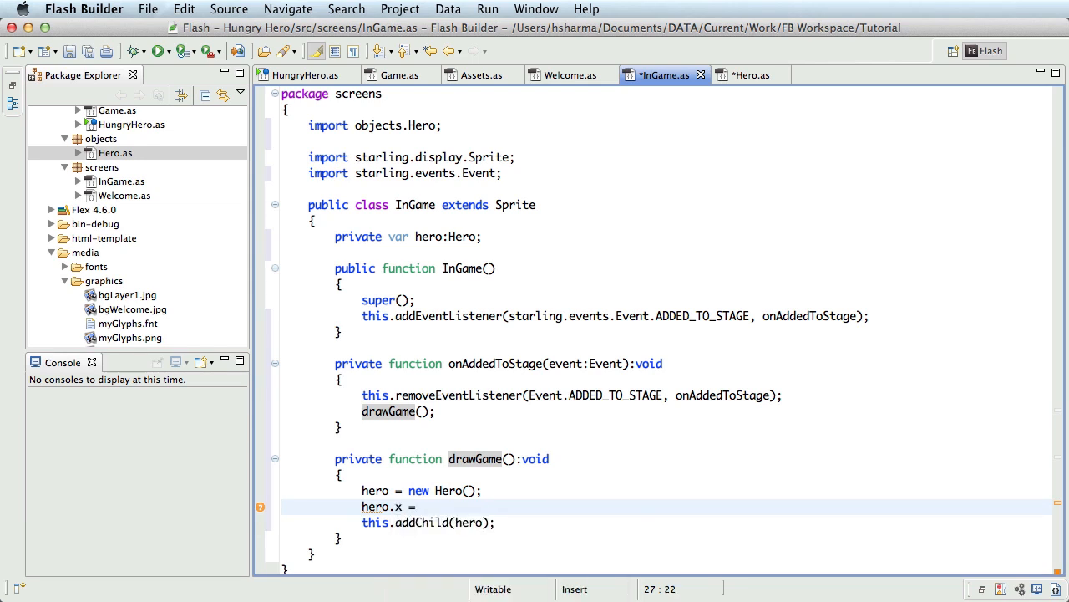
text(stage)
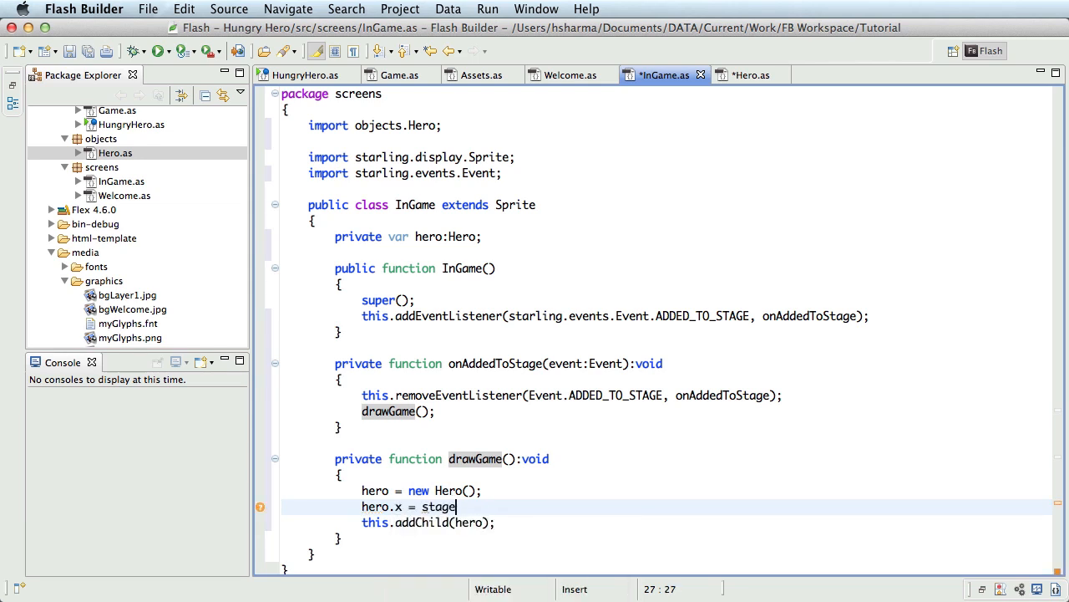
text(.stageWidth/2;)
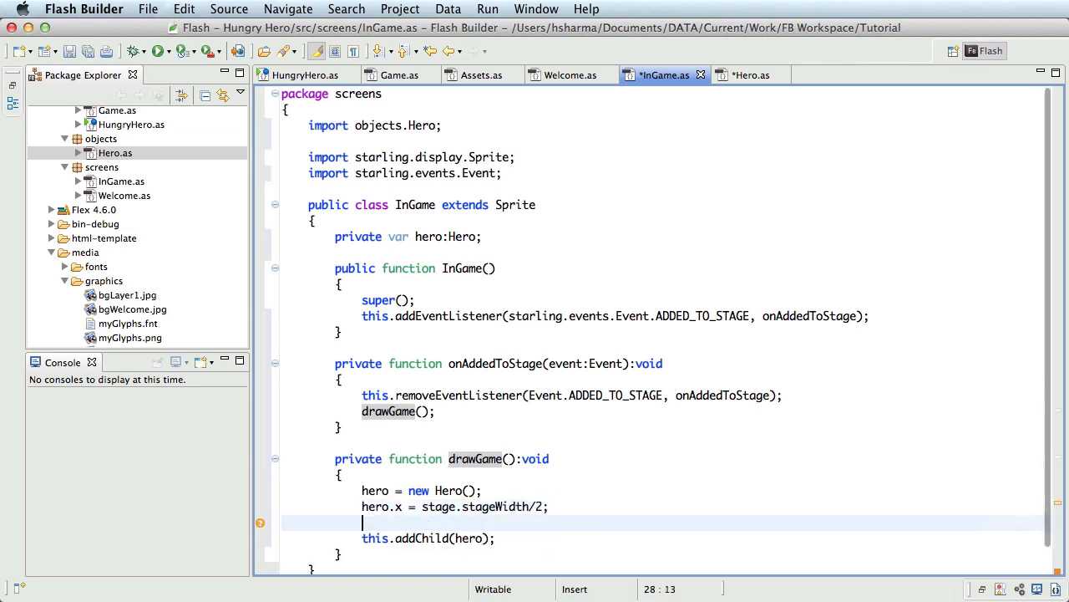
text(hero.y)
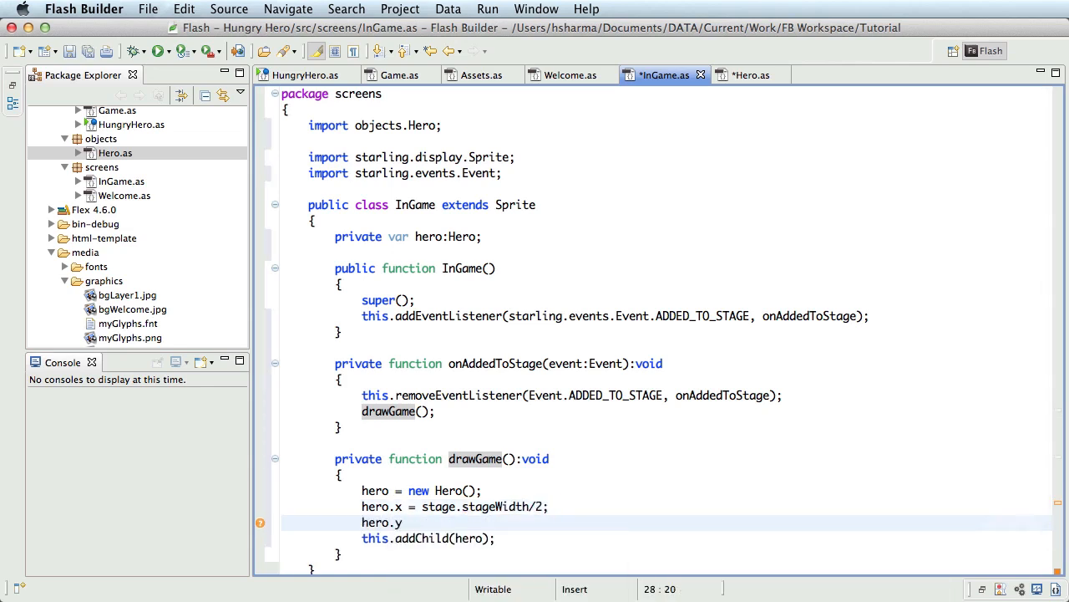
text(= stage)
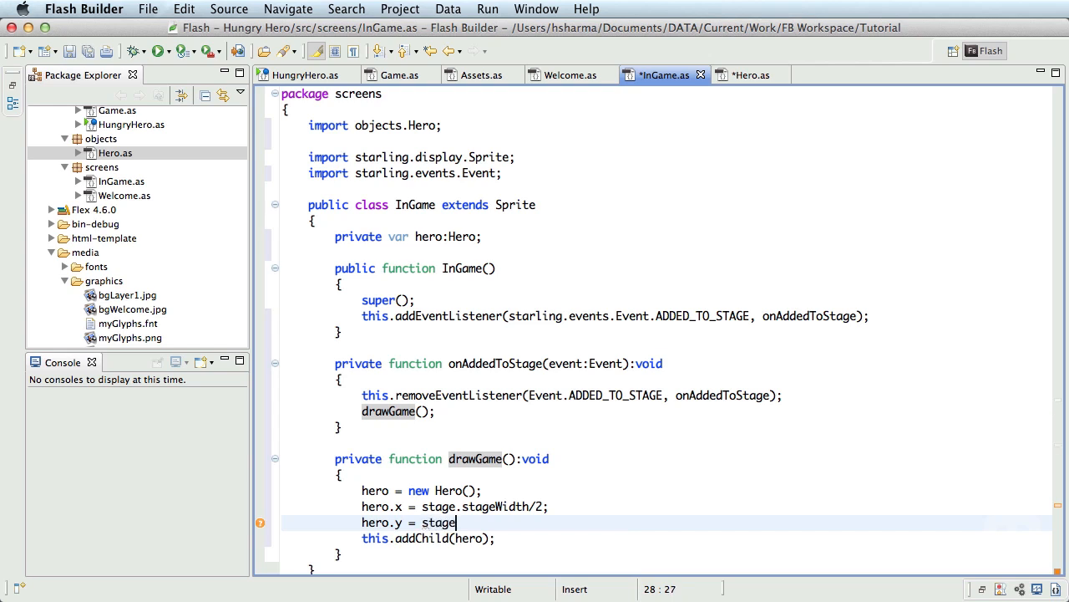
text(.stageHeight/2;)
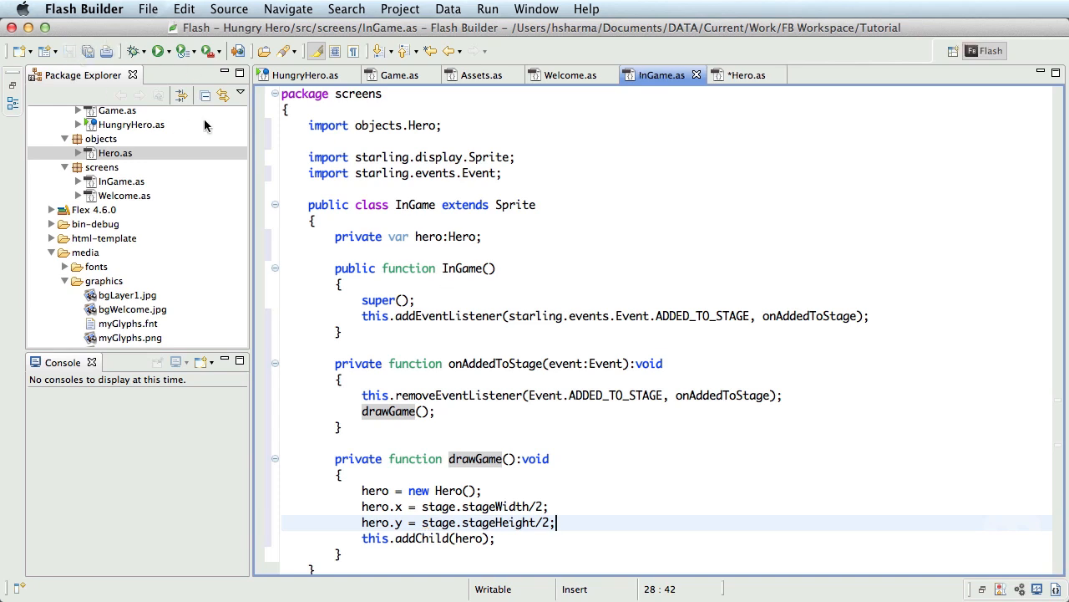
Replace Game with screens.InGame in HungryHero's Starling constructor, then run, saving Hero first.
click(304, 73)
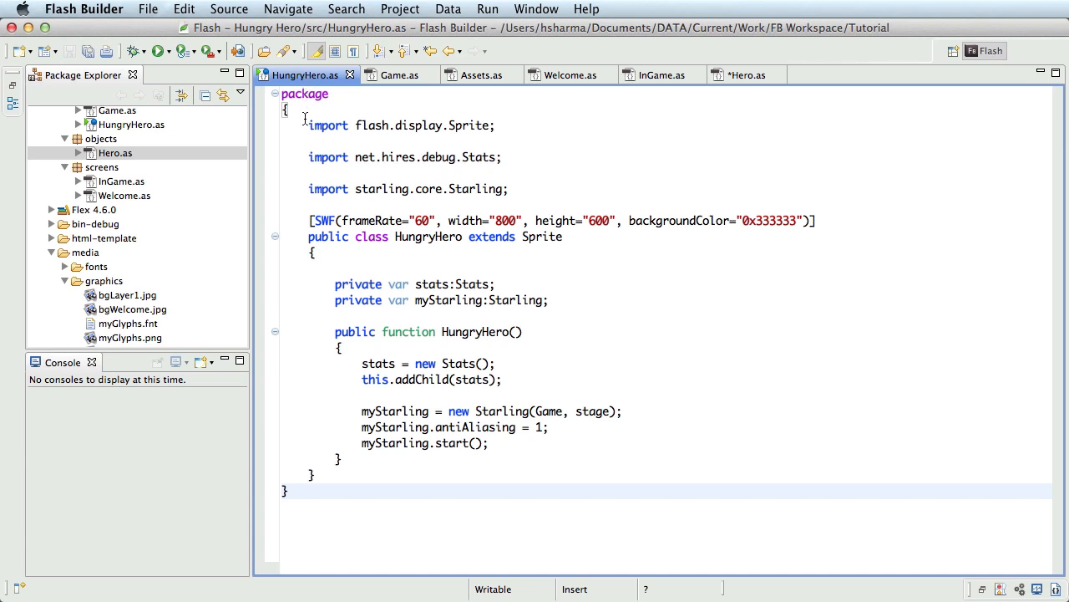
mouse_move(533, 408)
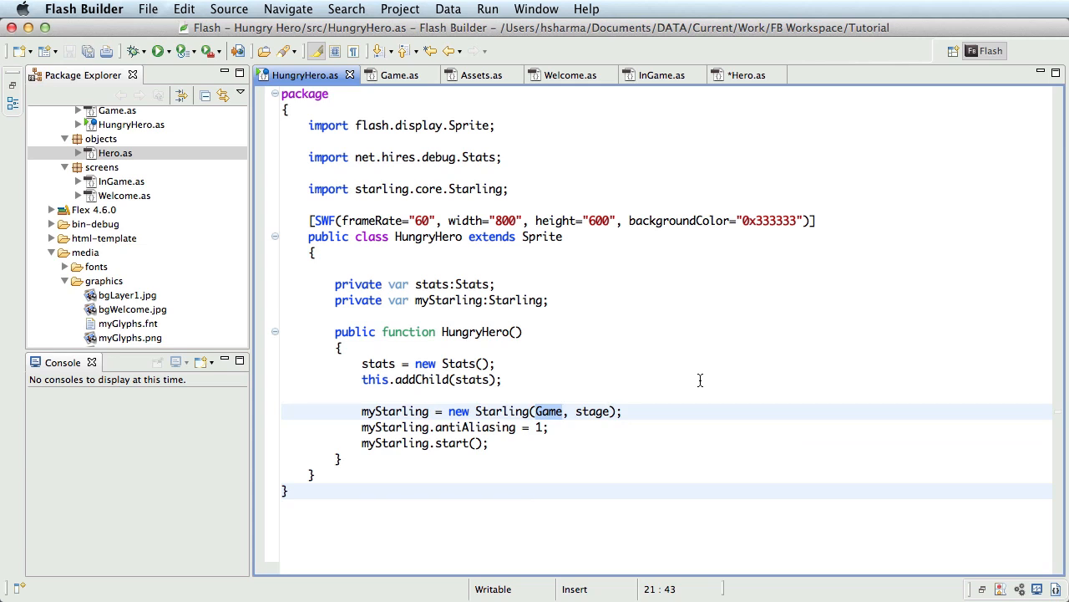
text(screens.)
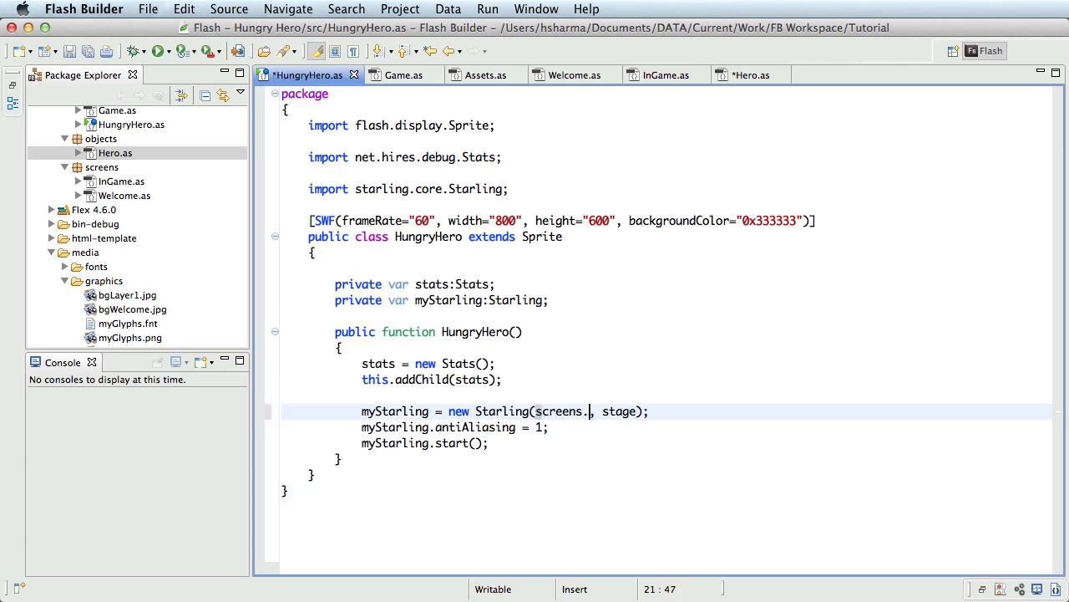
text(InGame)
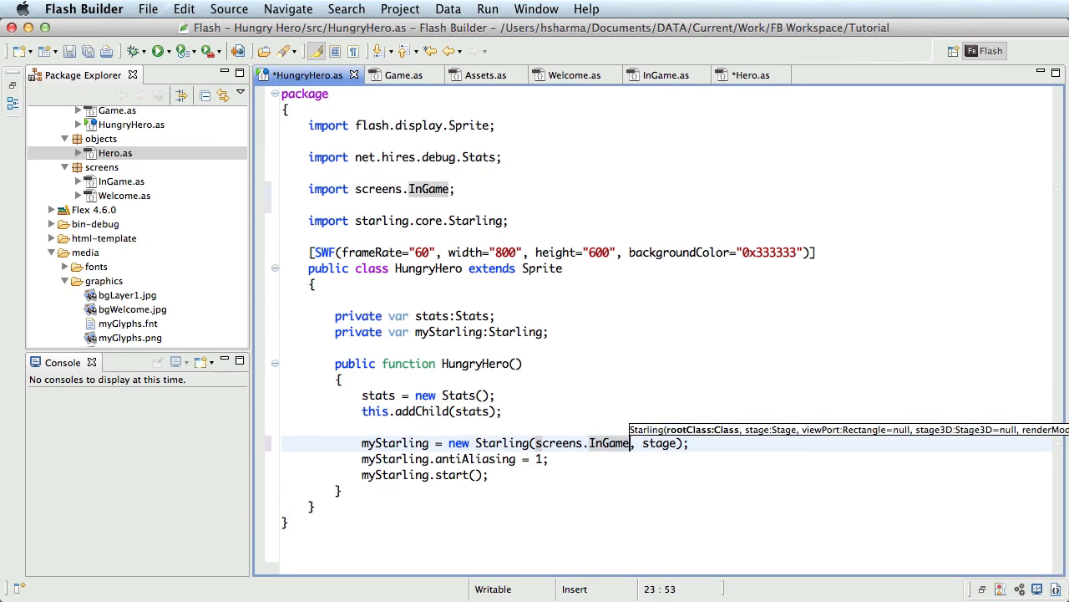
click(158, 51)
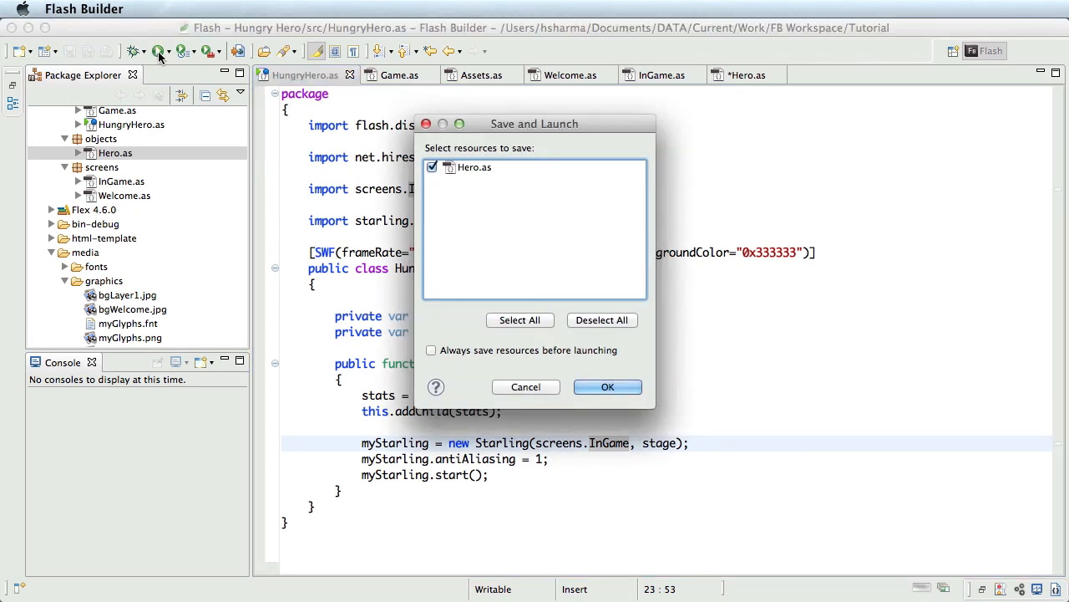
click(608, 386)
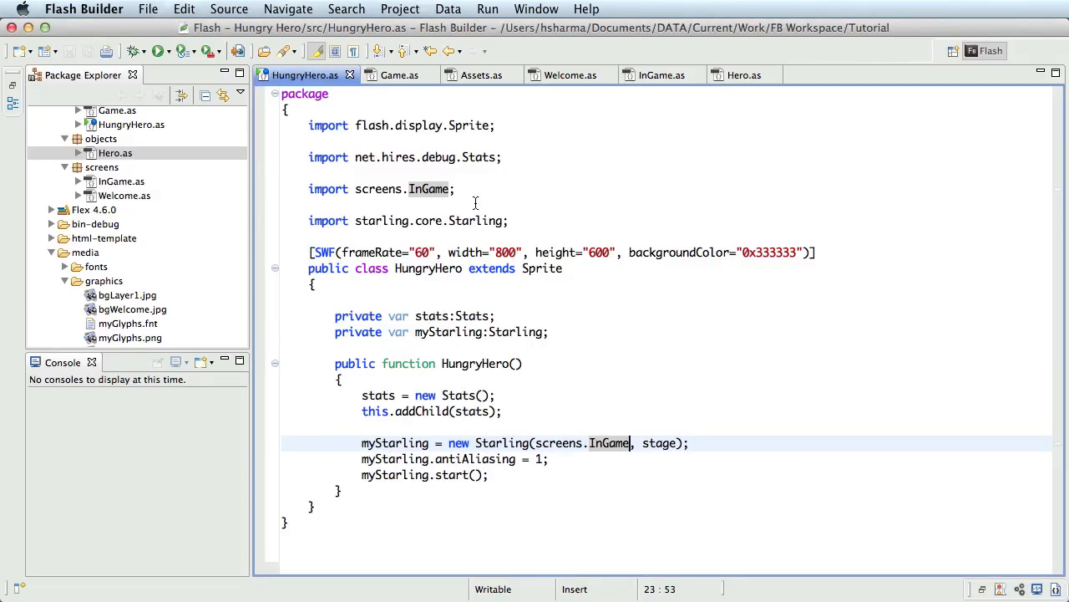
Review the Assets class's welcome-graphic and sprite-sheet embeds without changing them.
click(481, 73)
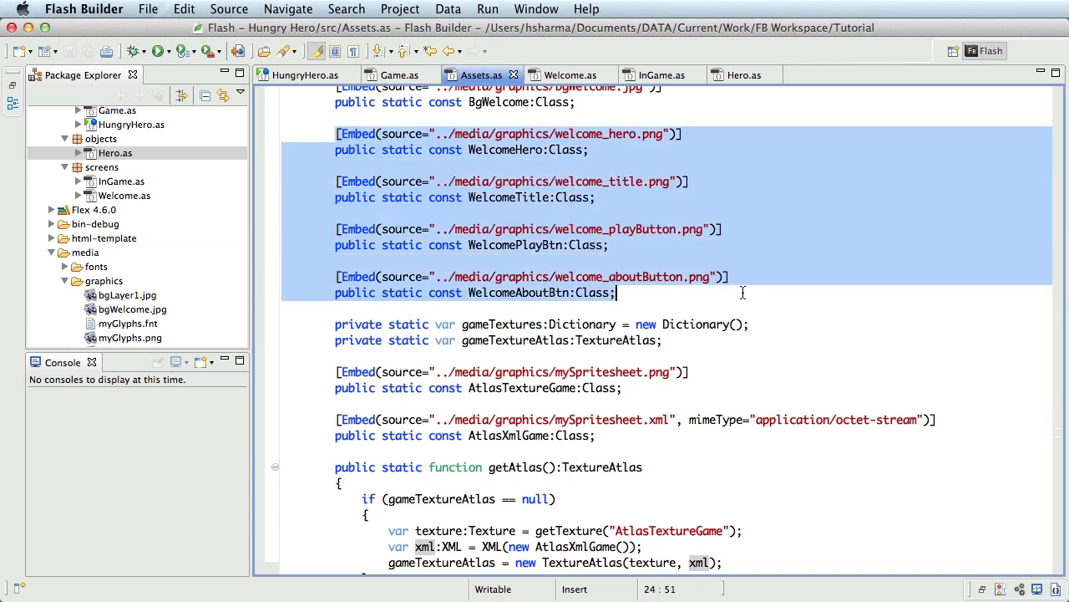
scroll(down, 3)
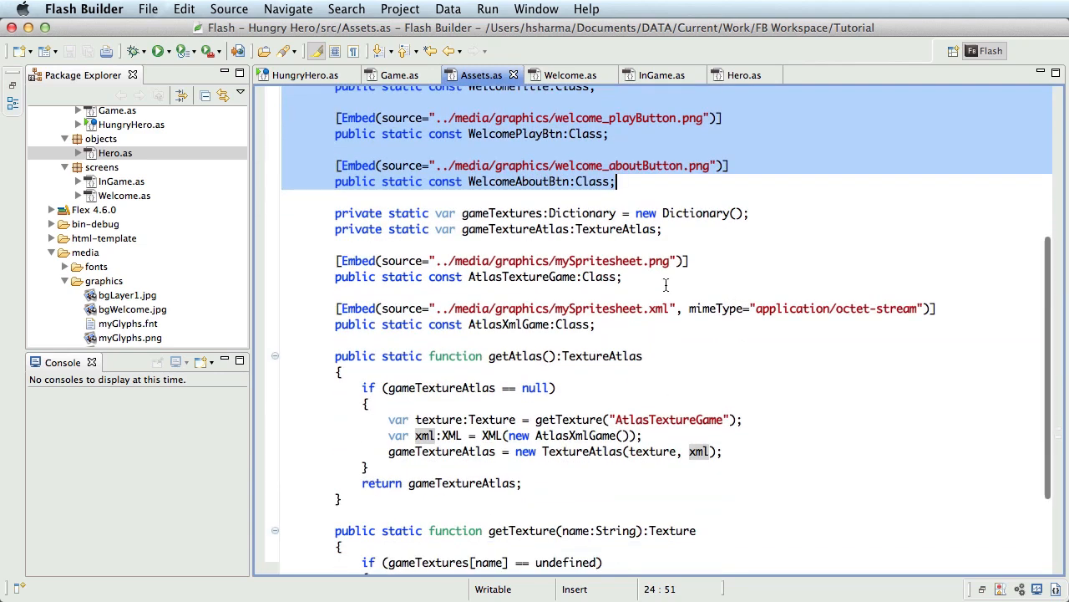
click(655, 261)
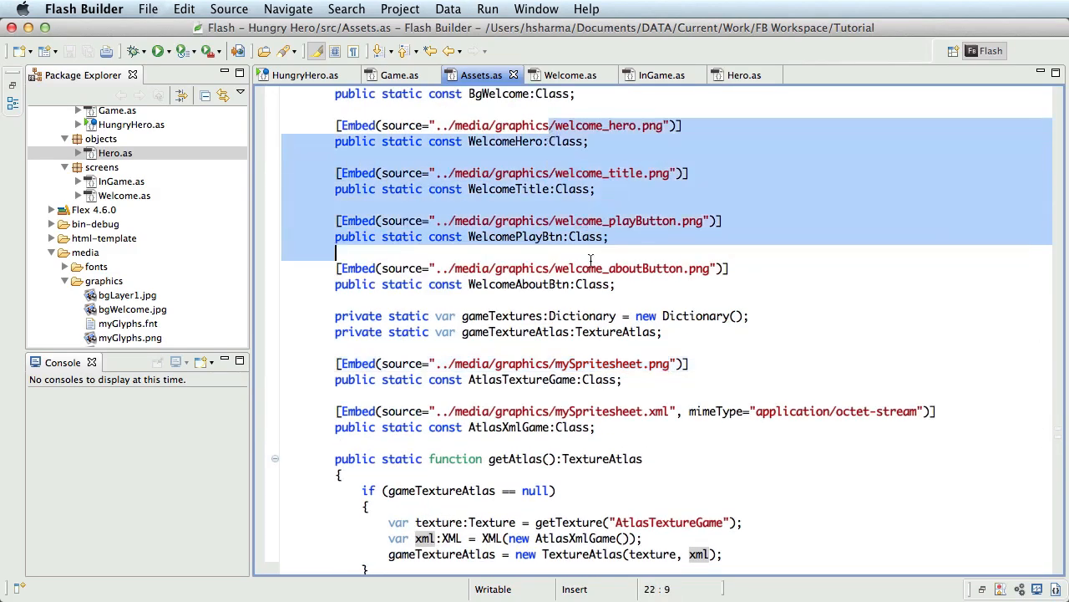
click(625, 284)
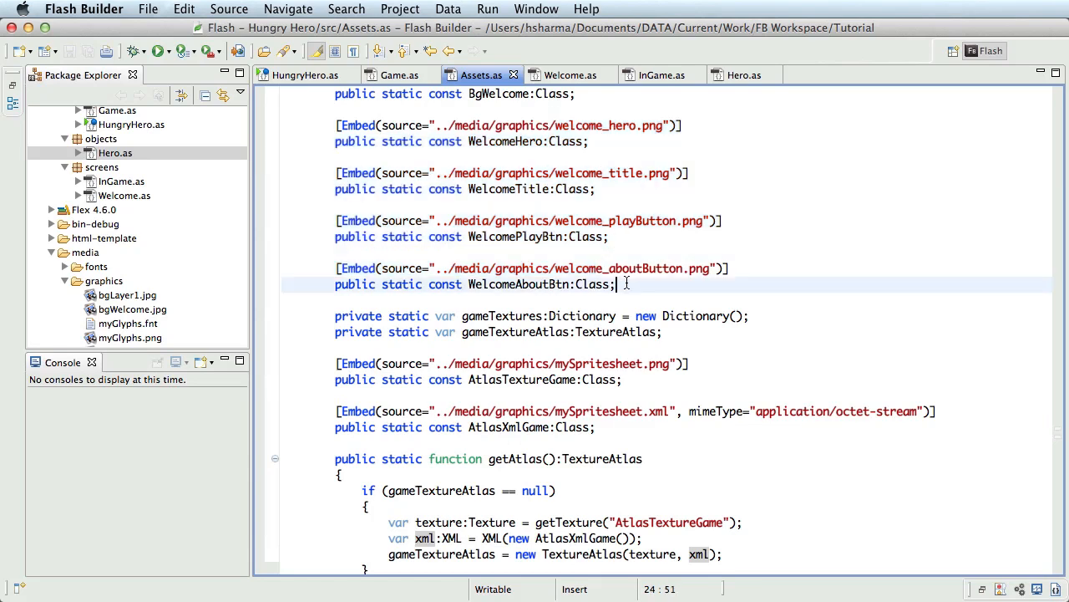